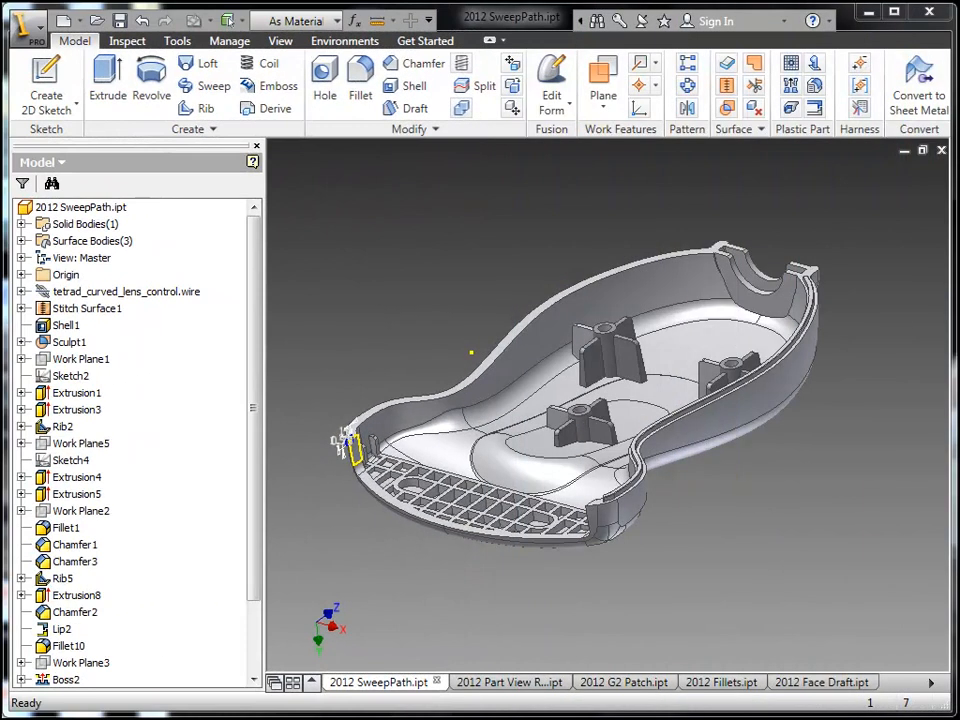
mouse_move(888, 414)
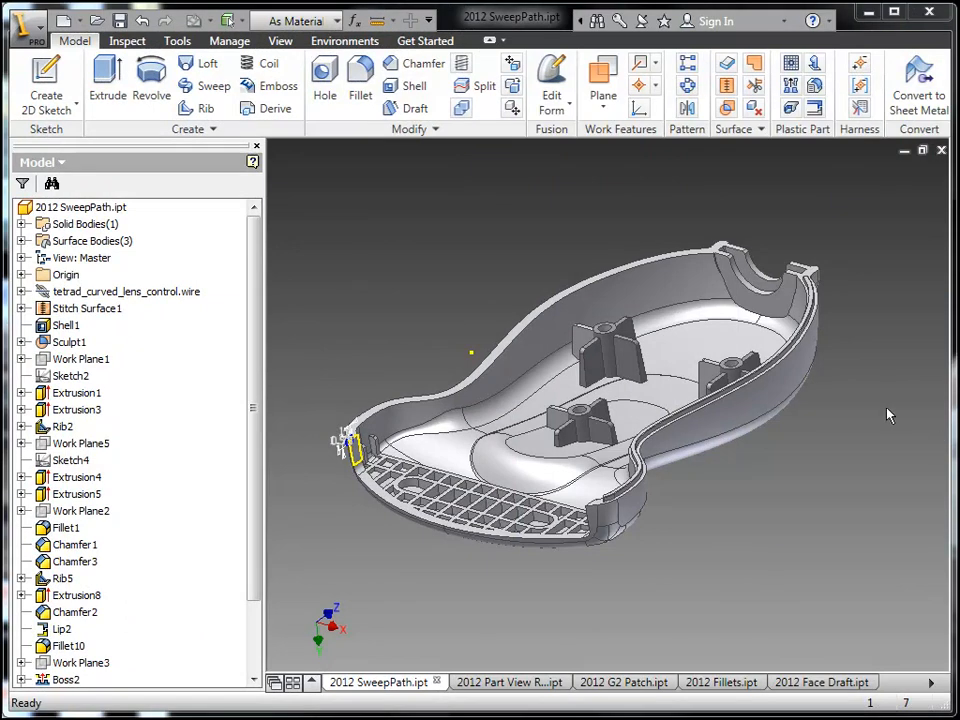
mouse_move(332, 448)
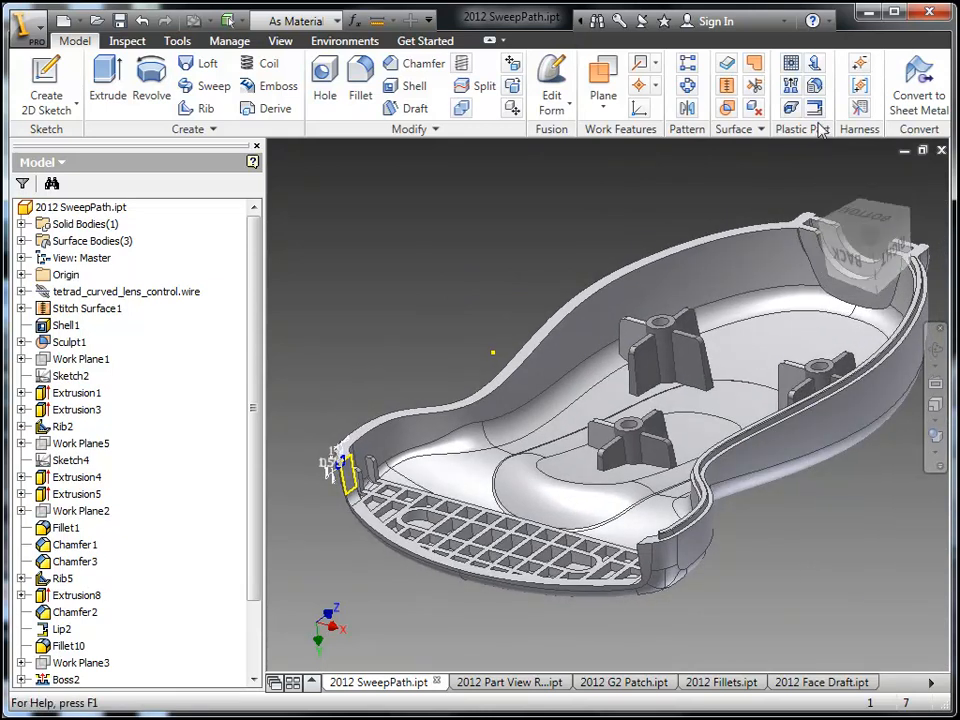
mouse_move(812, 108)
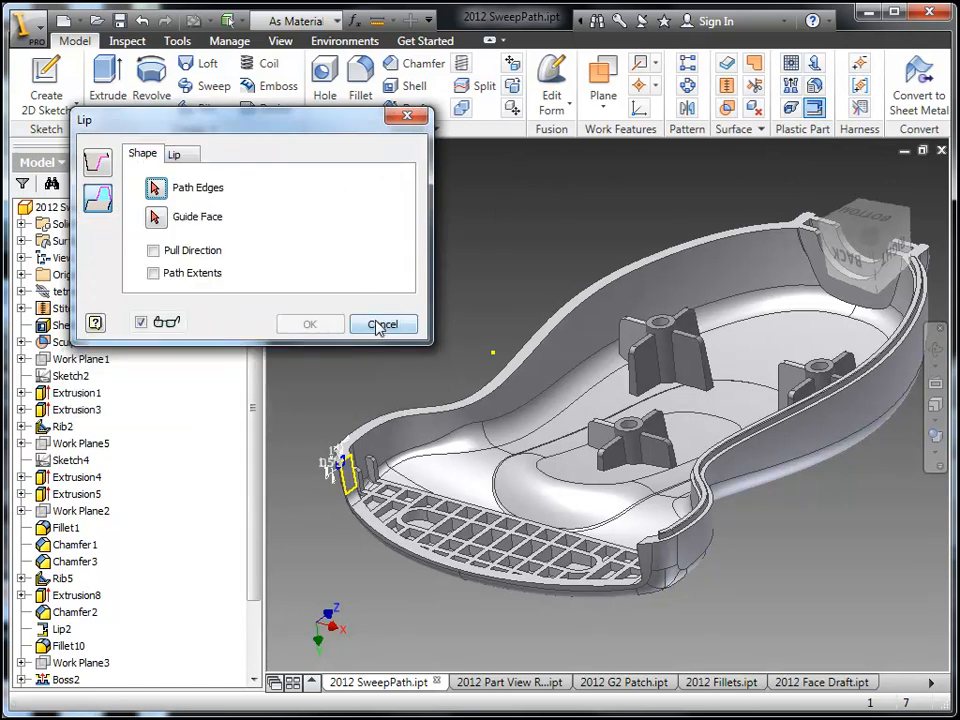
Sweep the small sketch profile along the top rim edges to create the lip feature Sweep3
click(382, 324)
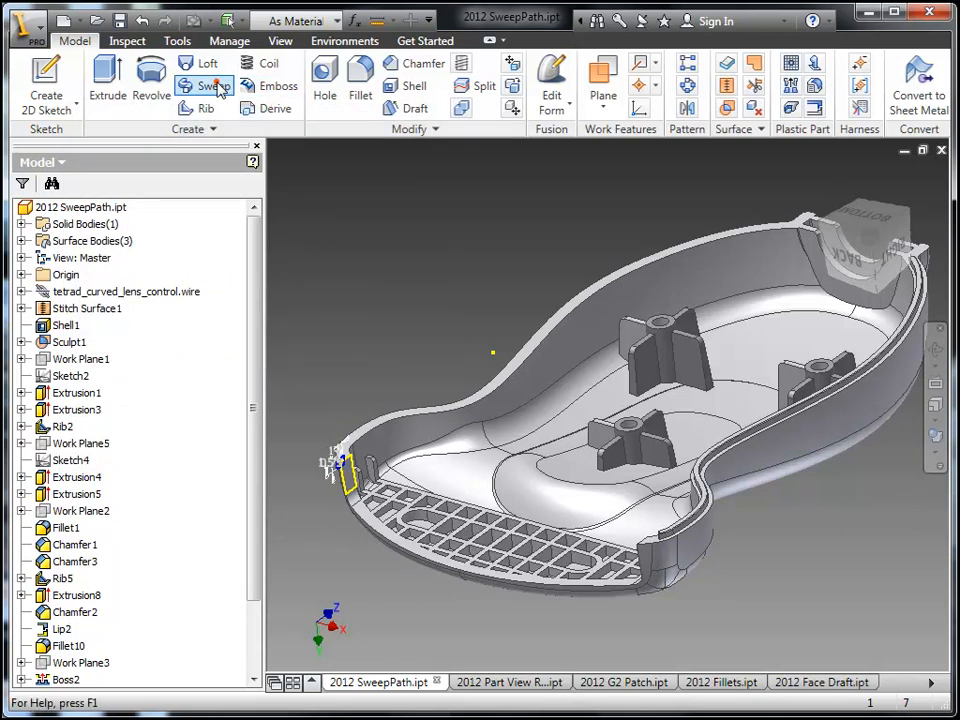
click(204, 84)
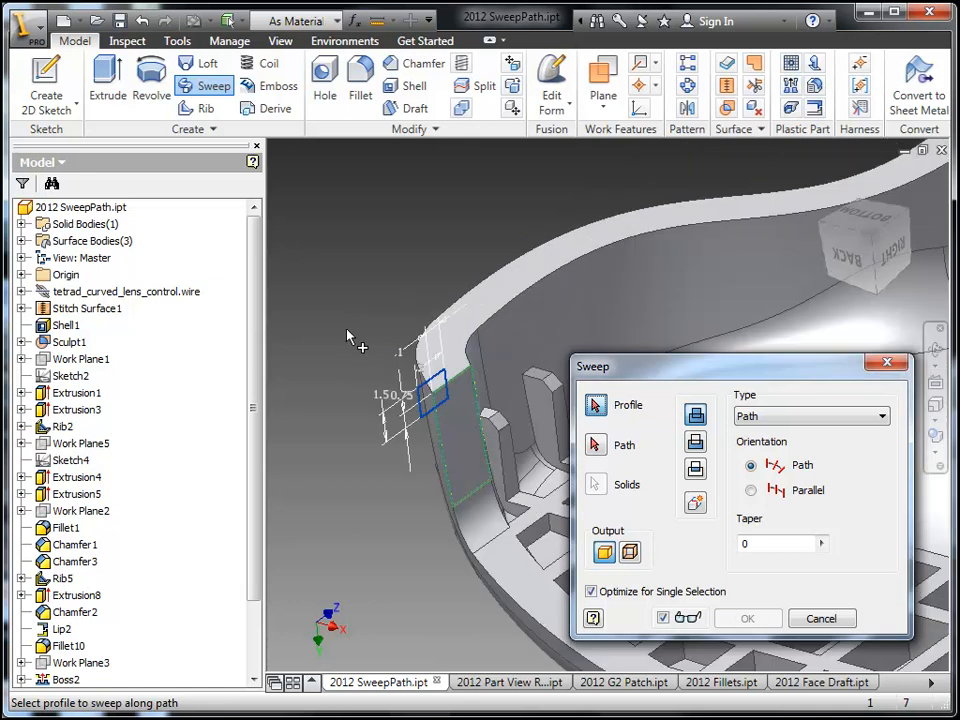
click(592, 444)
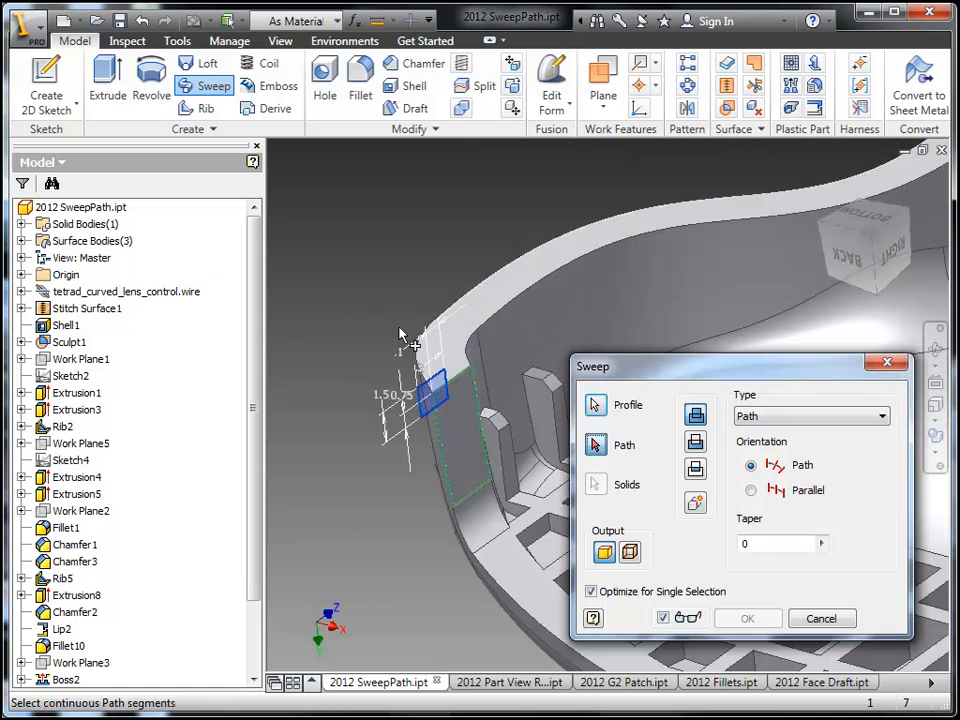
mouse_move(500, 270)
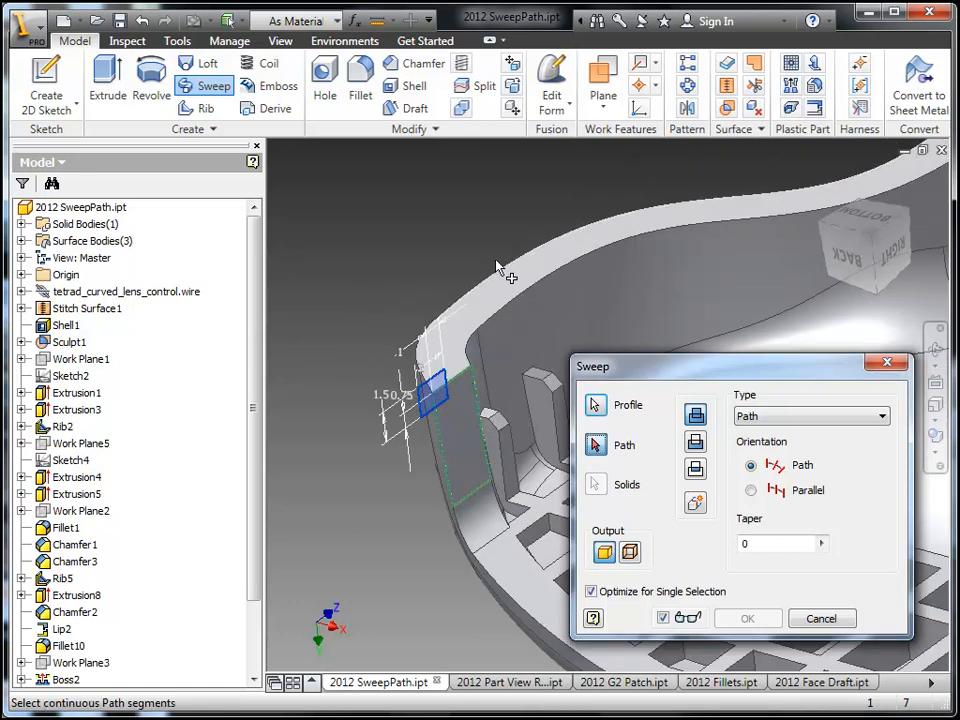
click(506, 264)
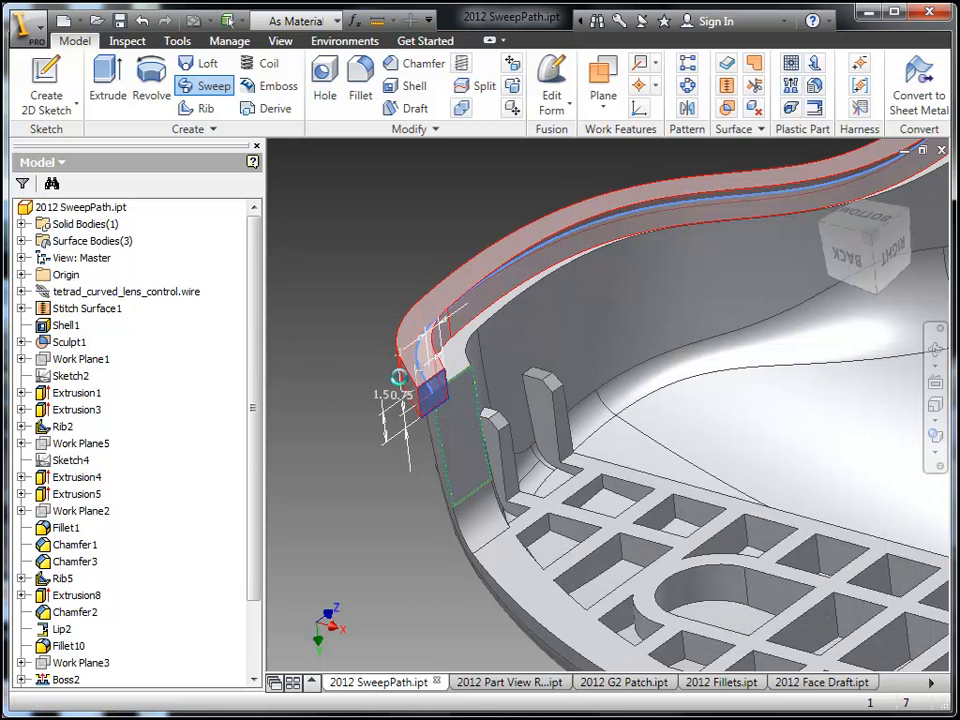
click(206, 84)
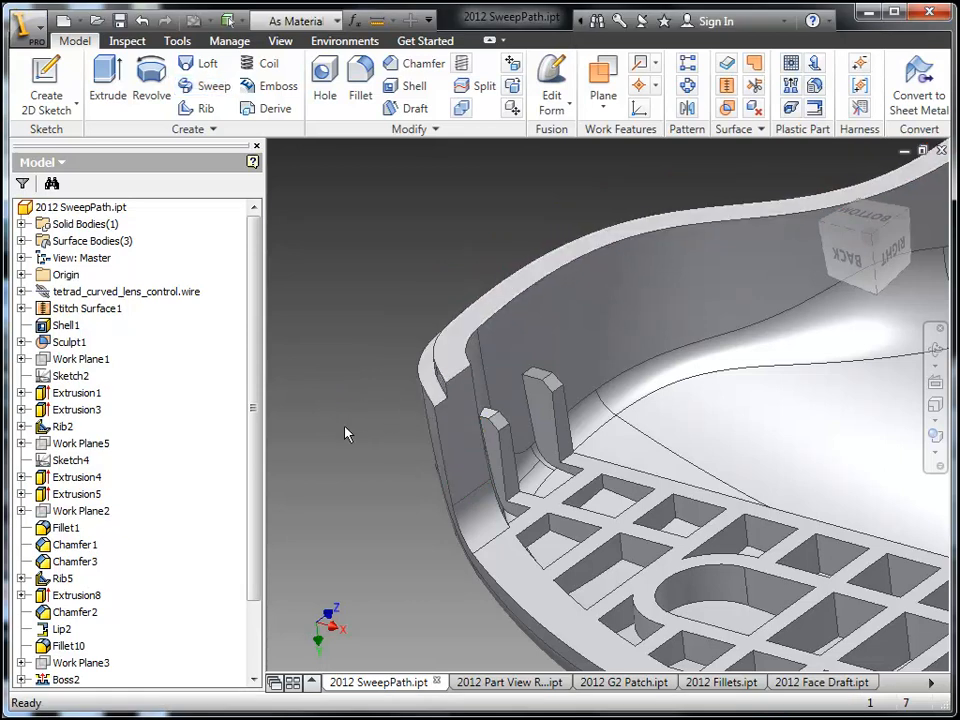
scroll(down, 3)
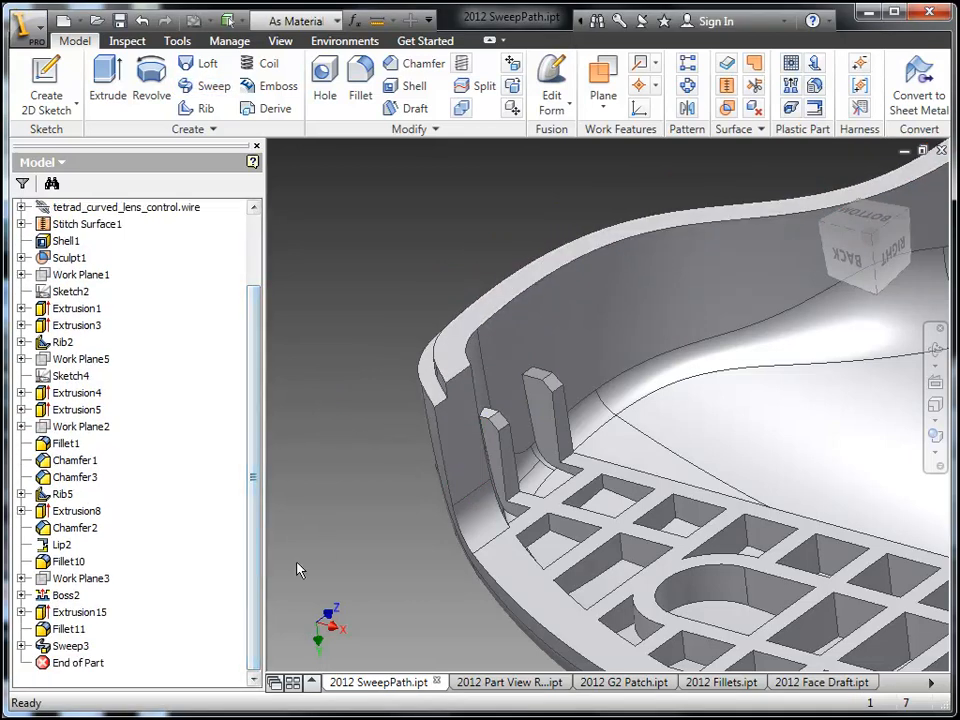
click(68, 644)
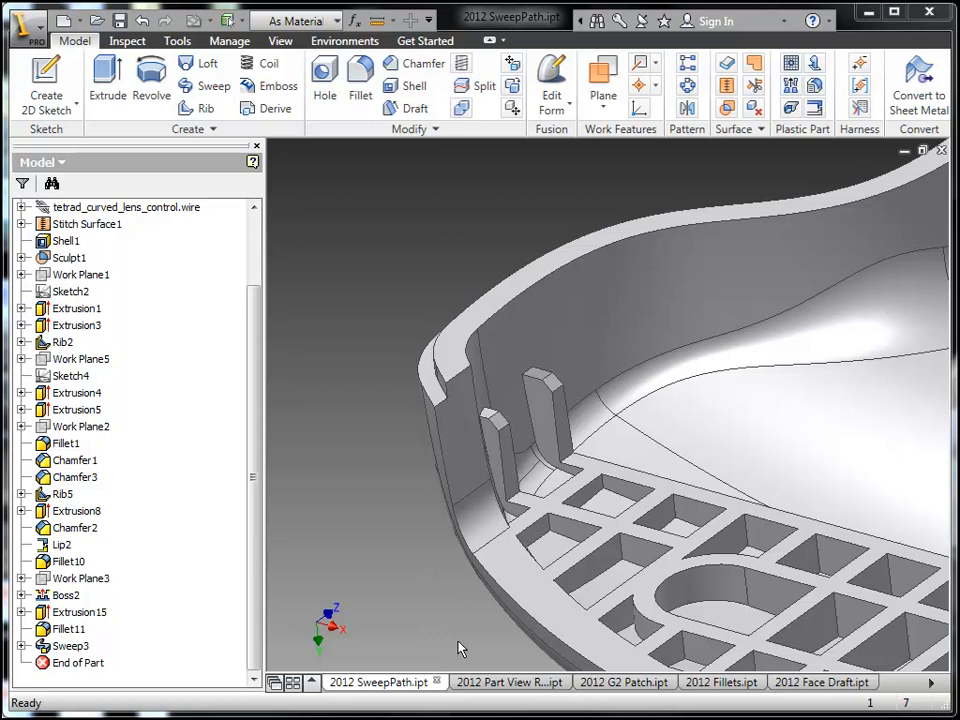
In the Part View Reps part, create a new design view representation under Master and name it Section
click(496, 684)
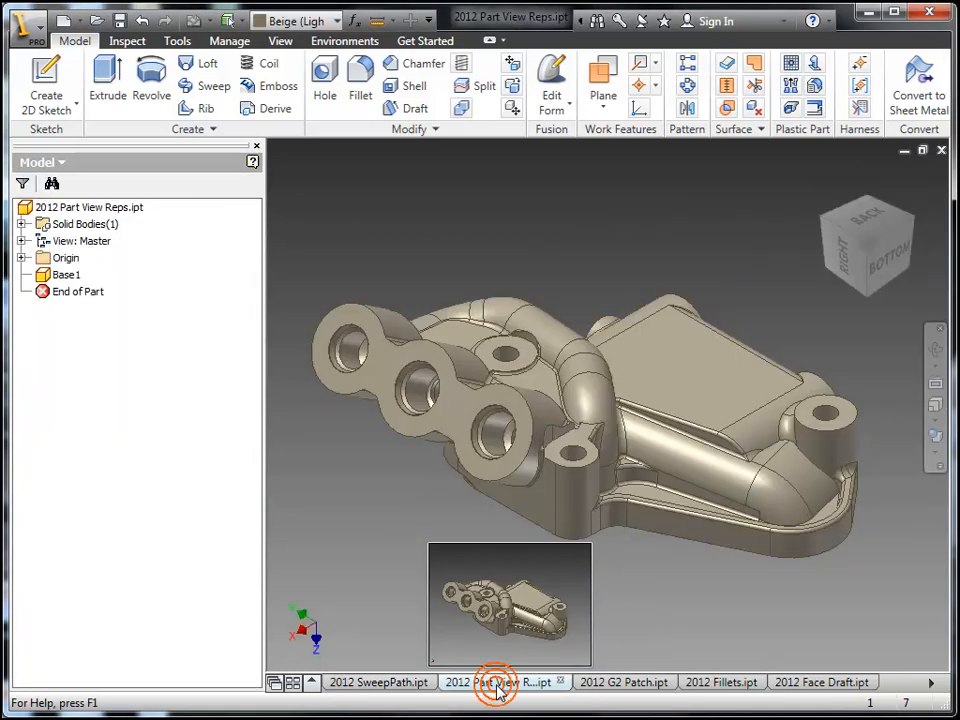
click(496, 682)
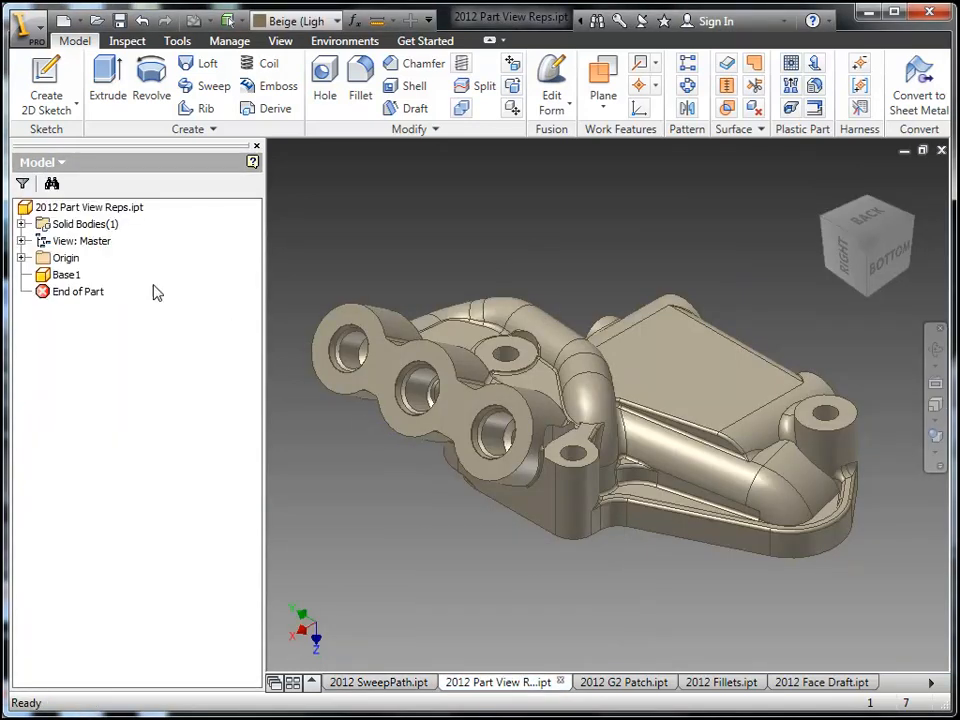
click(24, 240)
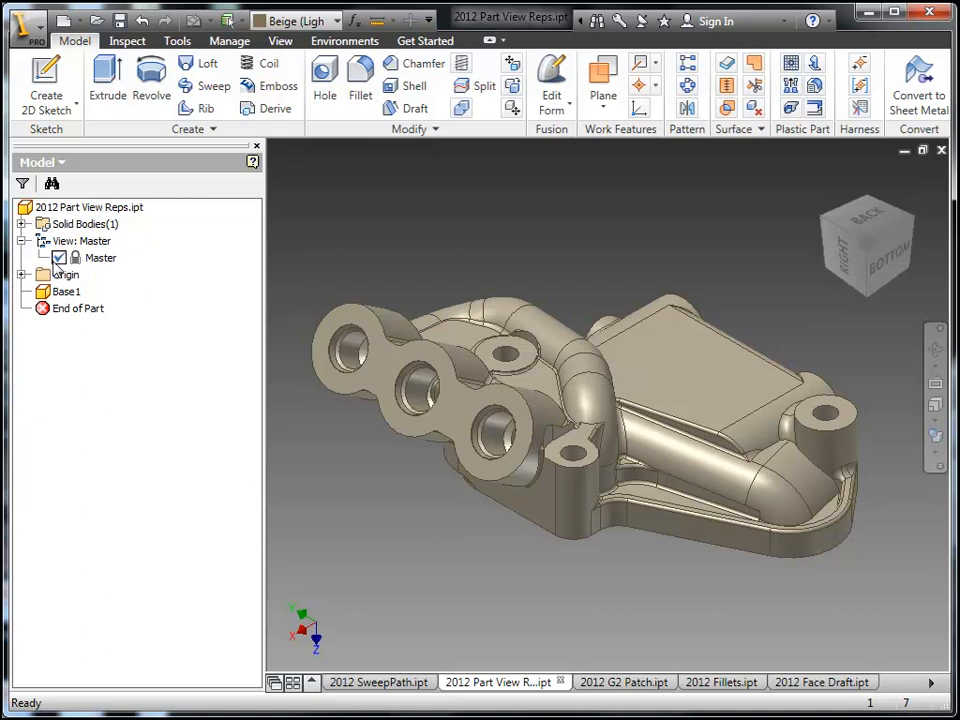
click(84, 240)
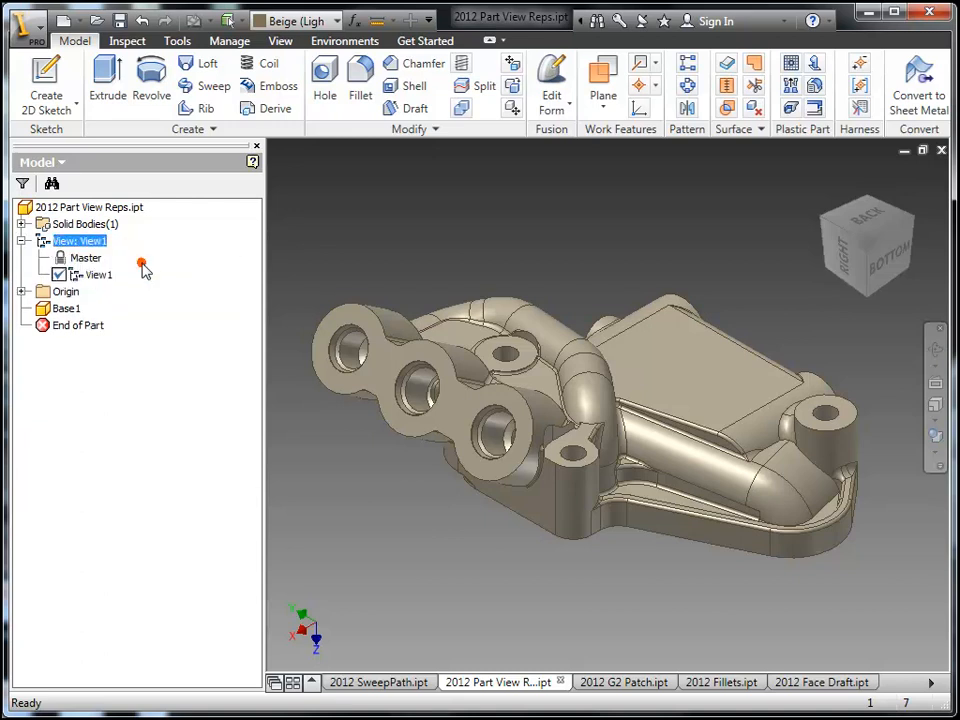
click(96, 274)
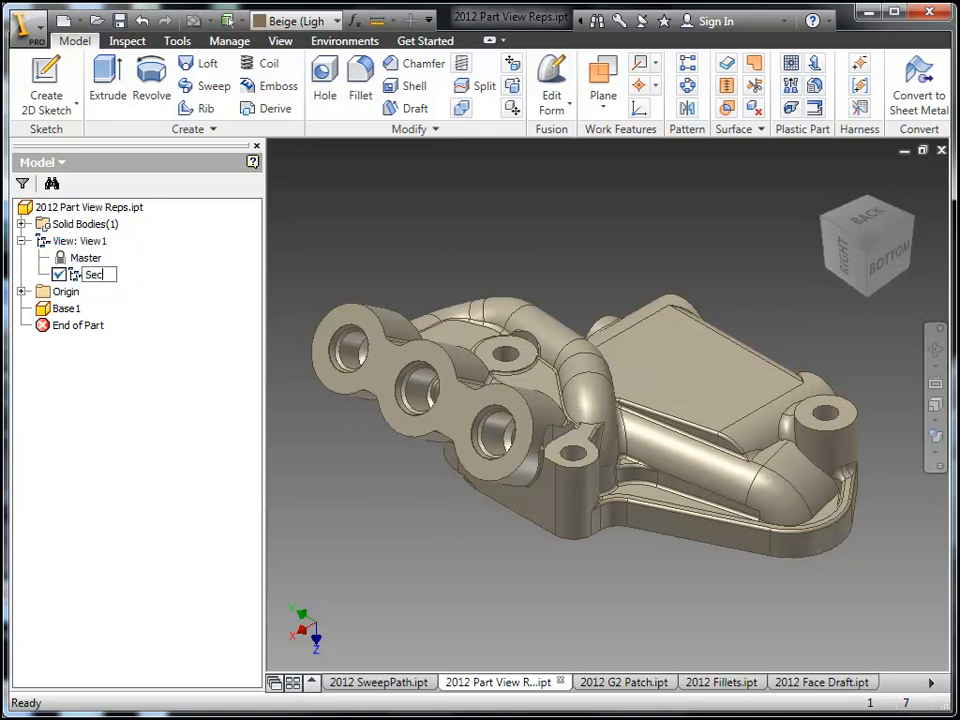
text(Section)
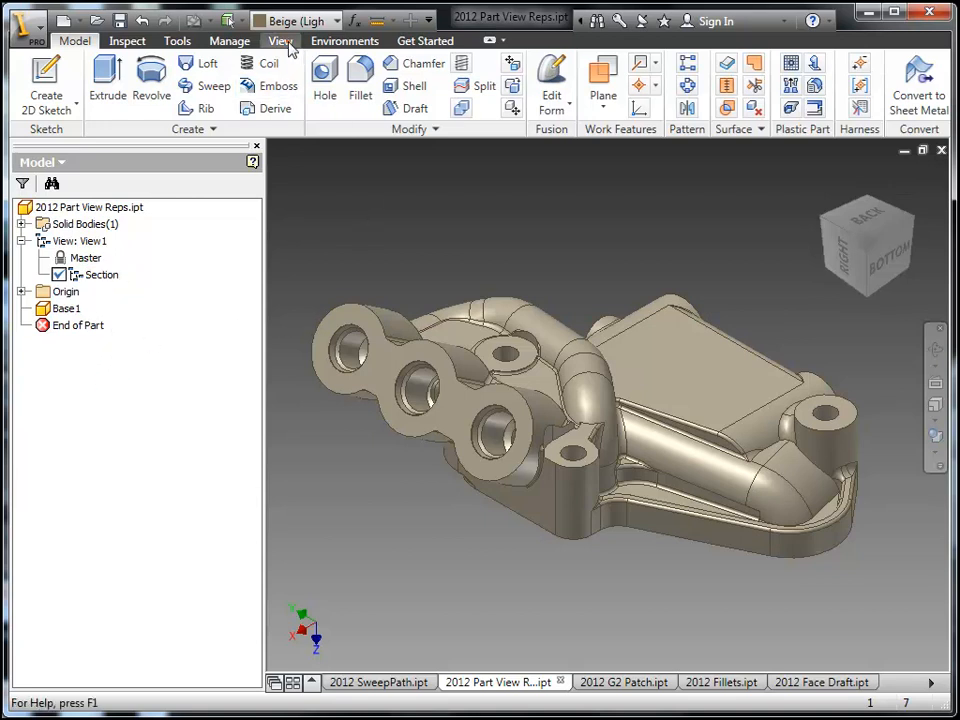
Create an end section view cut by the XZ origin plane, dragged to an offset that exposes the interior passages
click(280, 40)
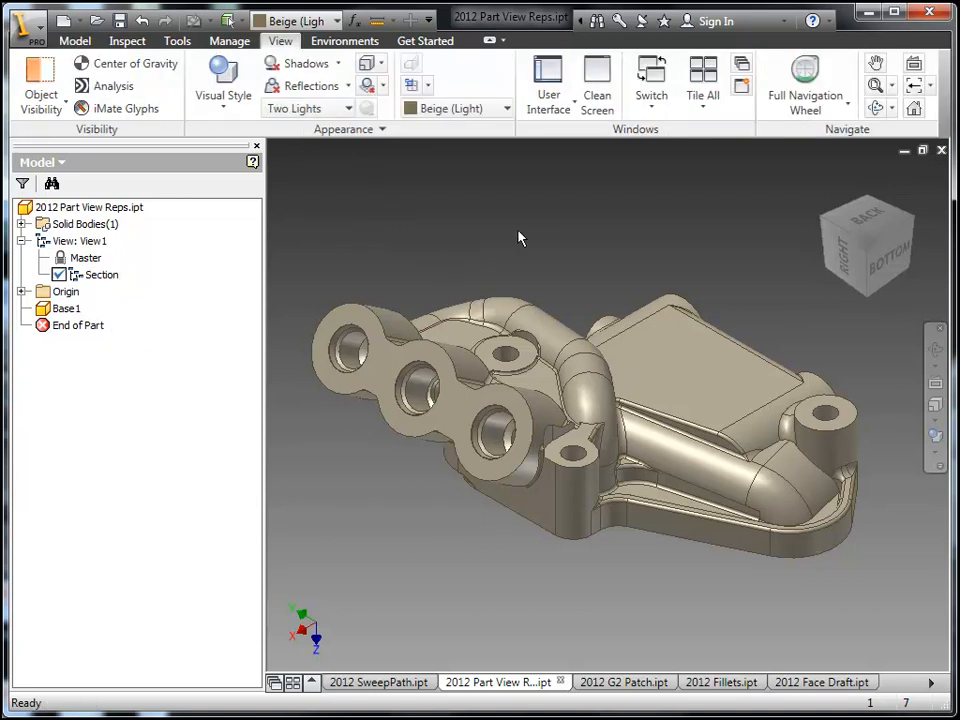
mouse_move(512, 144)
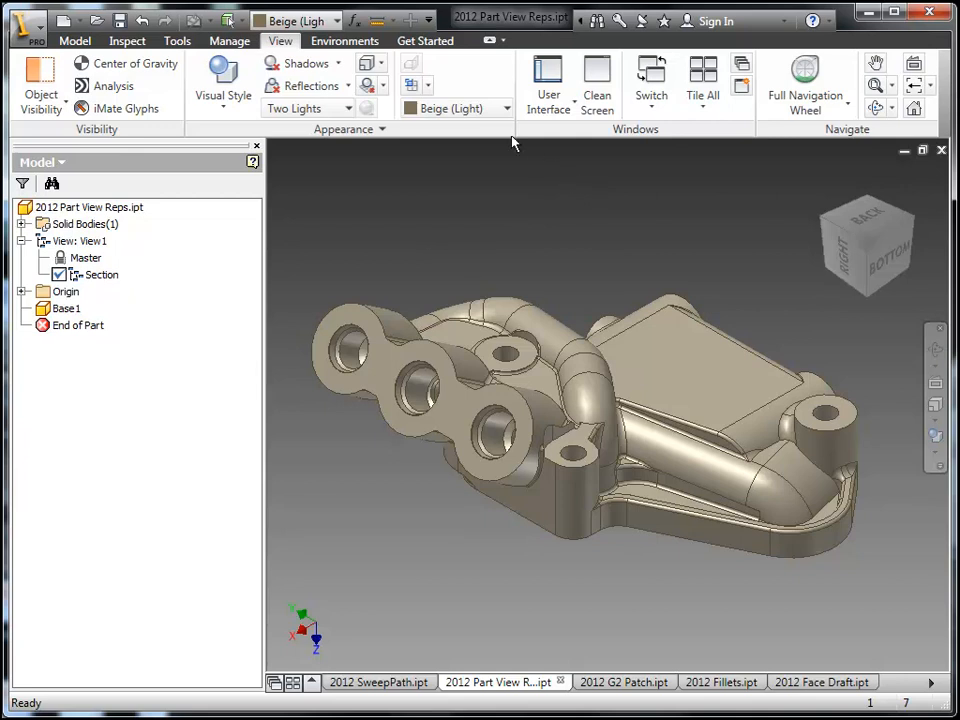
click(414, 84)
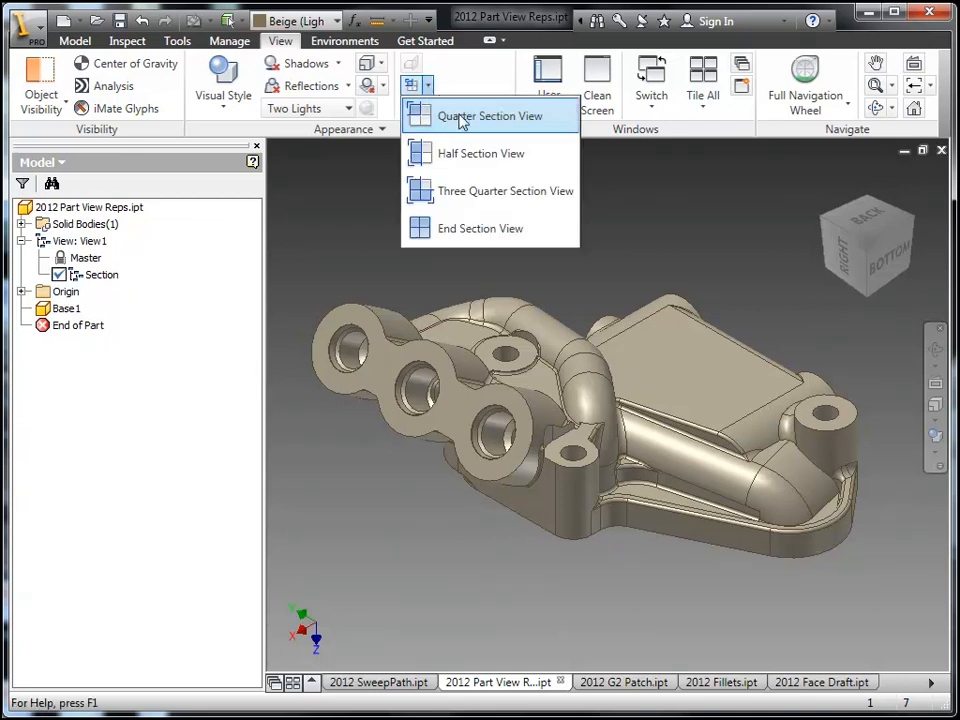
mouse_move(488, 228)
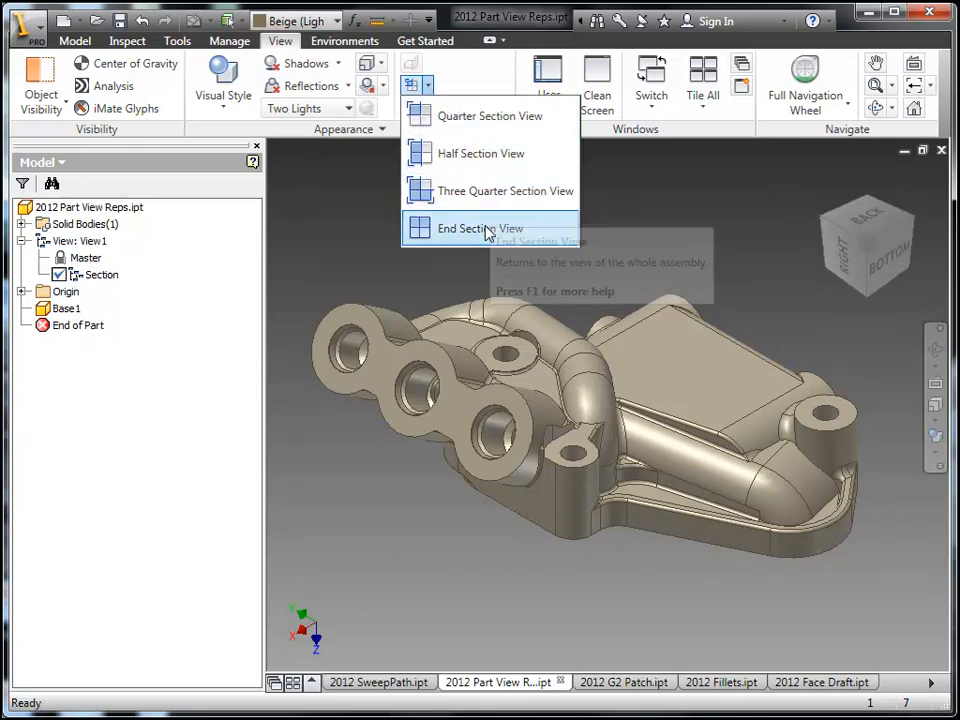
click(474, 228)
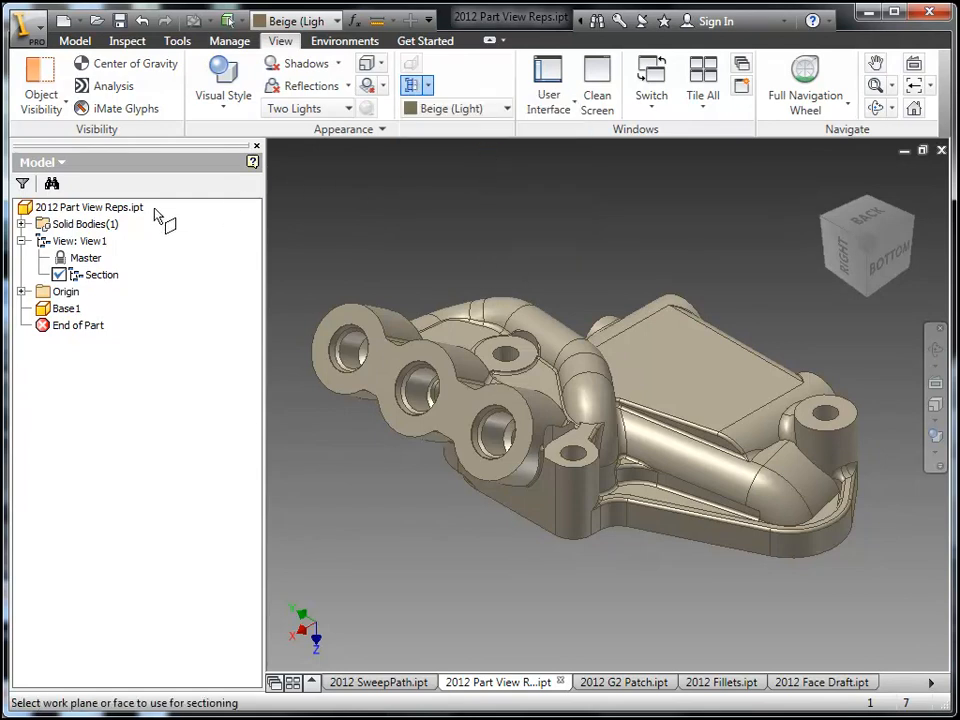
click(88, 308)
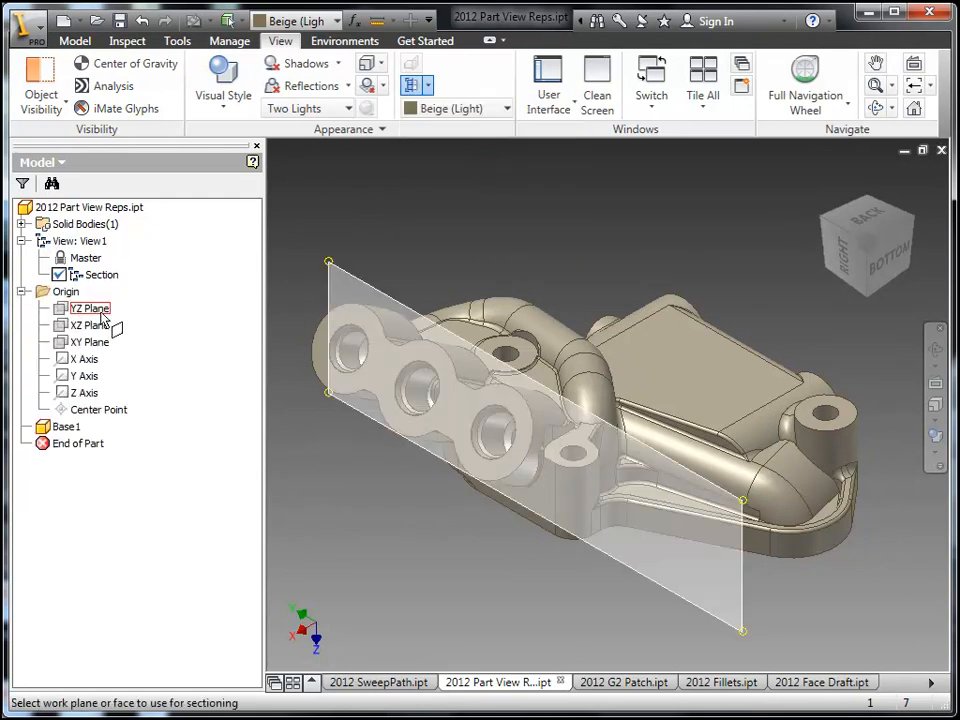
click(88, 324)
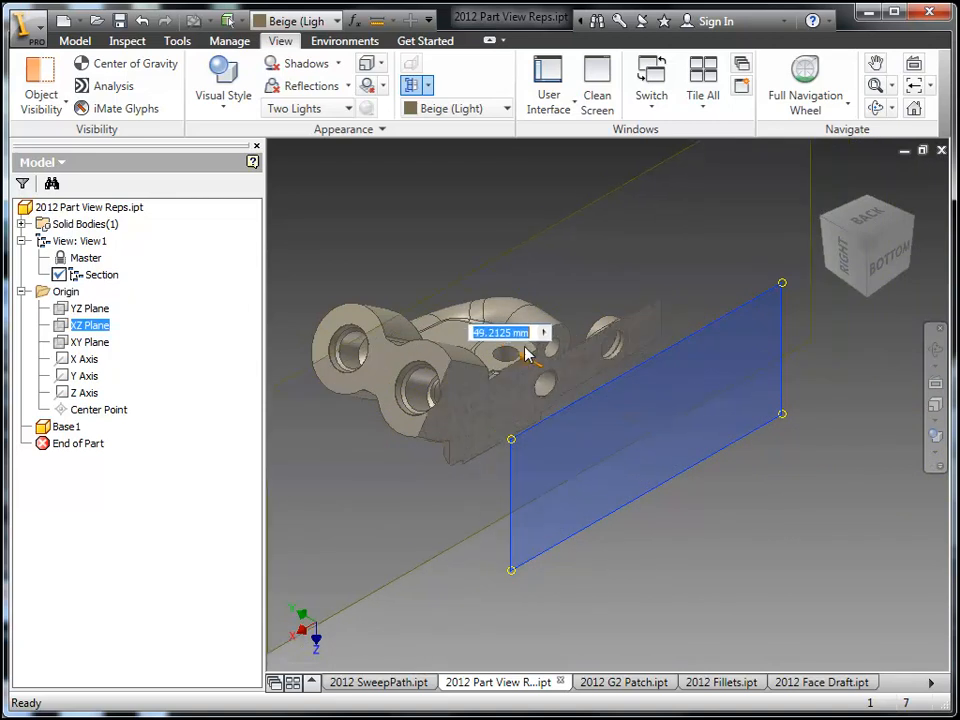
drag(530, 352, 556, 370)
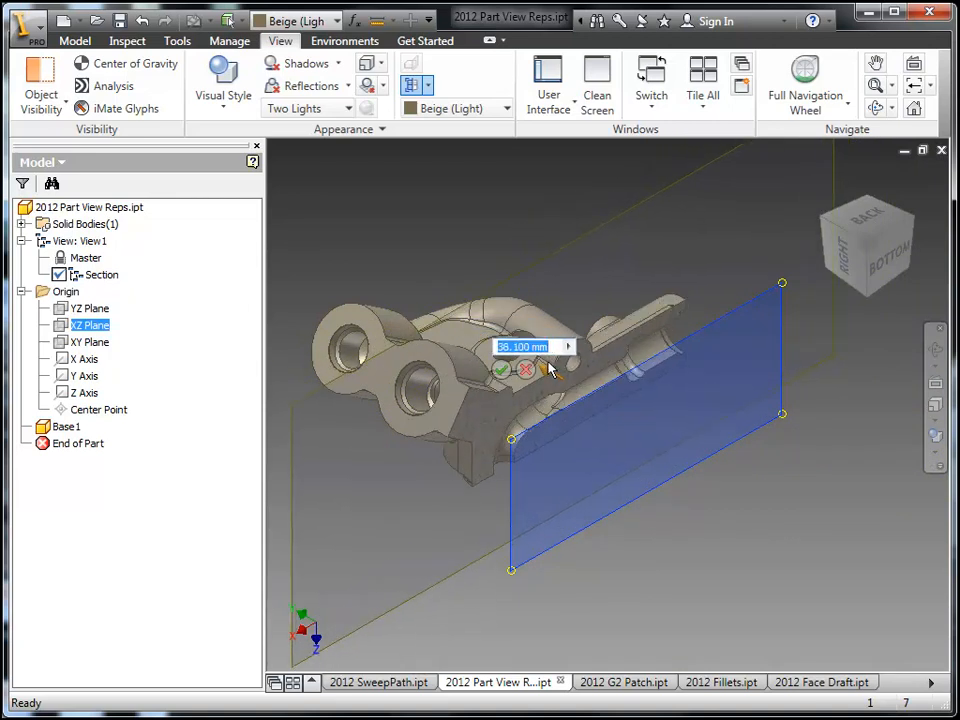
click(500, 368)
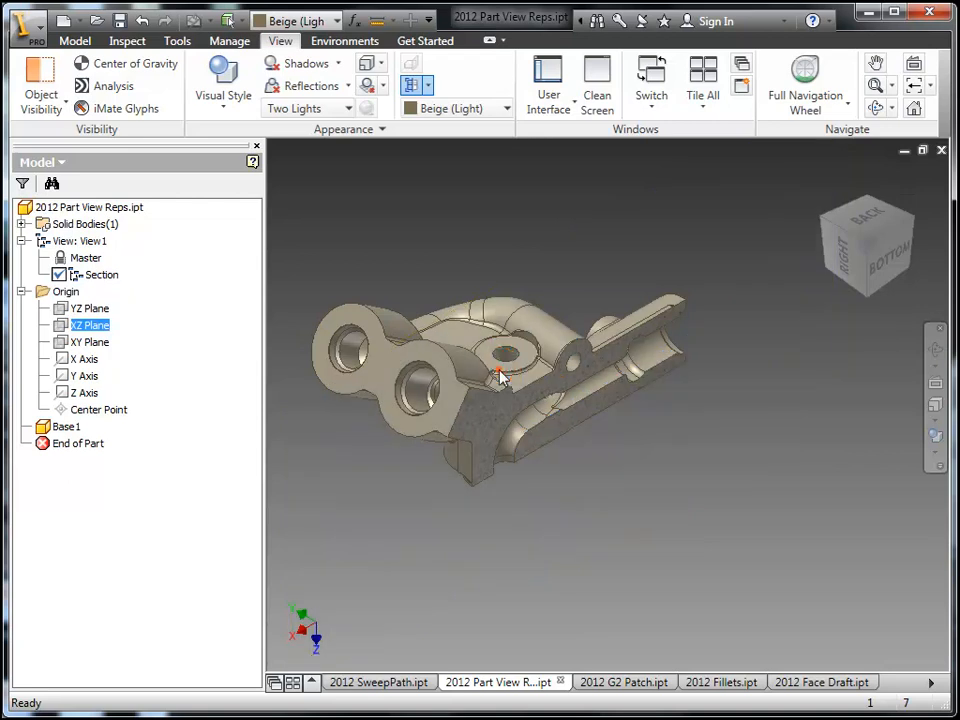
right_click(500, 378)
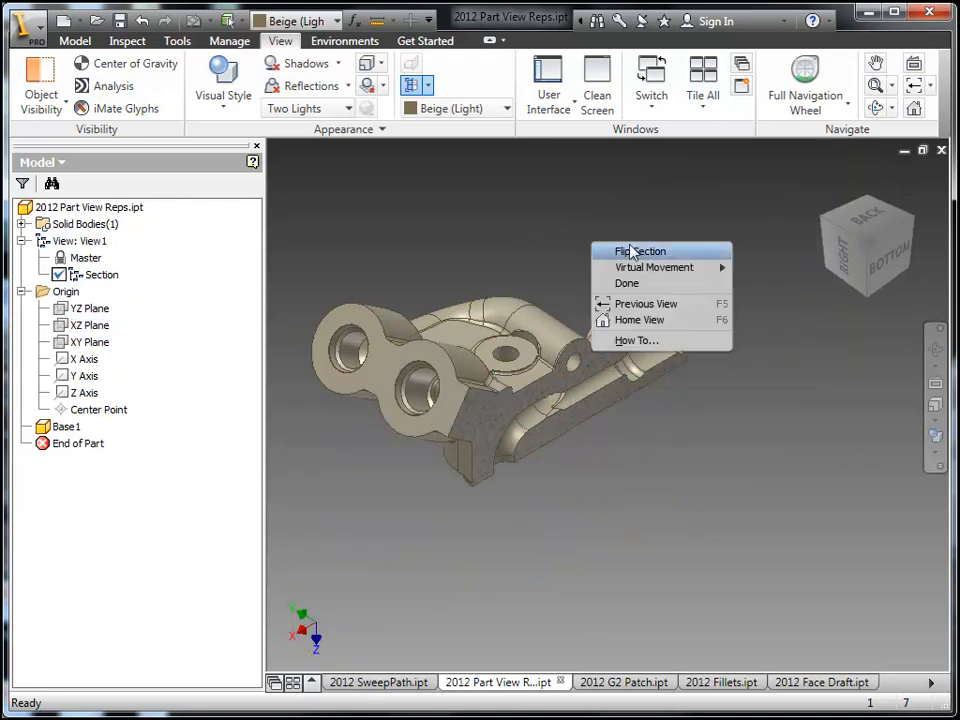
click(644, 252)
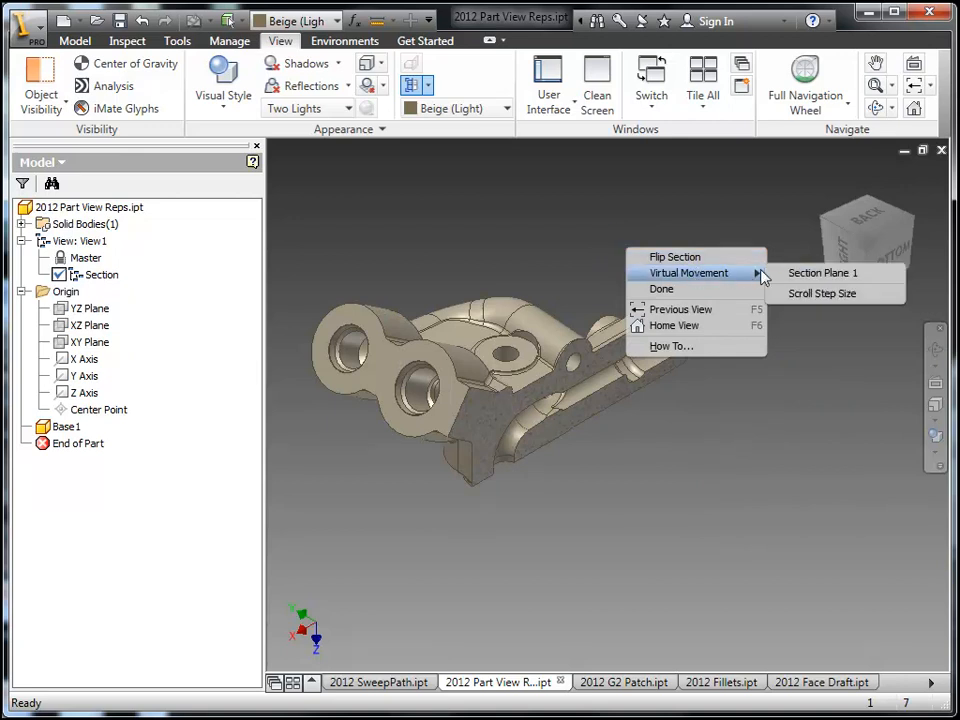
mouse_move(796, 284)
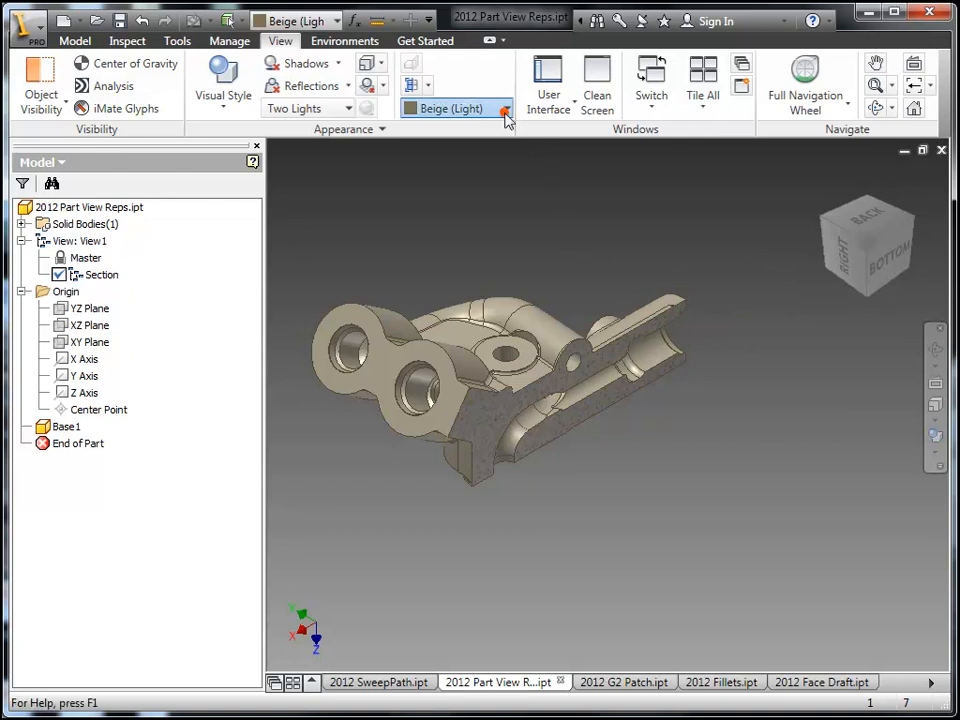
Set the part's appearance to Blue, then to Coffee (Flat), with the Section view representation active
click(502, 108)
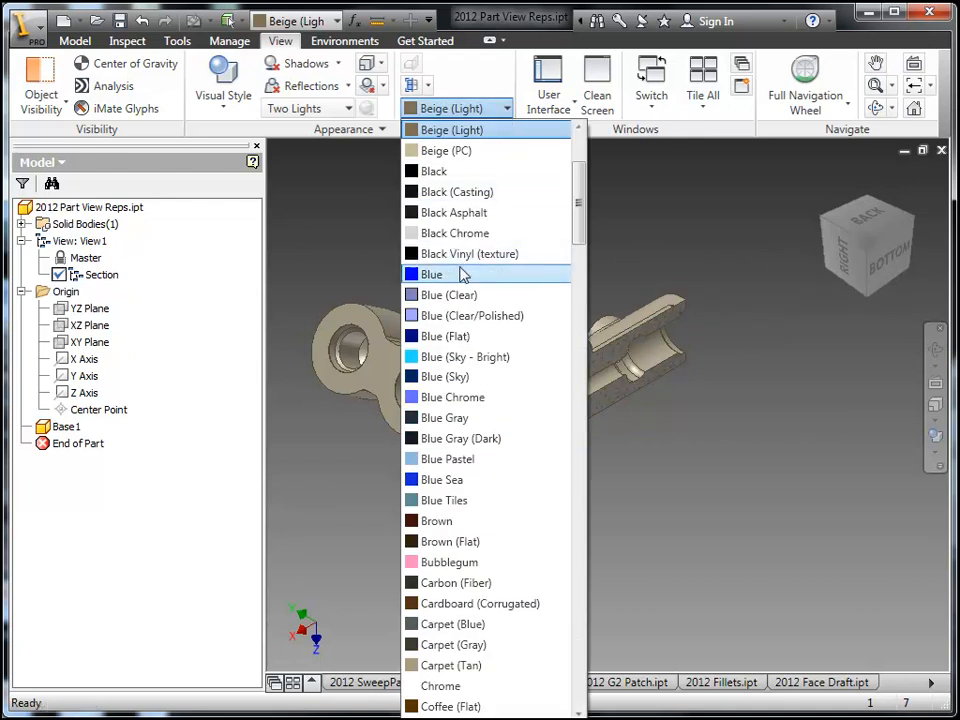
click(432, 274)
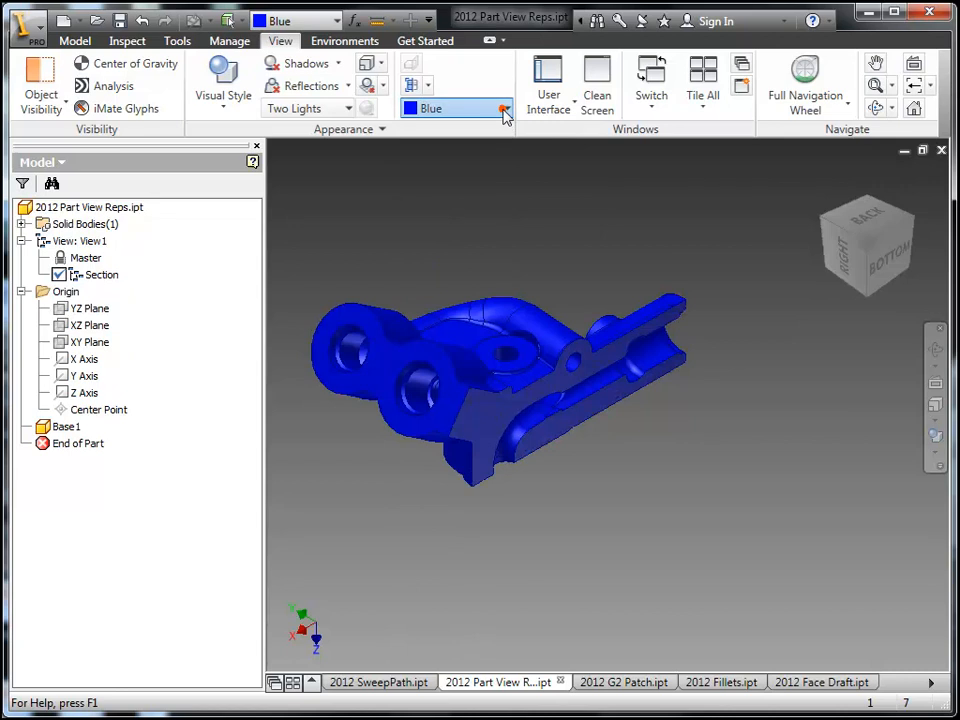
click(500, 108)
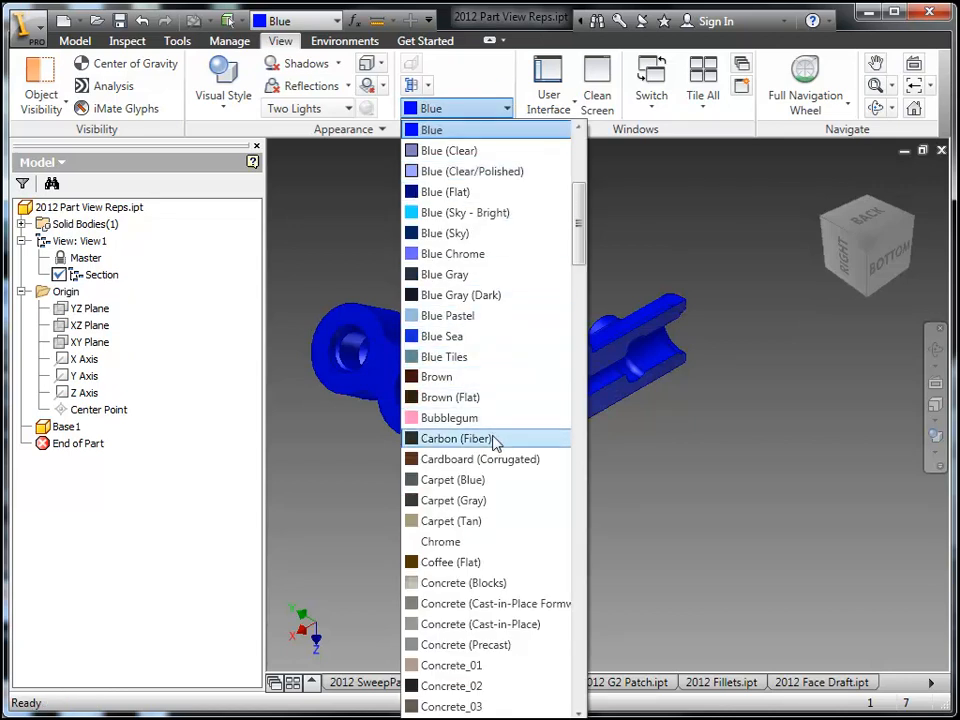
click(452, 562)
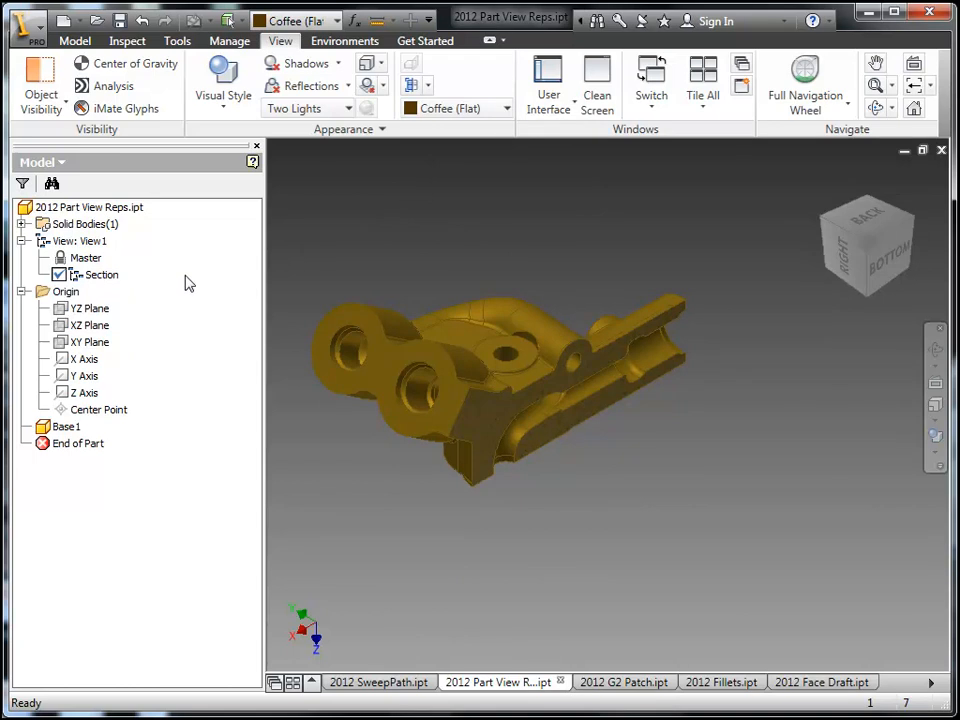
right_click(96, 274)
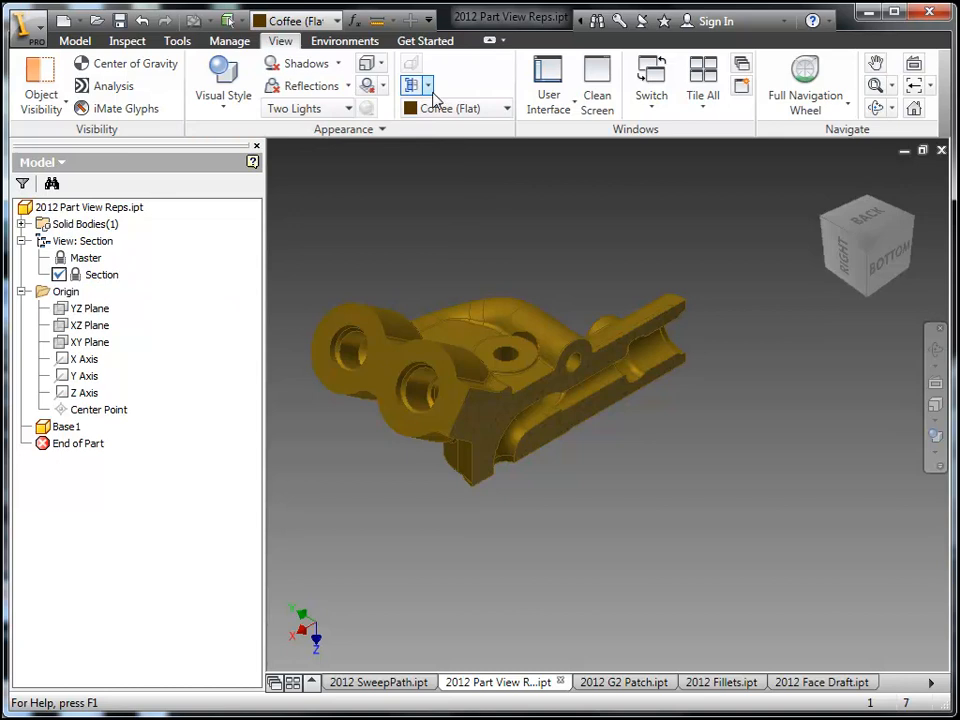
Start a half section view using the YZ plane as the cutting plane and drag it to its final offset
click(428, 84)
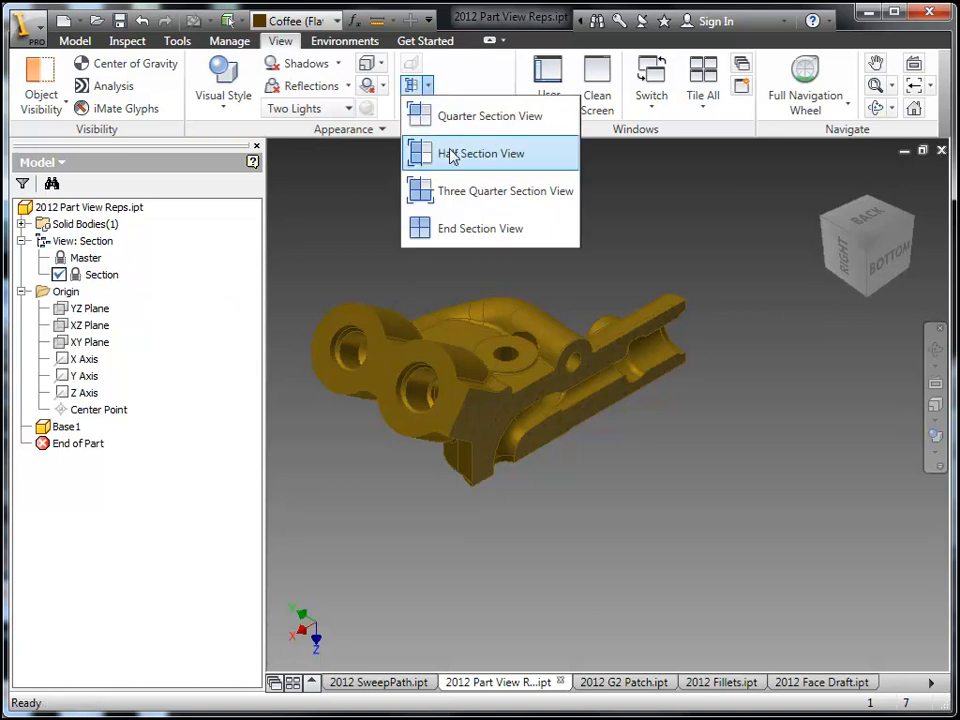
click(484, 152)
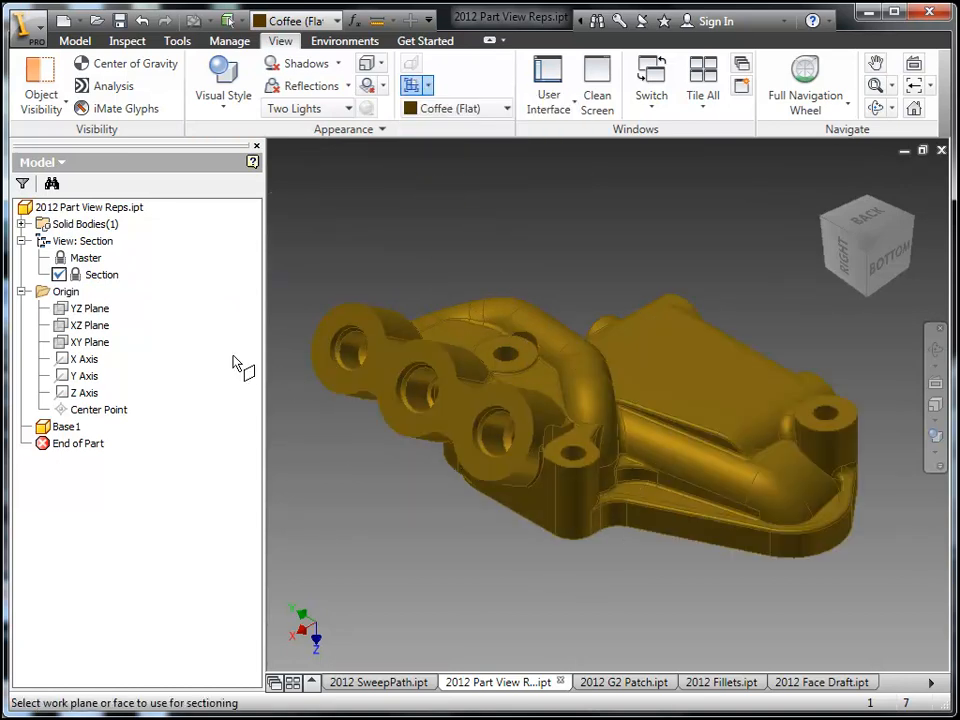
click(92, 324)
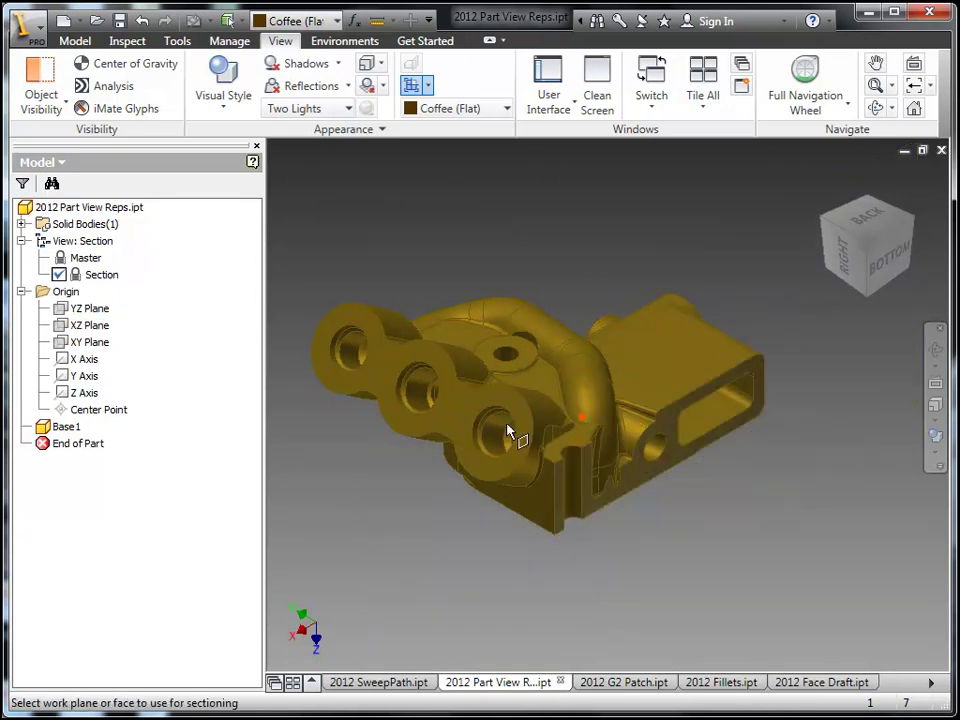
click(88, 308)
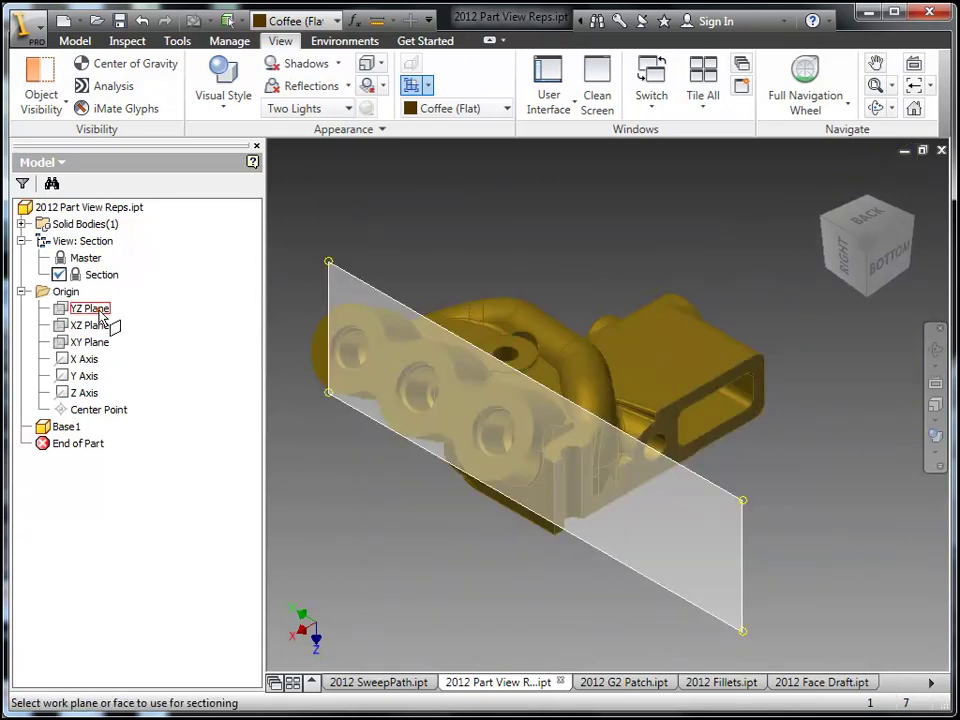
click(88, 308)
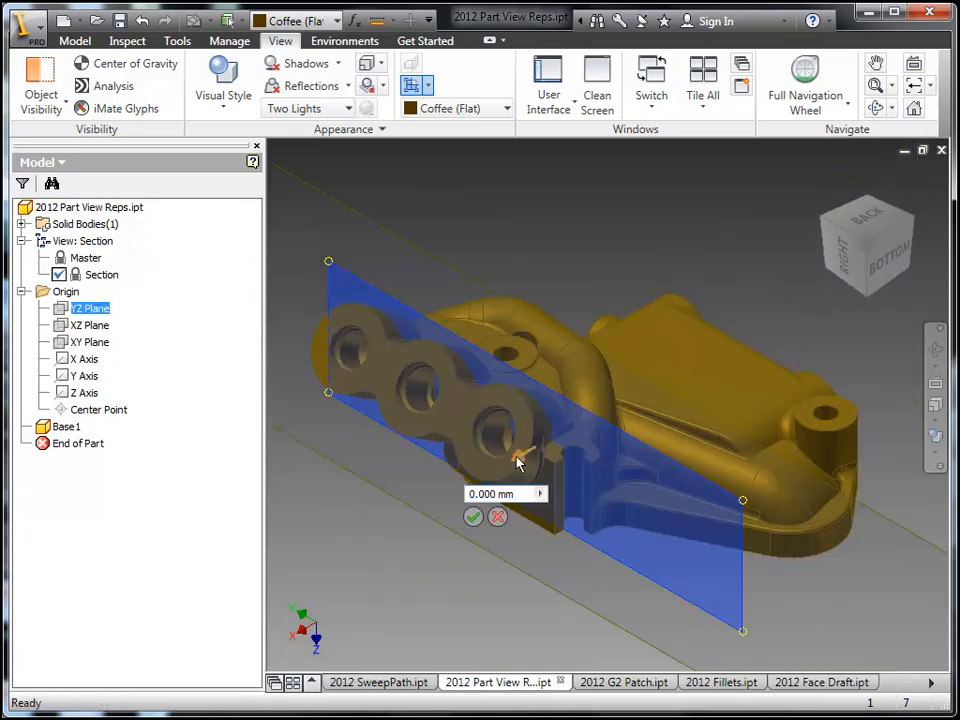
drag(518, 462, 630, 416)
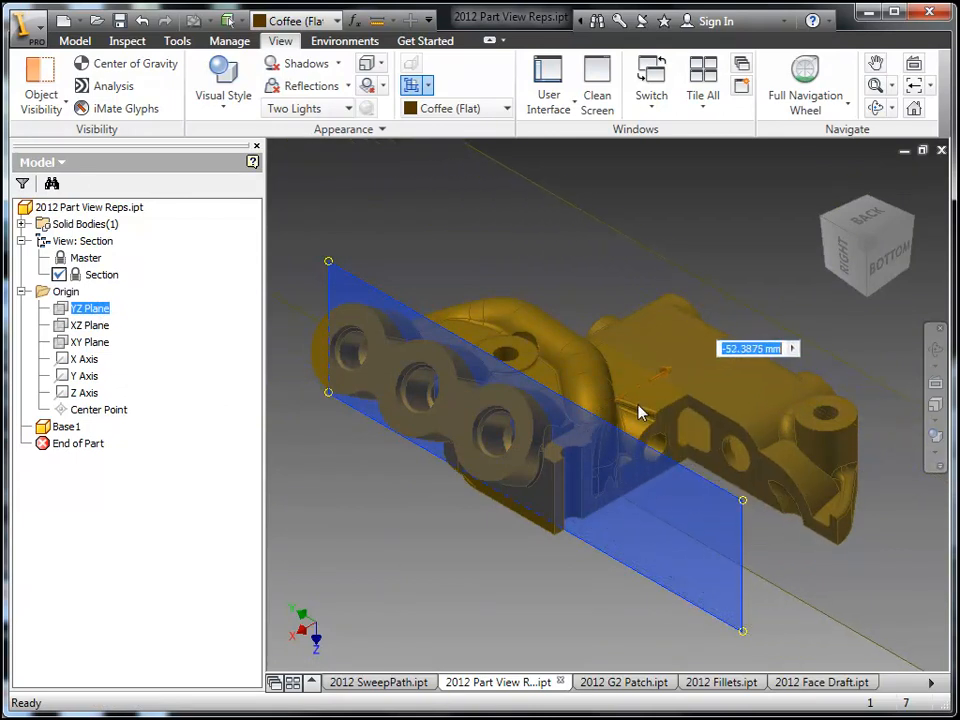
drag(640, 412, 670, 396)
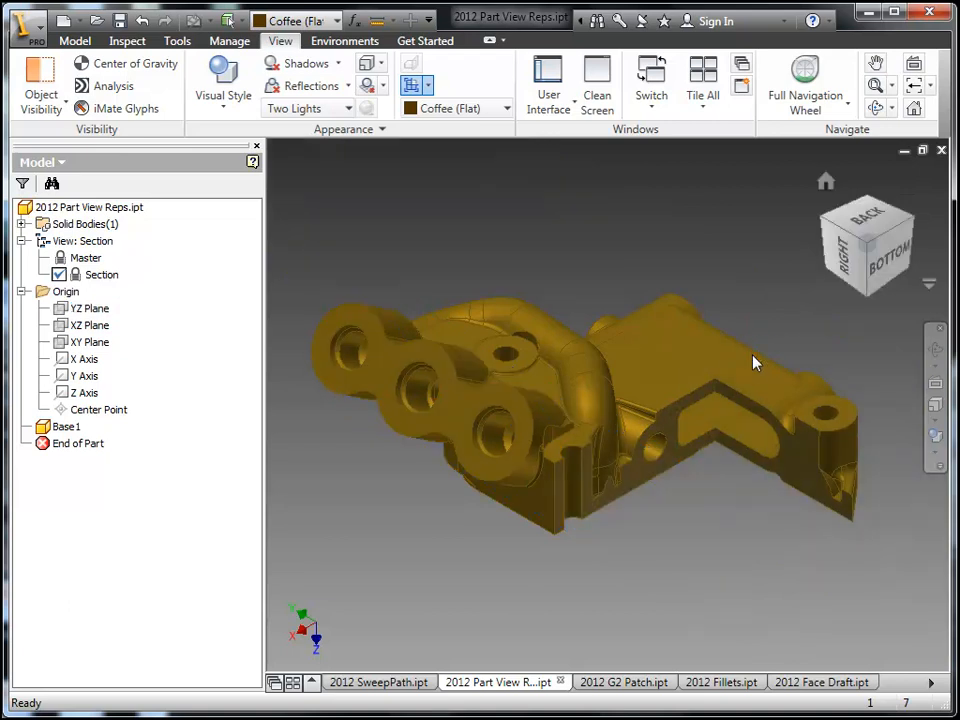
mouse_move(568, 248)
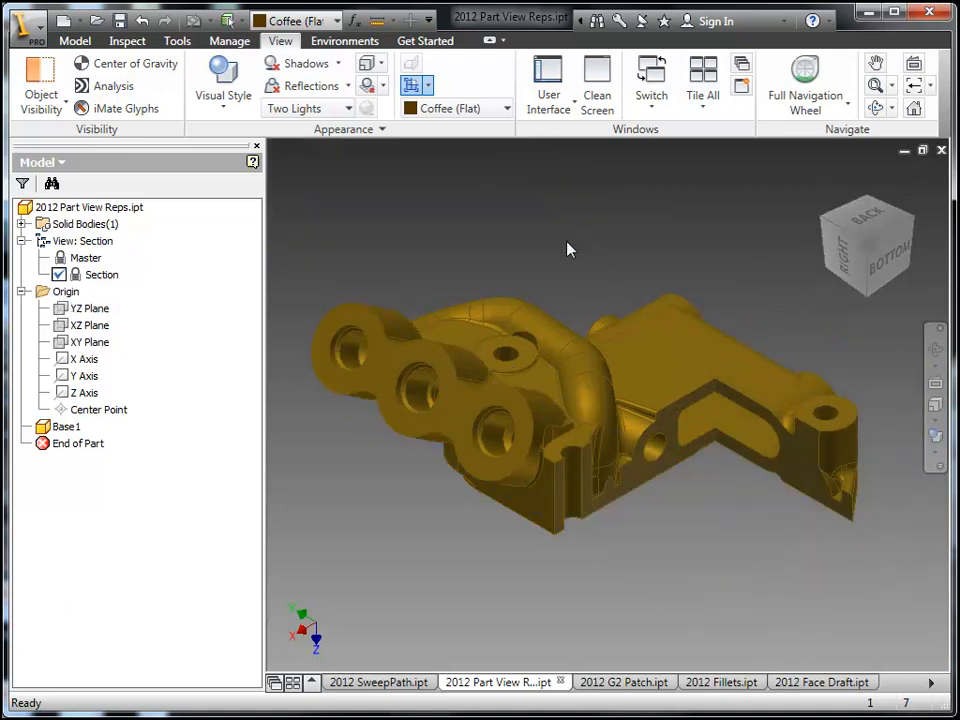
Finish the half section view with Done and select the Master view representation
right_click(100, 274)
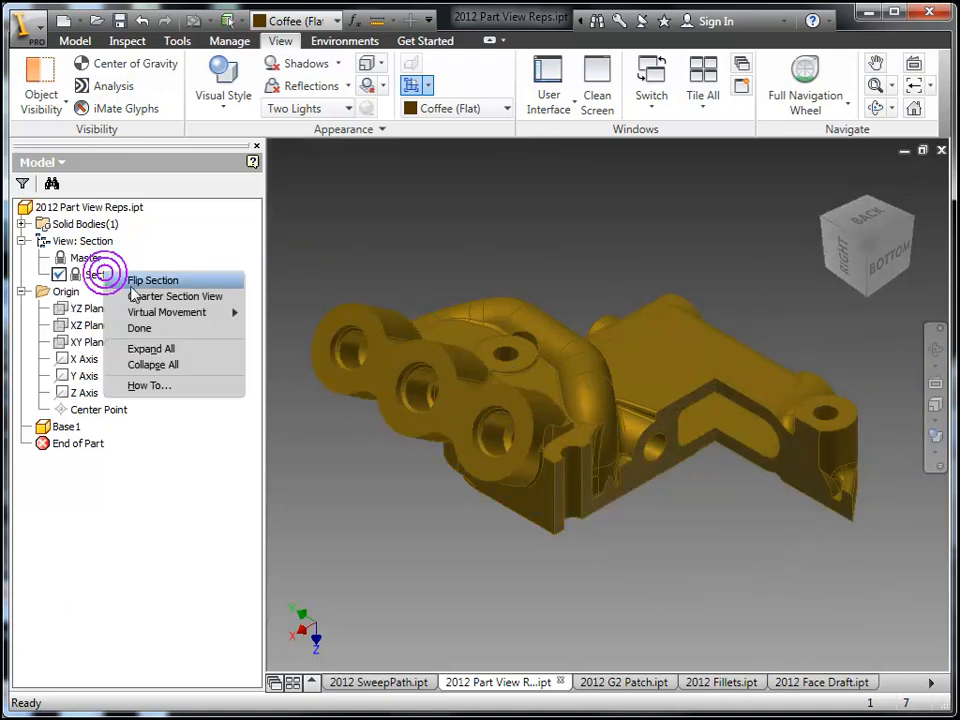
click(152, 280)
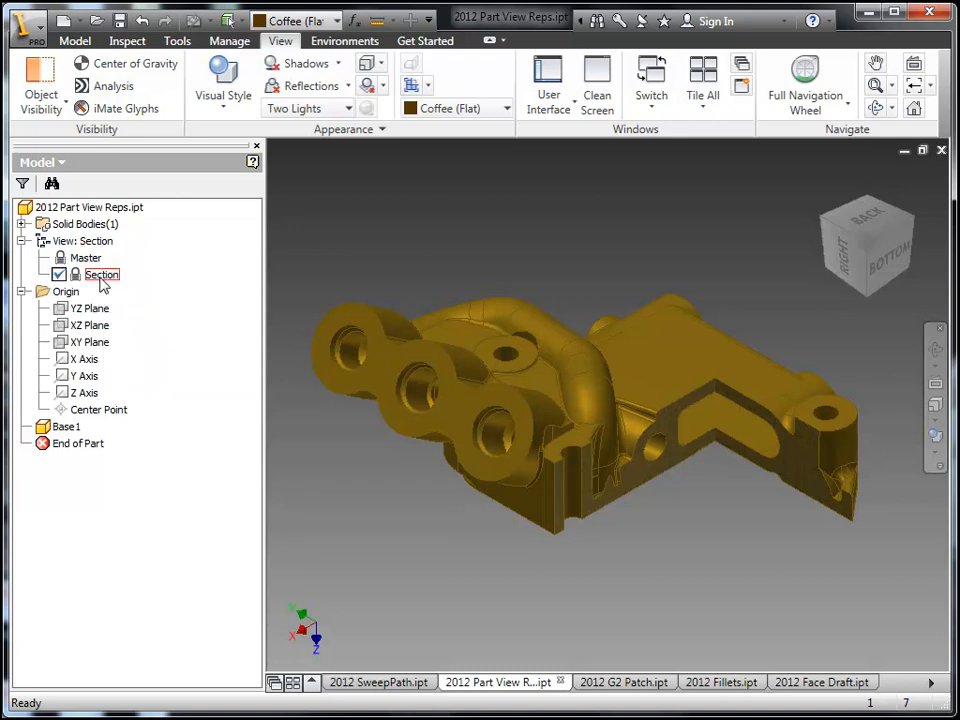
click(100, 274)
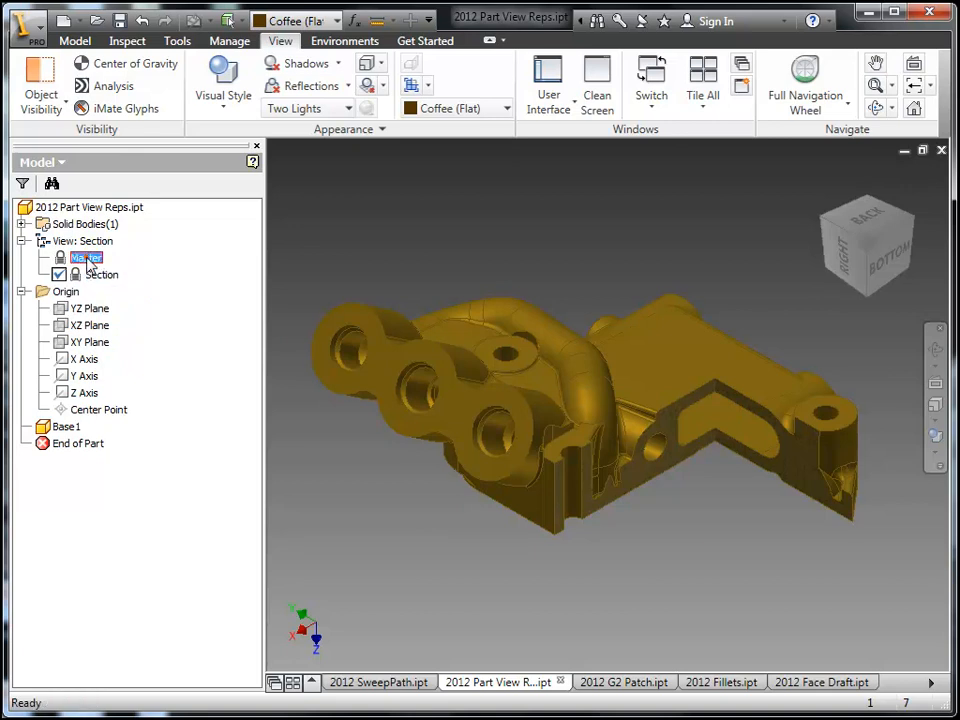
click(100, 274)
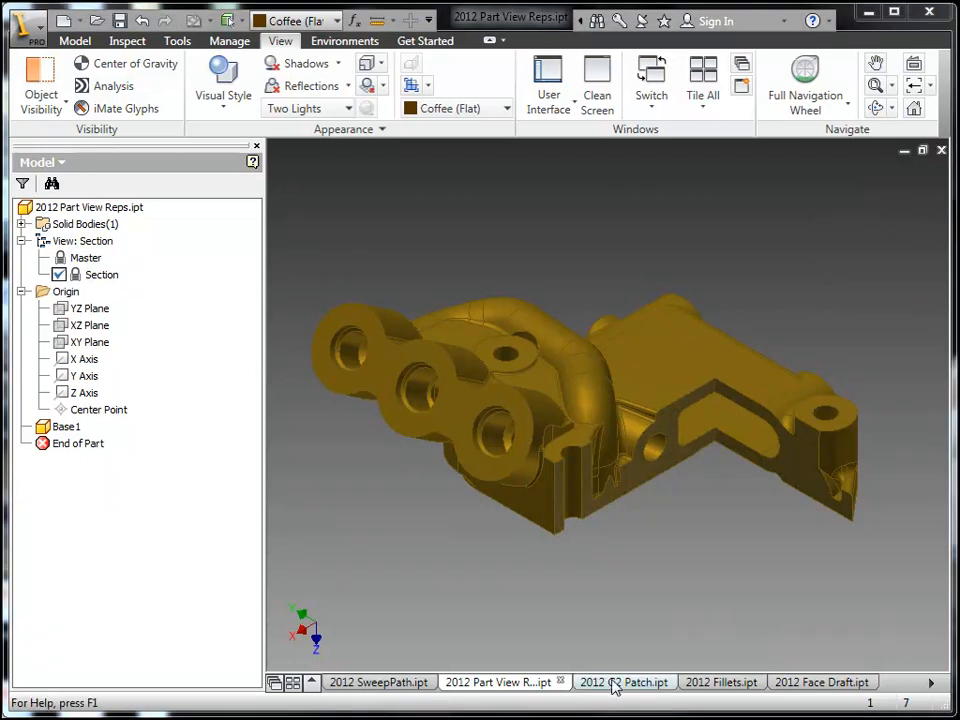
Switch to the G2 Patch part, orbit to inspect its surface gaps, and begin a boundary patch
click(620, 680)
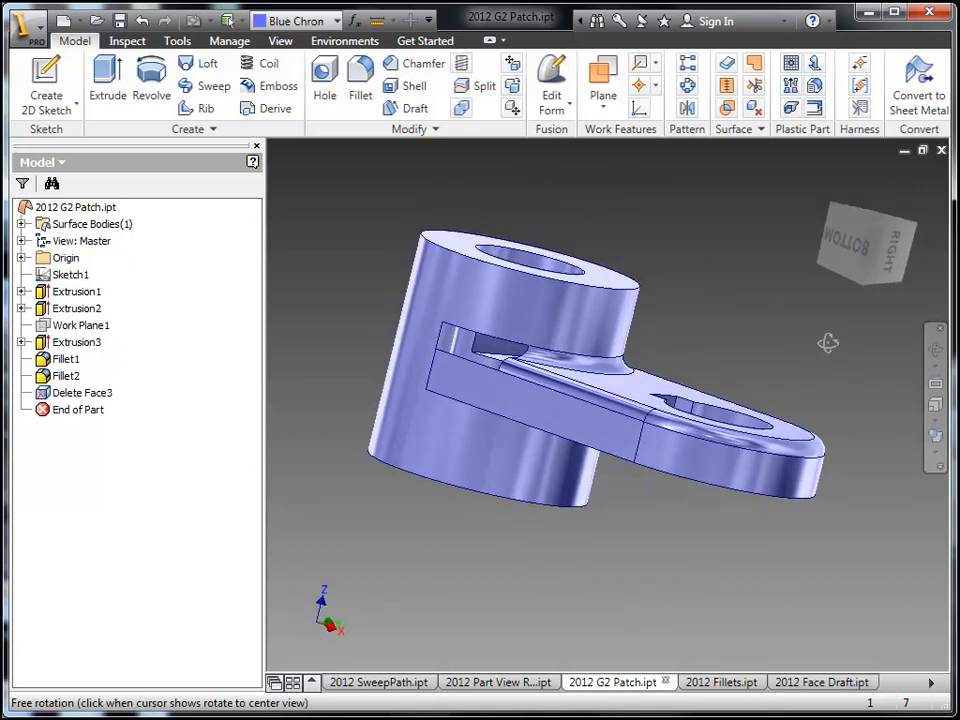
drag(828, 344, 600, 450)
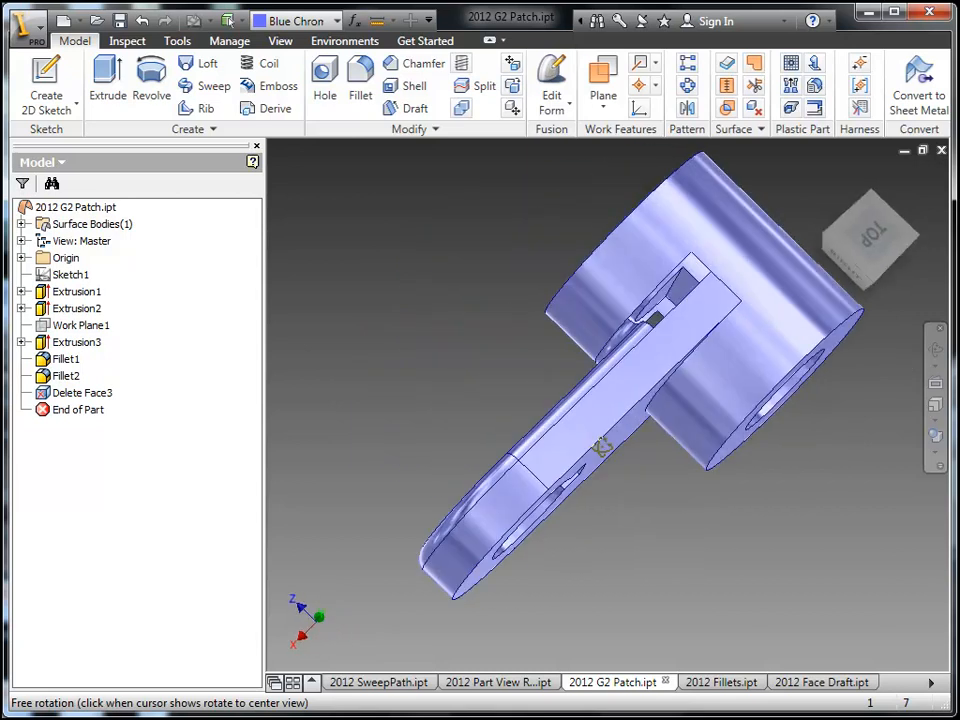
drag(600, 450, 804, 472)
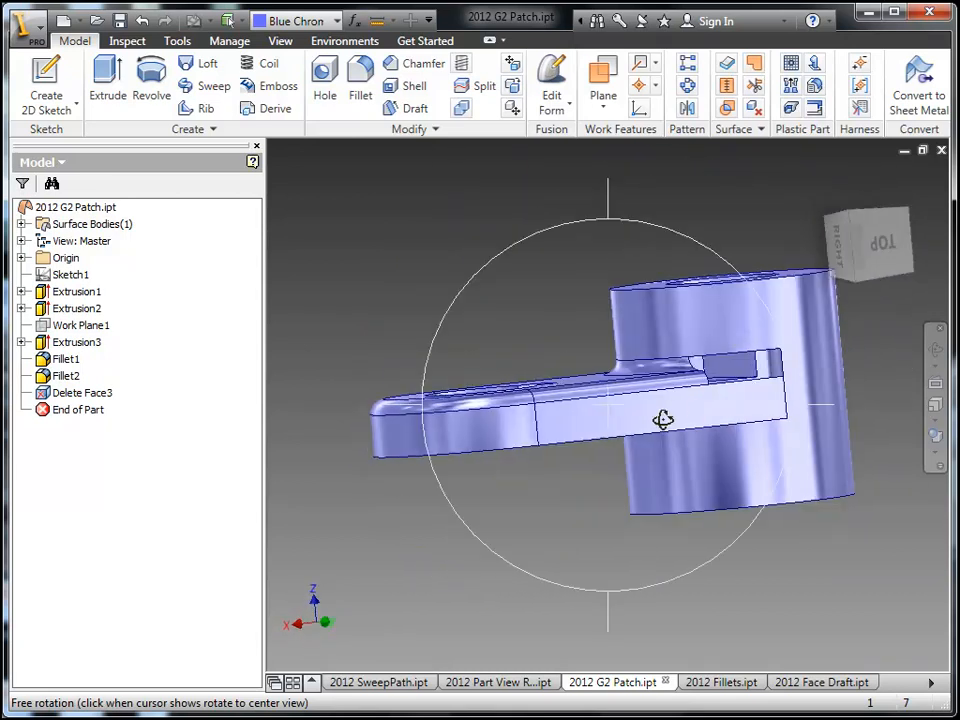
drag(664, 418, 680, 450)
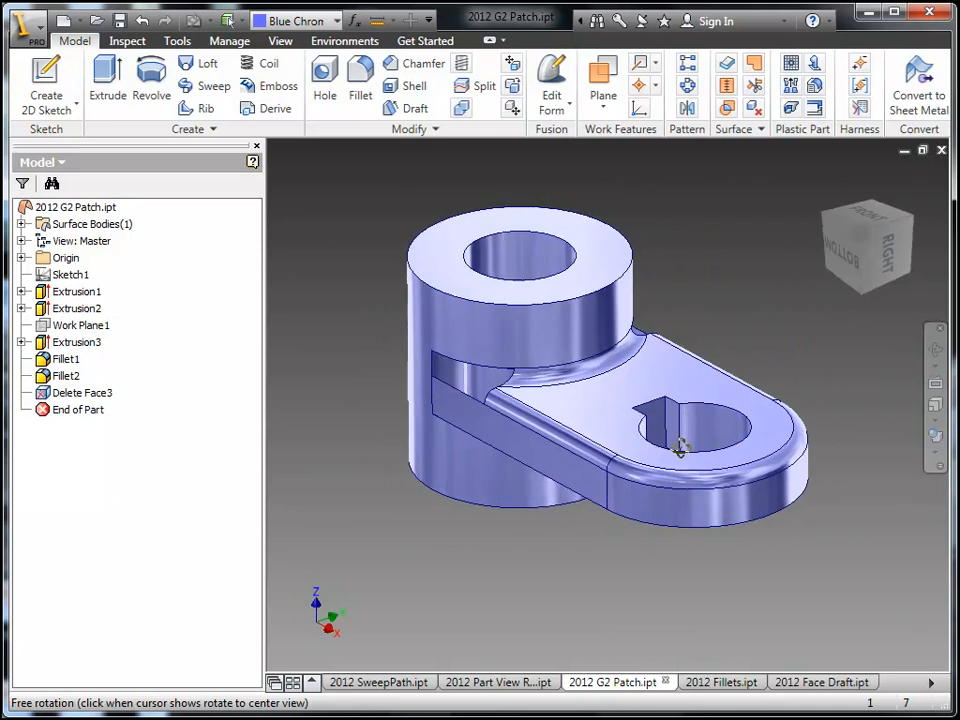
click(80, 392)
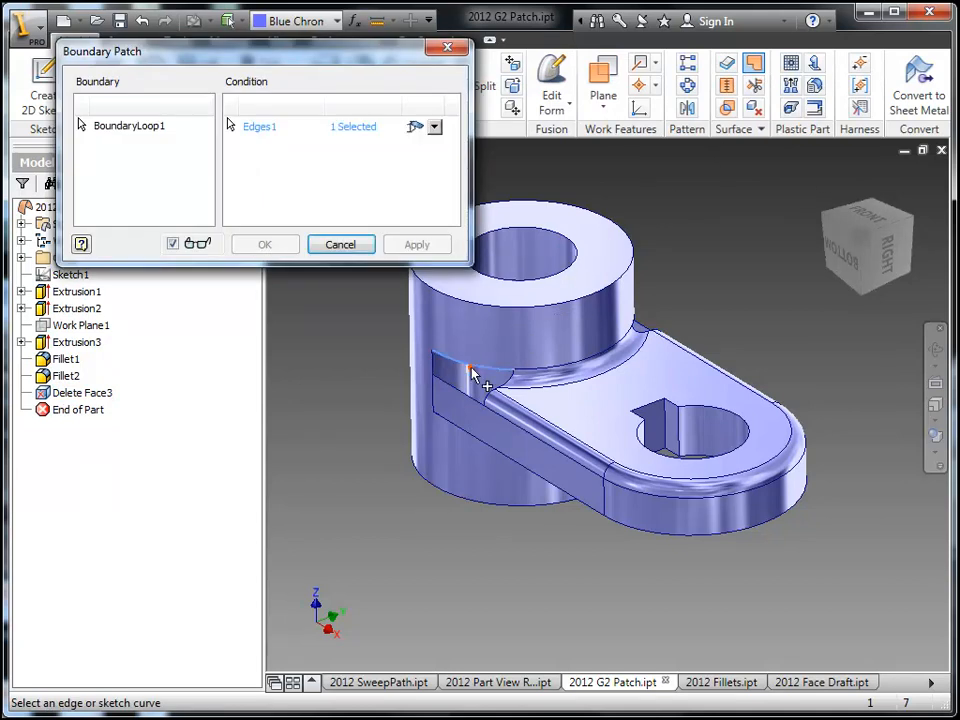
Patch the openings on both sides with edge smoothness conditions, creating Boundary Patch5 and Boundary Patch6
click(504, 396)
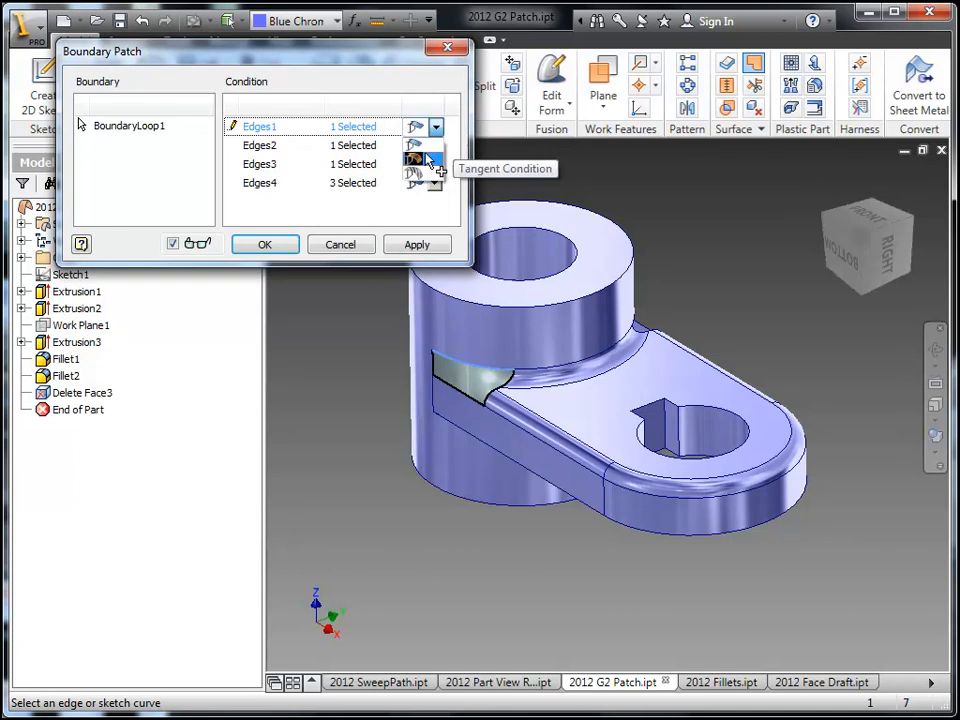
click(420, 160)
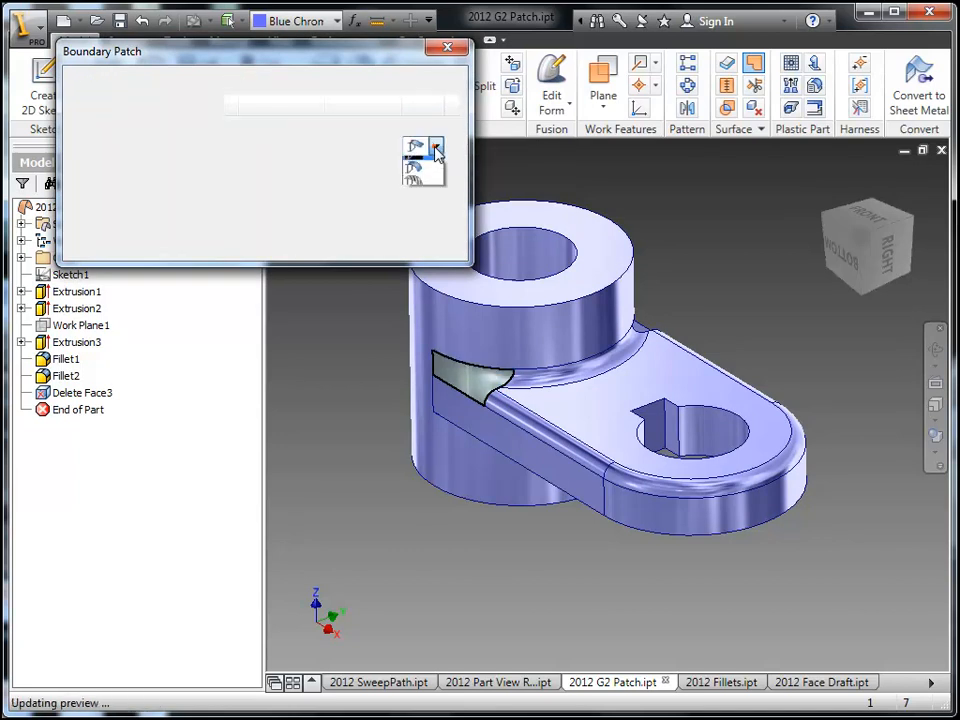
click(418, 164)
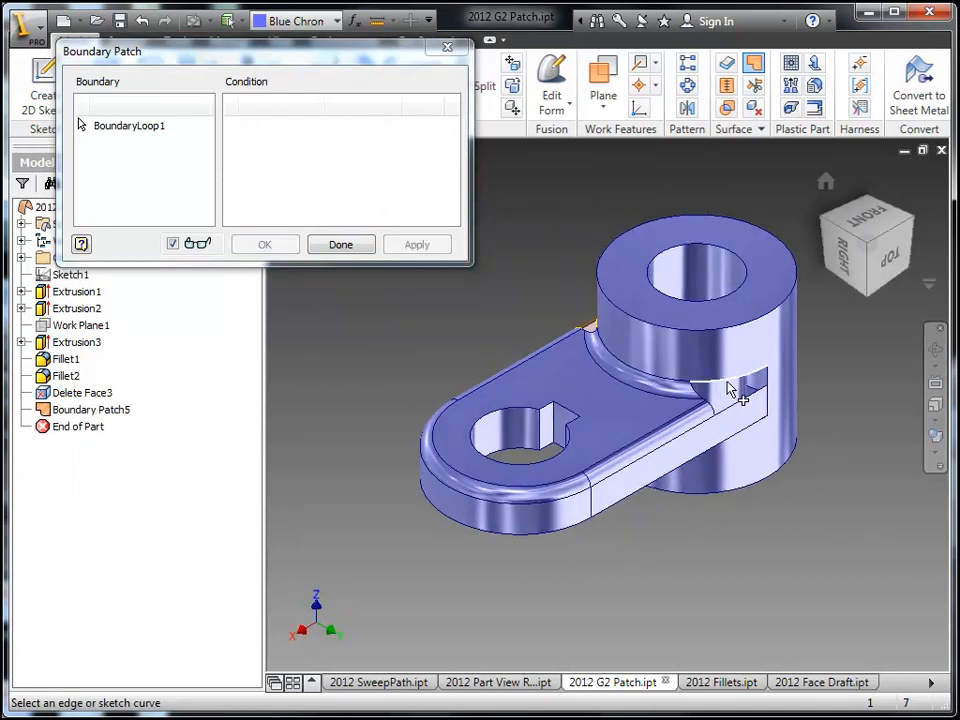
click(740, 402)
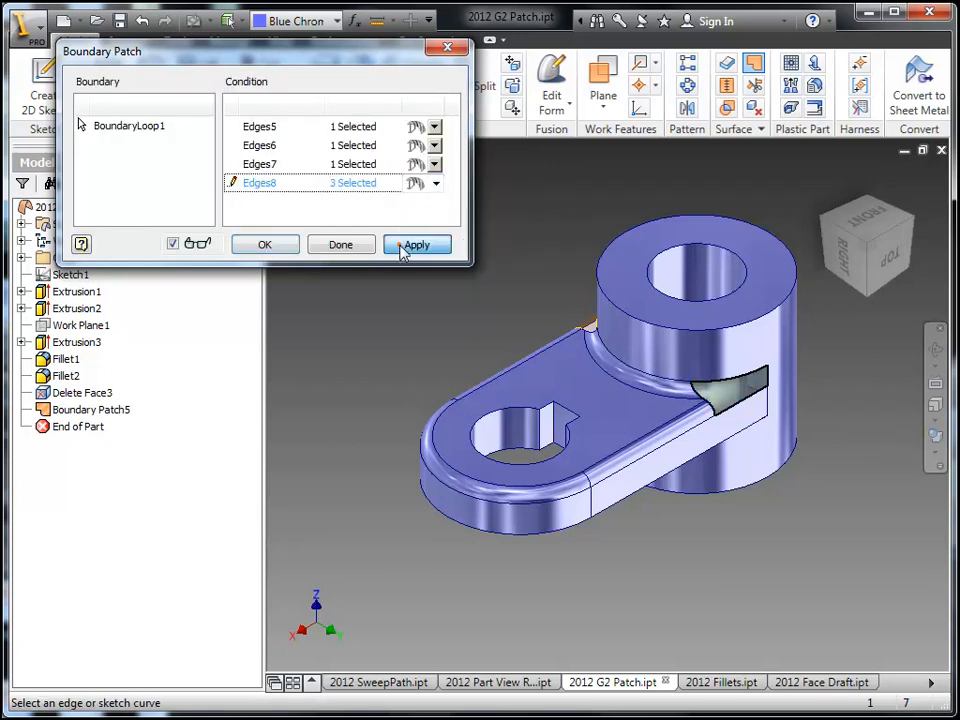
click(416, 244)
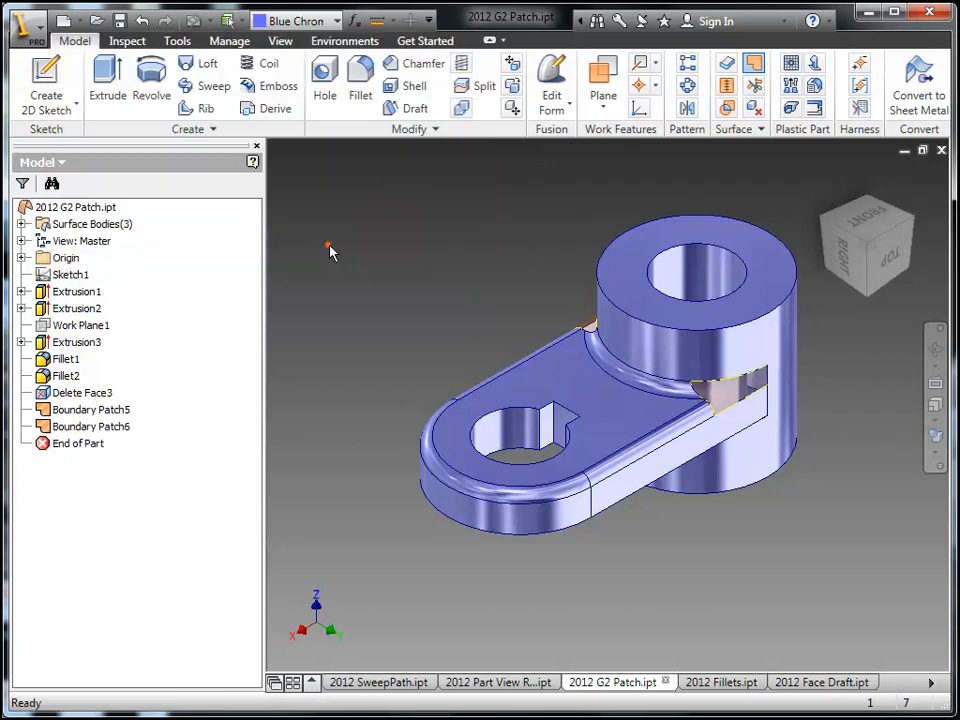
mouse_move(622, 190)
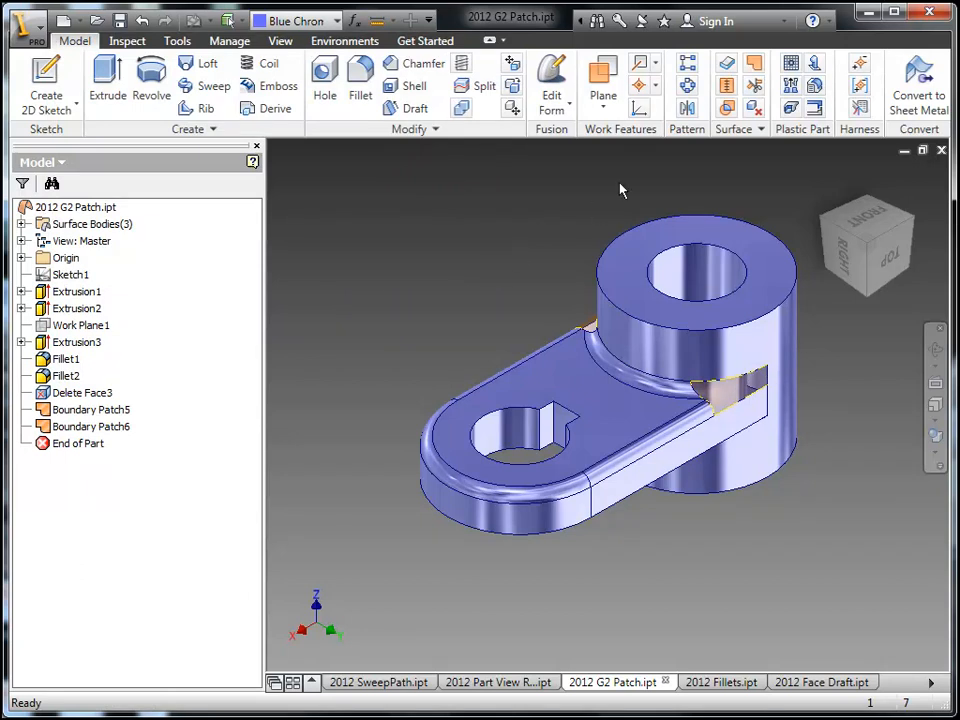
mouse_move(724, 84)
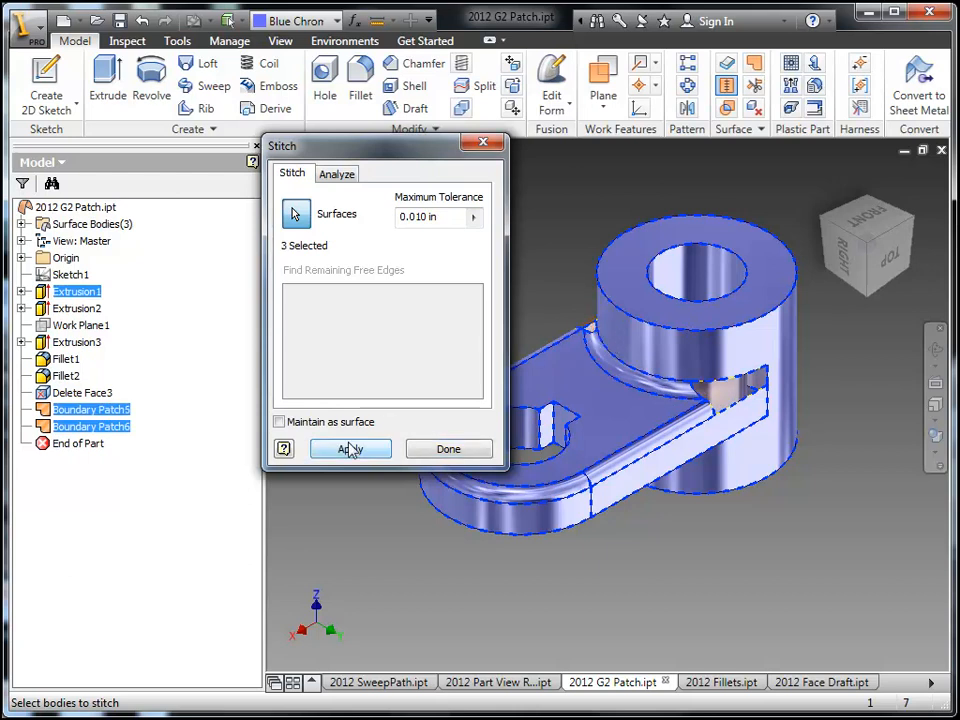
Stitch the surfaces into one closed body (Stitch Surface4) and go to the Inspect tools
click(350, 448)
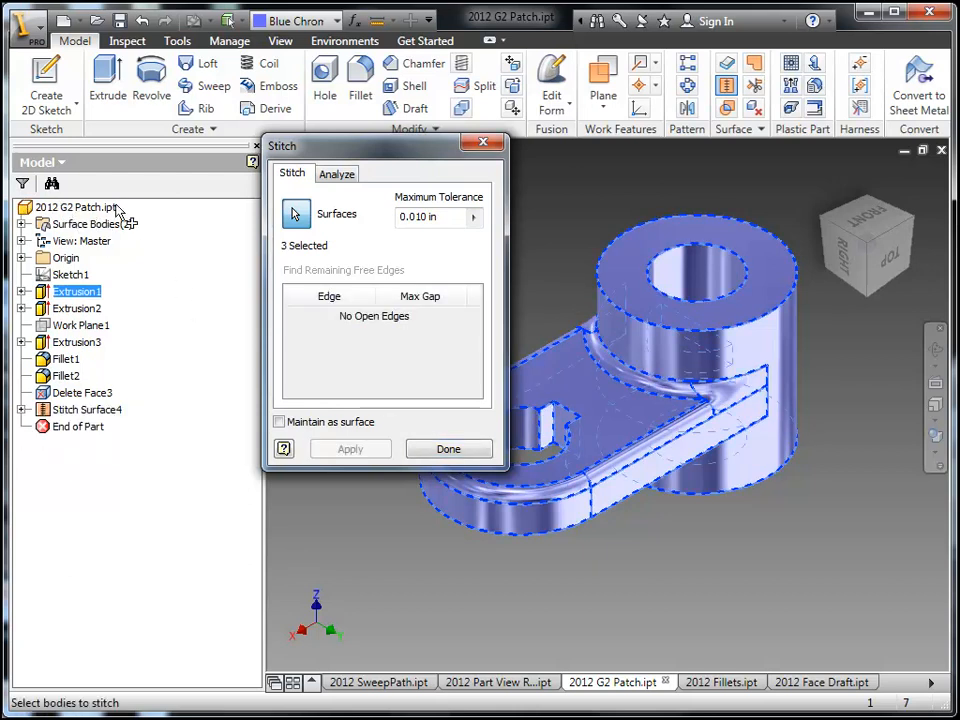
click(448, 448)
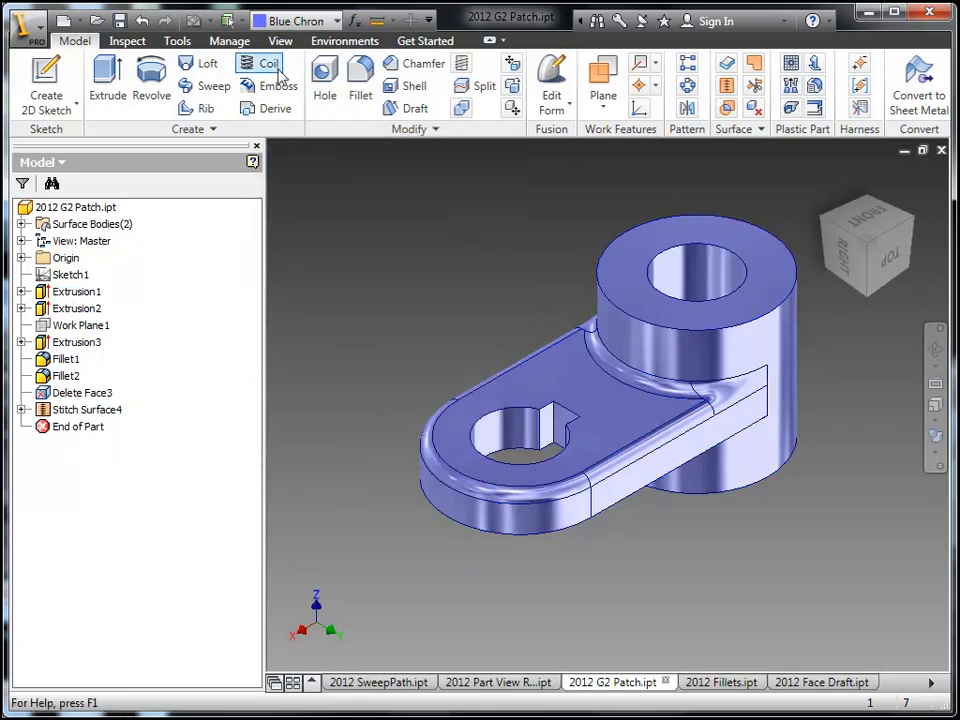
click(128, 40)
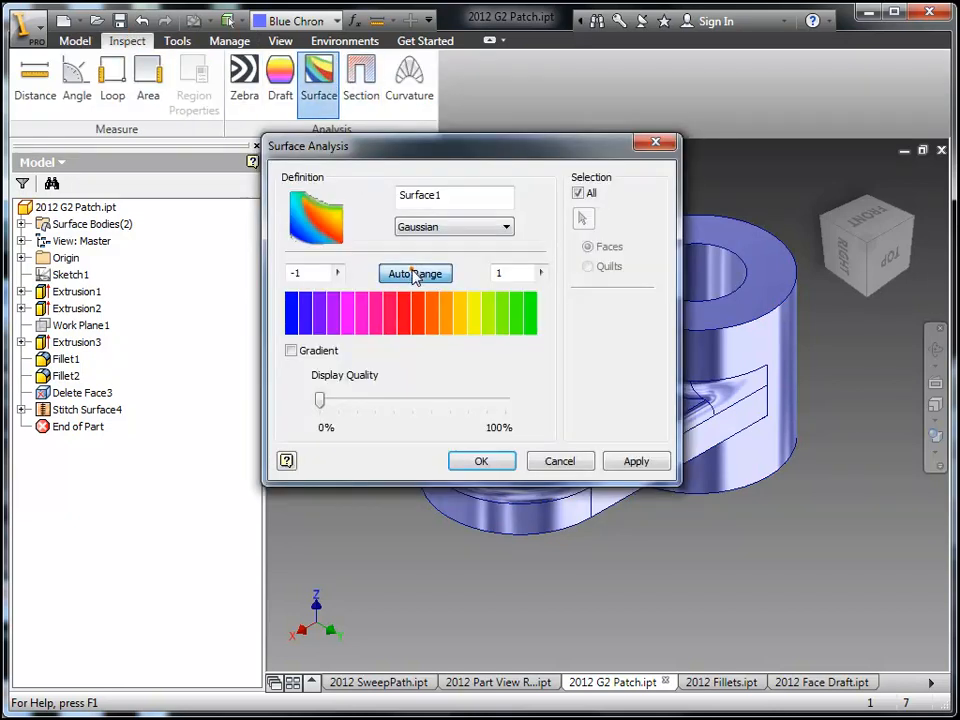
Run a Gaussian surface analysis with Auto Range on the stitched part, then delete the analysis from the browser
click(416, 272)
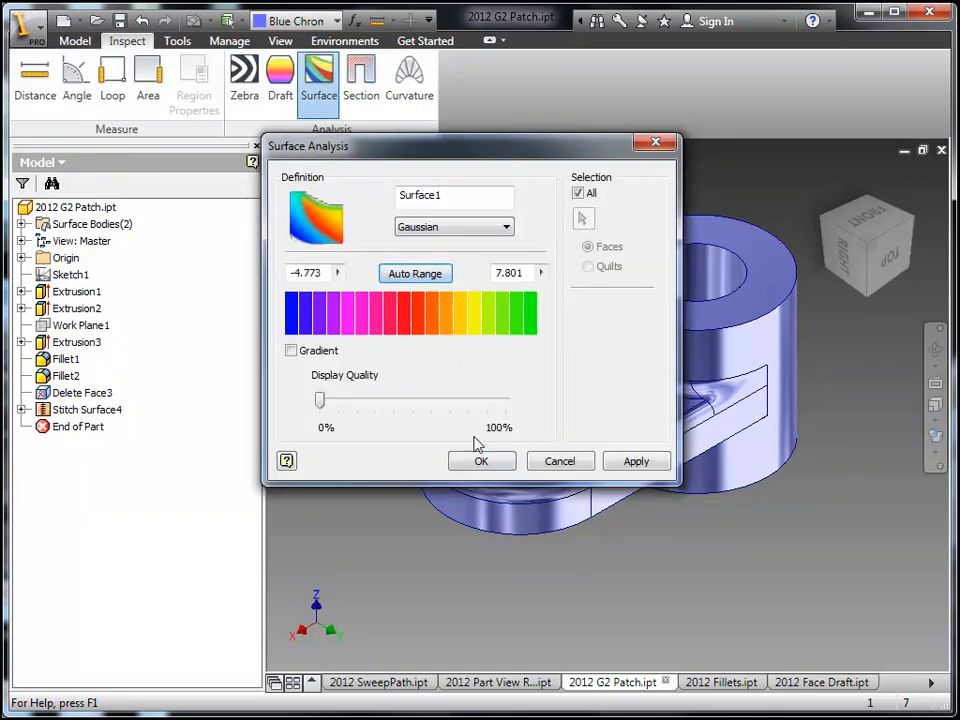
click(482, 460)
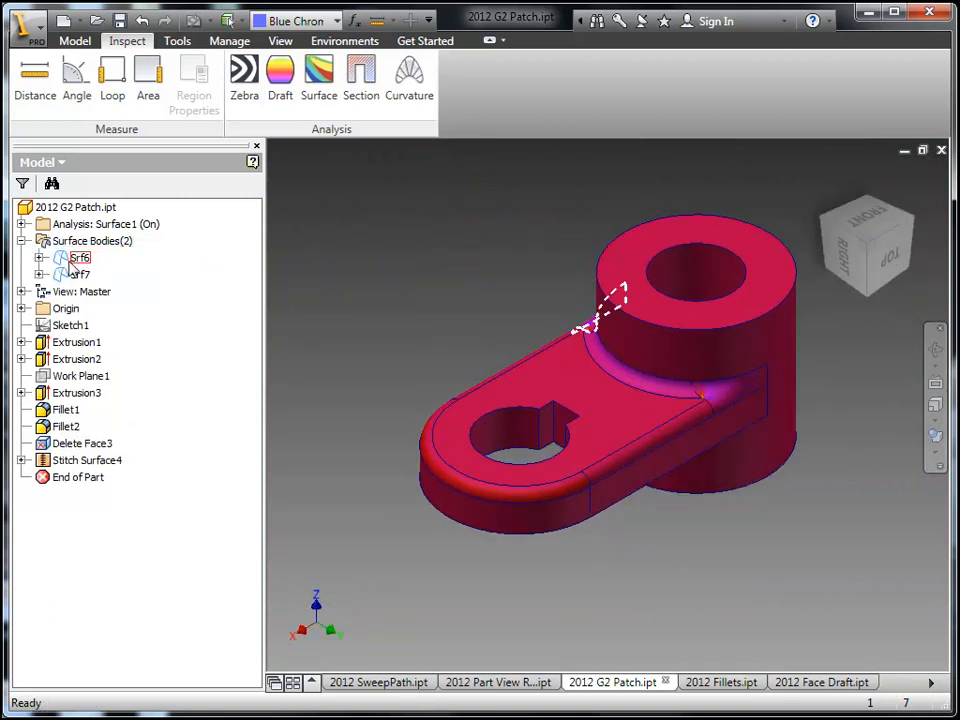
right_click(90, 224)
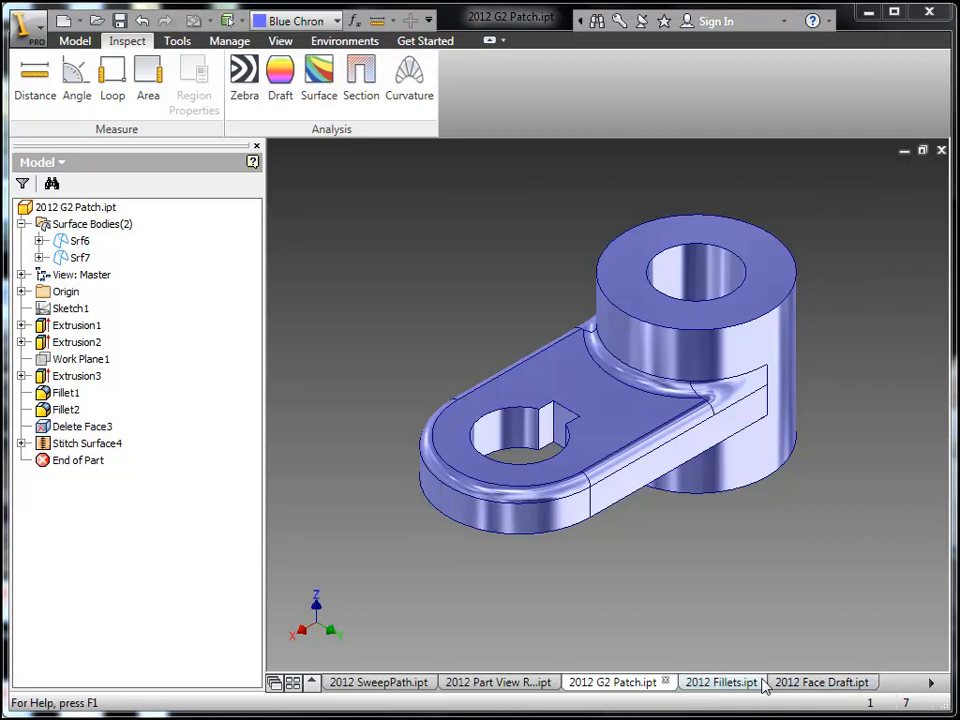
In Fillets.ipt, apply a full round fillet (Fillet1) over the top of the box's long wall
click(720, 682)
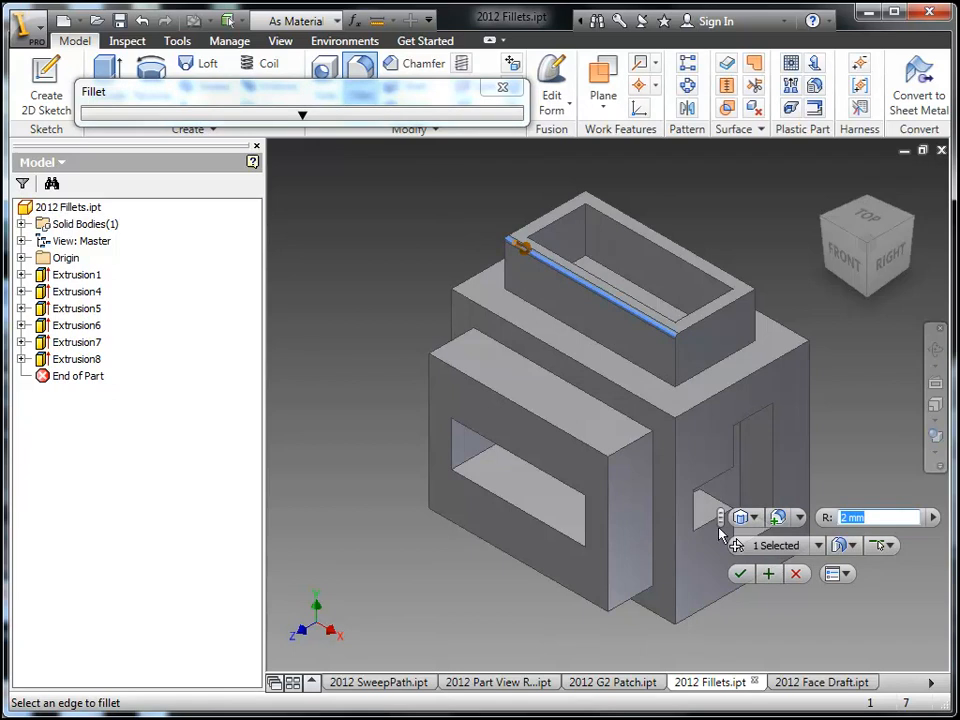
mouse_move(838, 604)
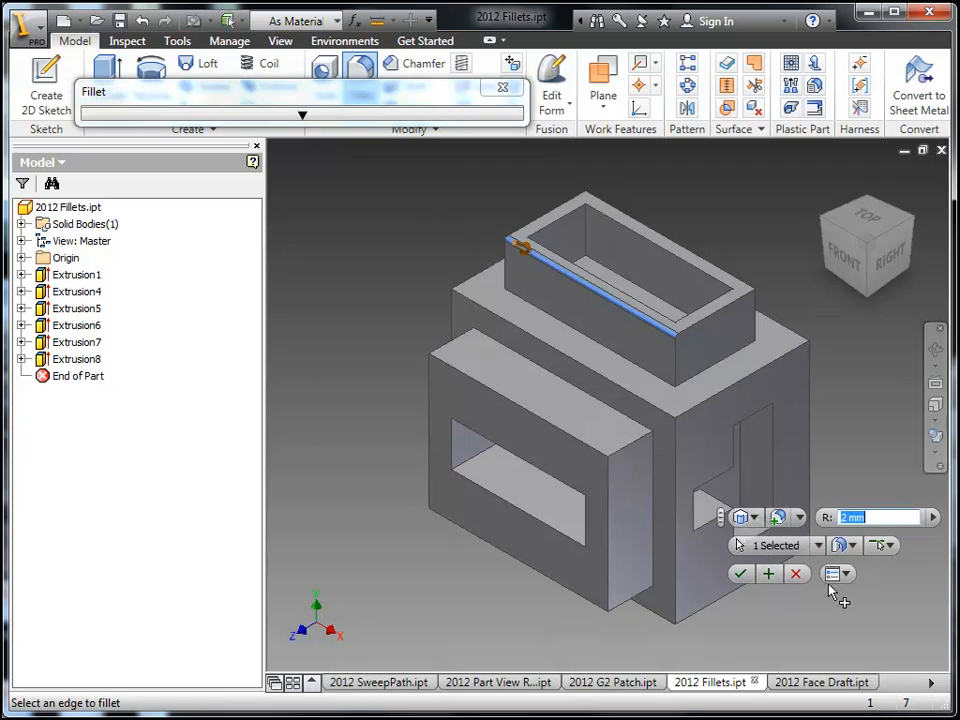
click(762, 516)
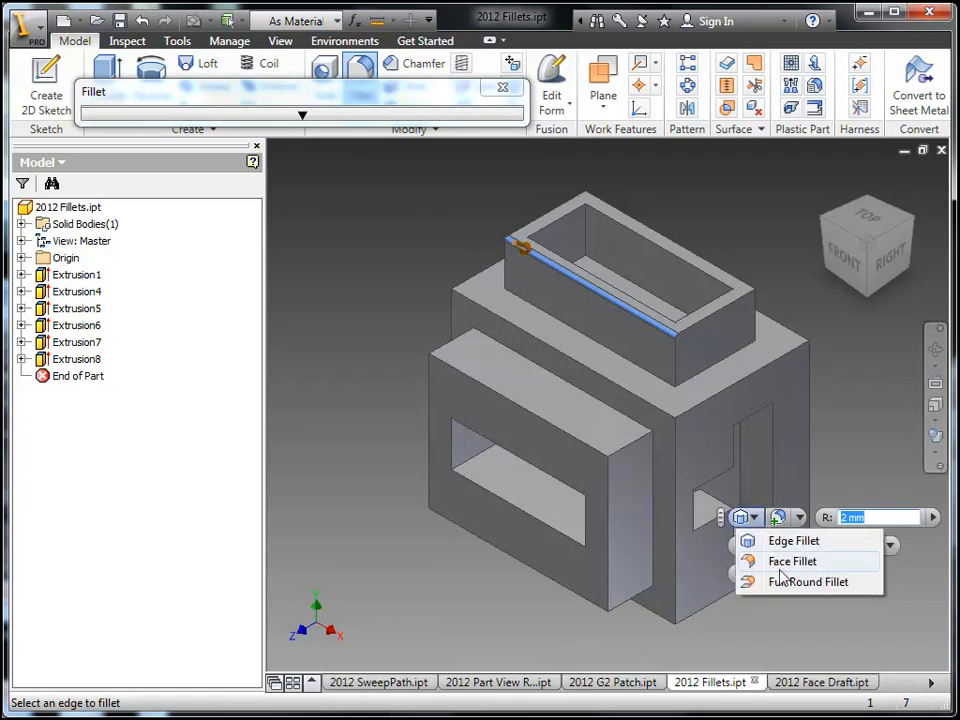
click(792, 560)
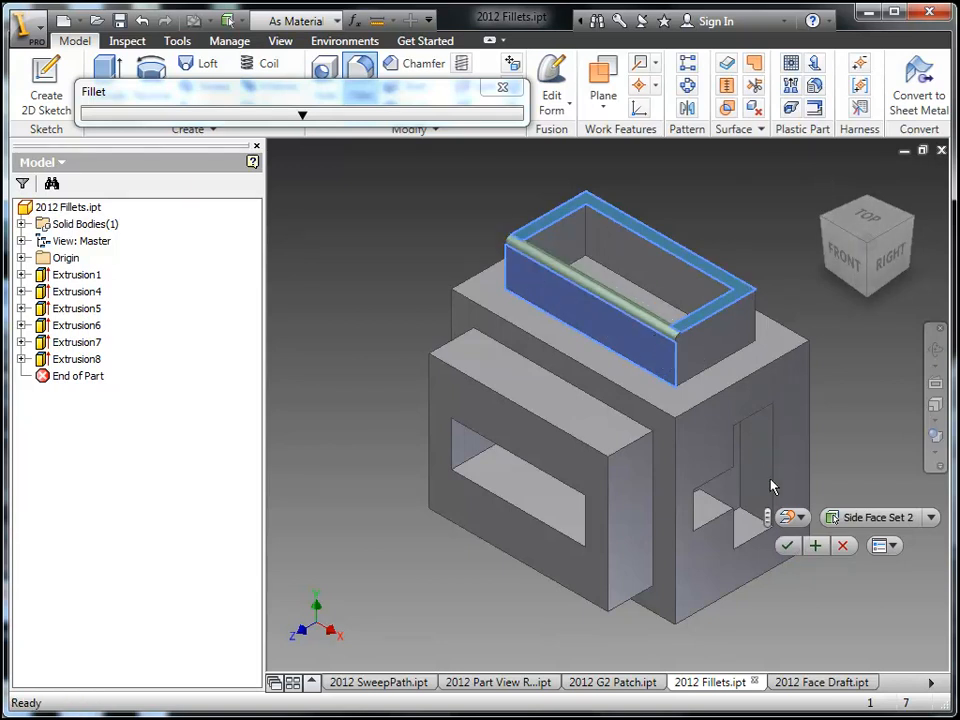
click(776, 544)
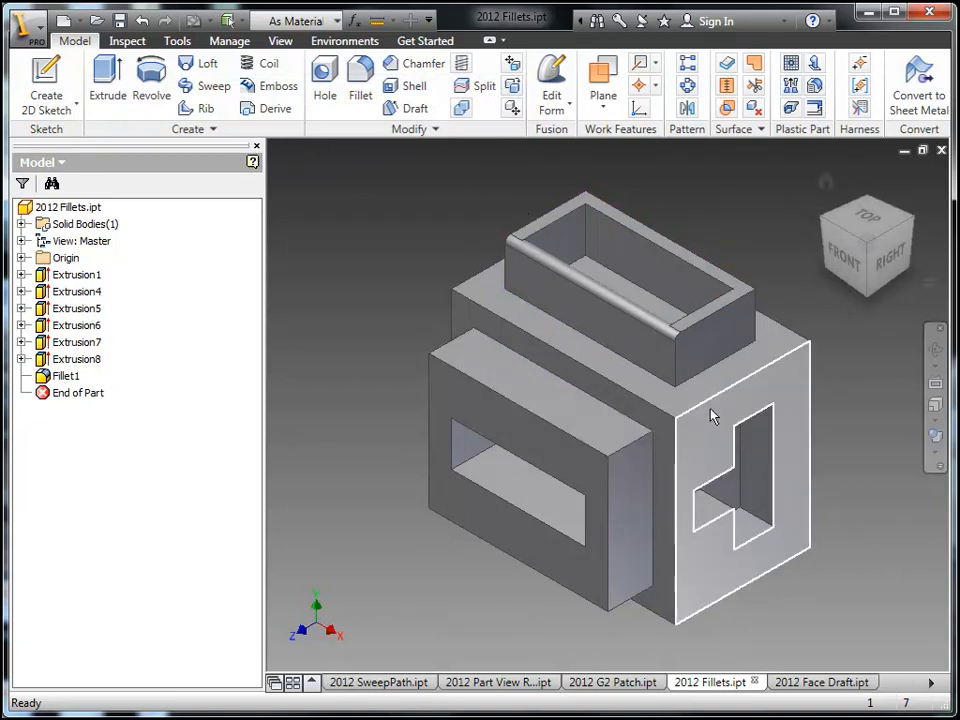
Start a second fillet, try variable radius and the fillet-type list, then return to a constant-radius edge fillet
click(360, 96)
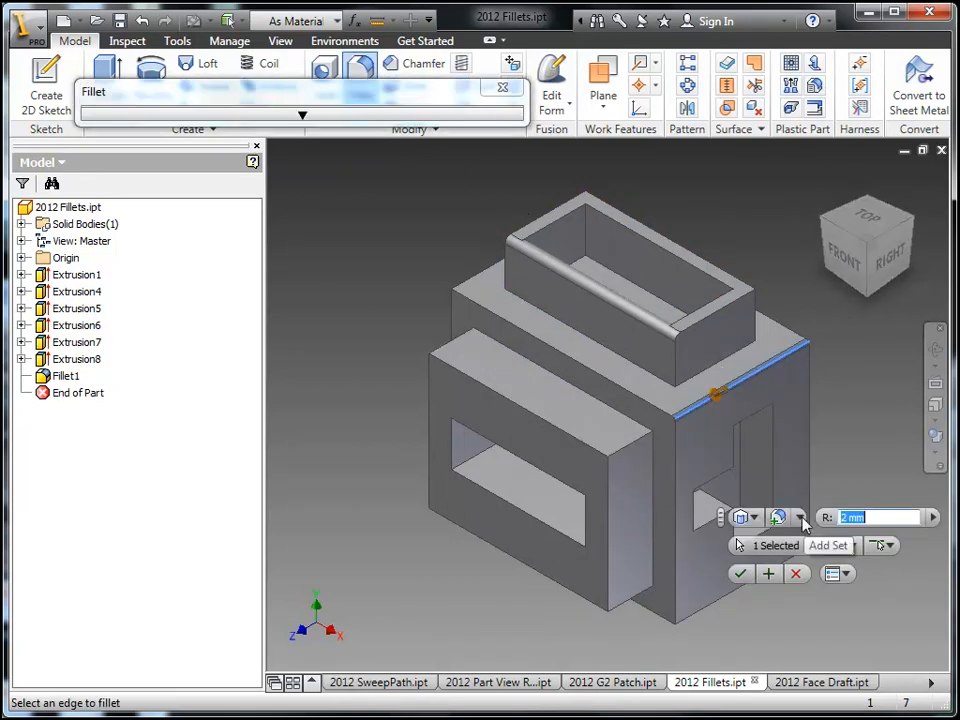
click(800, 518)
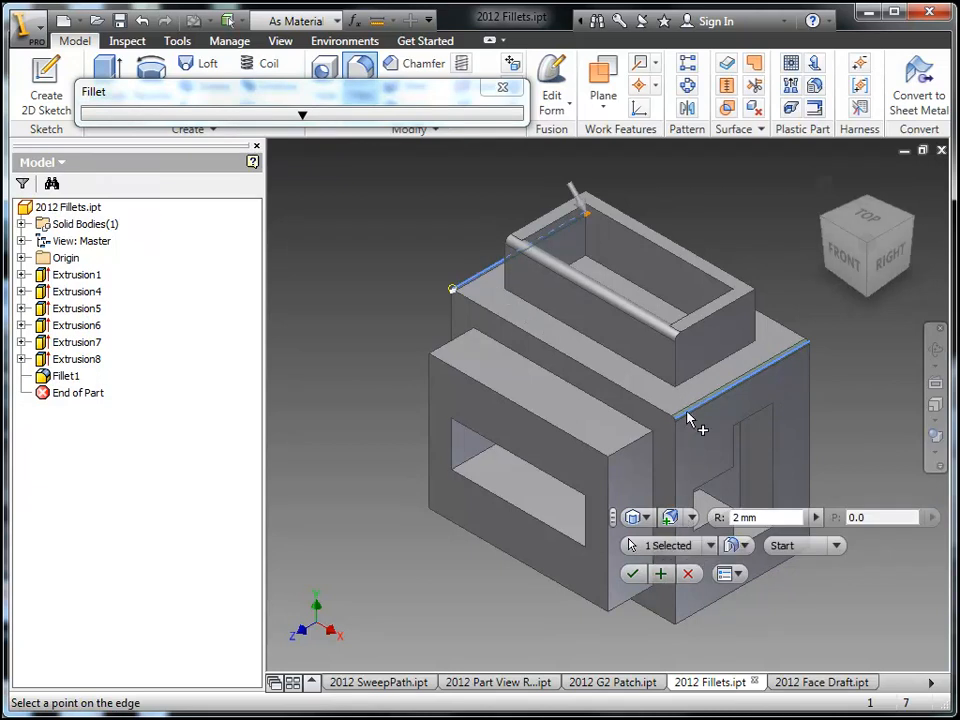
click(634, 516)
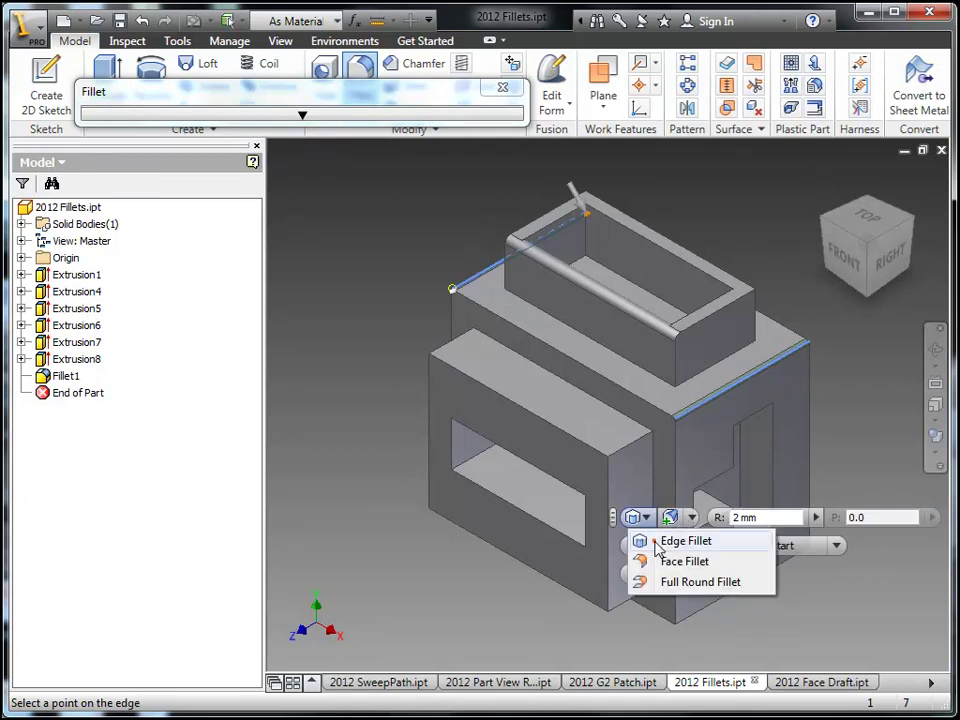
click(684, 540)
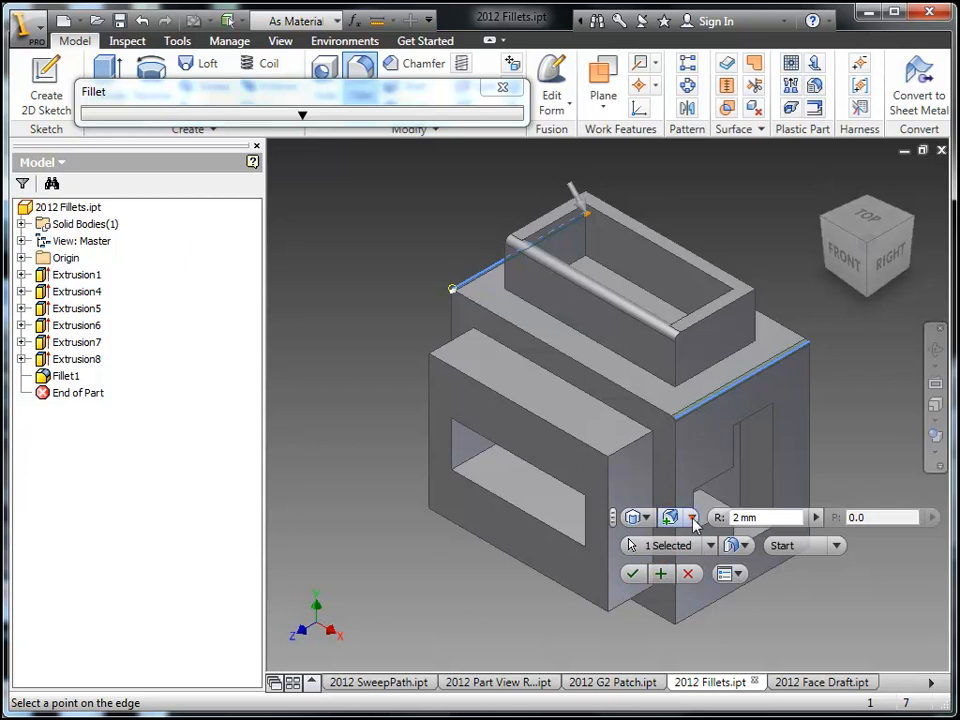
click(712, 544)
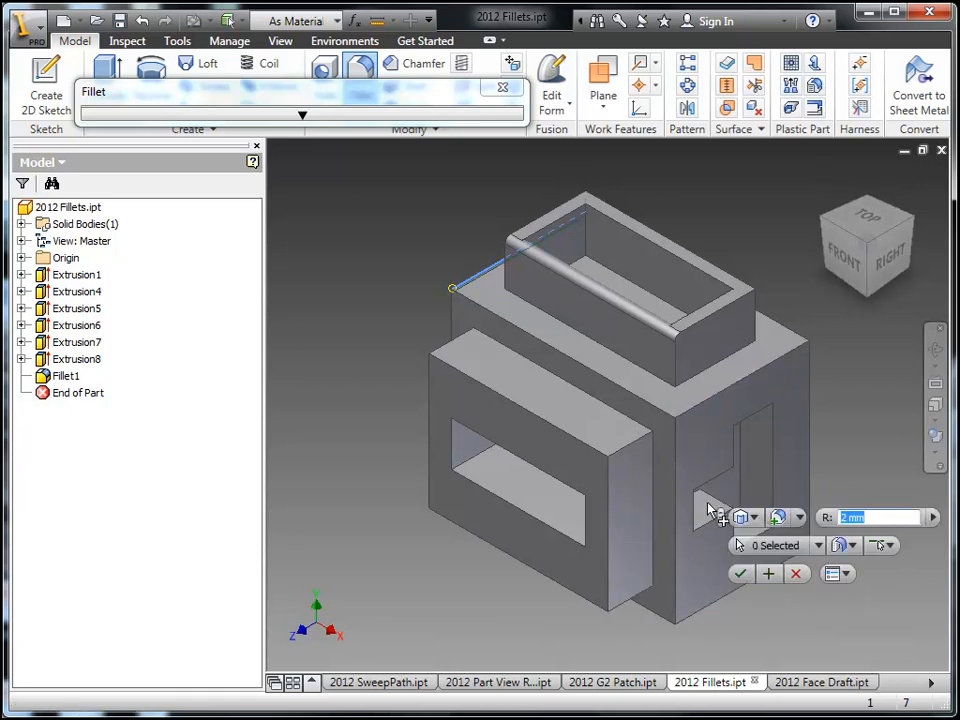
mouse_move(780, 516)
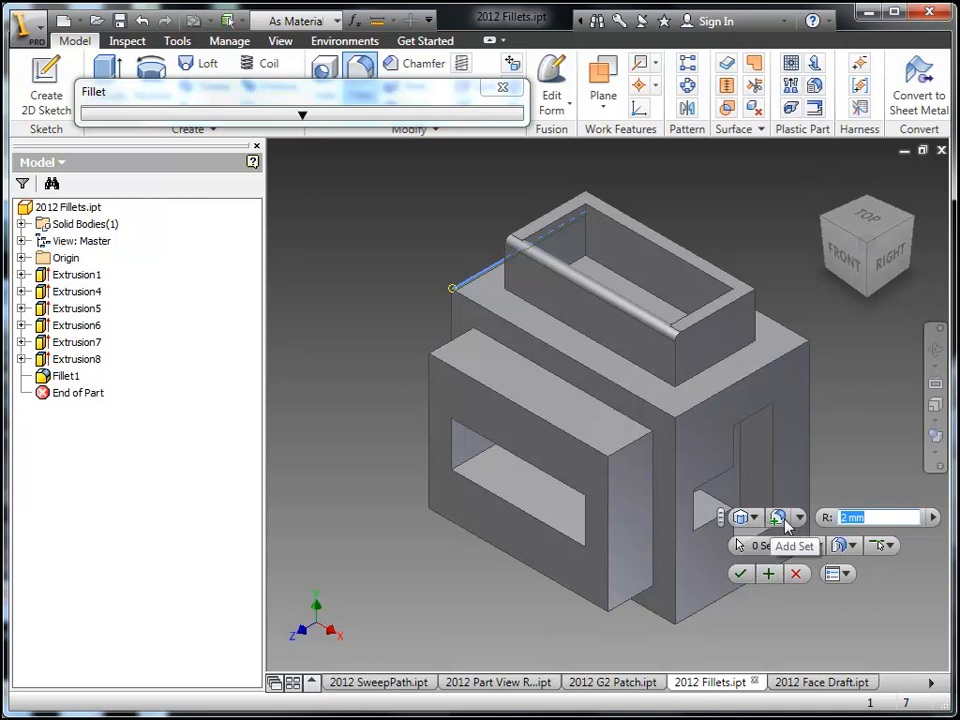
Make the fillet variable-radius along the edge and select Point 1 from its radius-point list
click(796, 516)
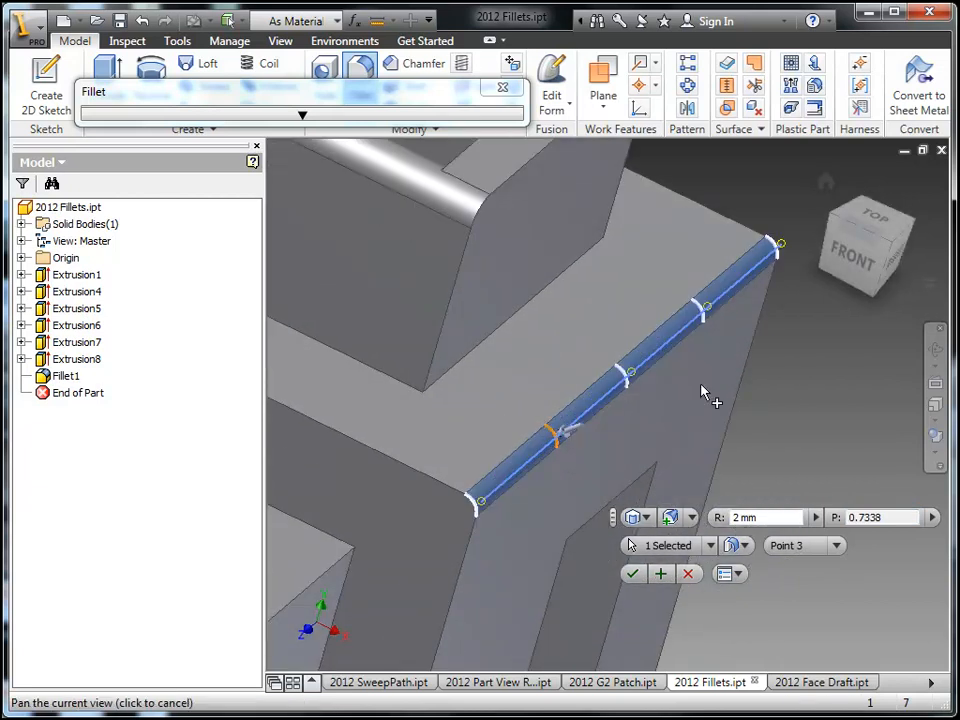
mouse_move(660, 476)
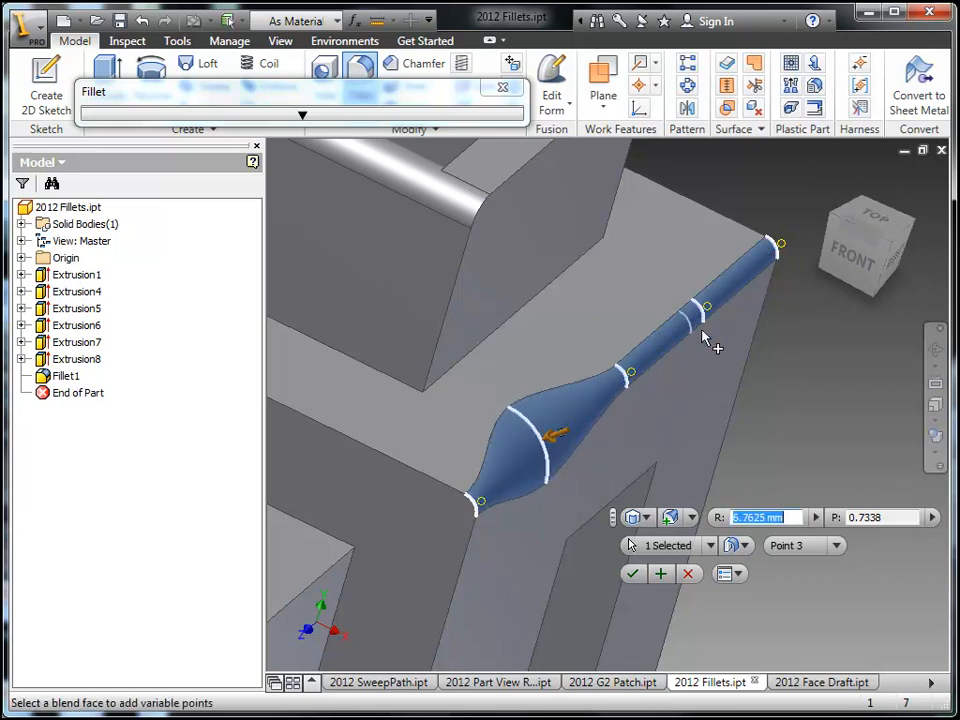
click(836, 544)
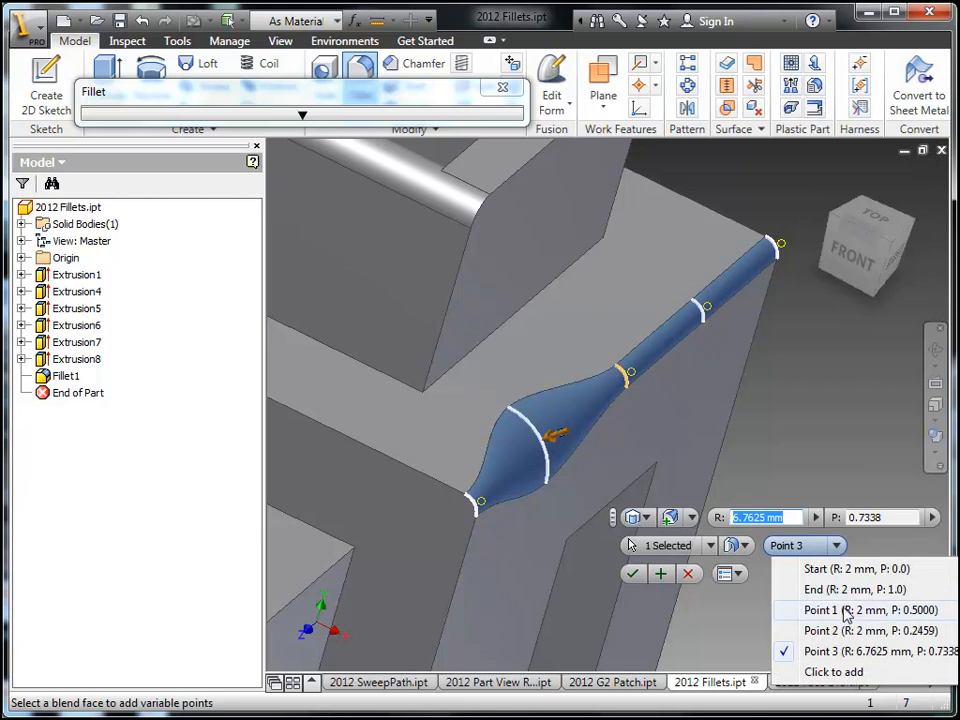
click(824, 632)
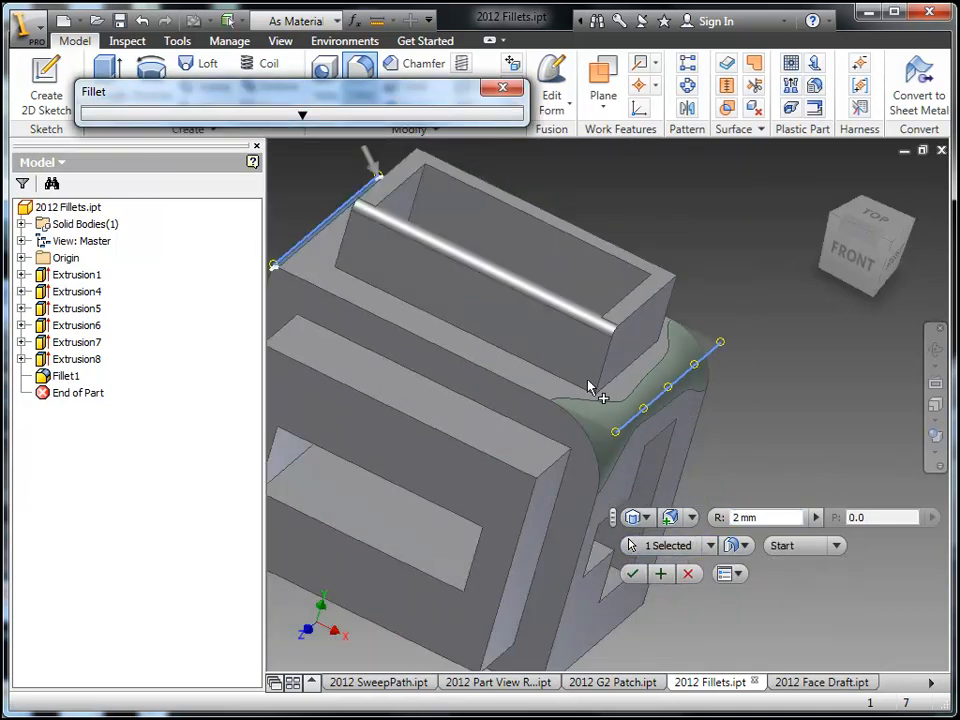
mouse_move(322, 240)
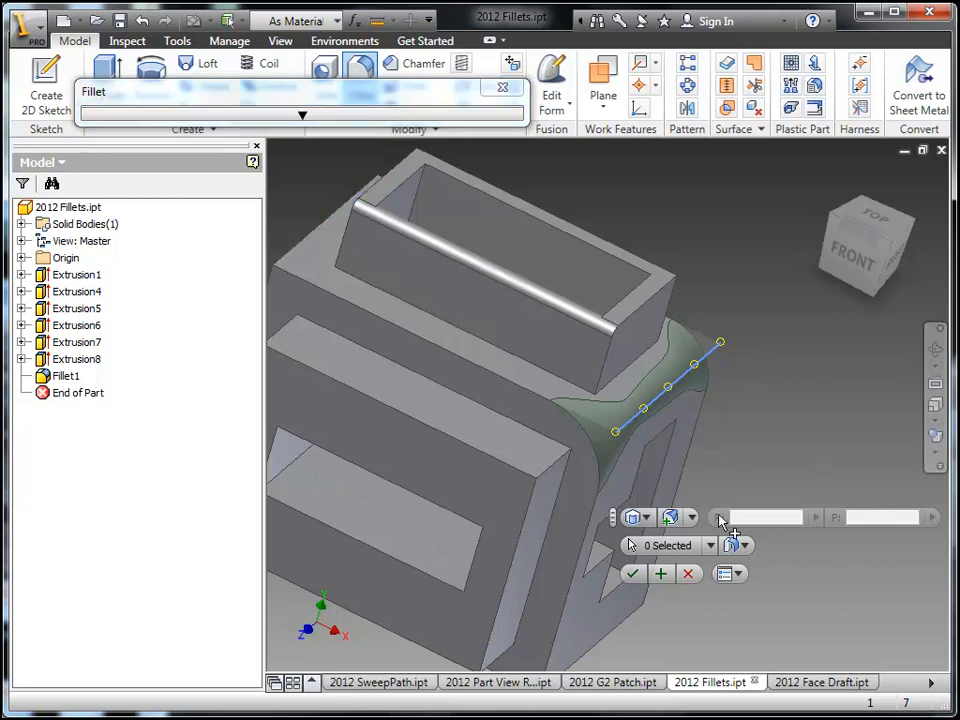
Apply the variable-radius fillet as Fillet2 and begin a Mirror feature
click(620, 572)
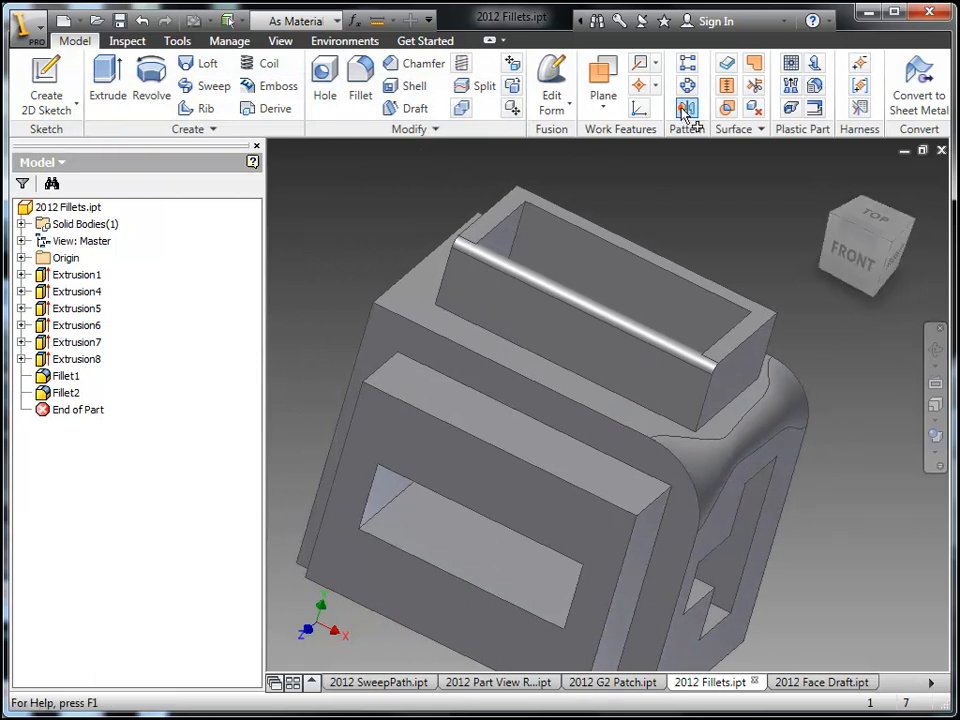
click(684, 108)
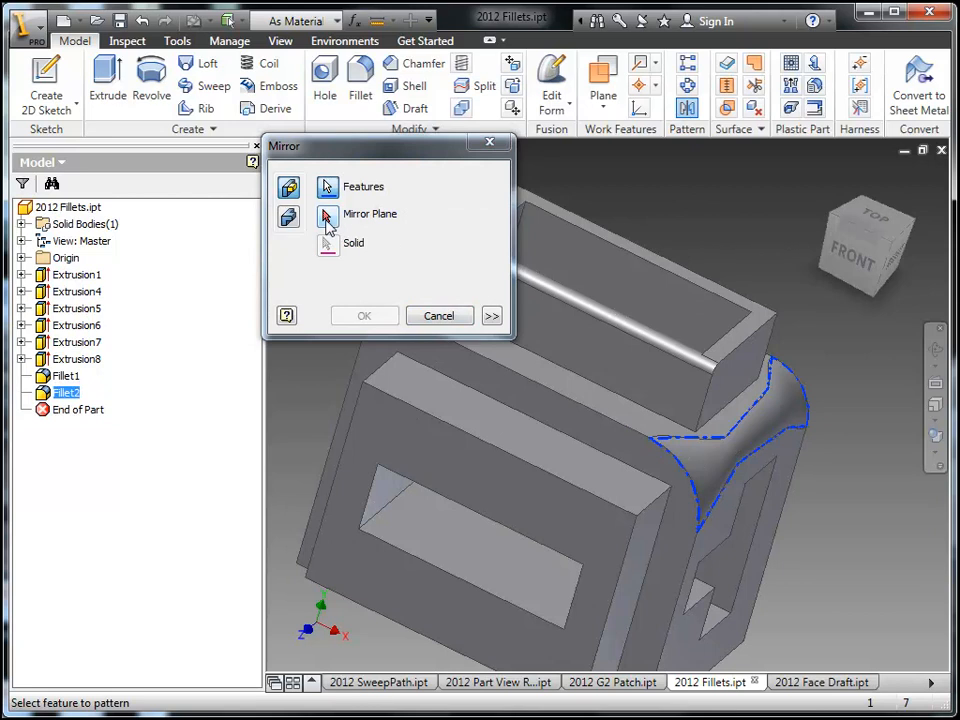
Mirror Fillet2 across Work Plane1 so both sides of the block flare, creating Mirror1
click(328, 214)
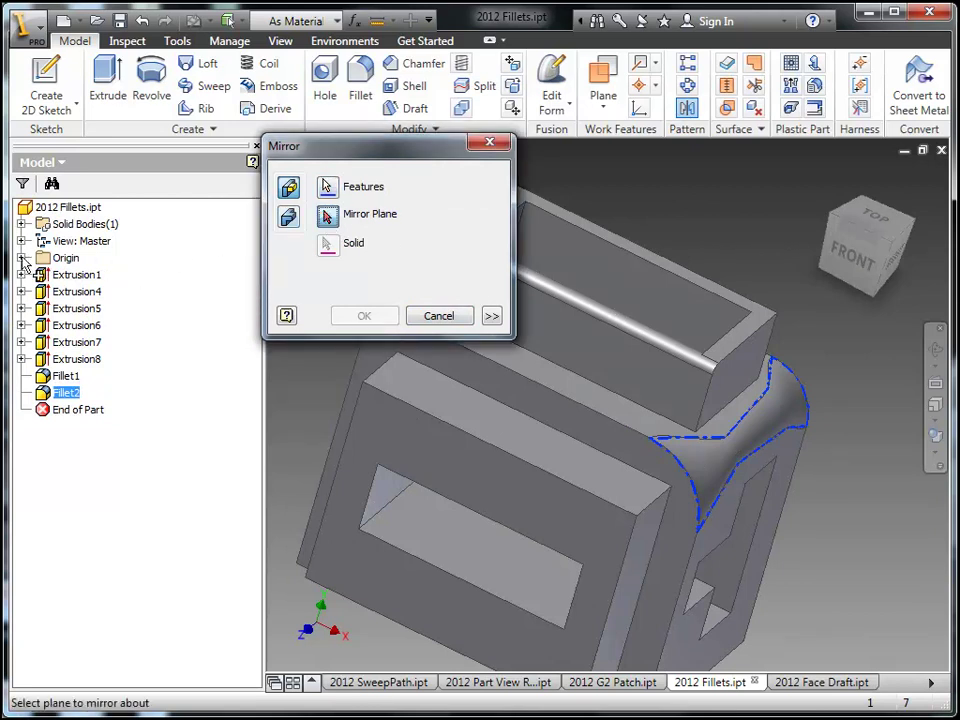
click(92, 292)
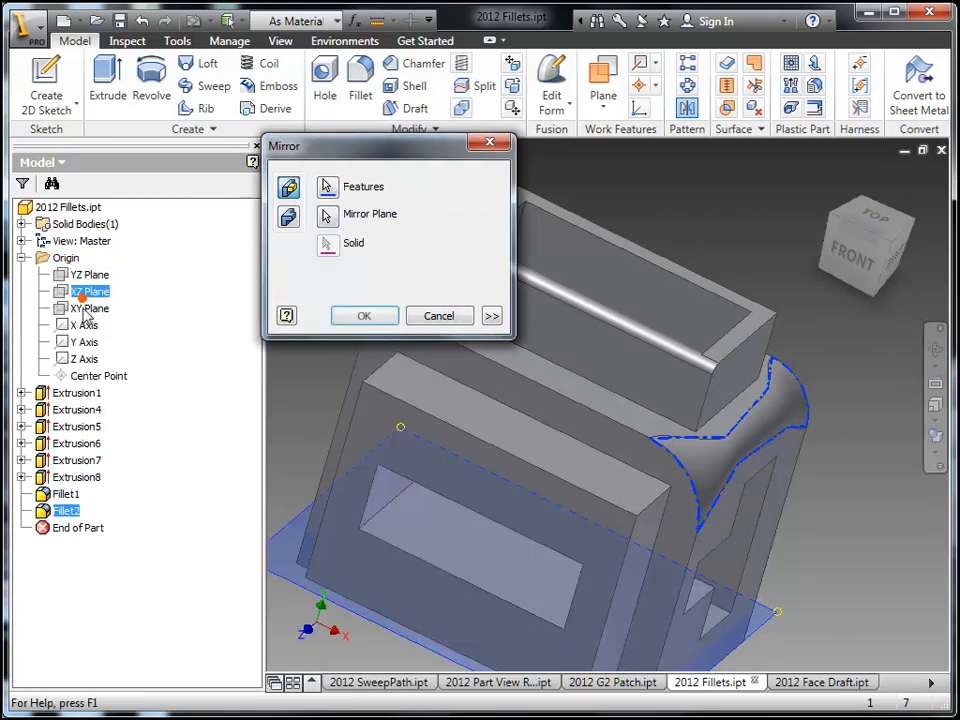
click(438, 316)
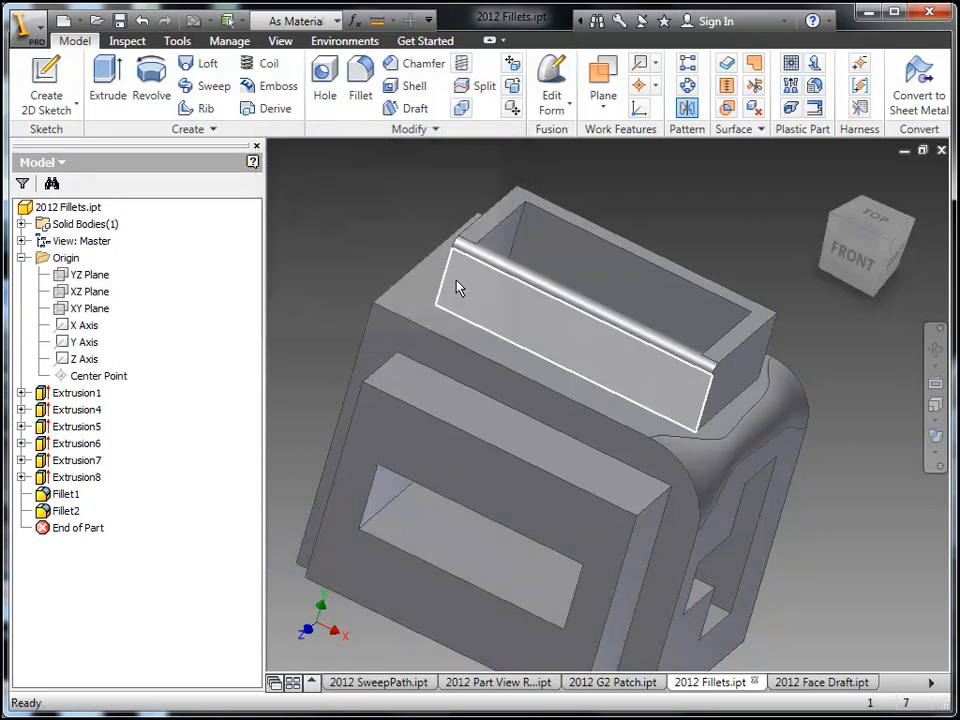
click(594, 80)
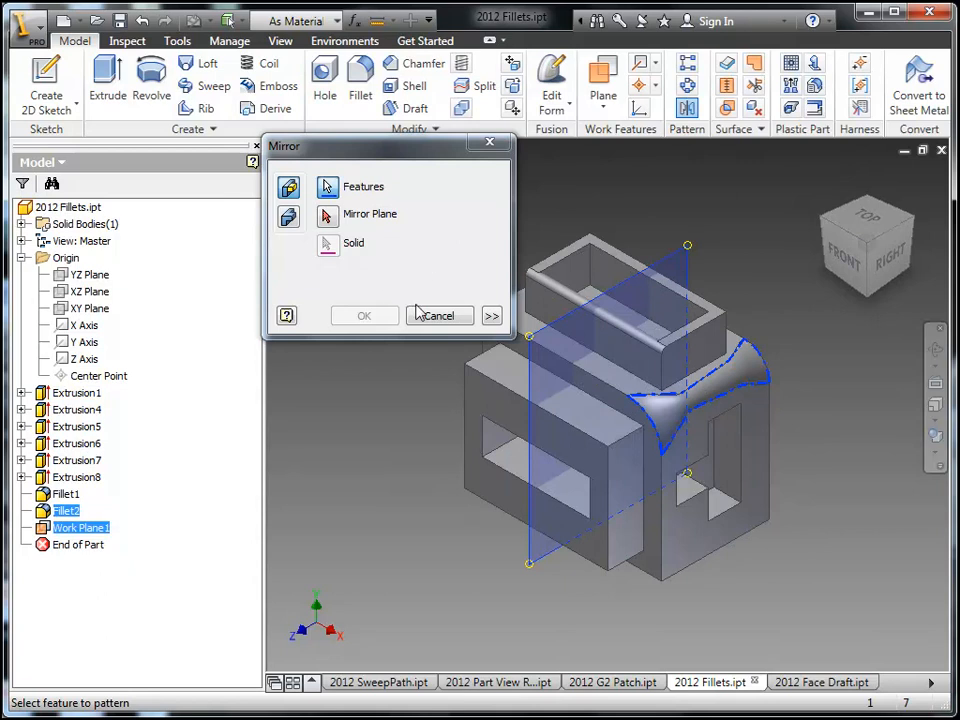
click(328, 214)
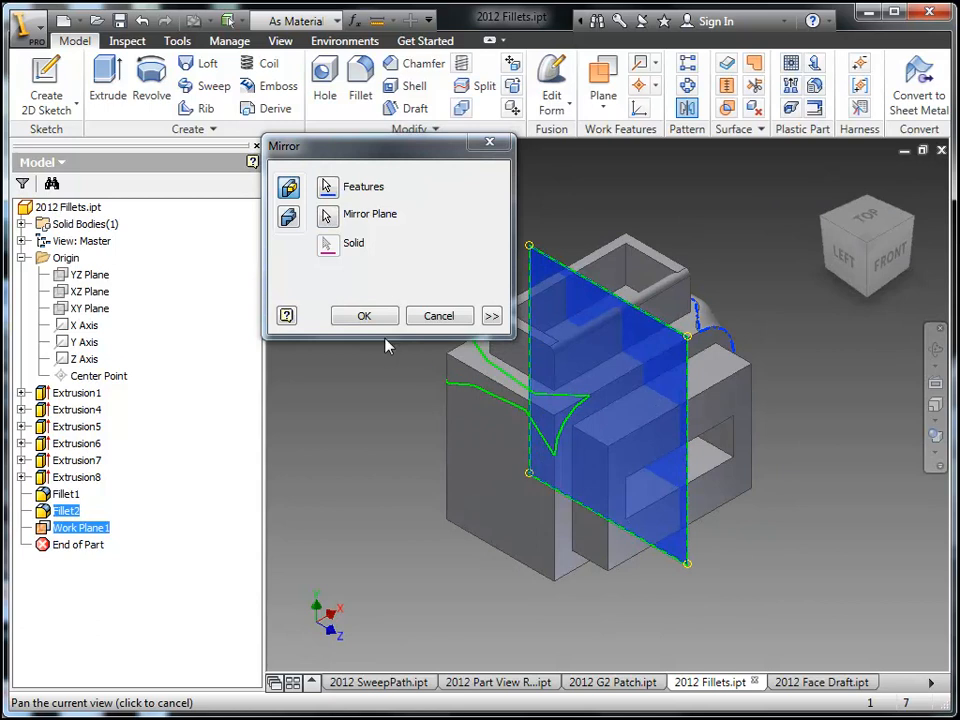
click(364, 316)
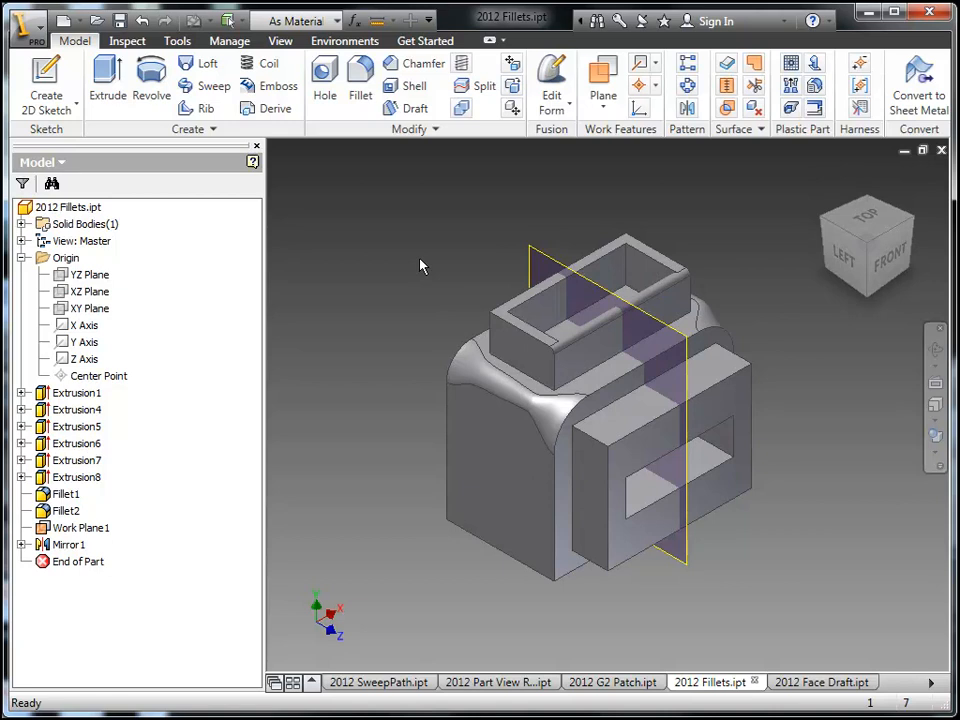
mouse_move(884, 396)
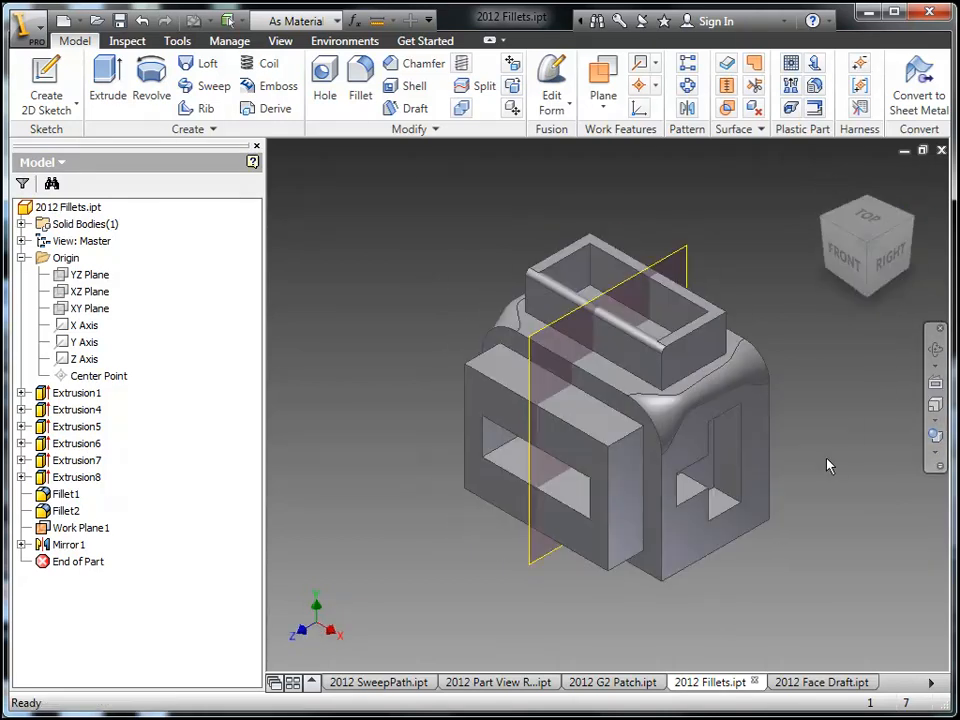
click(80, 528)
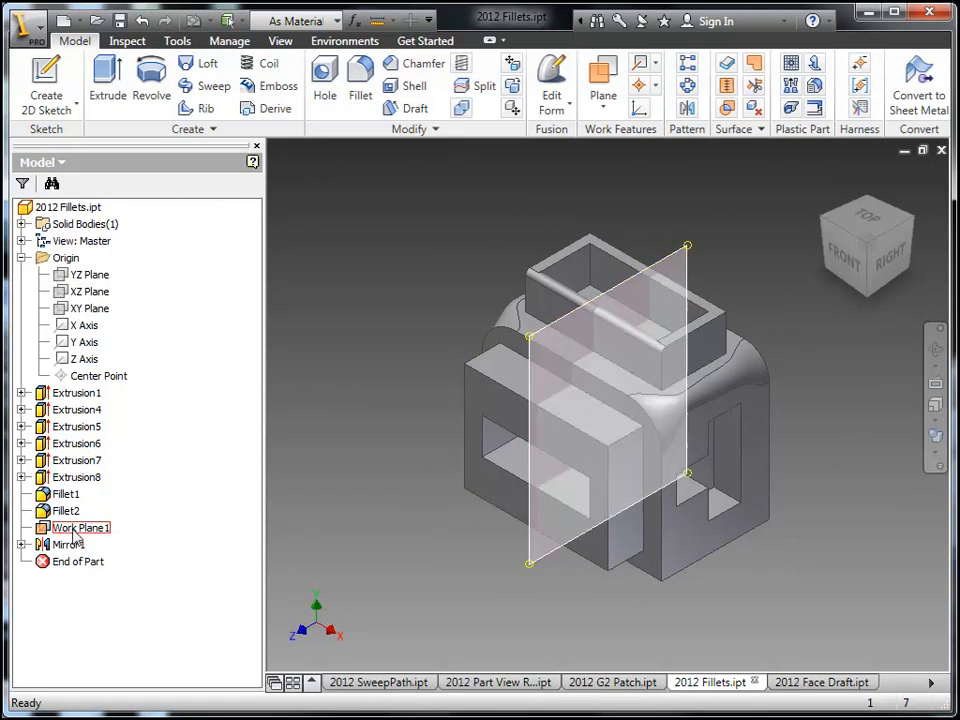
click(24, 544)
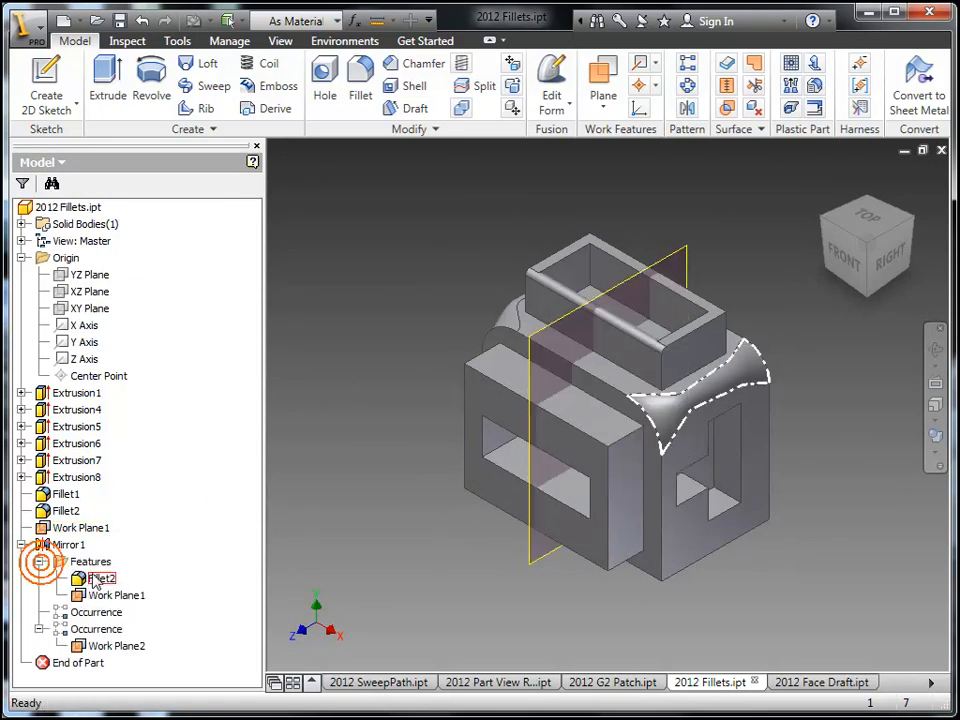
double_click(100, 576)
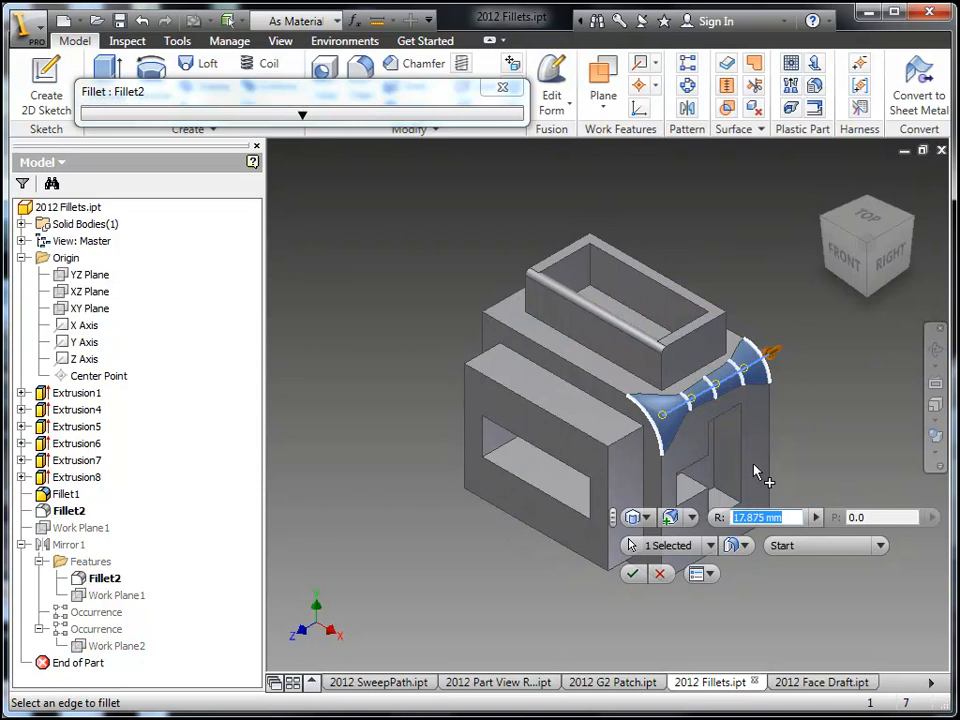
click(732, 546)
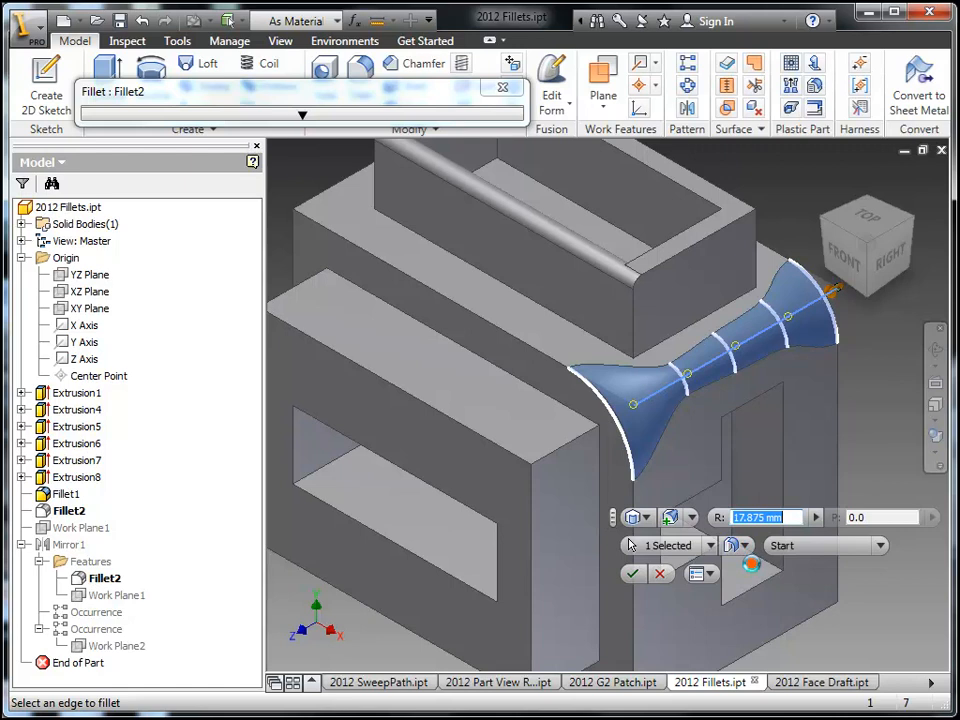
mouse_move(670, 430)
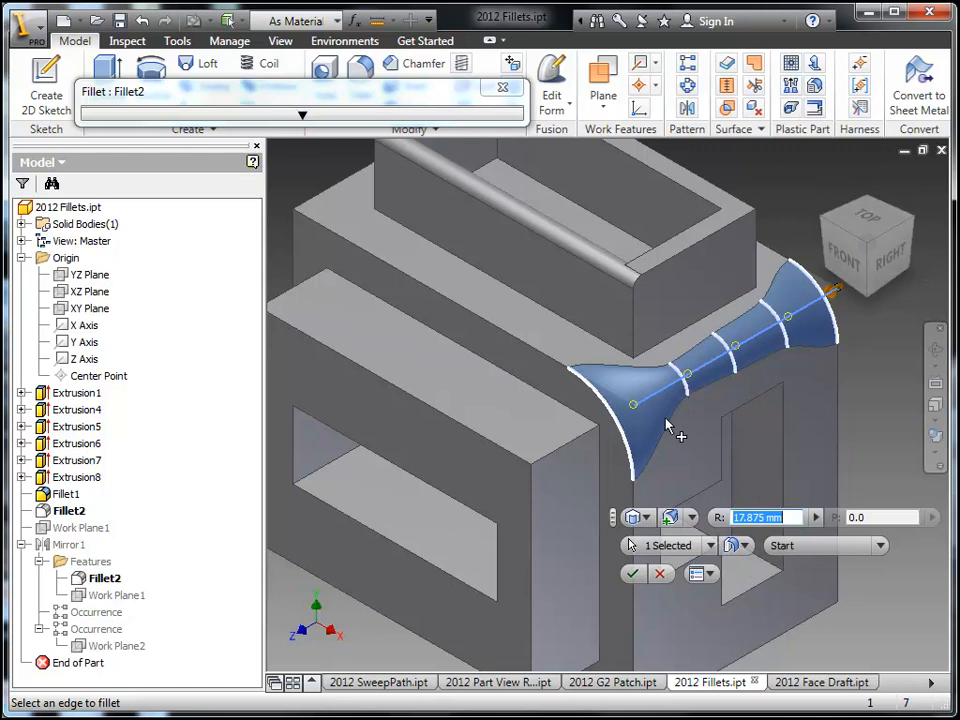
click(734, 544)
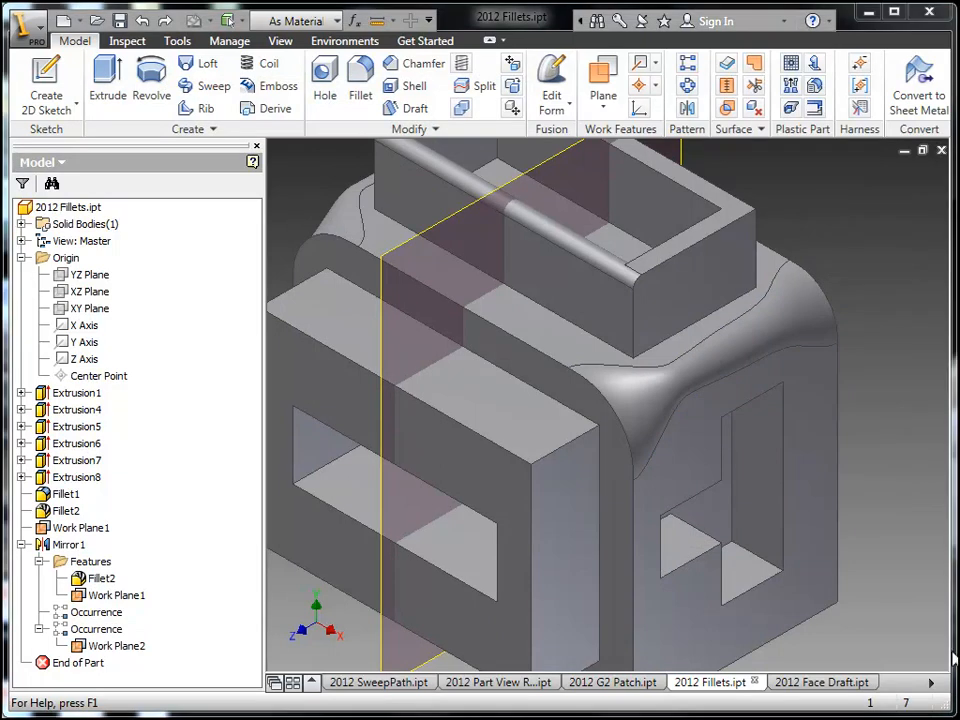
Switch to the 2012 Face Draft.ipt ring part and start a new sketch on its work plane
click(828, 680)
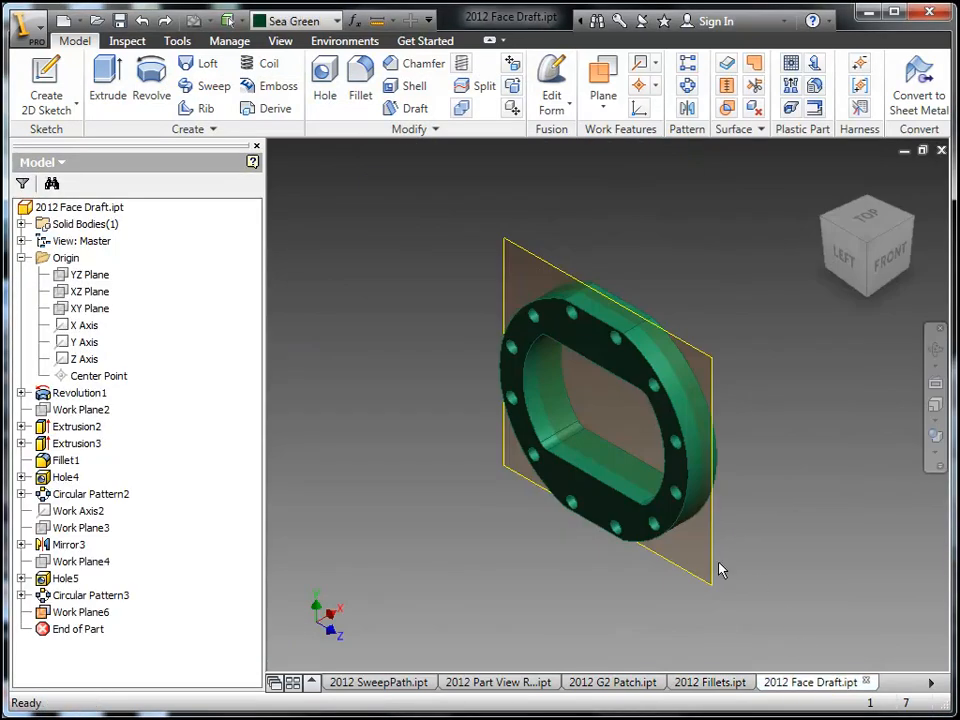
mouse_move(890, 260)
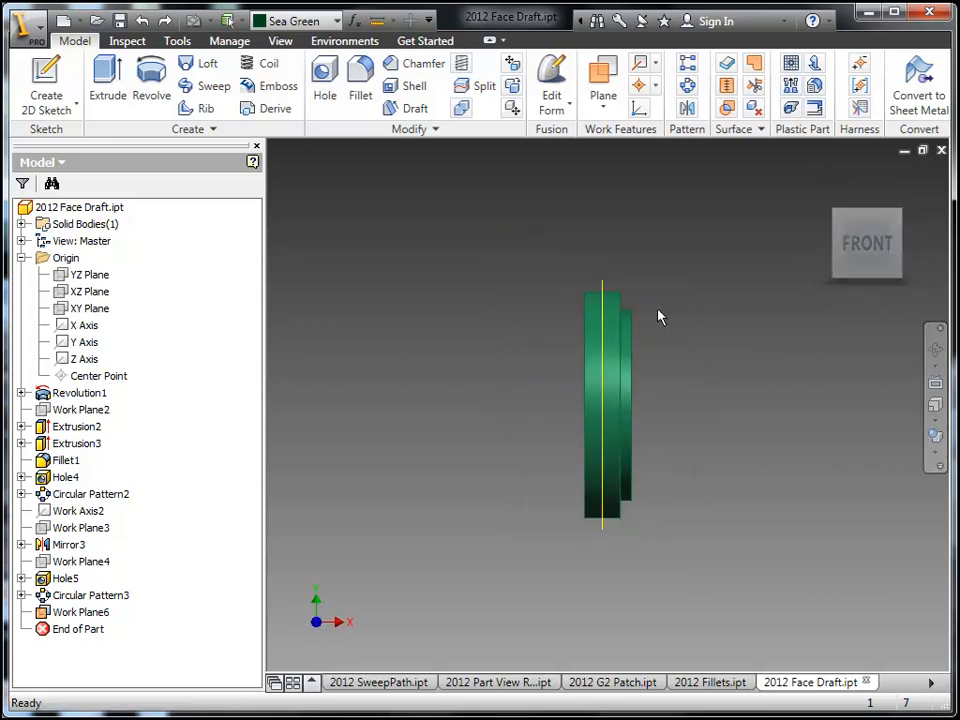
mouse_move(866, 244)
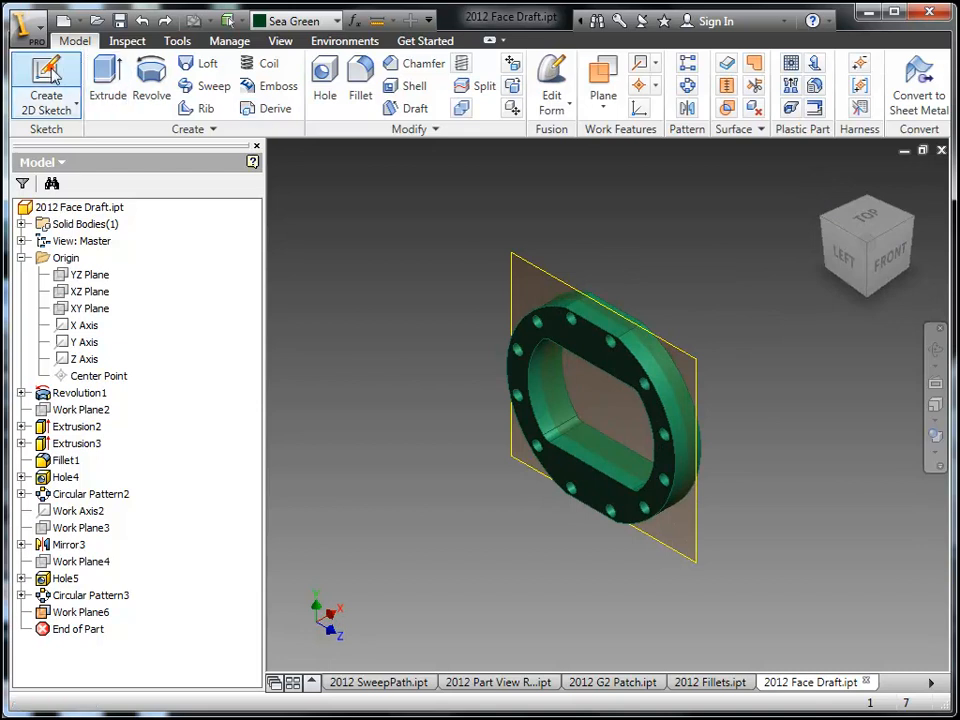
click(42, 76)
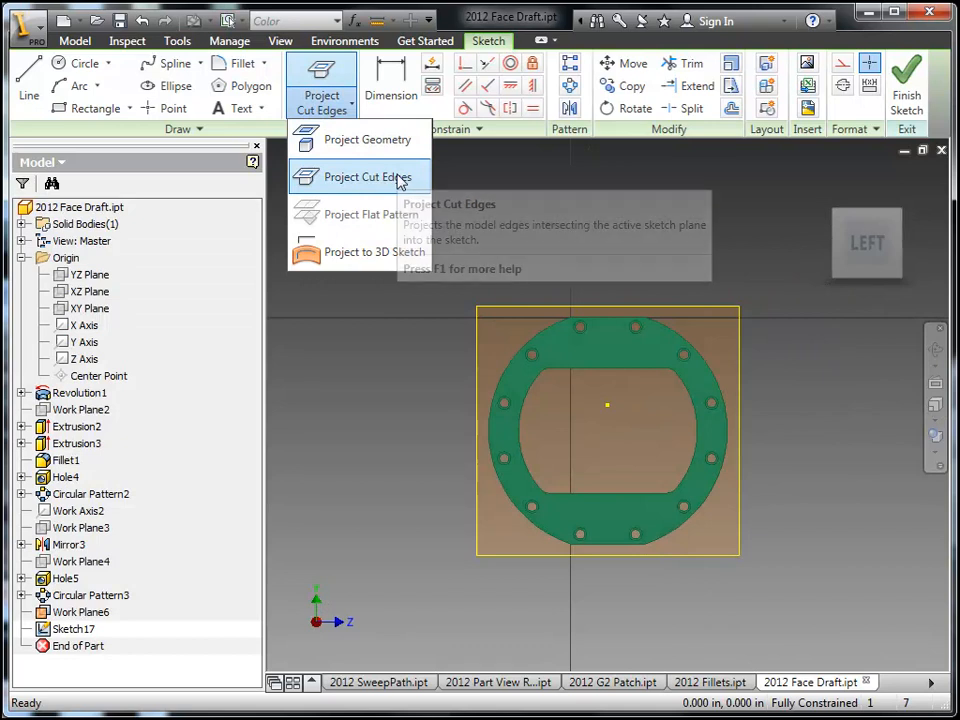
mouse_move(376, 252)
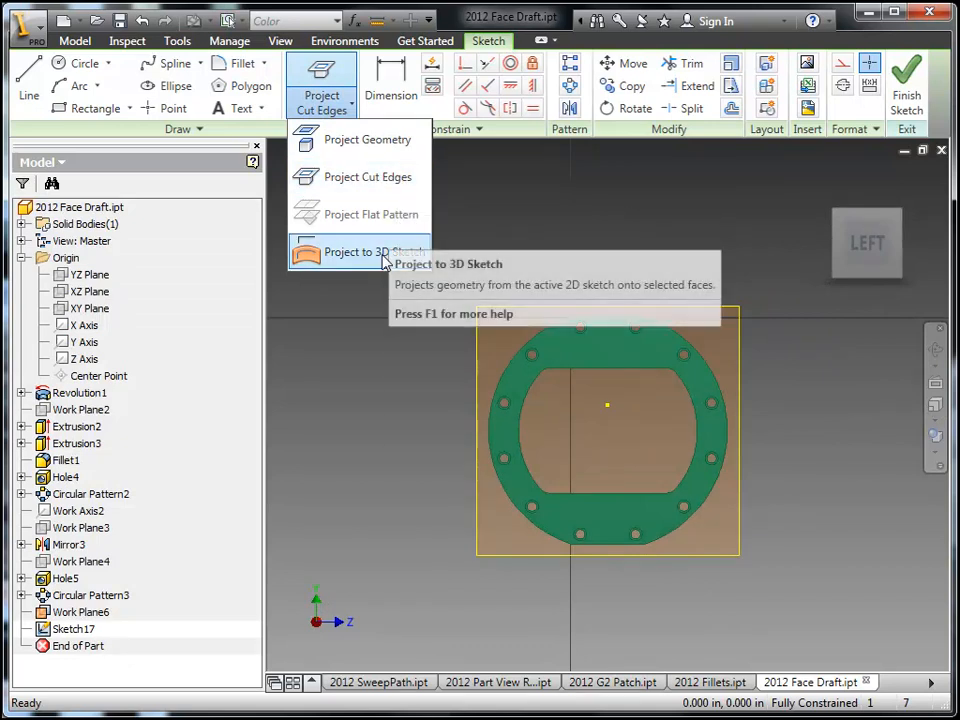
mouse_move(380, 258)
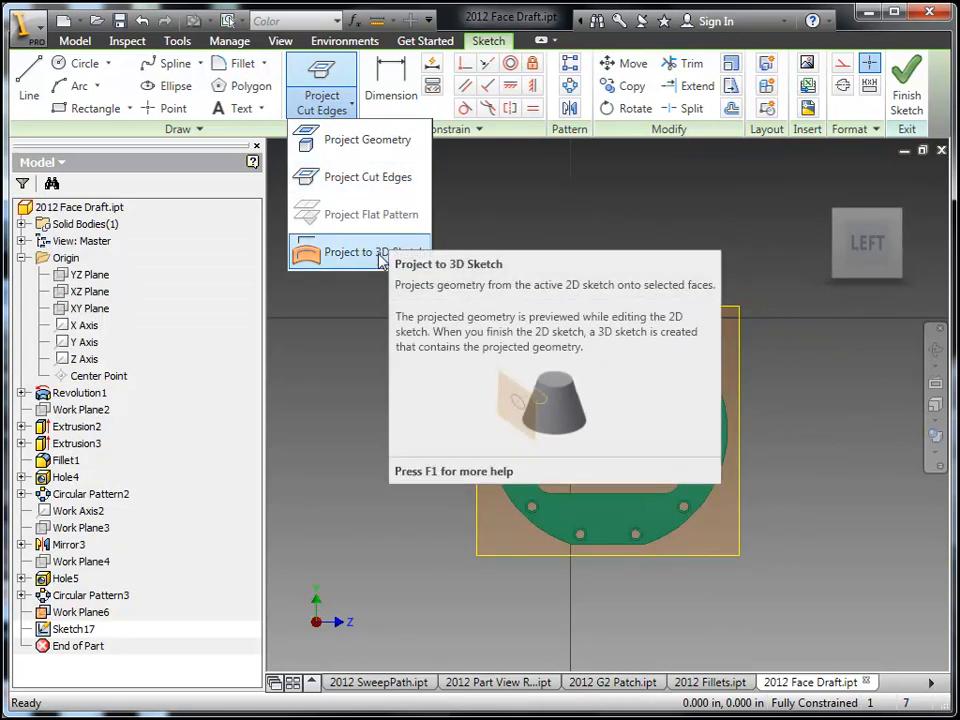
mouse_move(324, 258)
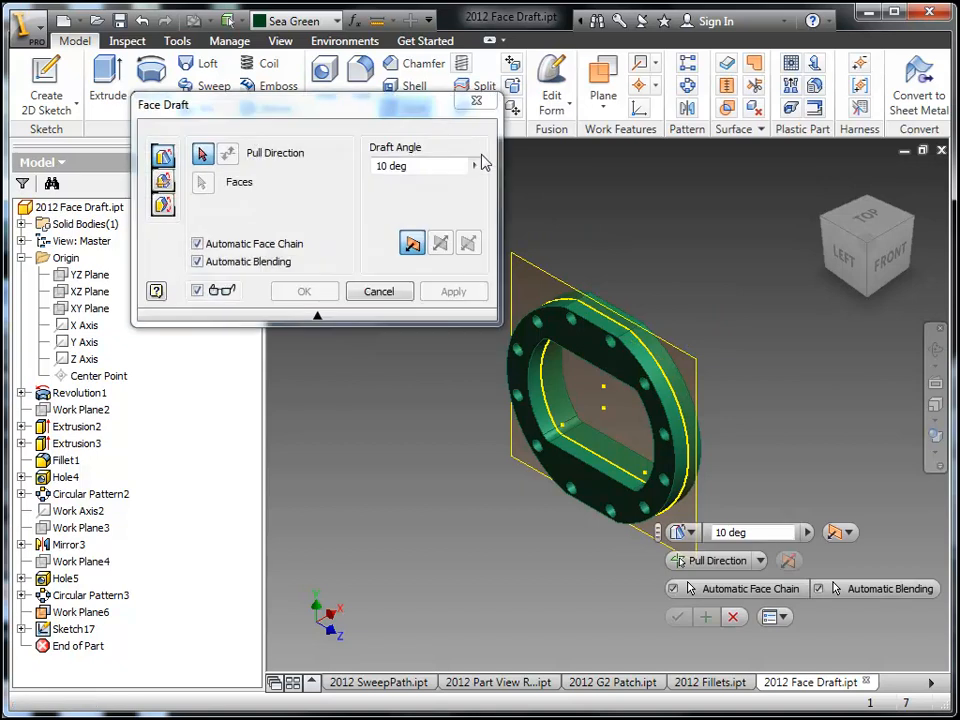
mouse_move(600, 384)
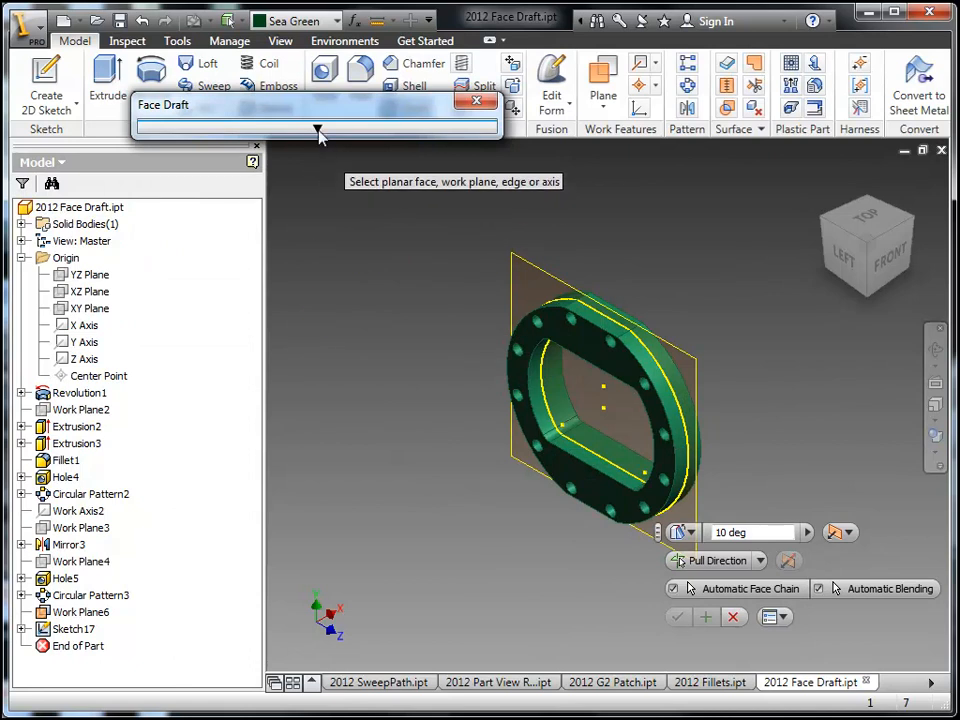
Choose the draft pull direction and switch the face draft to the parting-line method
click(318, 130)
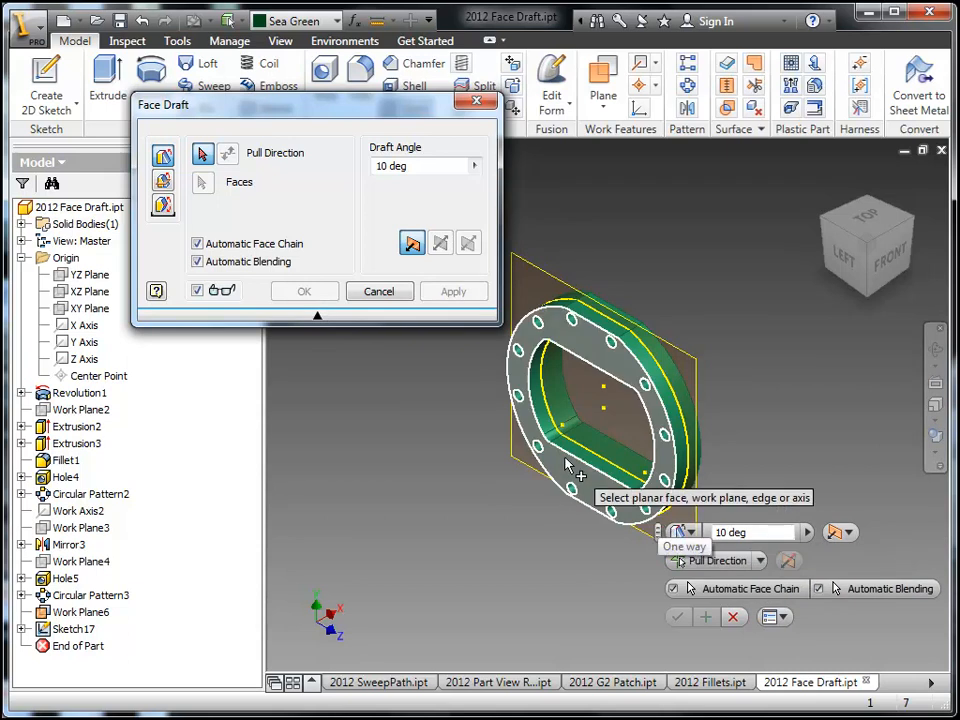
click(162, 204)
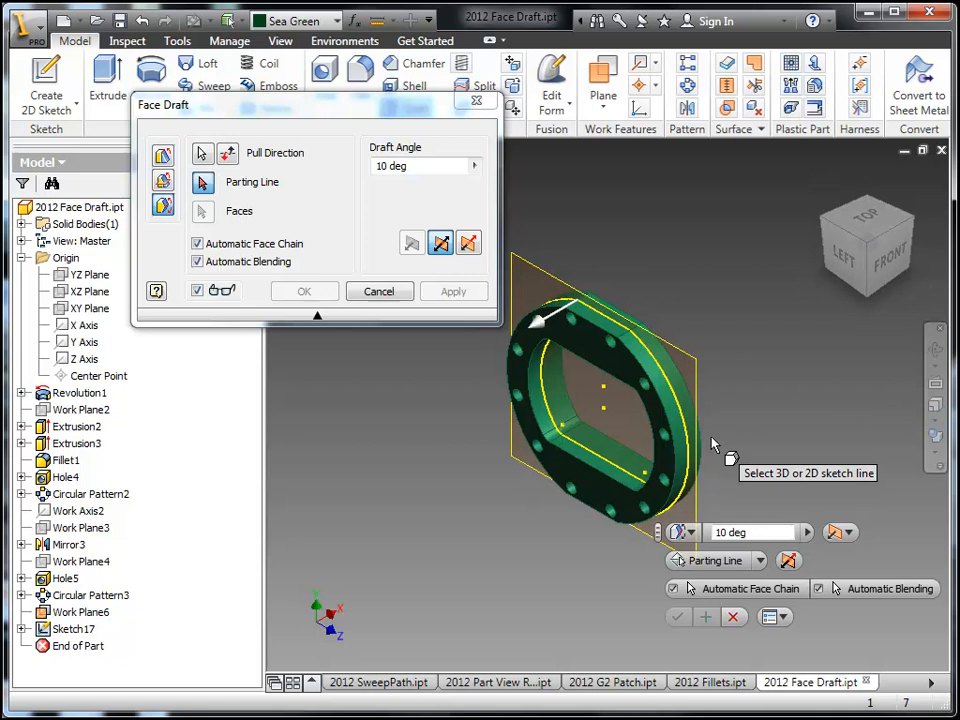
mouse_move(680, 410)
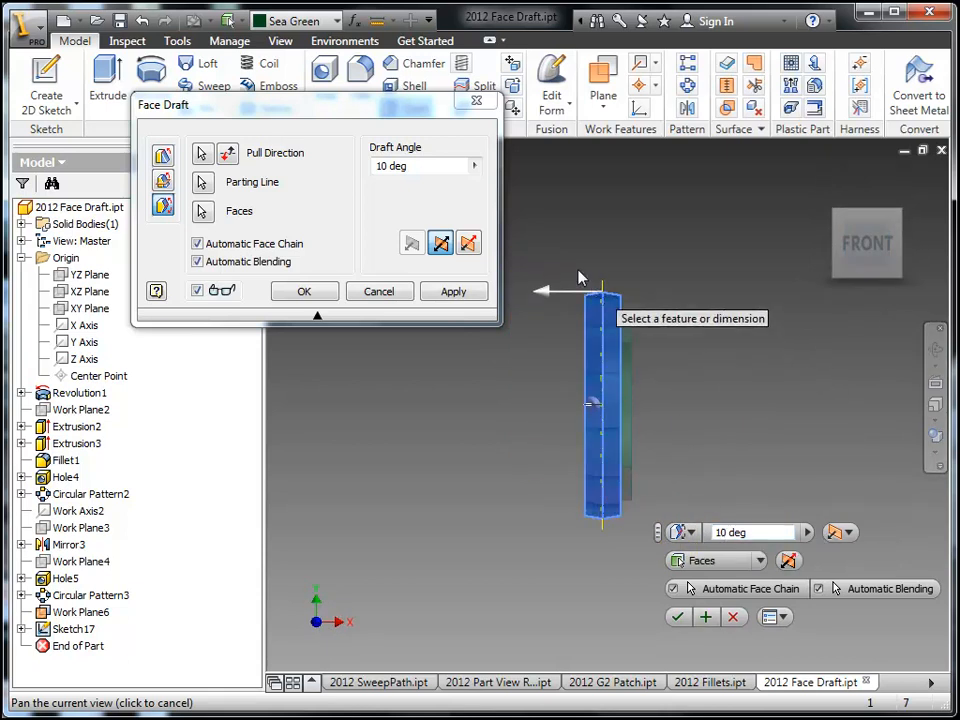
mouse_move(860, 540)
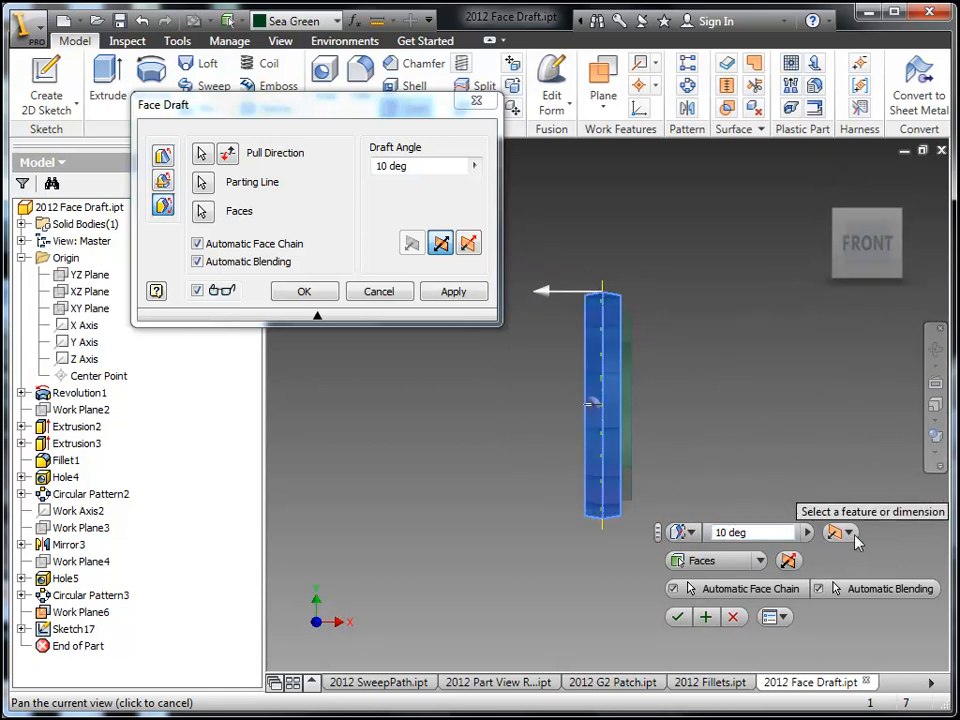
Preview a 15 deg draft, toggle asymmetric then back to one-way, and cancel the parting-line draft
click(842, 532)
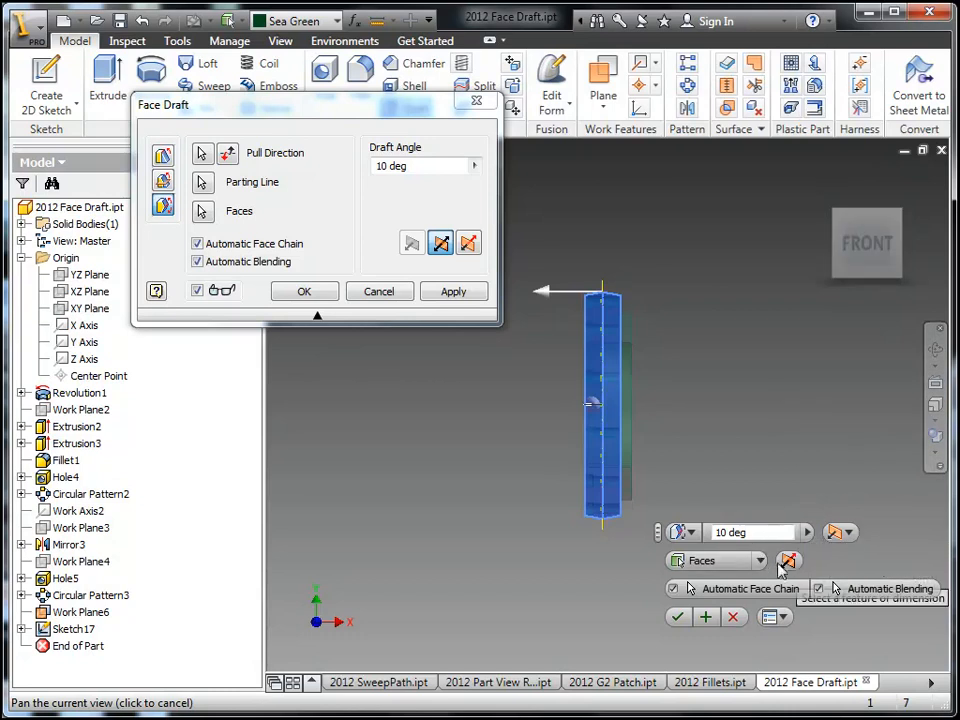
mouse_move(788, 560)
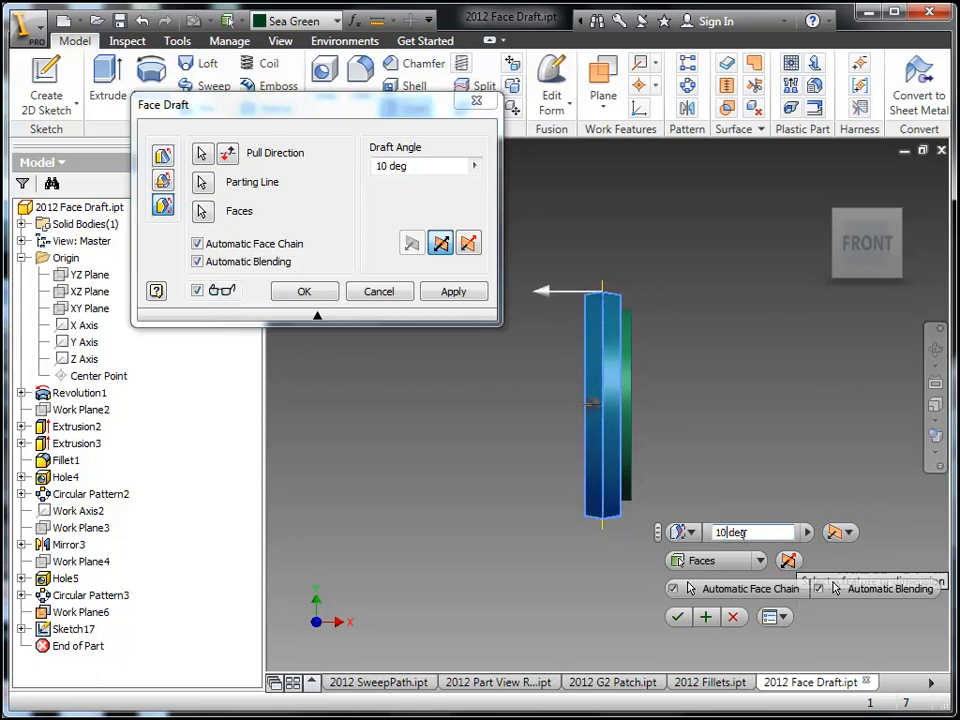
text(15 deg)
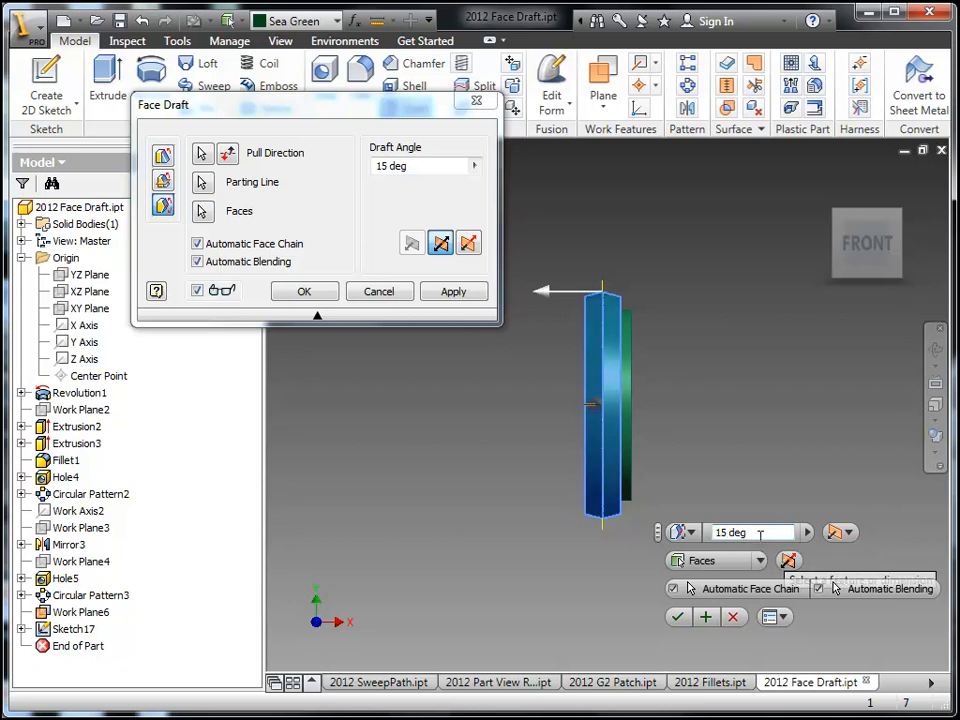
mouse_move(824, 578)
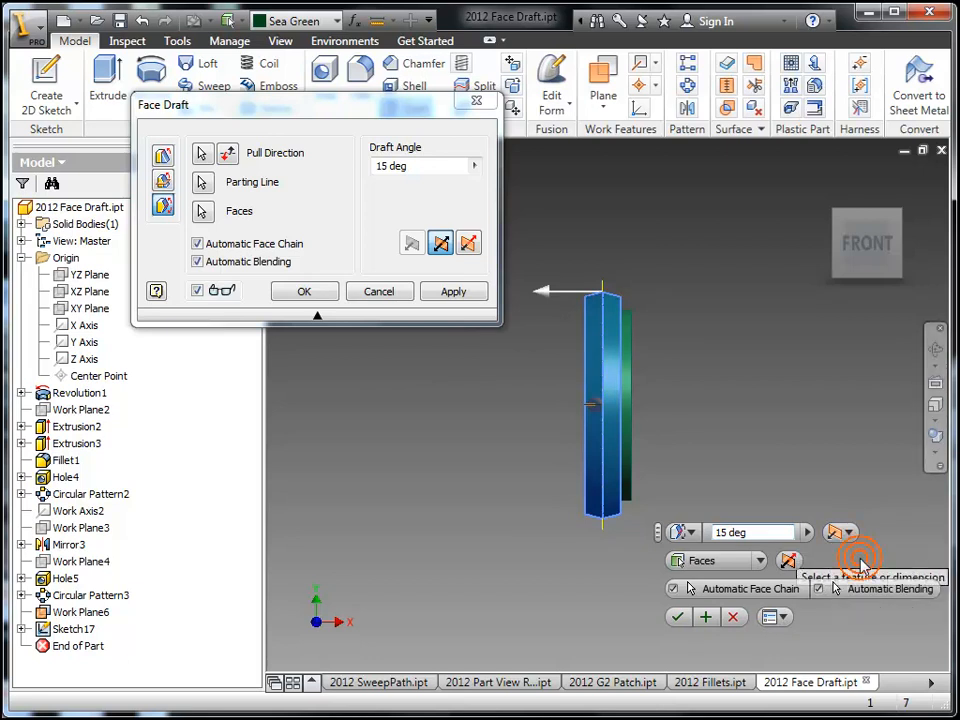
click(468, 244)
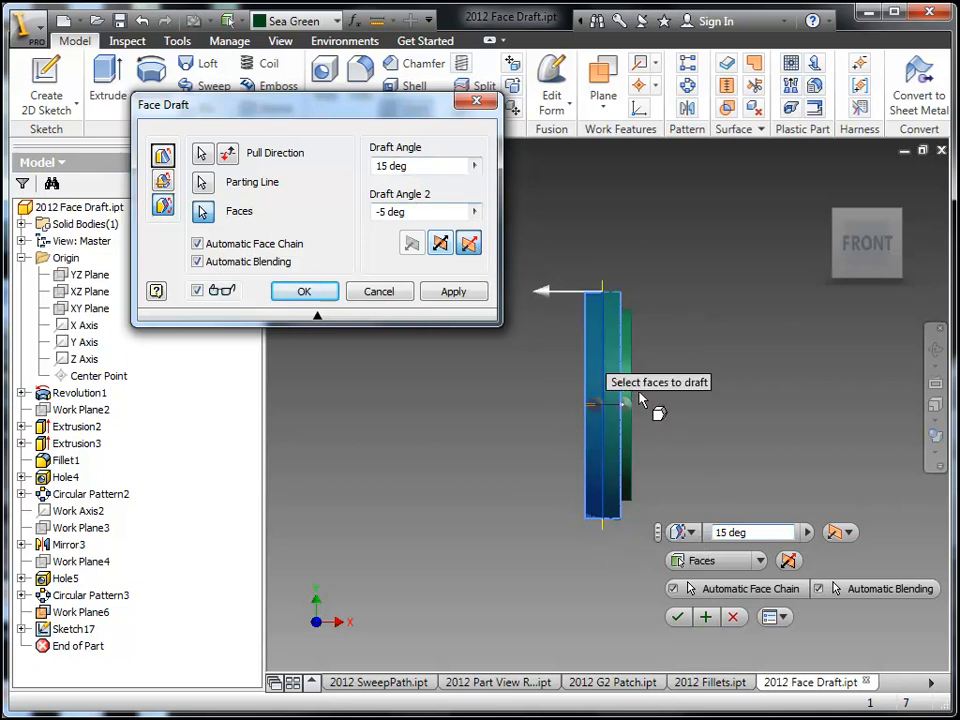
click(854, 532)
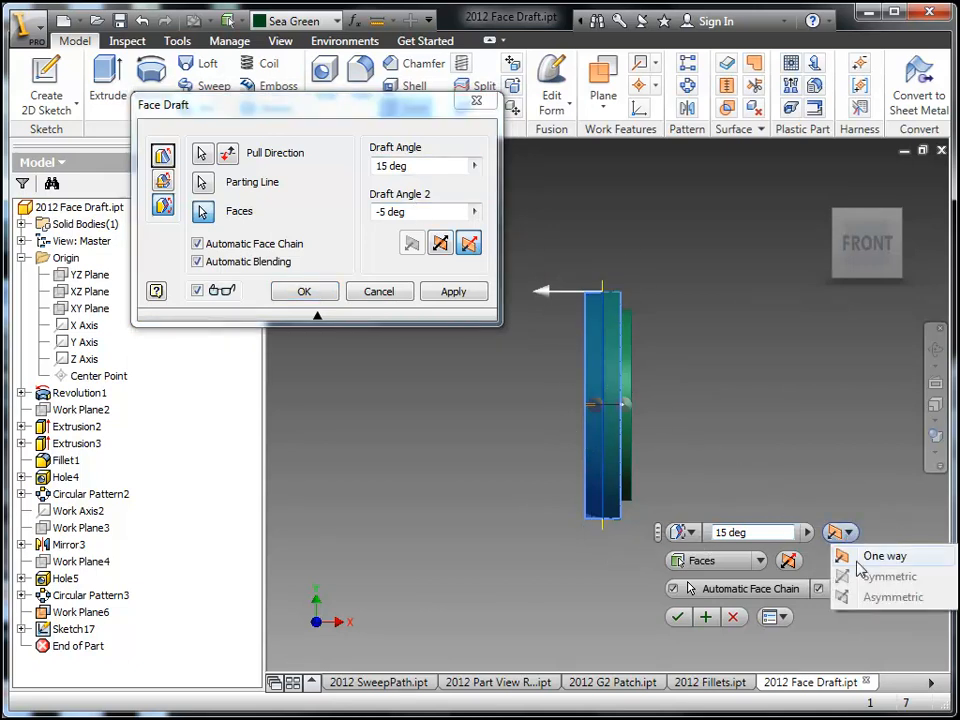
click(880, 556)
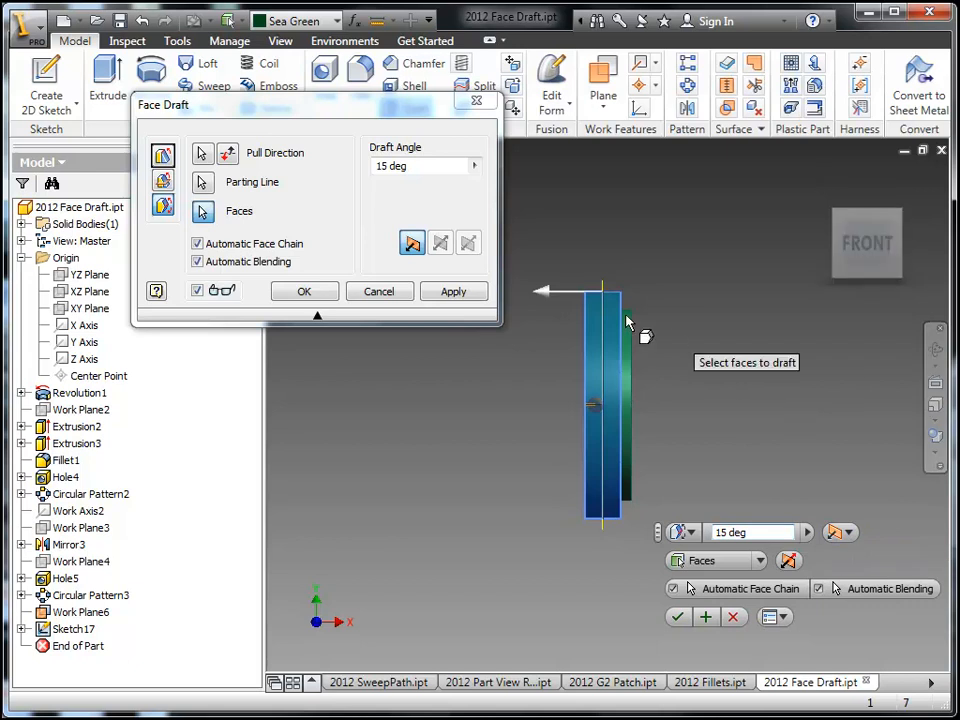
mouse_move(464, 272)
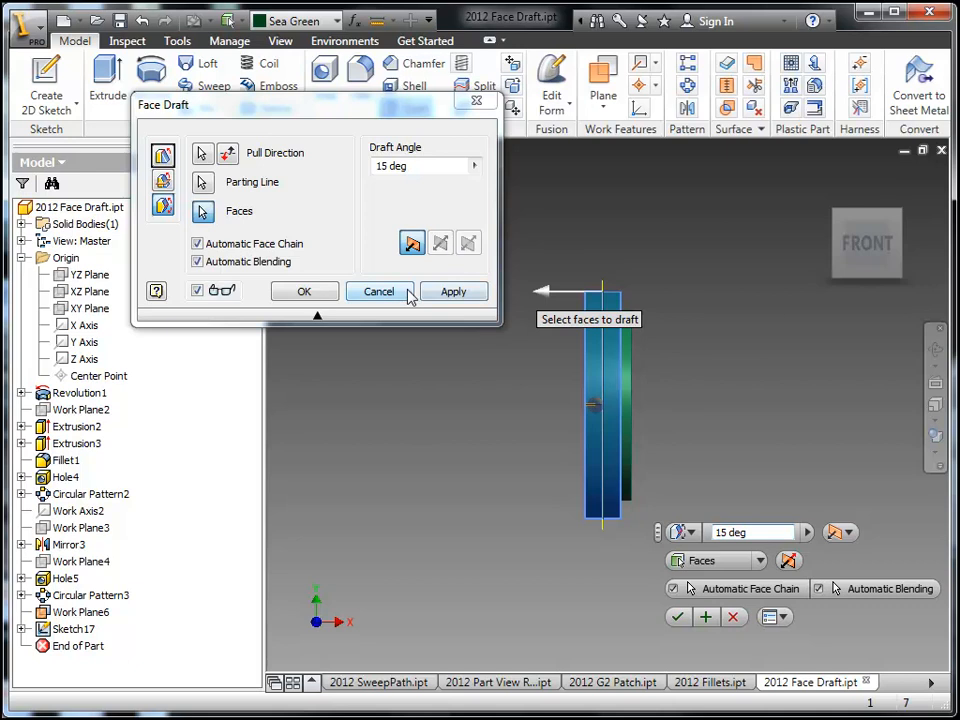
click(378, 292)
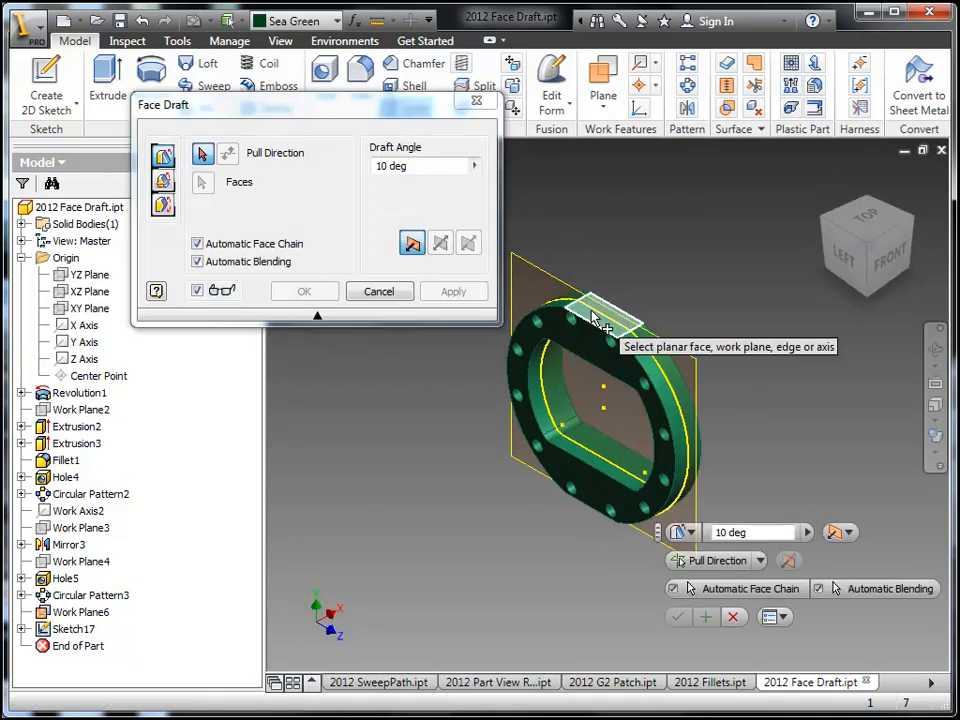
Create FaceDraft3 on the ring's rim faces with asymmetric 10 and -5 deg angles
click(204, 182)
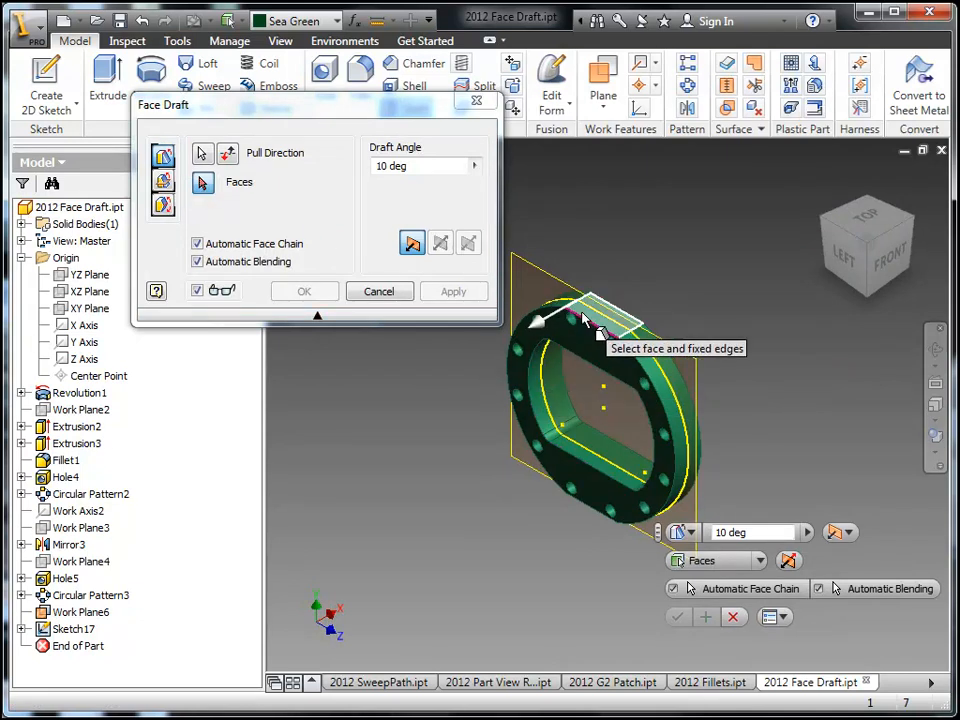
click(164, 180)
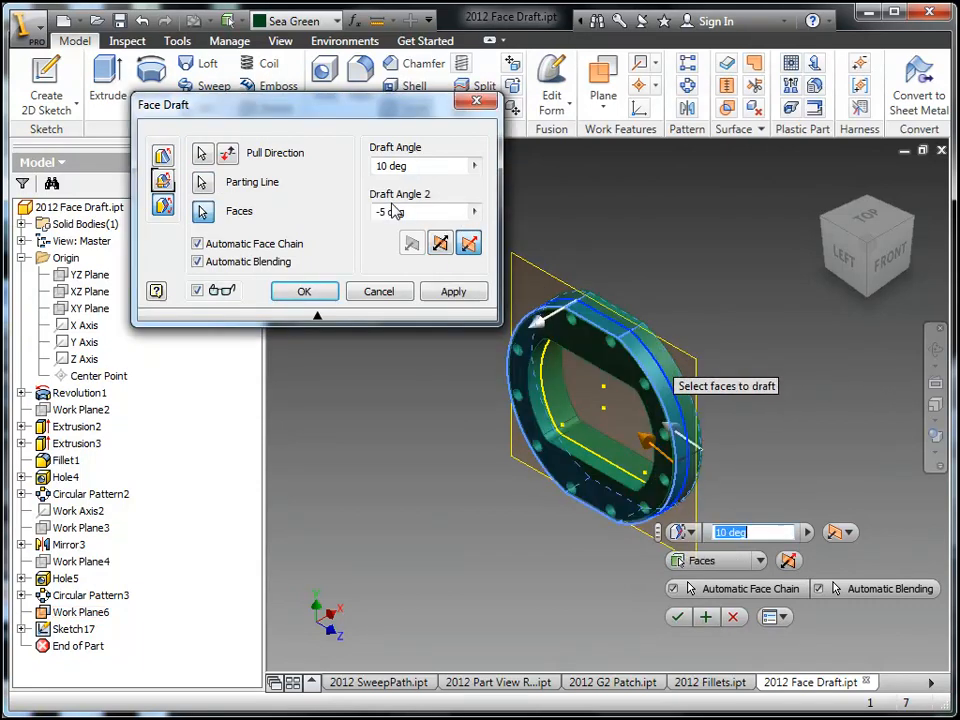
click(304, 292)
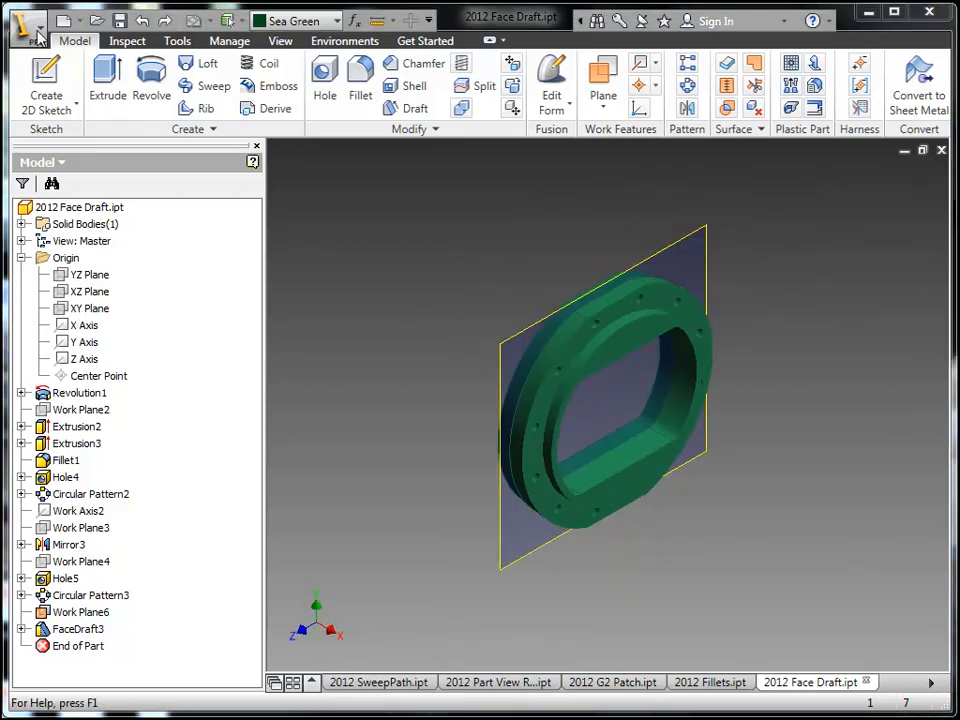
Enable 'Display extended information after feature node name' in Application Options and apply it
click(18, 22)
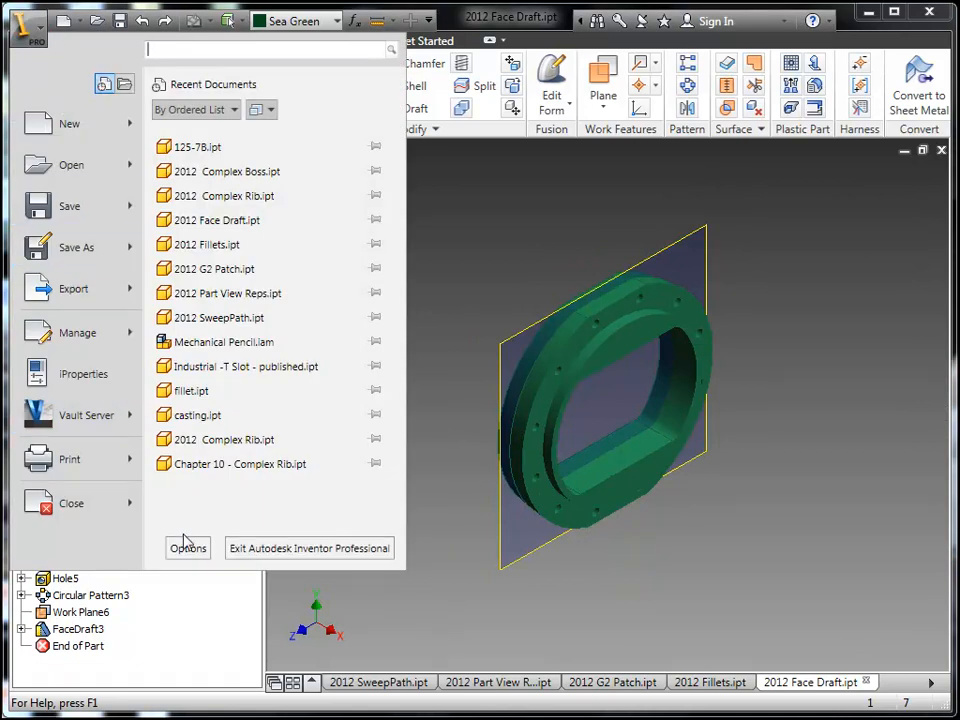
click(188, 548)
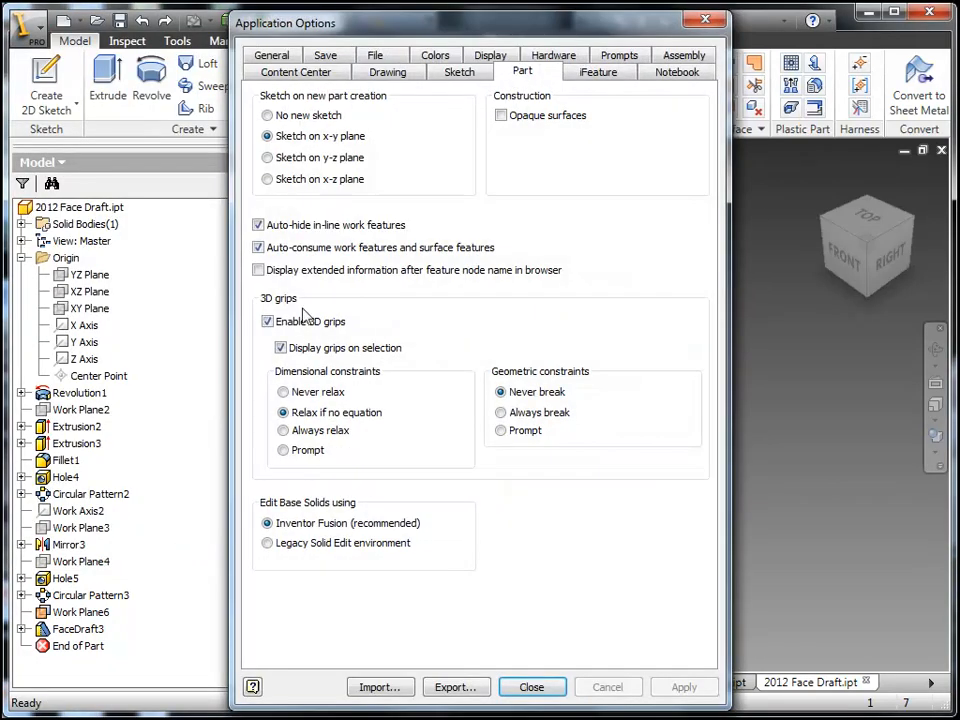
click(256, 270)
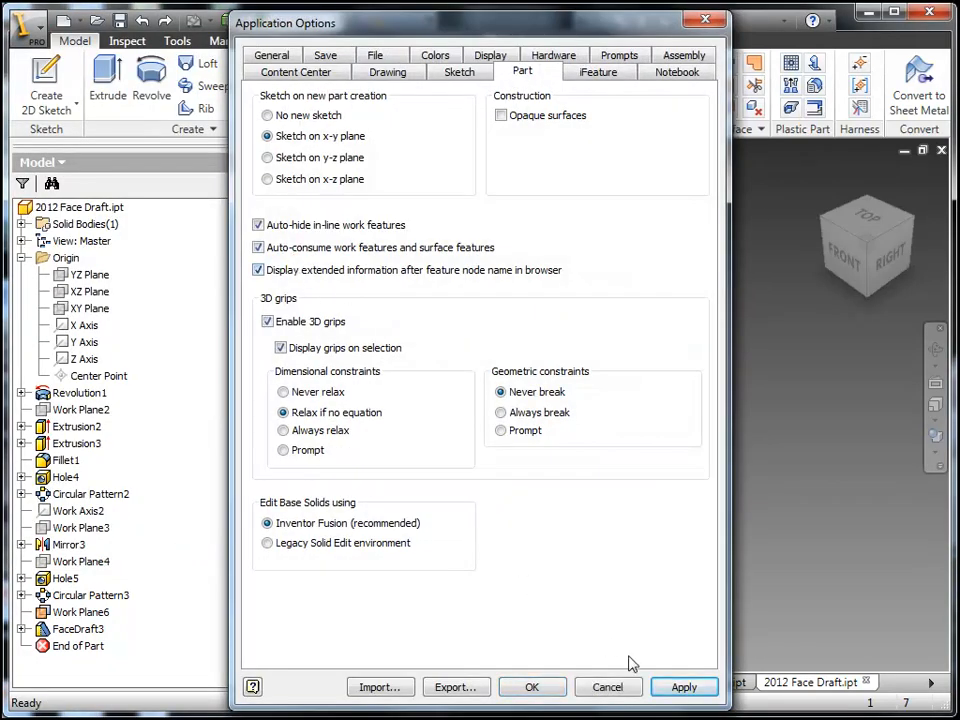
click(684, 686)
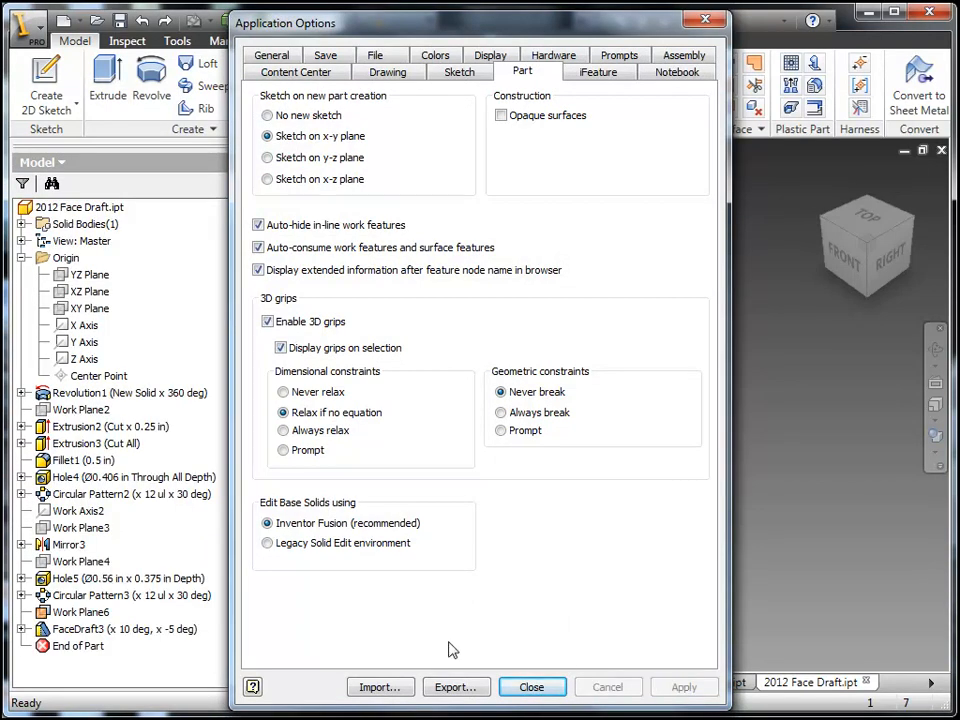
mouse_move(148, 630)
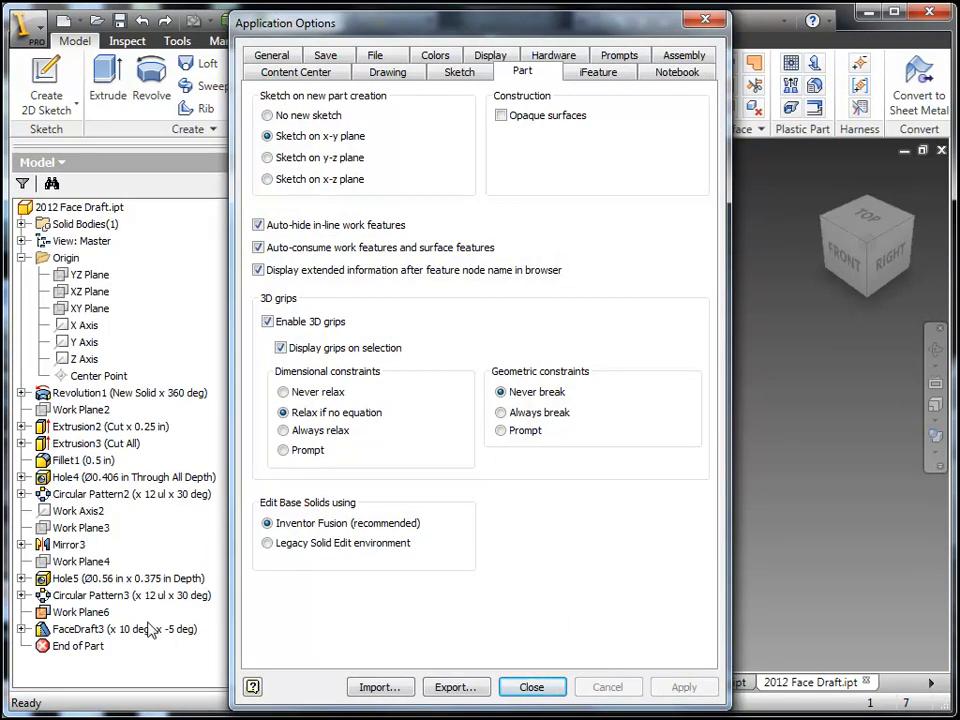
click(532, 686)
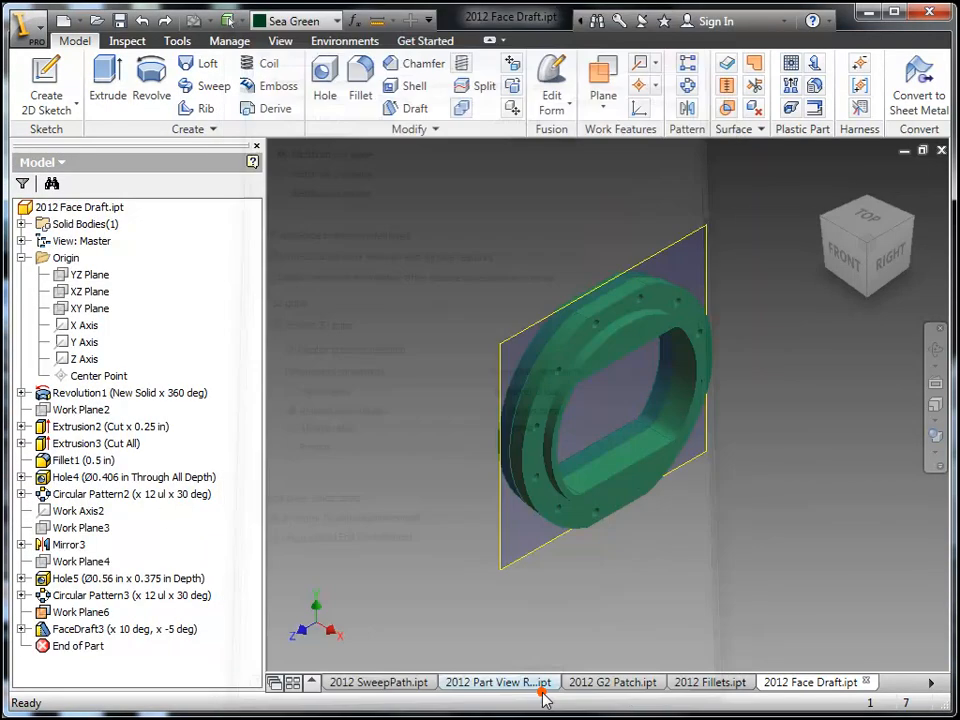
Edit FaceDraft3 to 5 and -3 deg angles and change Hole4's diameter to 0.375 in
double_click(80, 644)
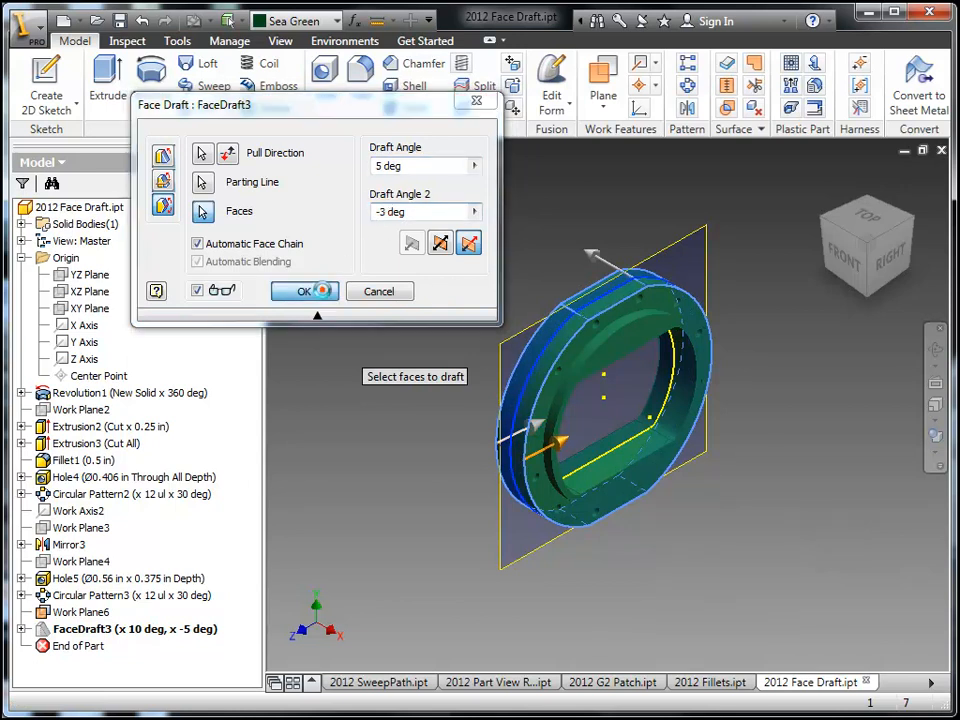
click(304, 292)
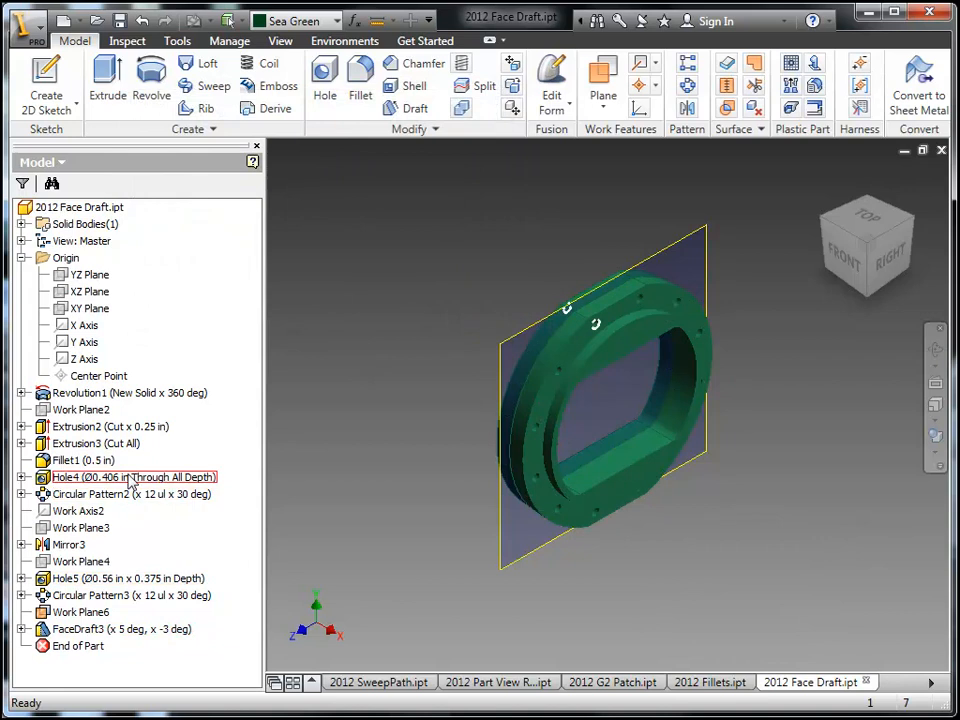
double_click(130, 476)
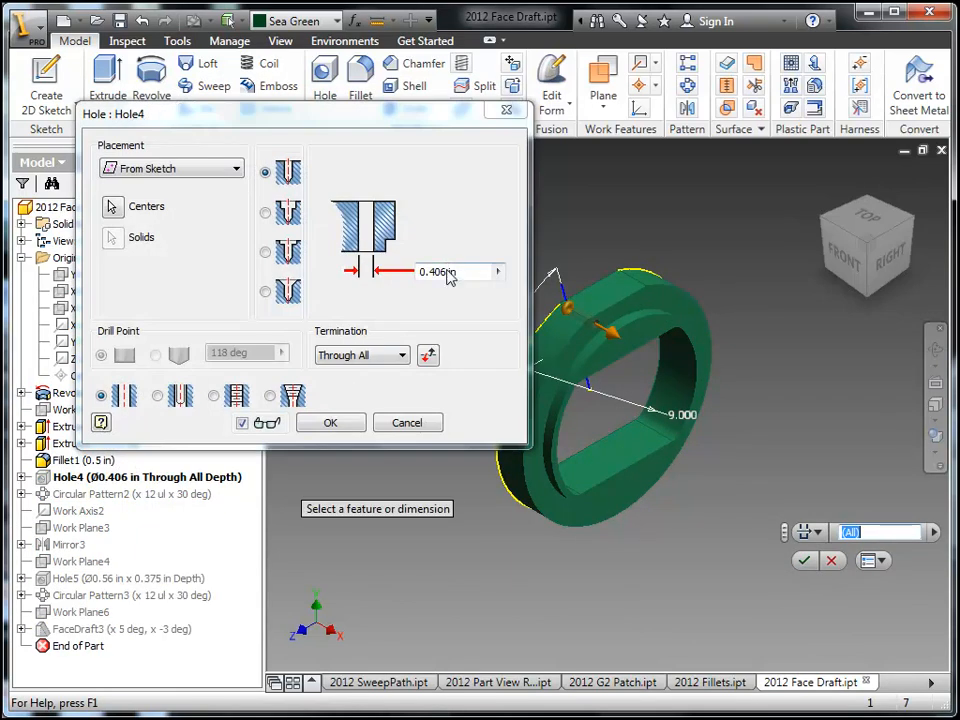
text(1.500)
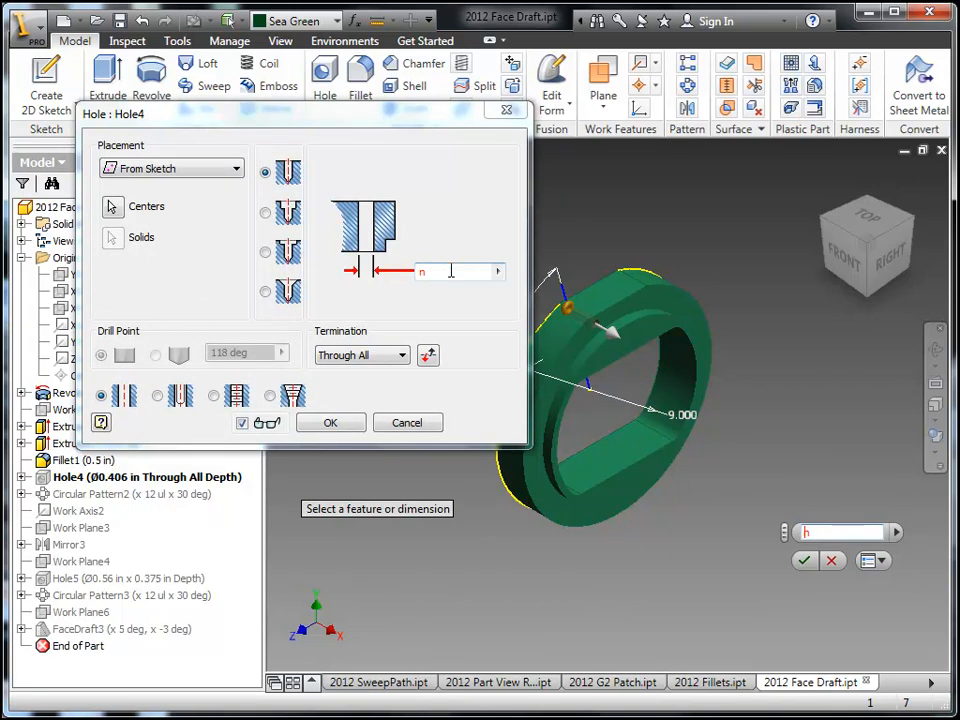
text(.375 i)
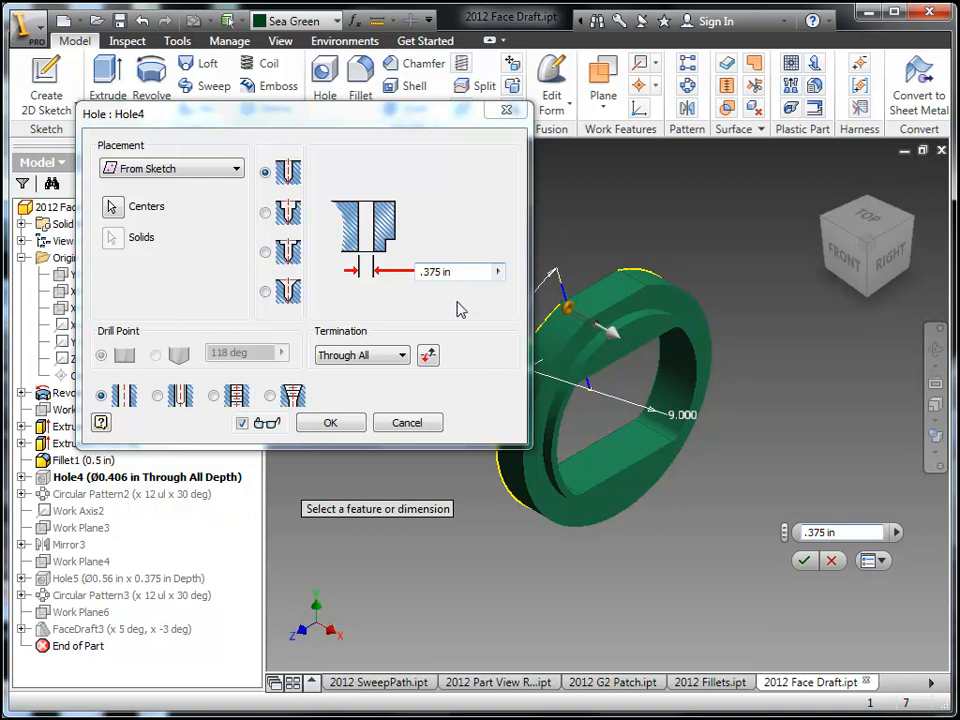
click(330, 422)
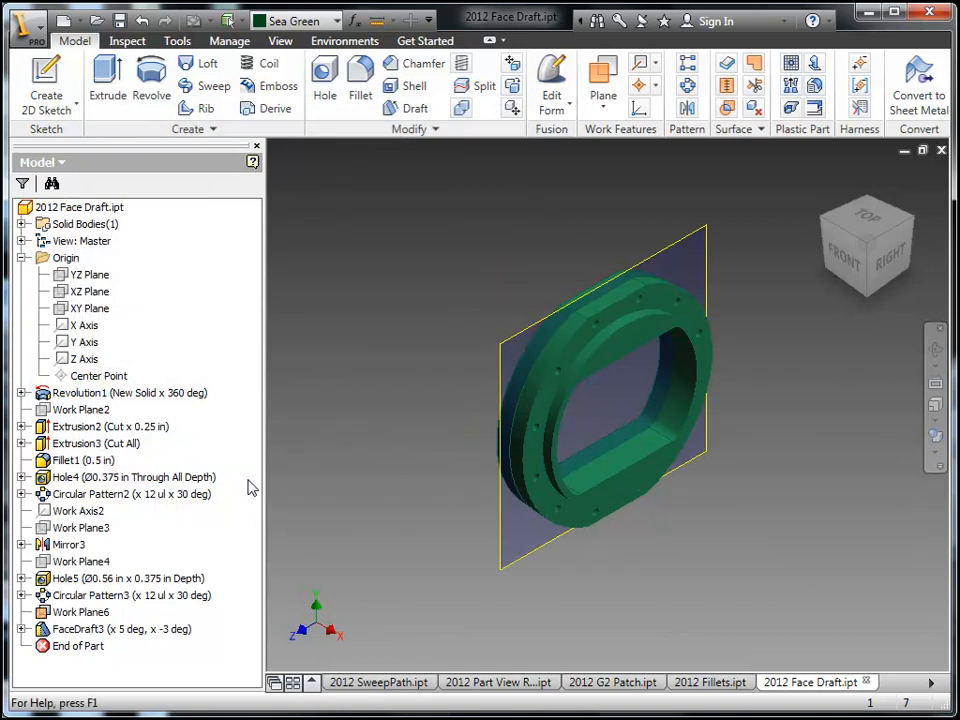
Start opening a file and review the available formats, keeping CATIA V5 Files
click(120, 476)
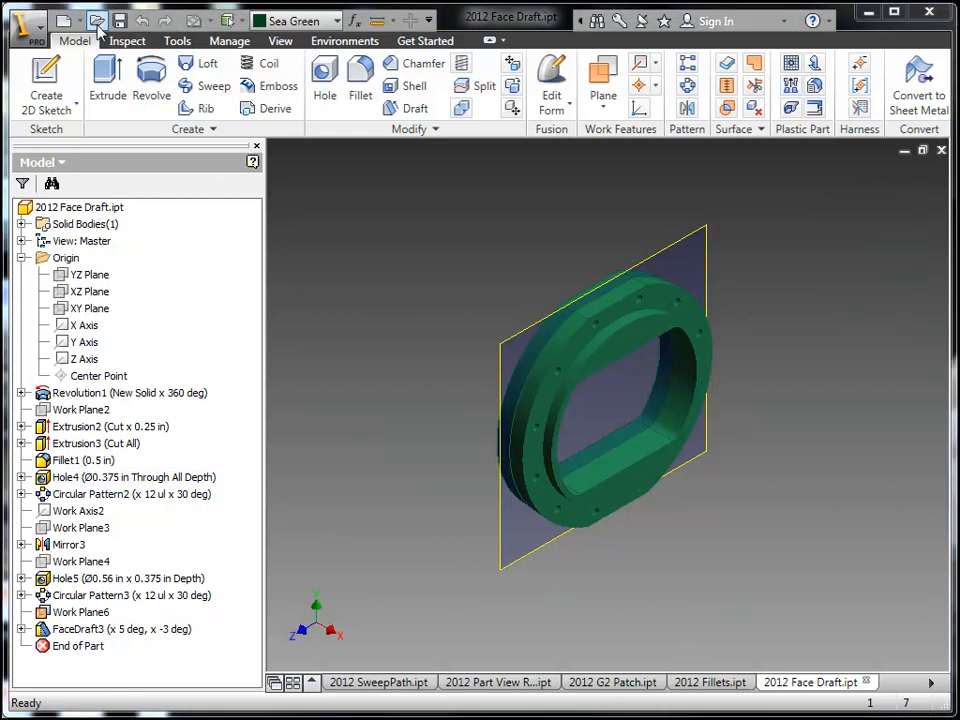
click(88, 22)
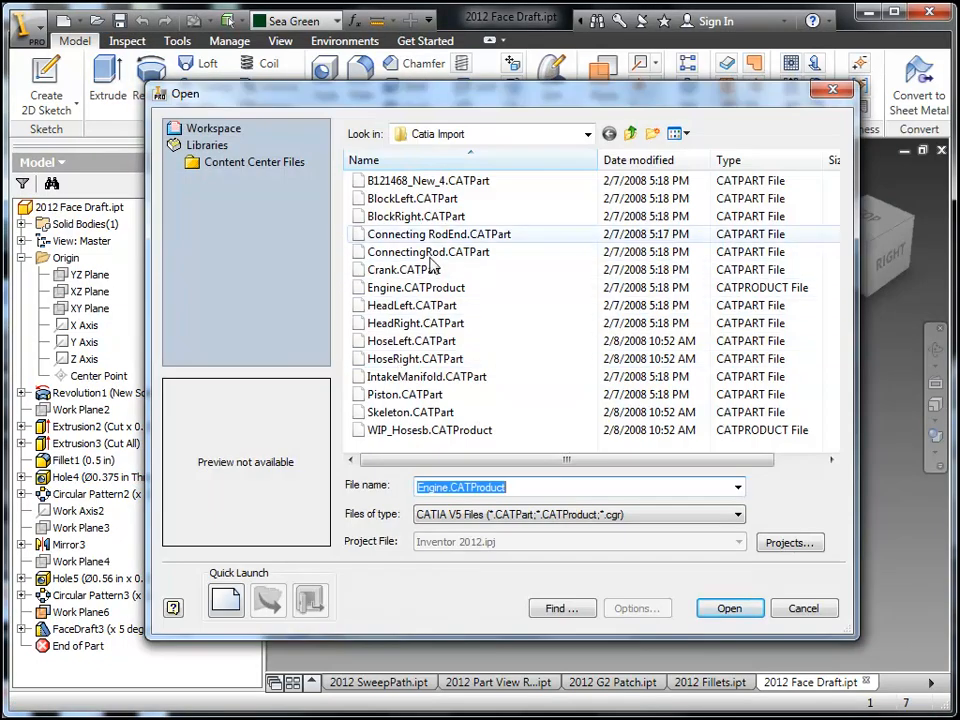
click(734, 514)
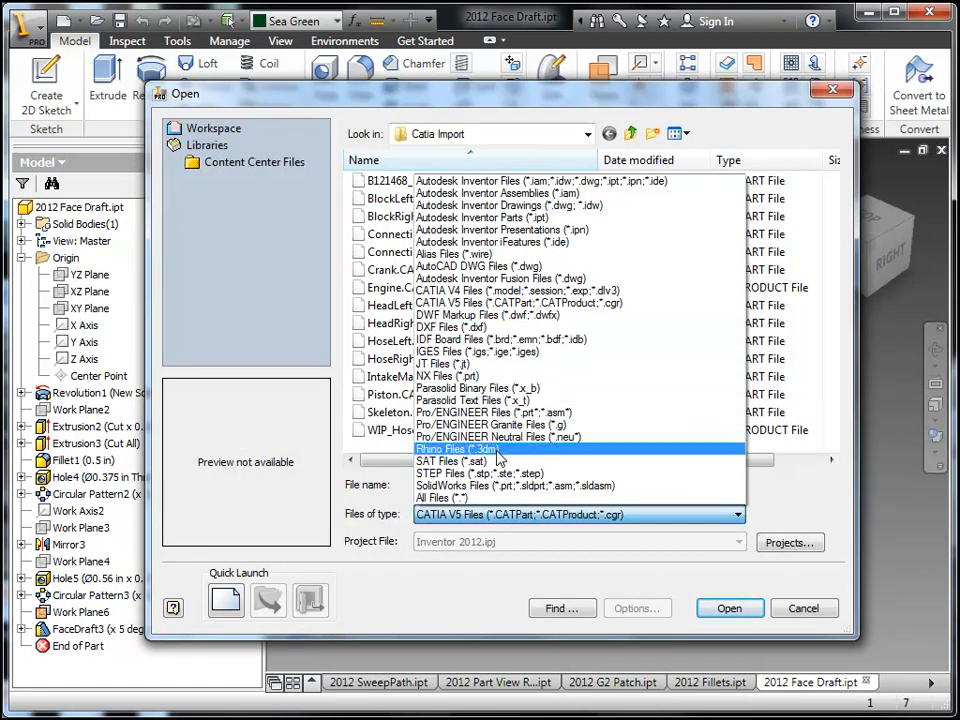
mouse_move(500, 436)
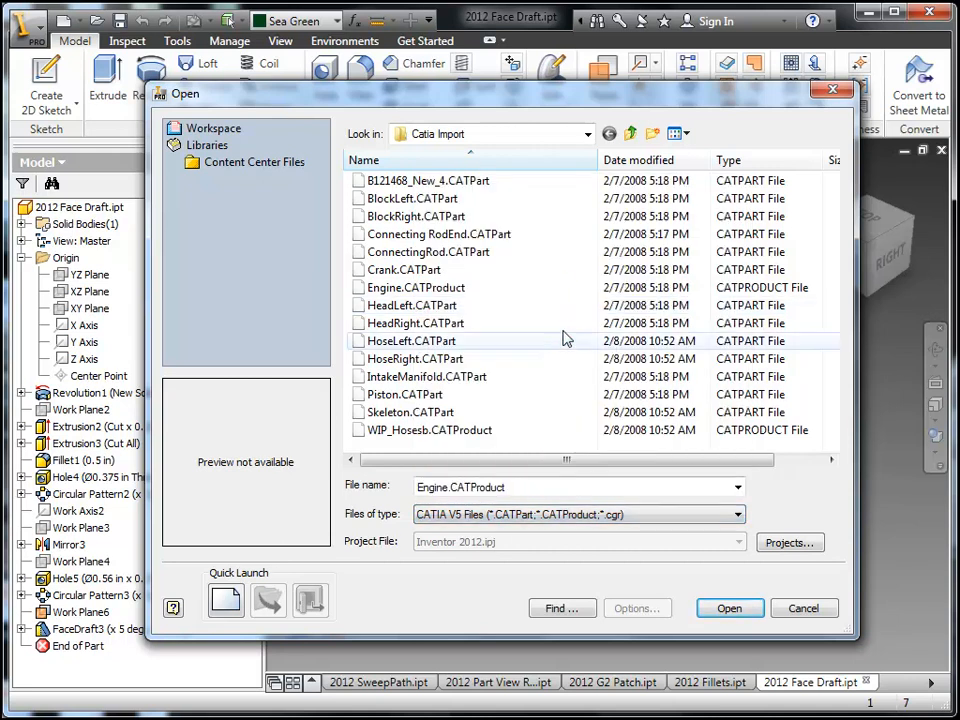
mouse_move(518, 376)
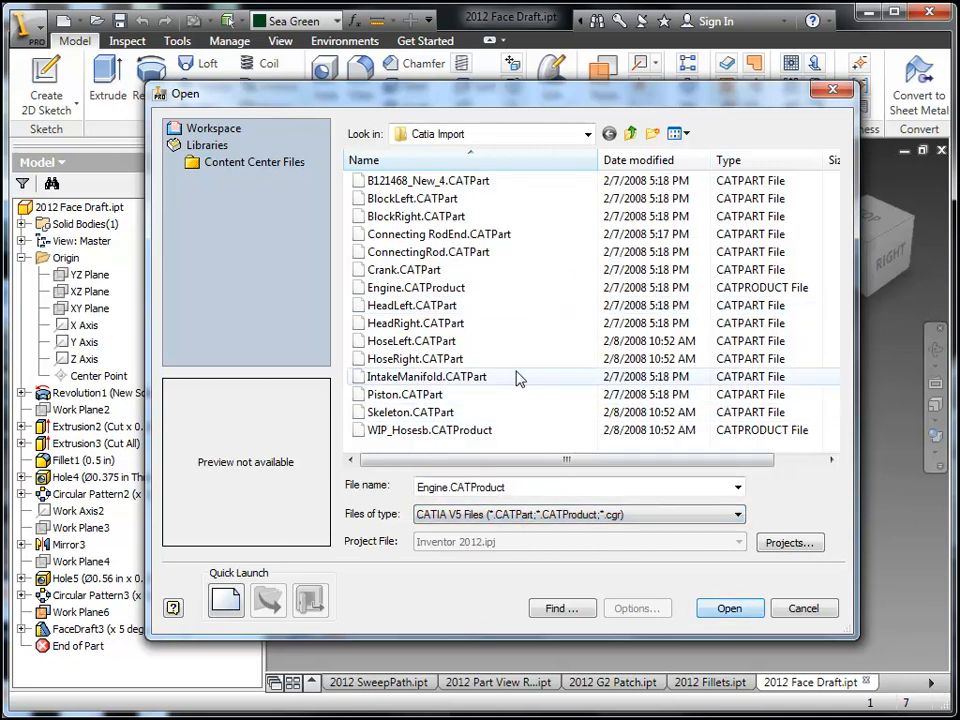
Preview BlockLeft and ConnectingRod, then open HeadLeft.CATPart into Inventor
click(410, 198)
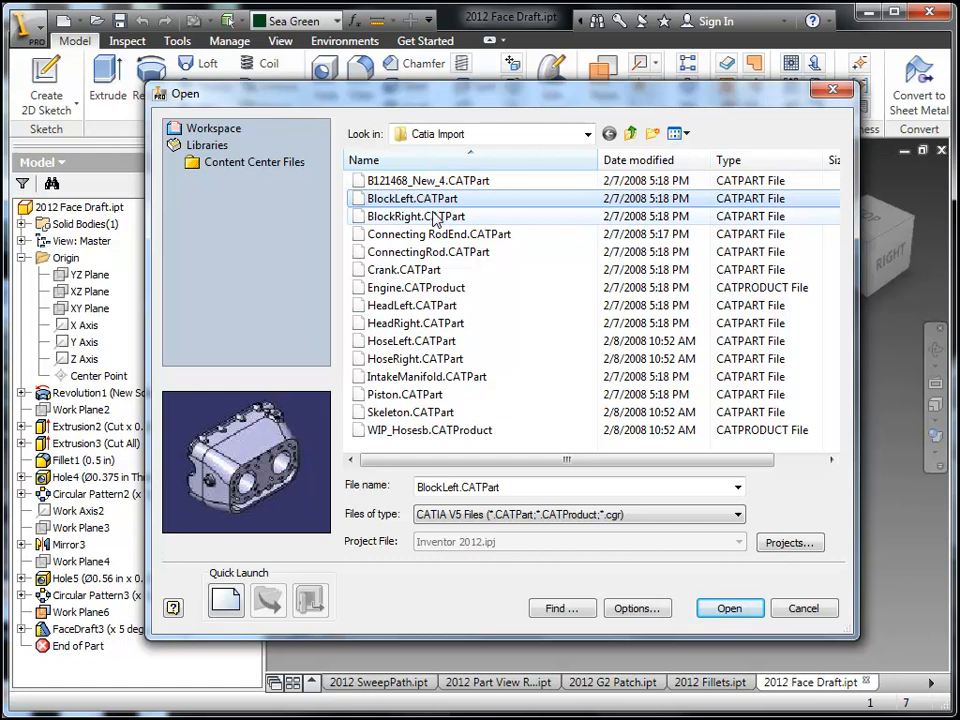
click(426, 252)
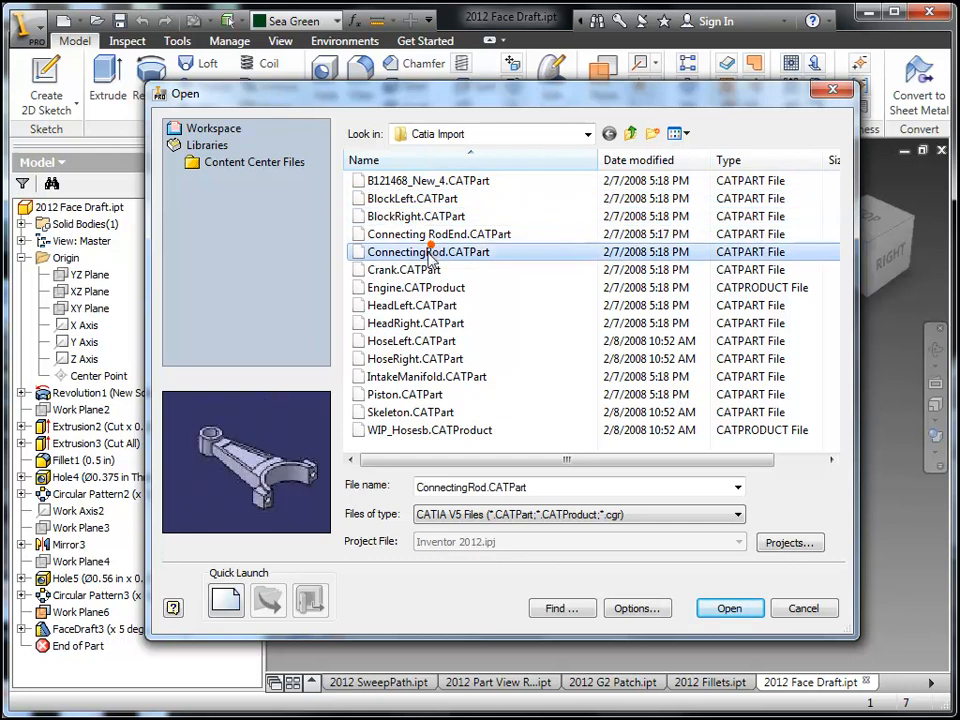
click(414, 304)
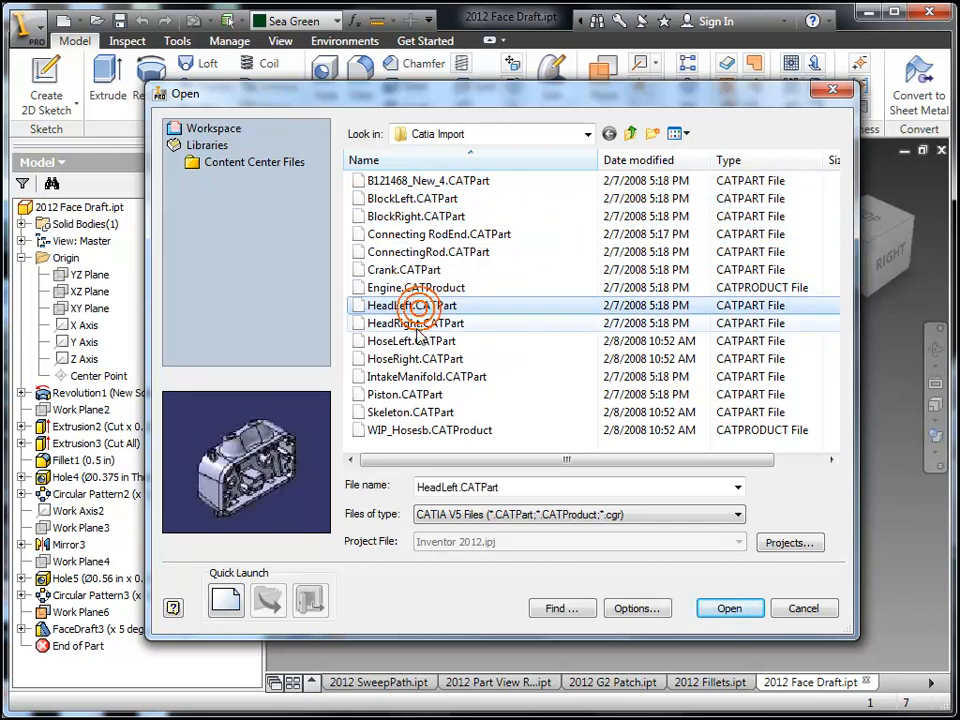
click(412, 304)
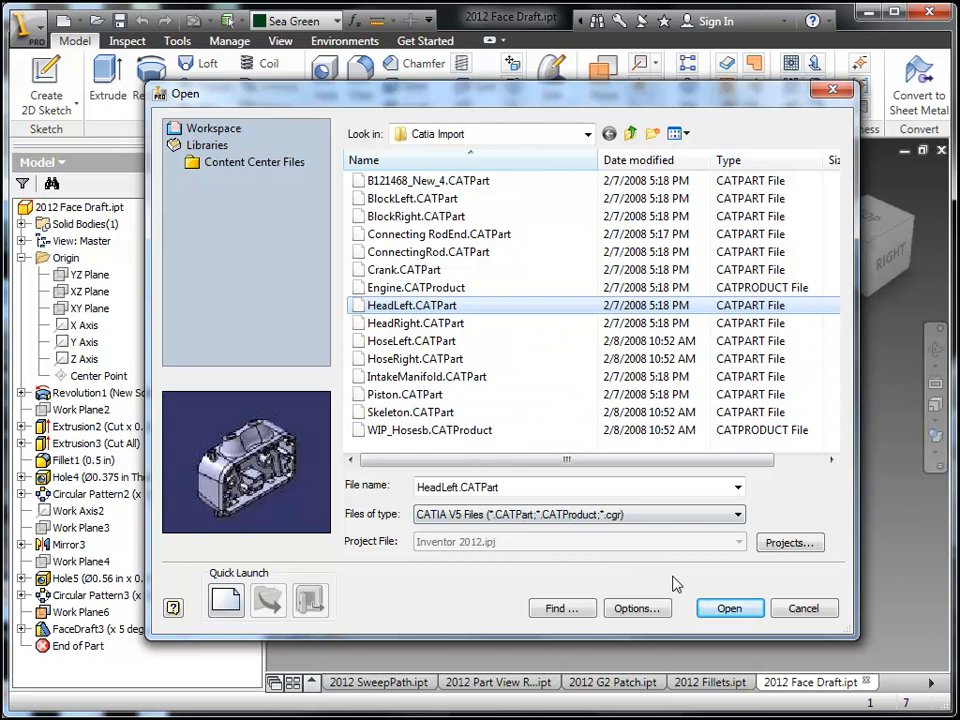
click(804, 608)
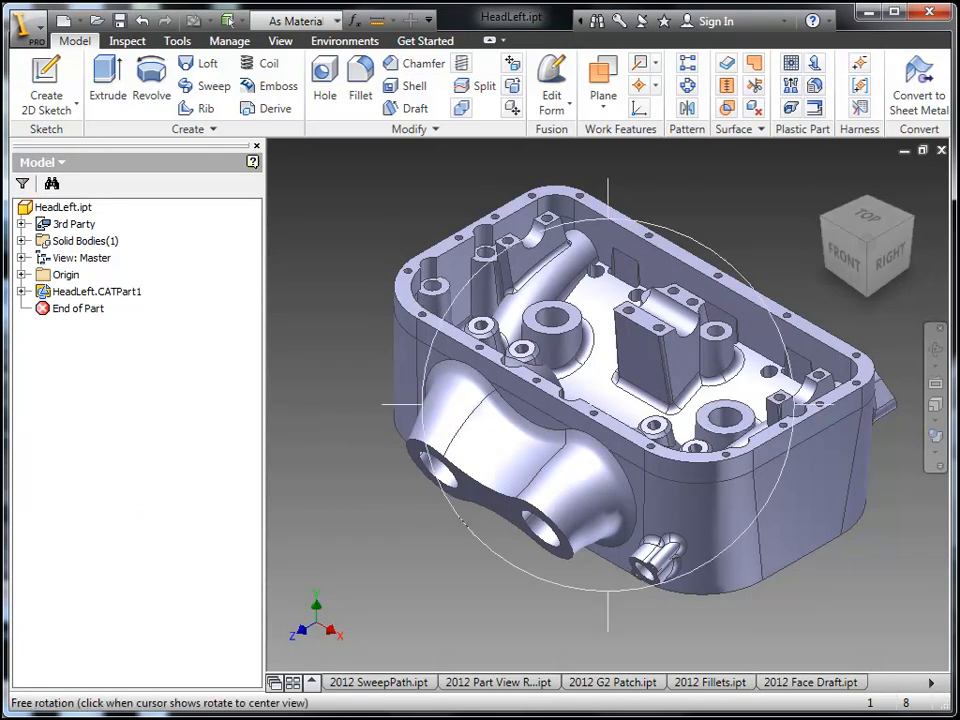
Orbit the imported HeadLeft part to inspect its underside and top
drag(610, 400, 630, 332)
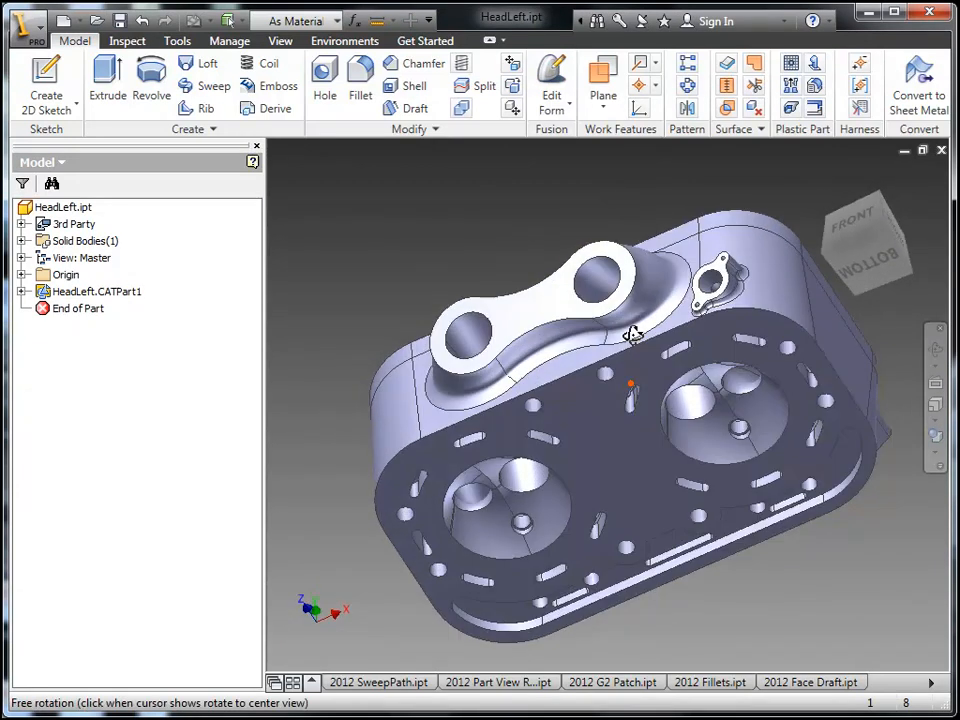
drag(630, 336, 644, 486)
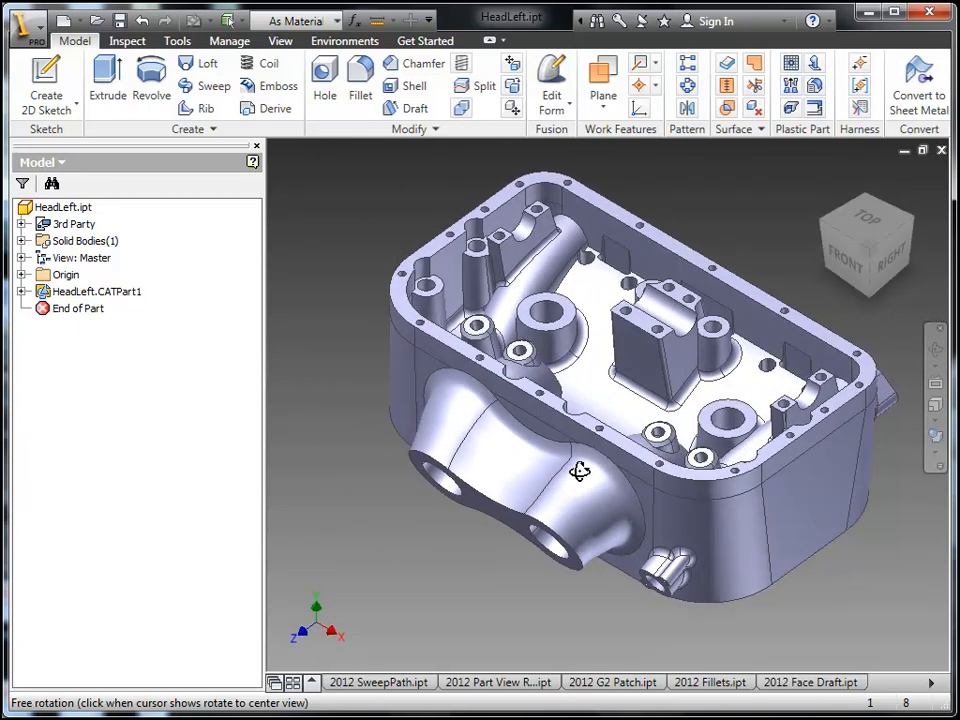
drag(580, 472, 516, 448)
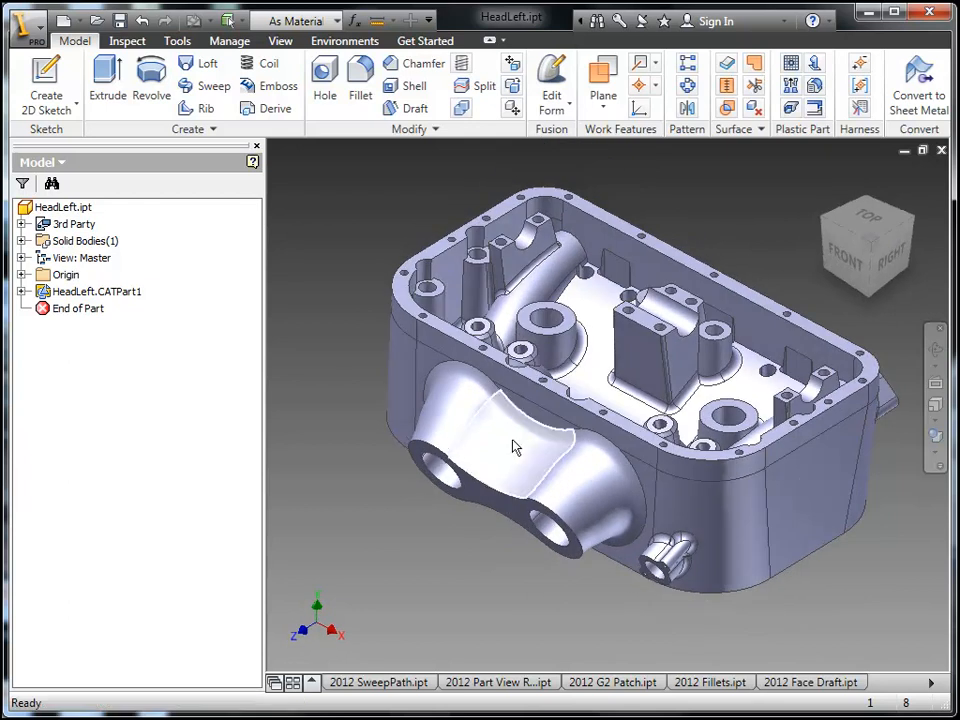
Expand HeadLeft.CATPart1 in the browser to reveal its Base1 feature
click(24, 292)
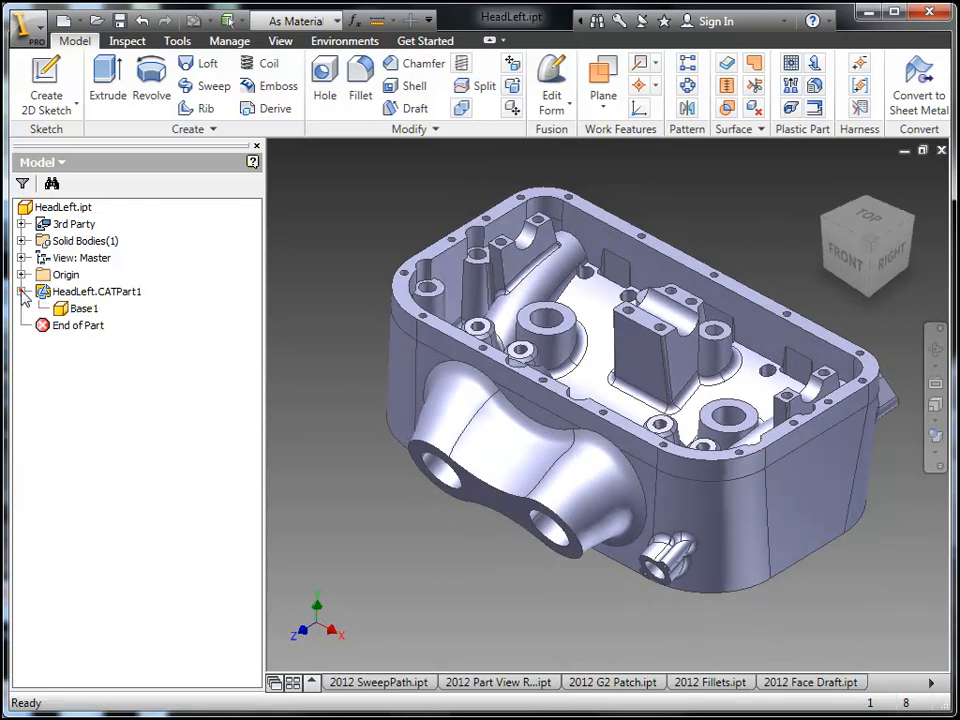
click(96, 292)
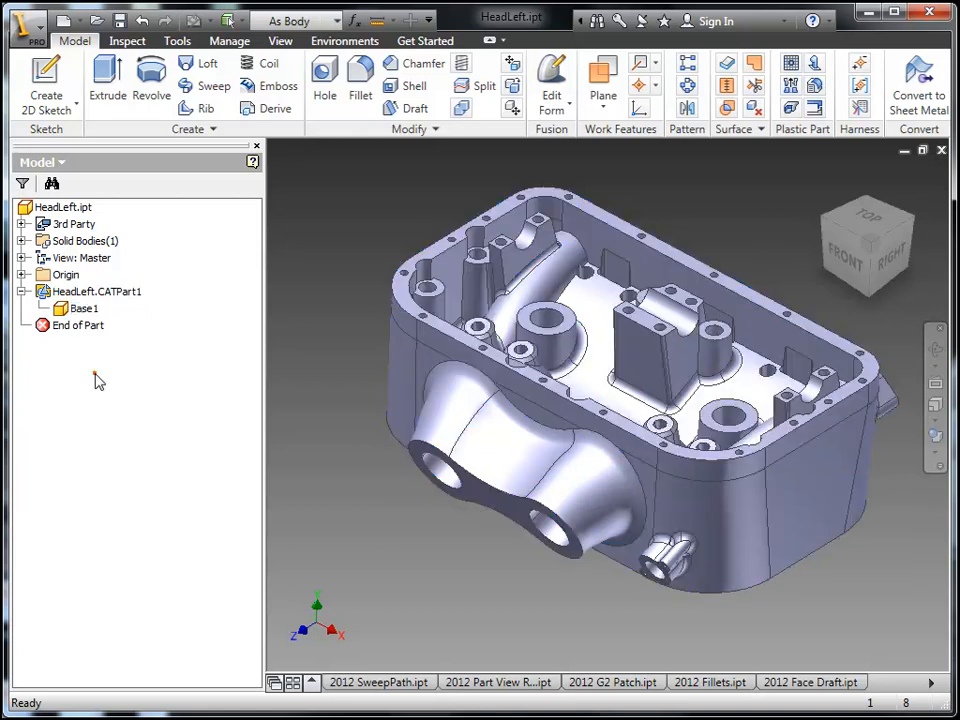
click(24, 24)
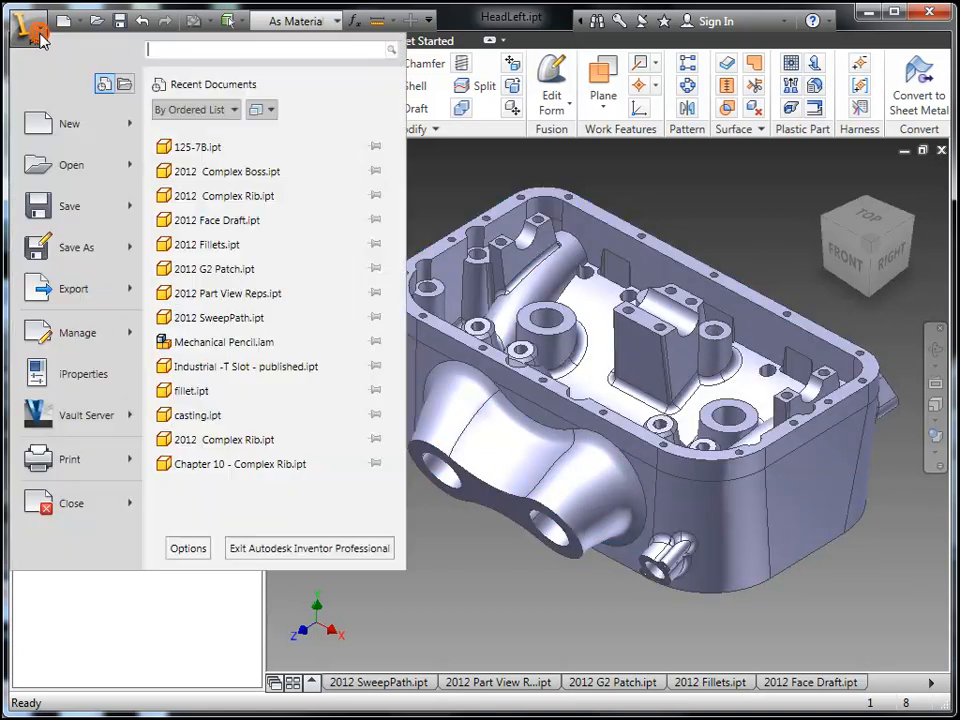
In Application Options > Part, set Edit Base Solids to Inventor Fusion, apply and close
click(188, 548)
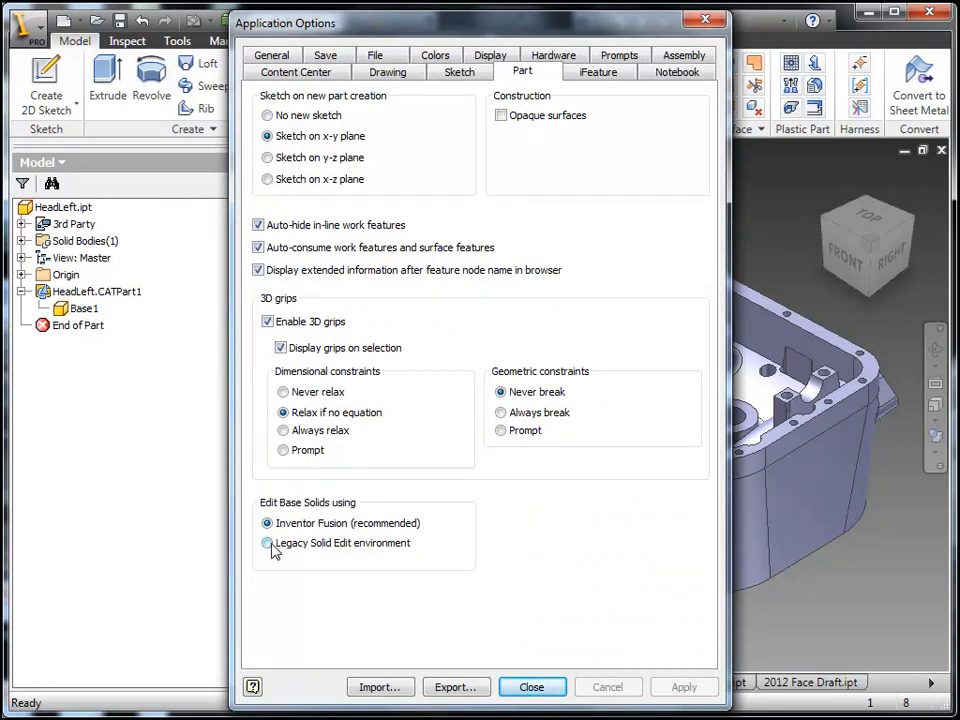
click(268, 542)
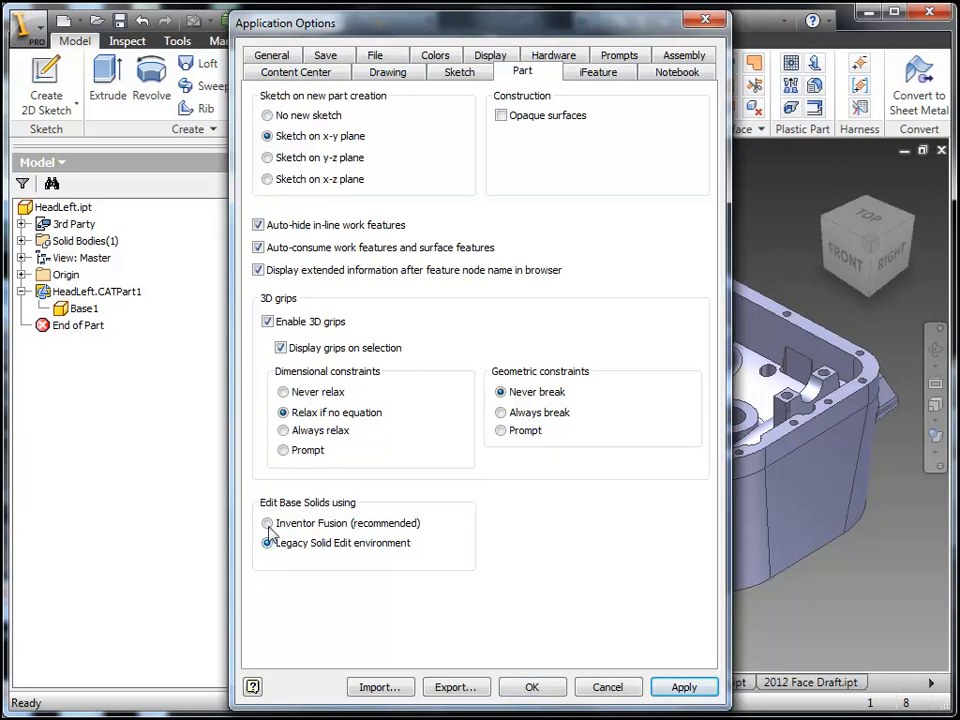
click(268, 524)
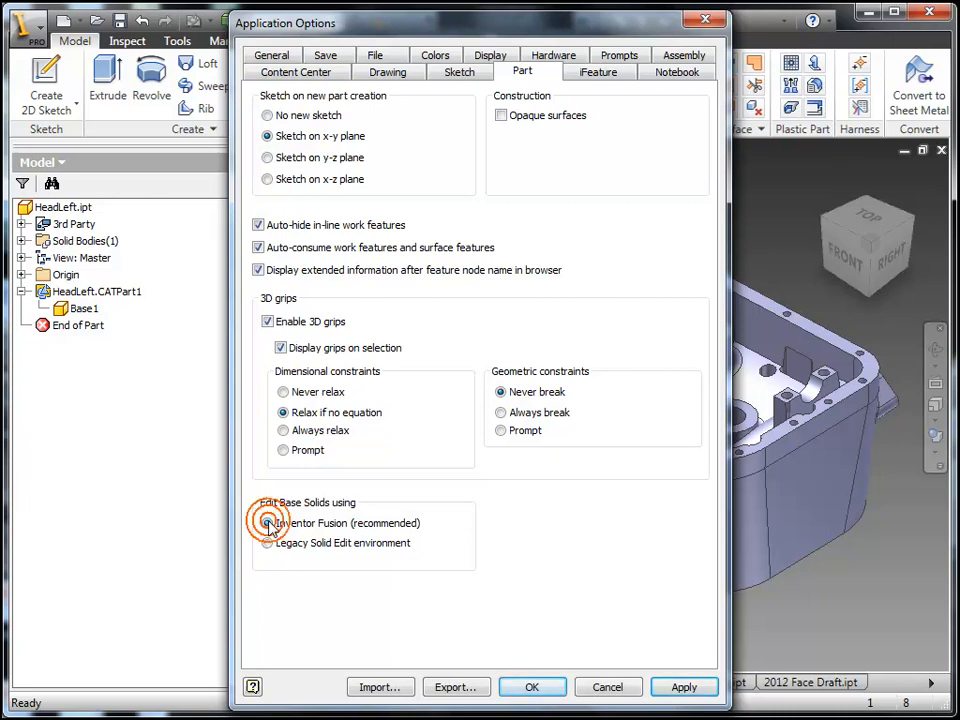
click(684, 686)
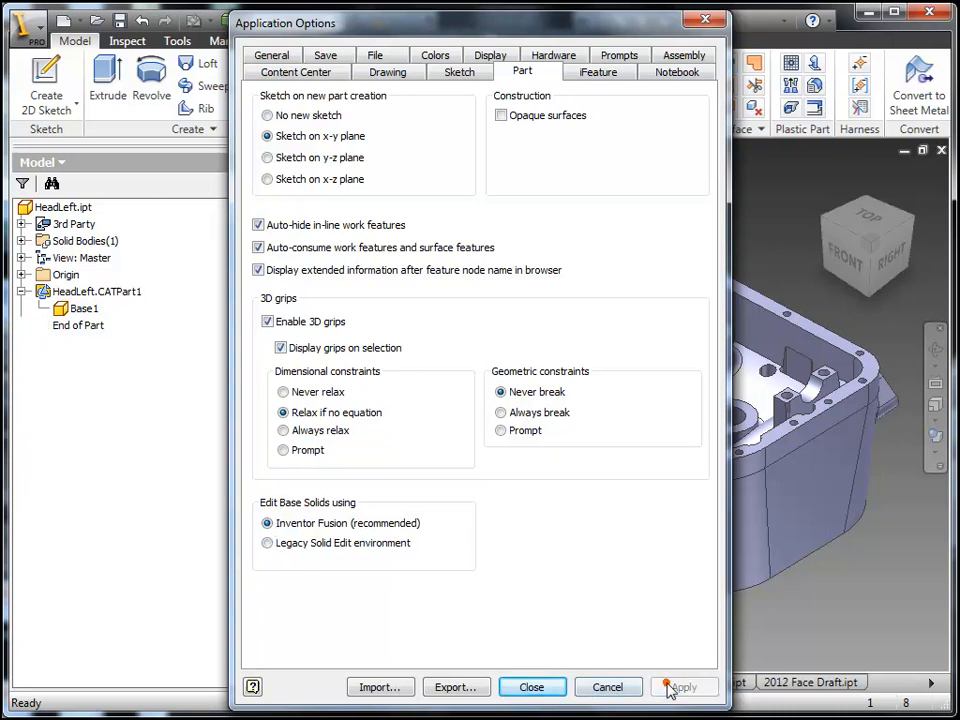
click(532, 686)
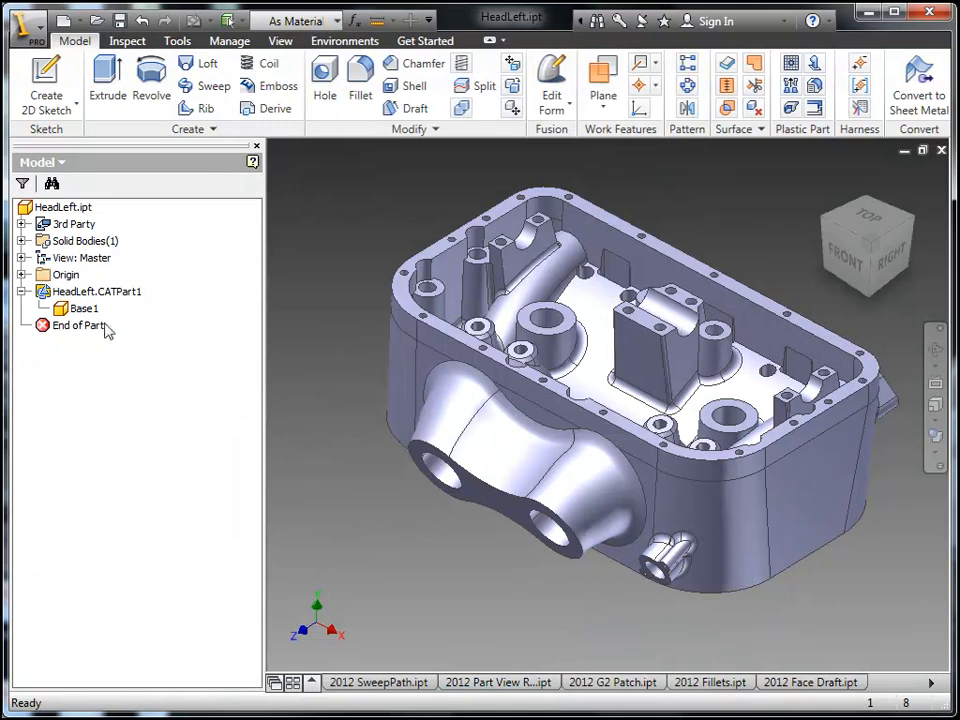
right_click(84, 308)
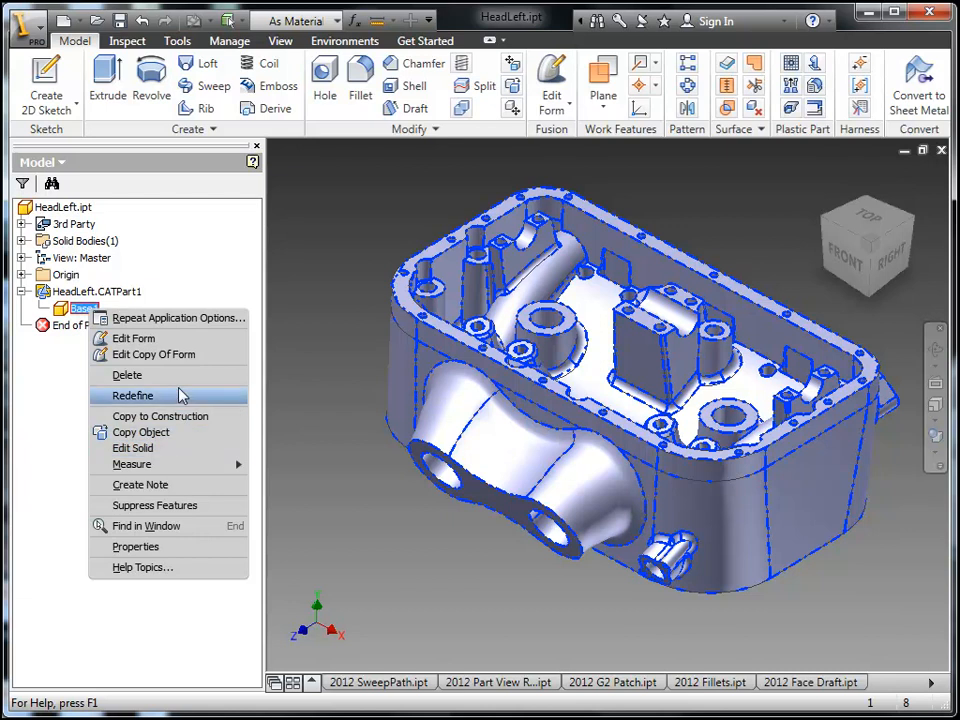
mouse_move(132, 338)
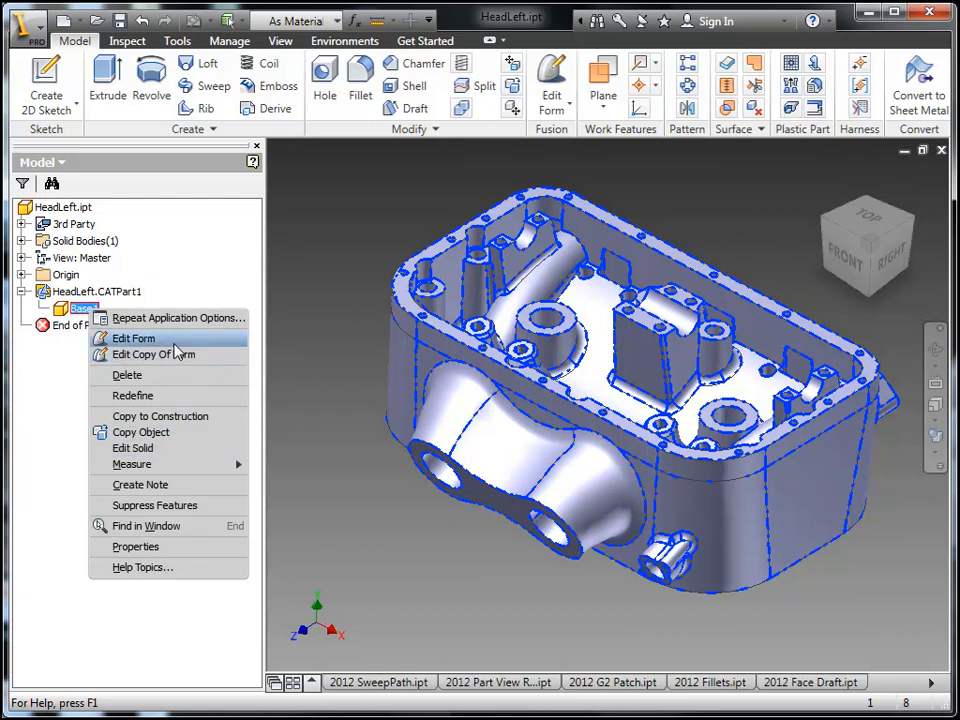
mouse_move(176, 358)
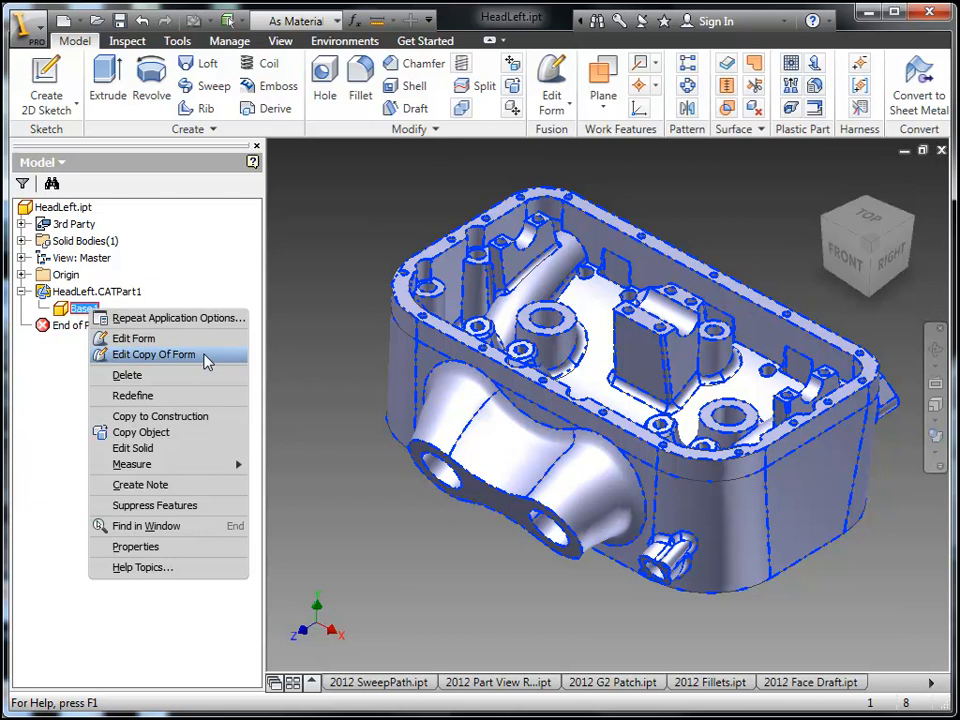
mouse_move(204, 368)
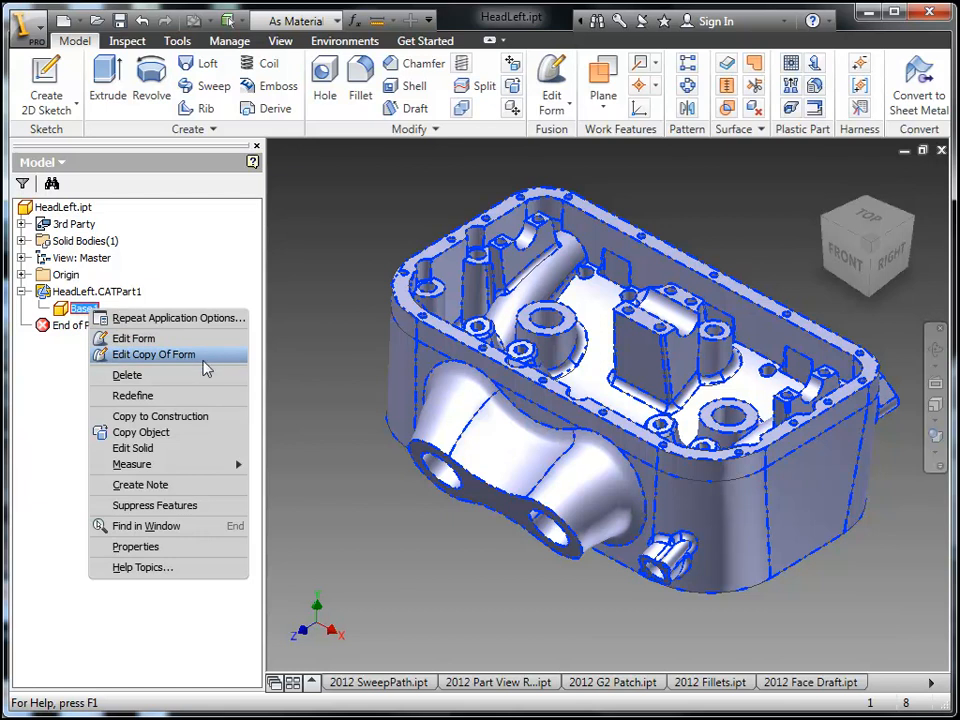
mouse_move(160, 416)
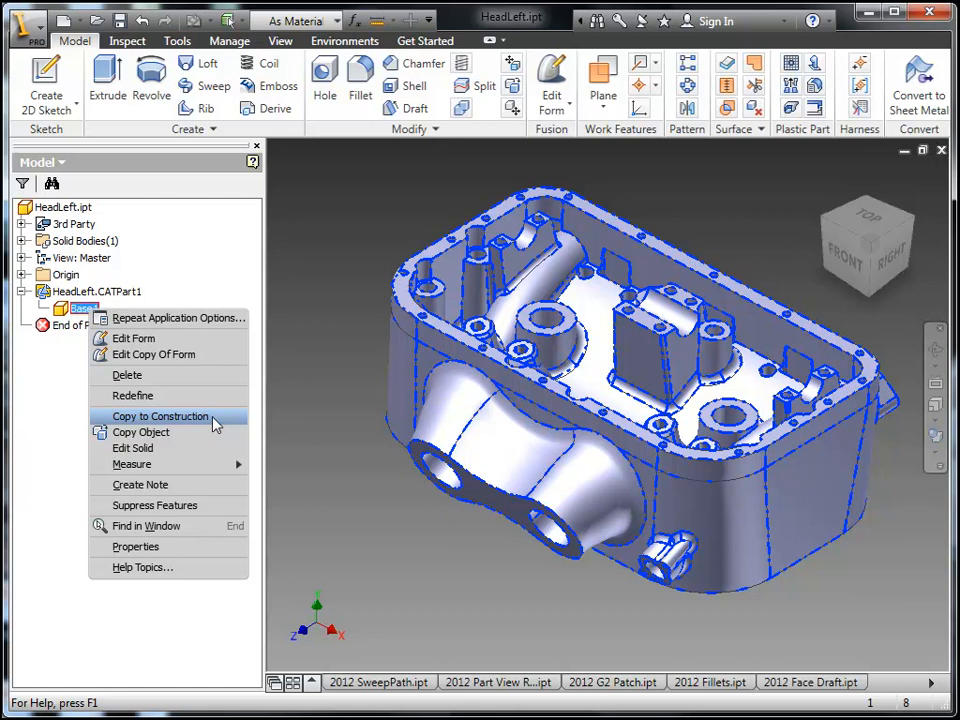
mouse_move(60, 368)
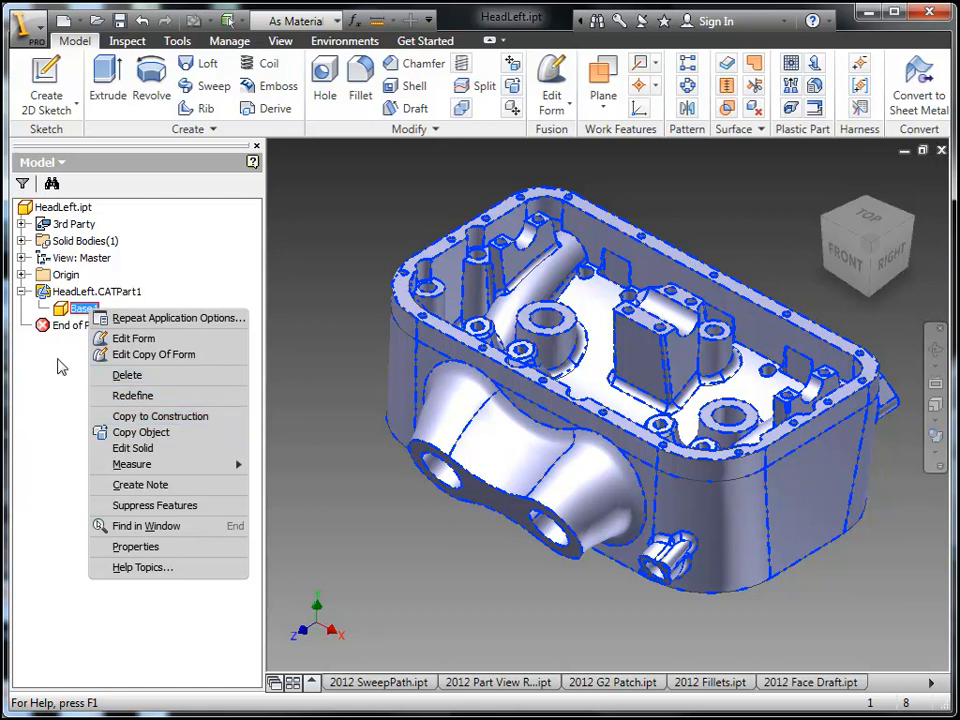
right_click(96, 292)
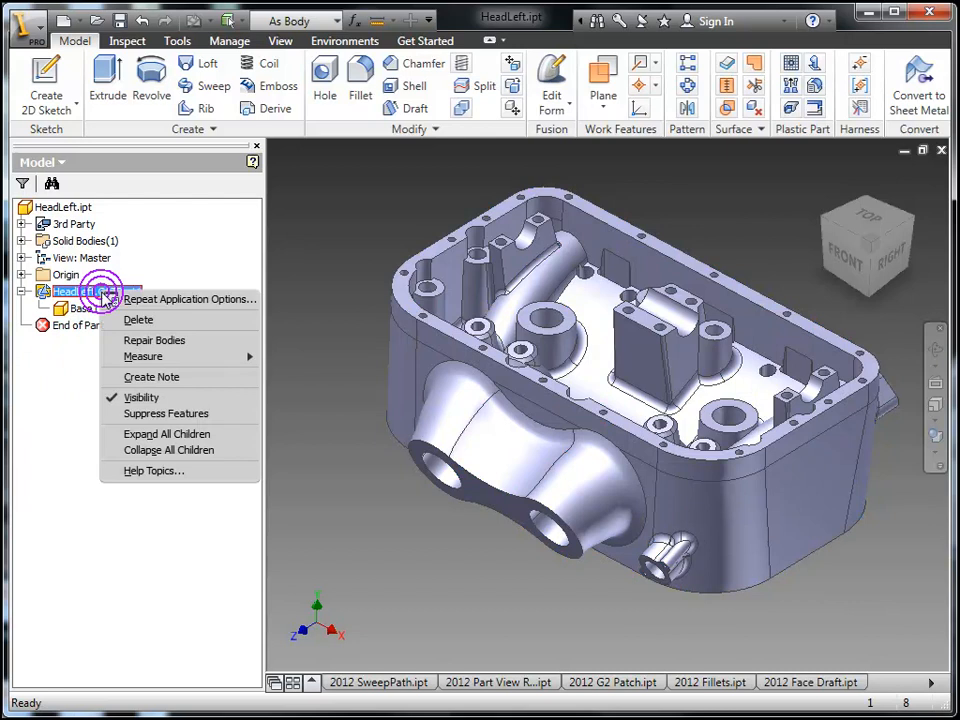
mouse_move(154, 340)
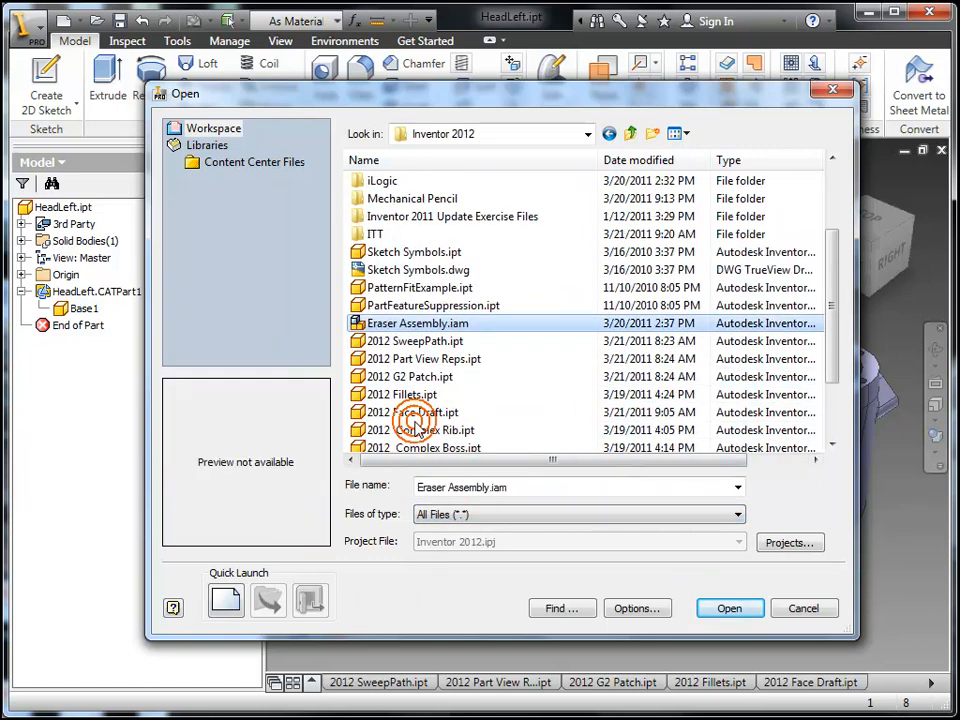
Open import_surf.igs and accept the IGES Import Options to bring in its surfaces
scroll(down, 3)
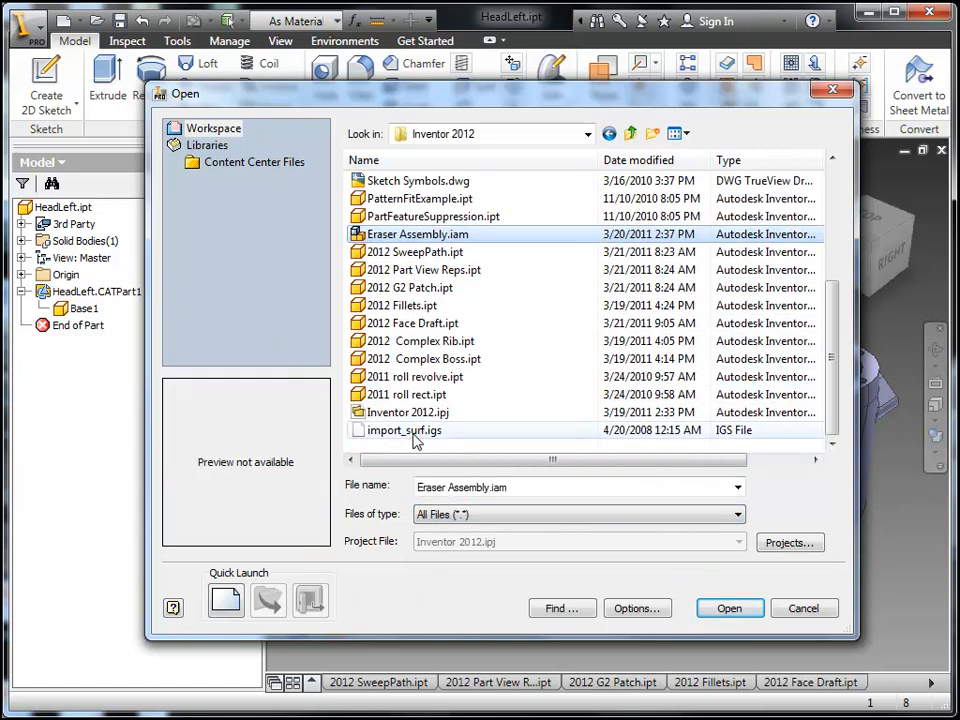
click(400, 430)
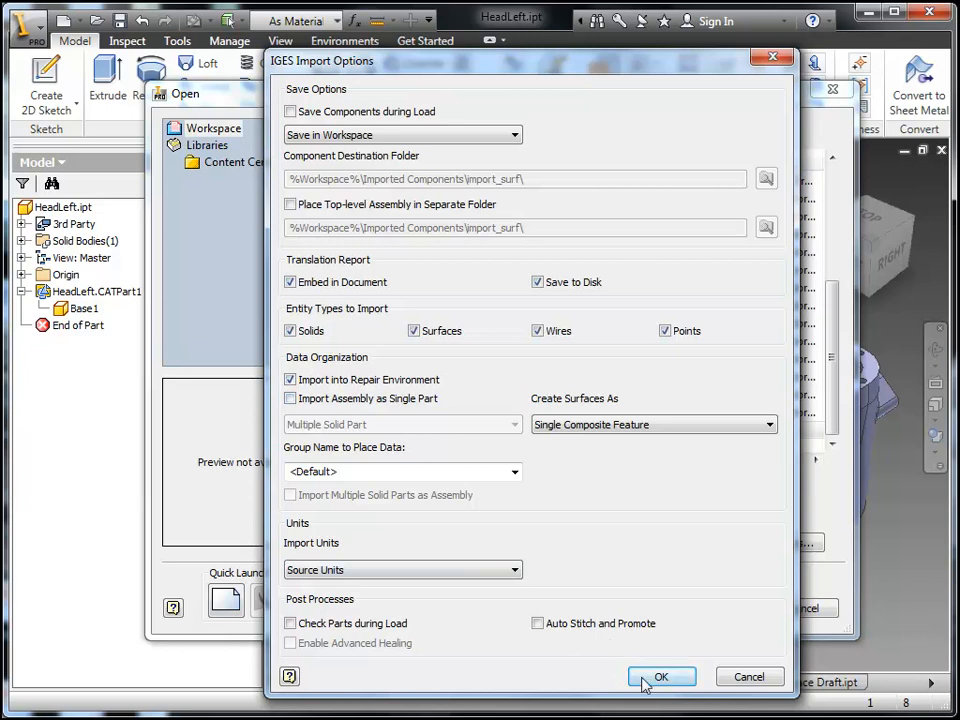
click(668, 676)
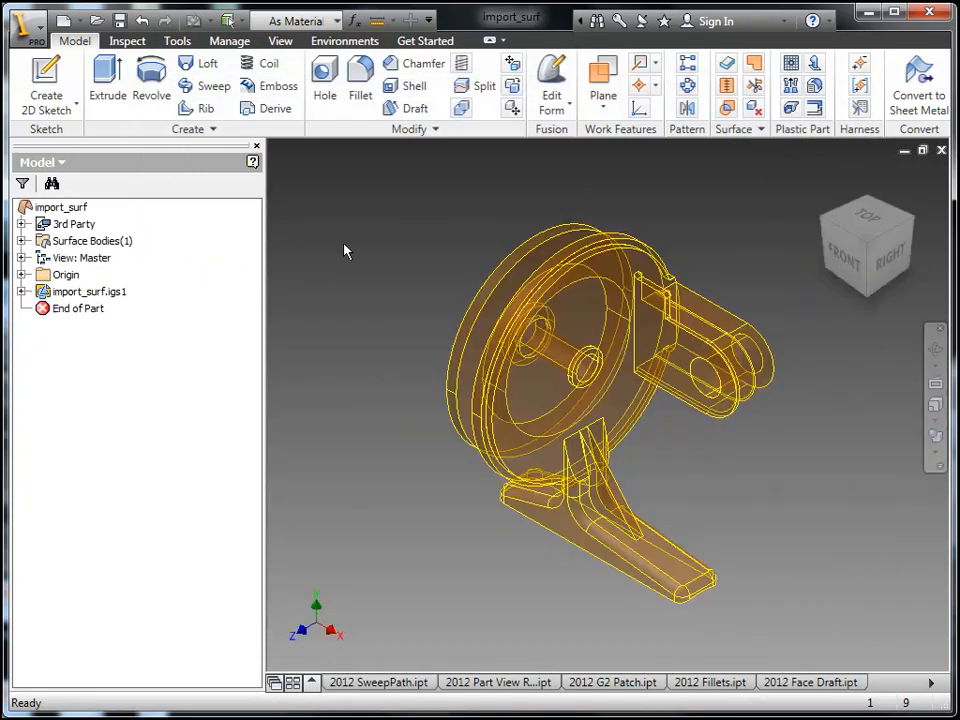
Enter Repair on import_surf.igs1 and run Find Errors on all 94 bodies
click(76, 308)
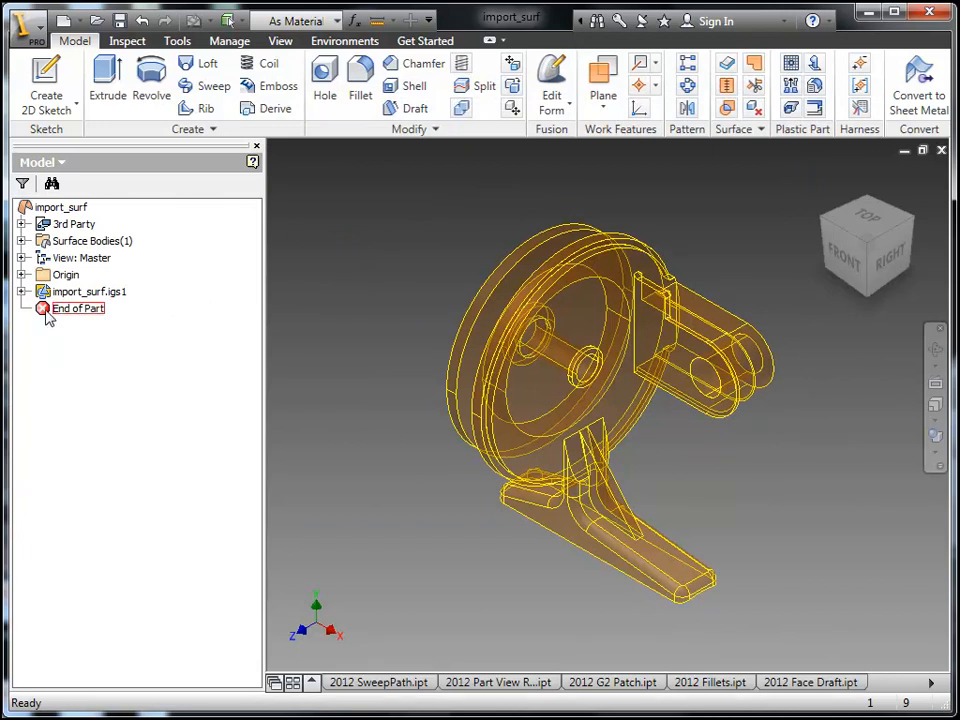
click(24, 292)
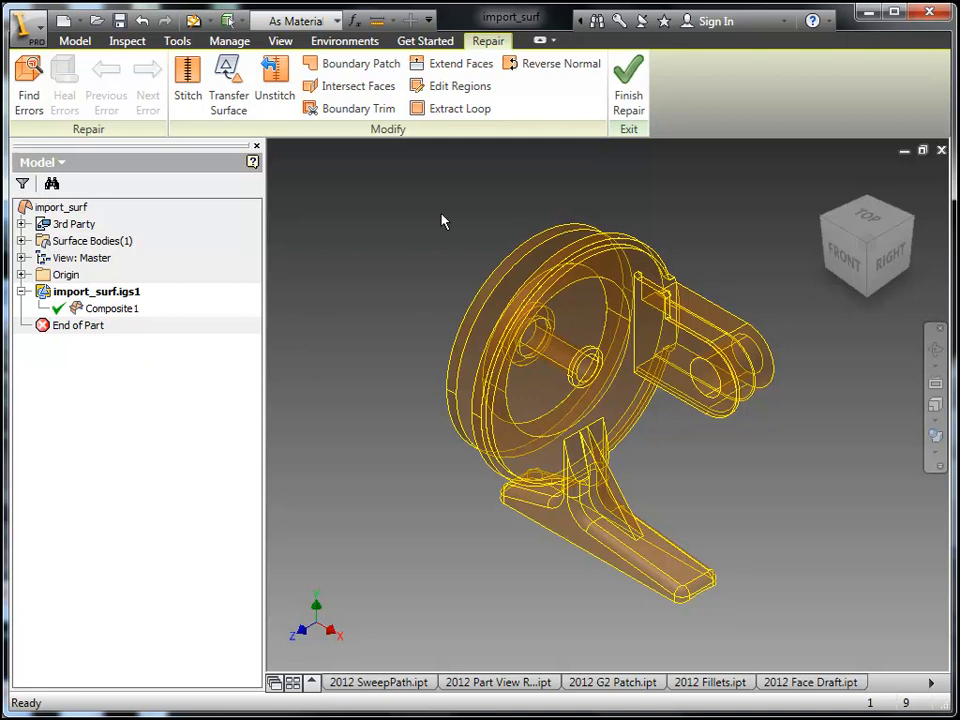
click(24, 76)
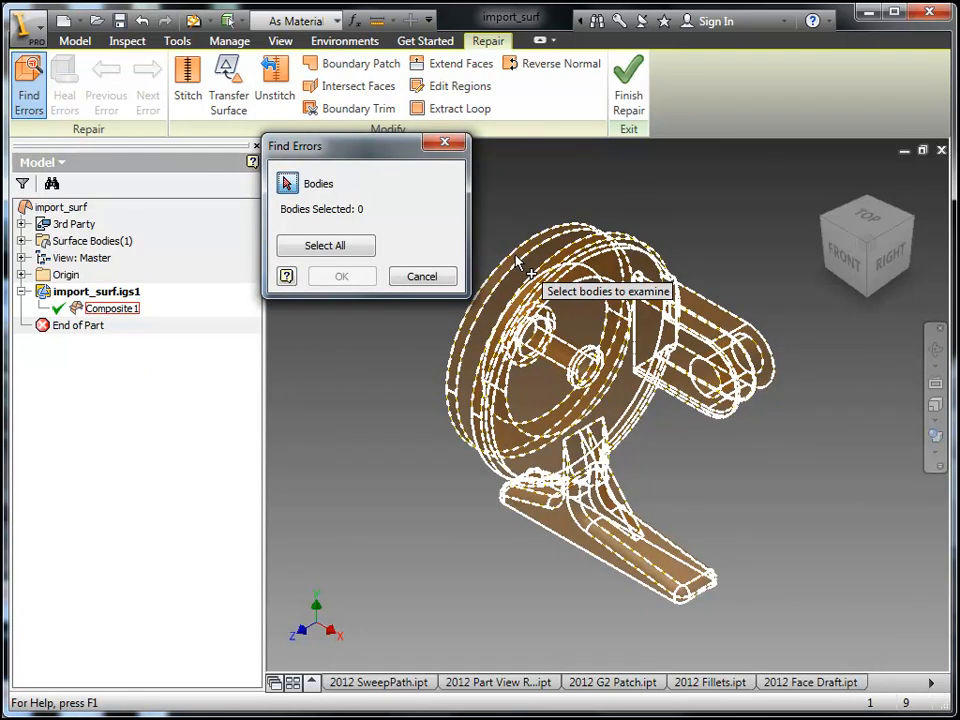
click(324, 244)
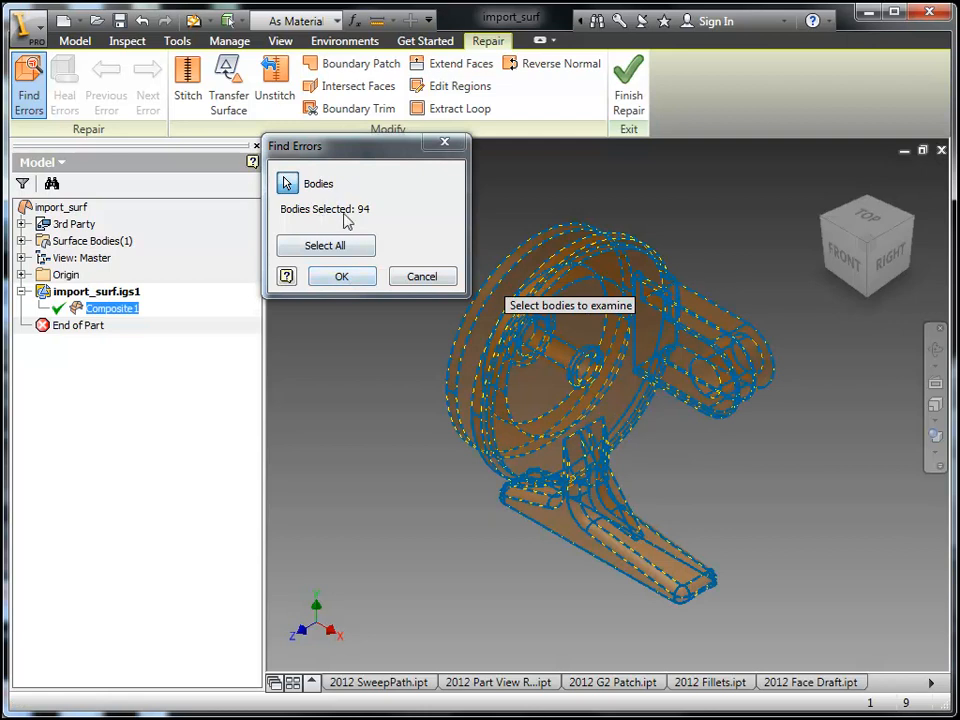
click(340, 276)
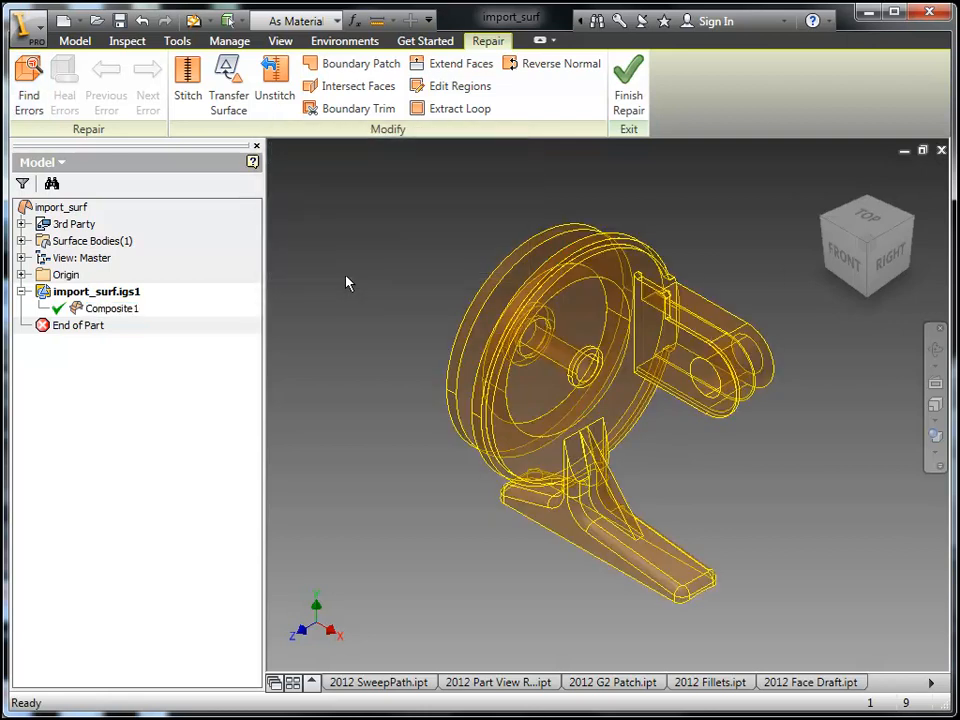
Stitch the imported faces, review the remaining gaps and free edges, and finish into Quilt1
click(188, 76)
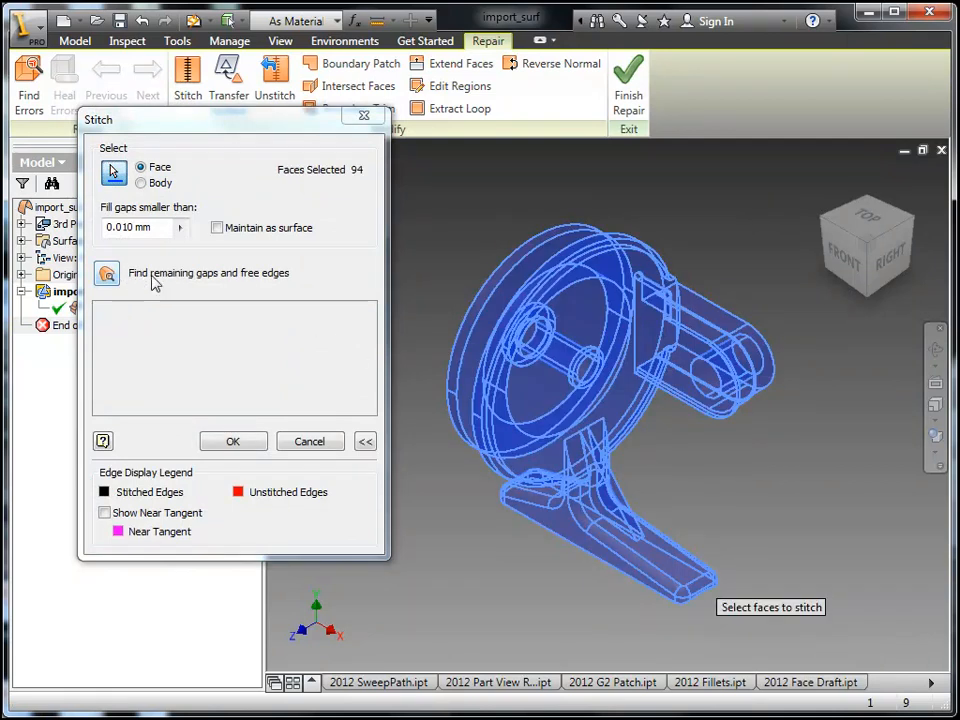
click(108, 272)
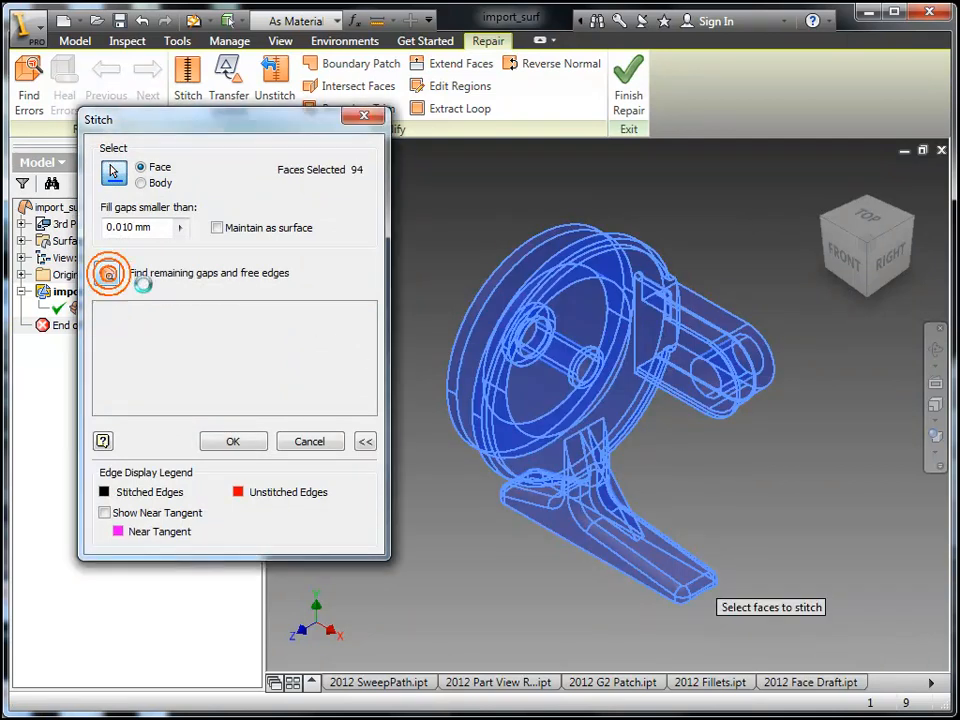
click(108, 272)
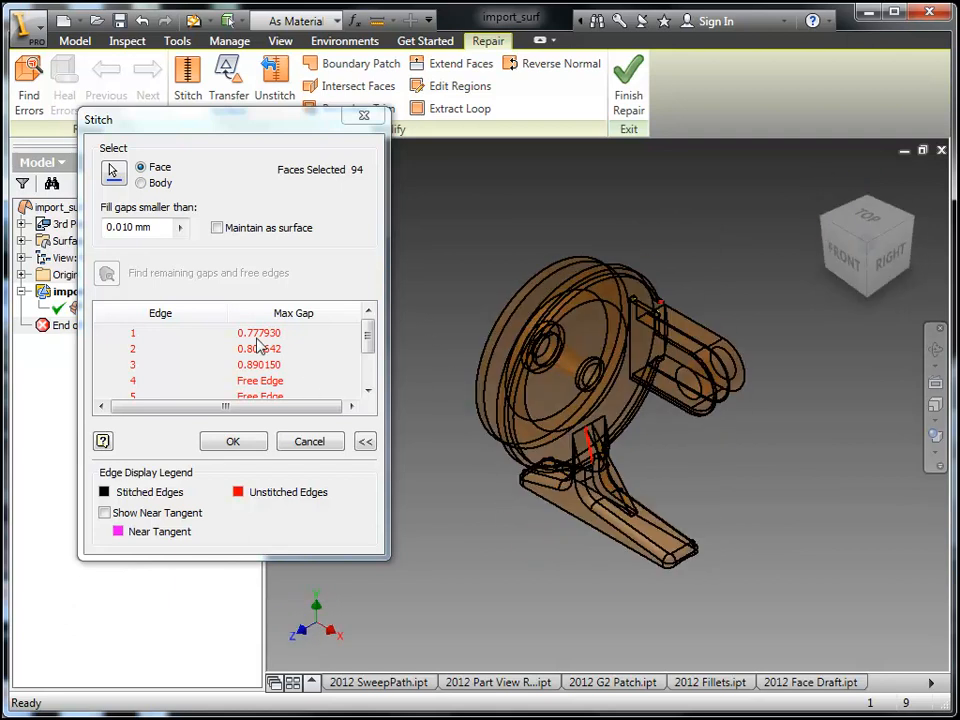
click(260, 348)
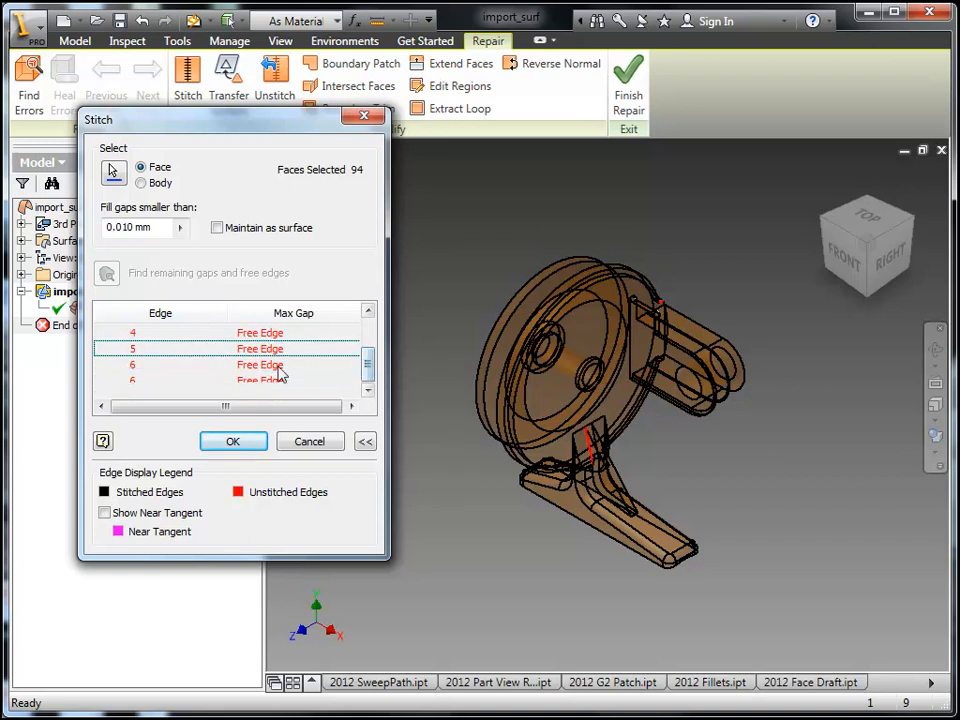
scroll(down, 3)
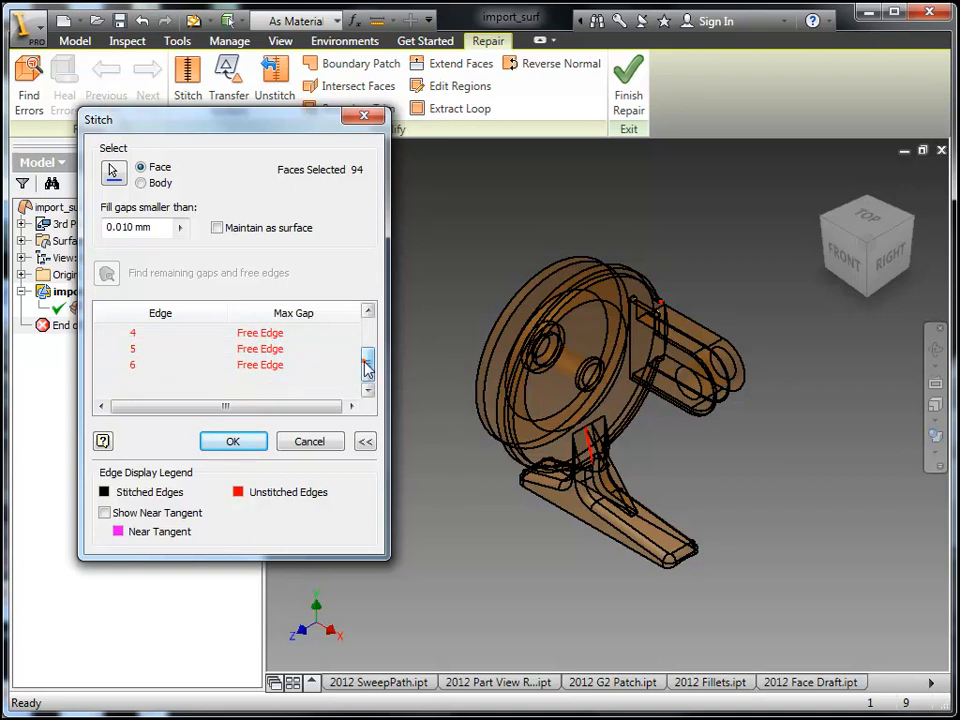
click(232, 442)
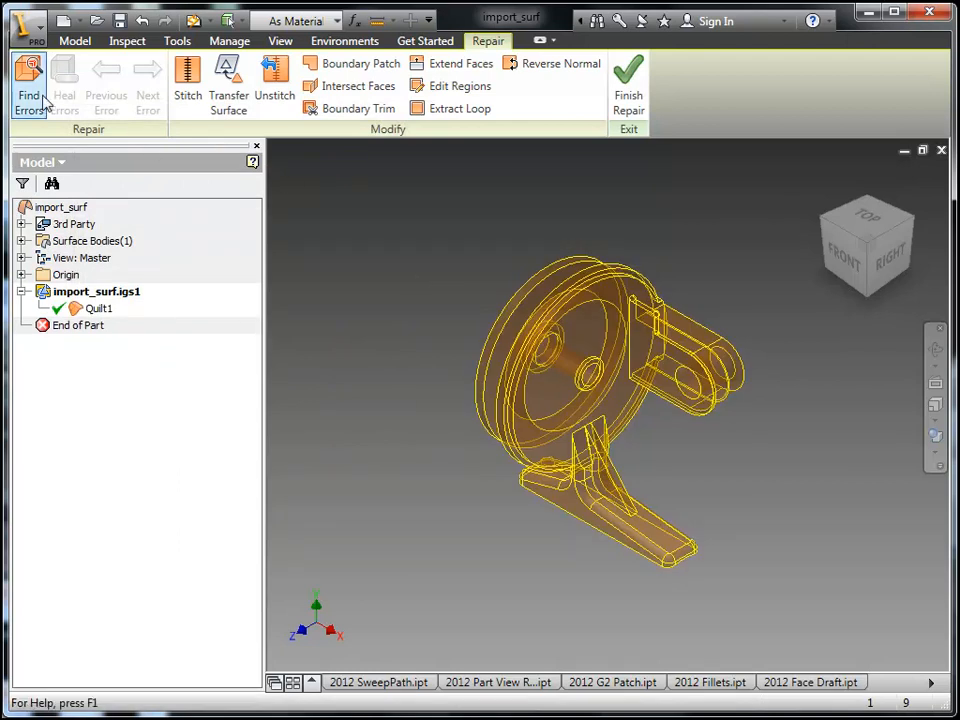
Run Find Errors on the single stitched Quilt1 body
click(18, 78)
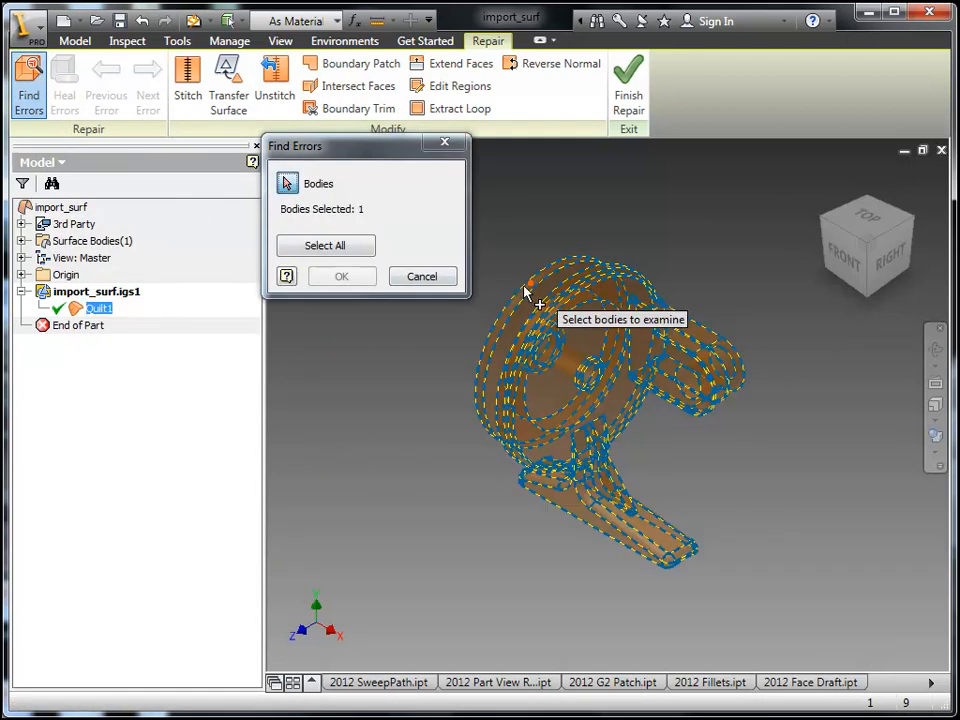
click(340, 276)
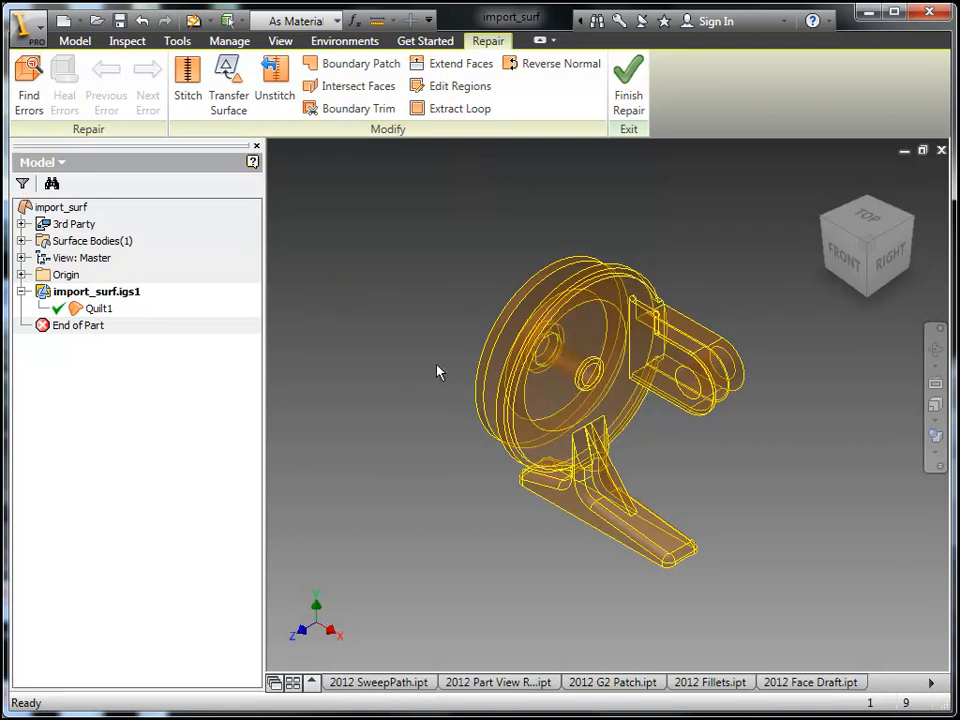
mouse_move(670, 288)
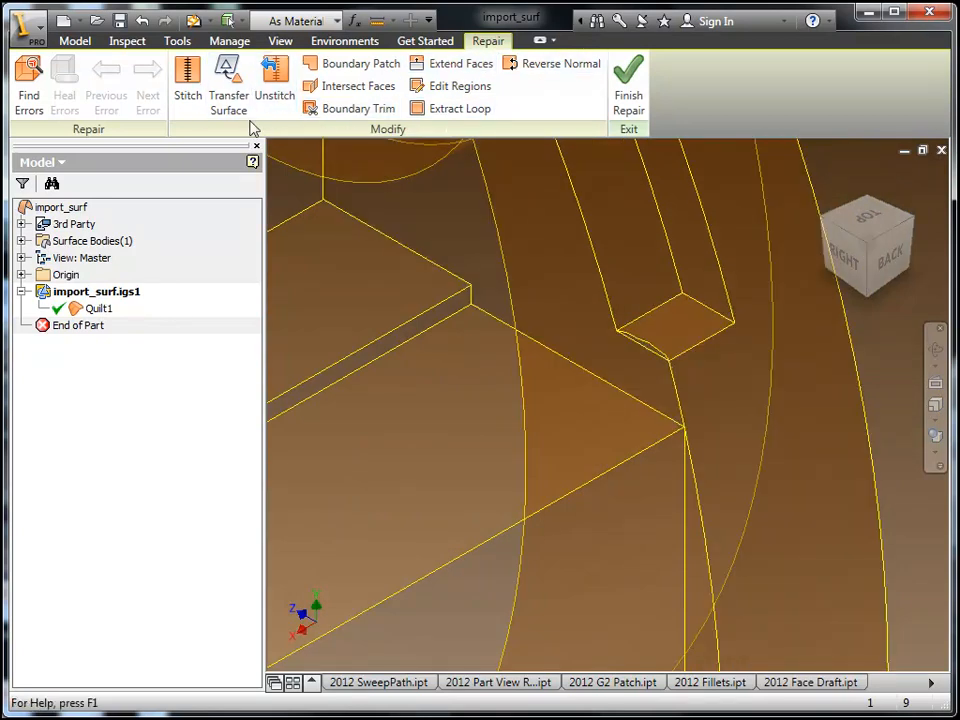
mouse_move(234, 90)
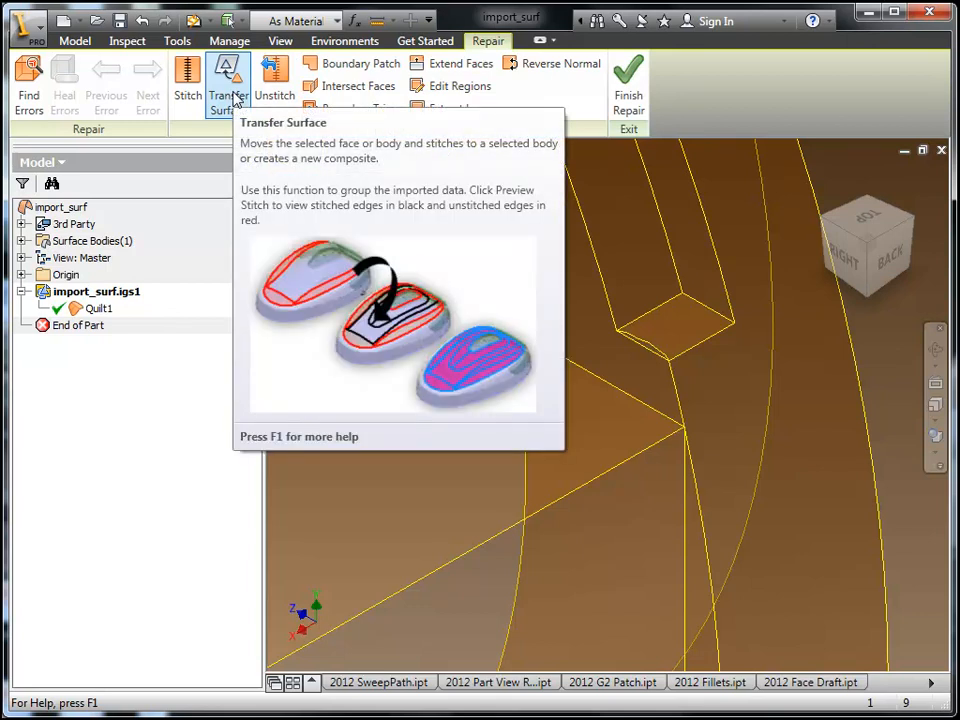
mouse_move(452, 124)
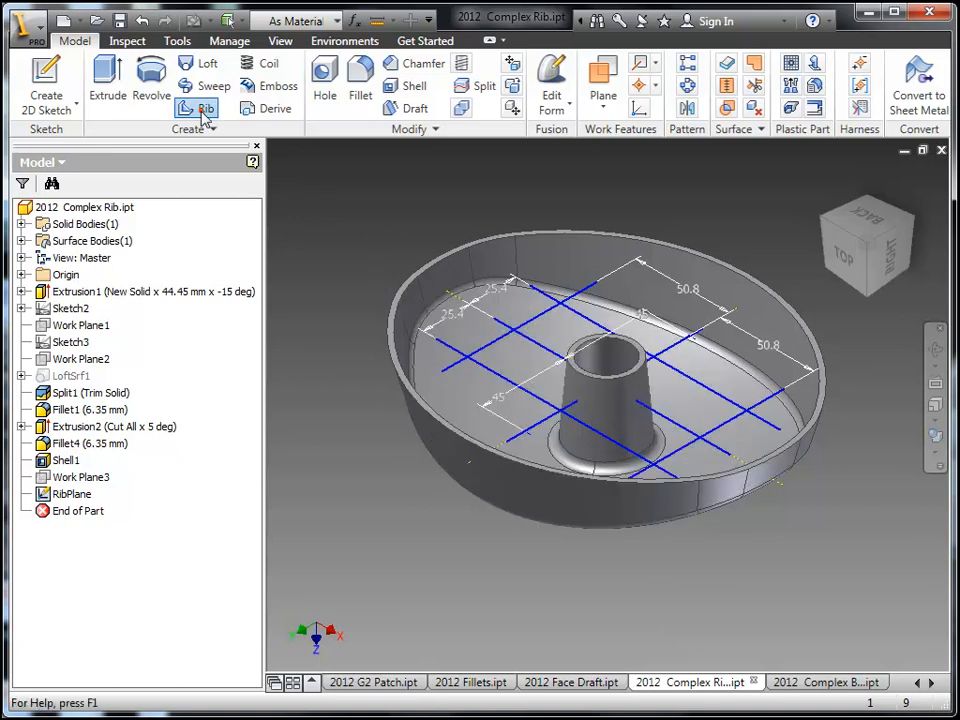
Start a Rib on the grid sketch lines with 4 mm thickness and To Next extent
click(196, 108)
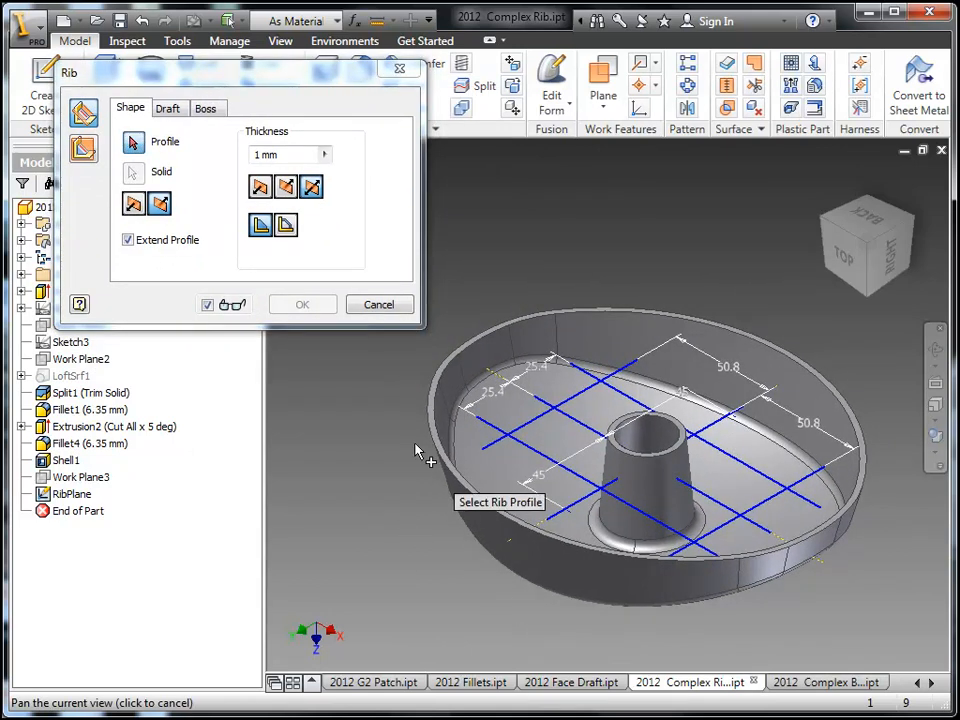
mouse_move(622, 396)
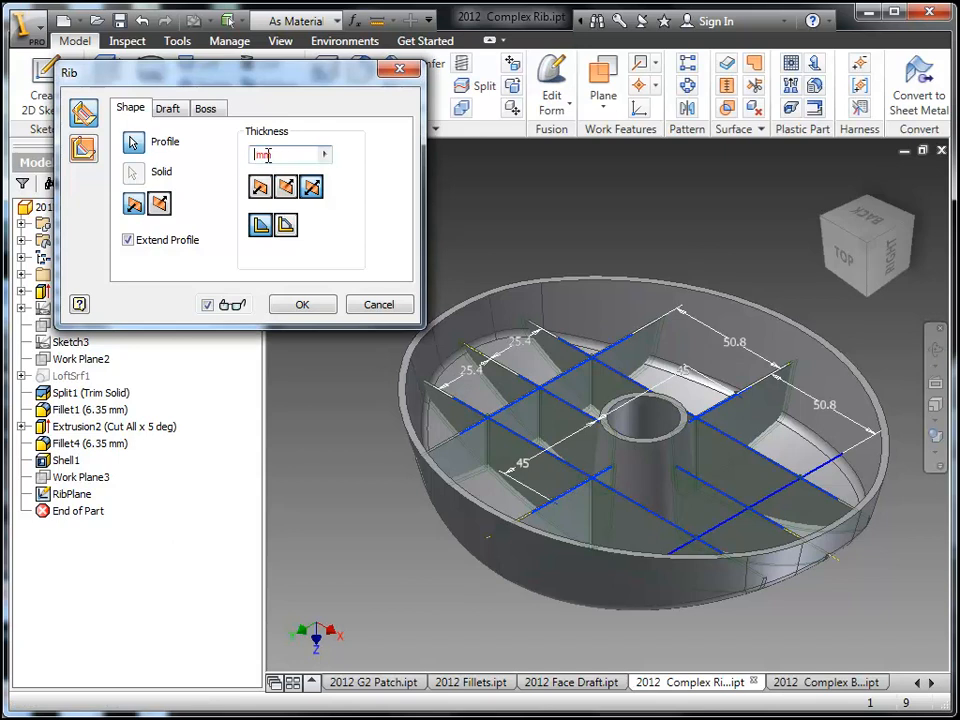
text(4 mm)
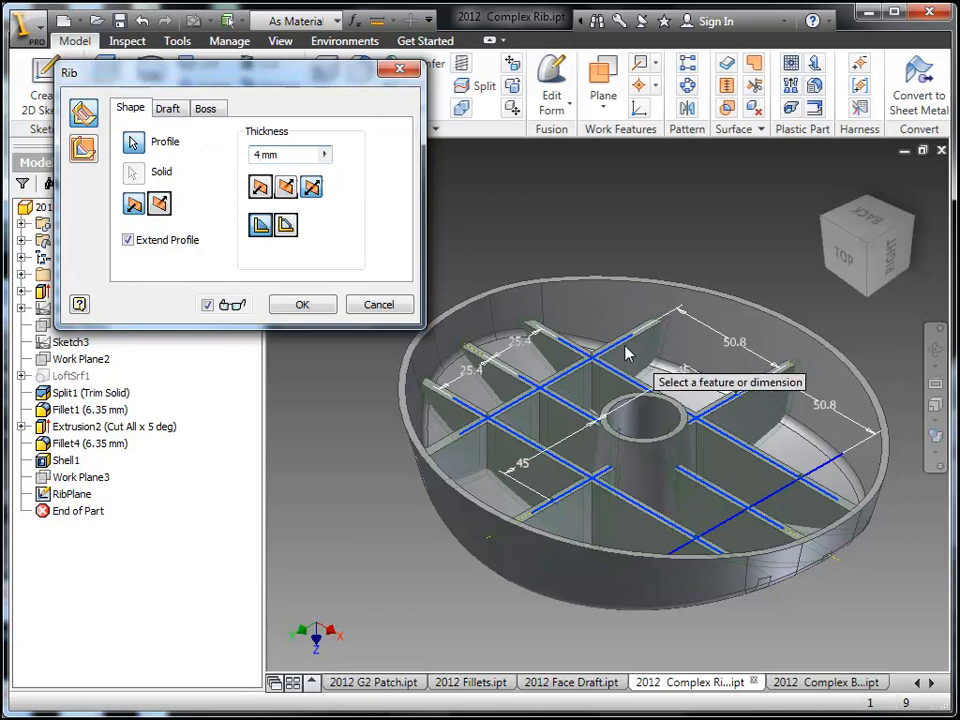
mouse_move(260, 226)
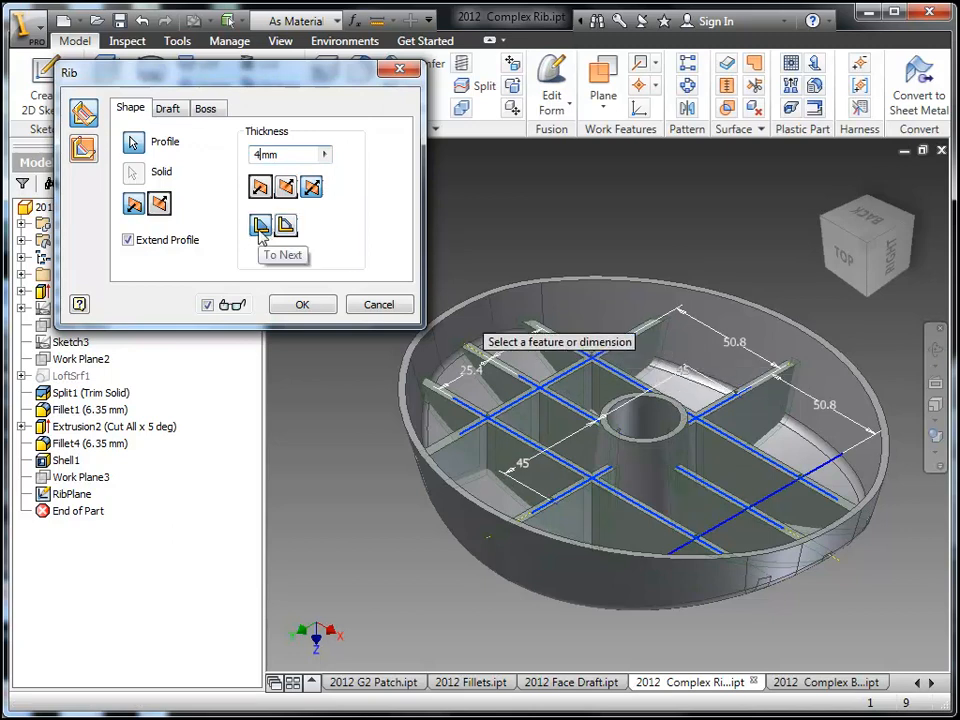
click(168, 108)
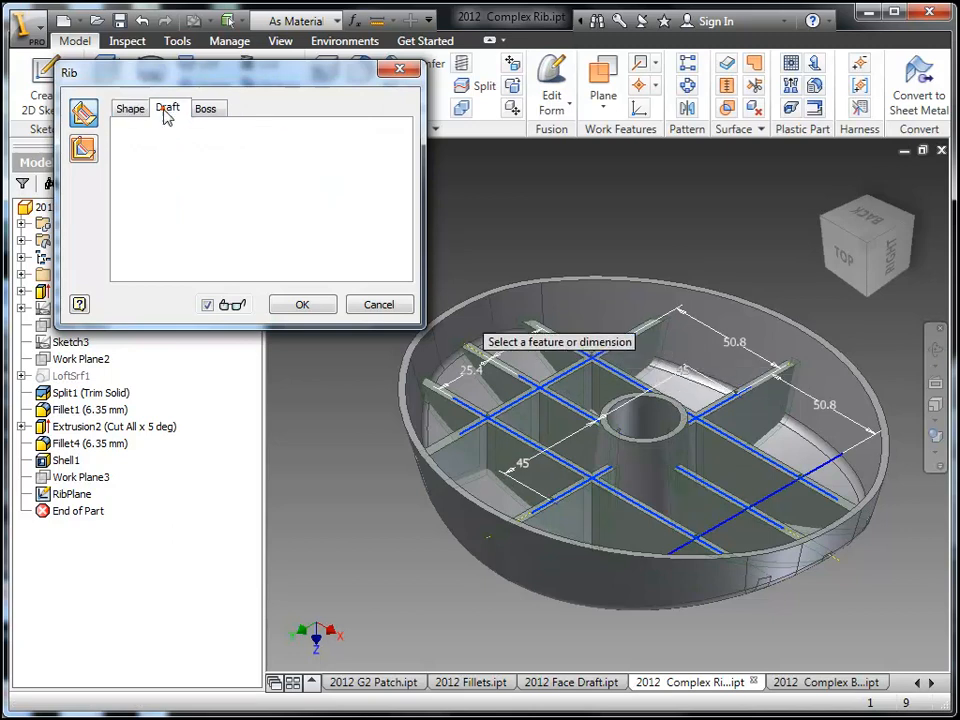
Give the ribs a 4° draft angle, try At Root, then hold thickness At Top
click(168, 108)
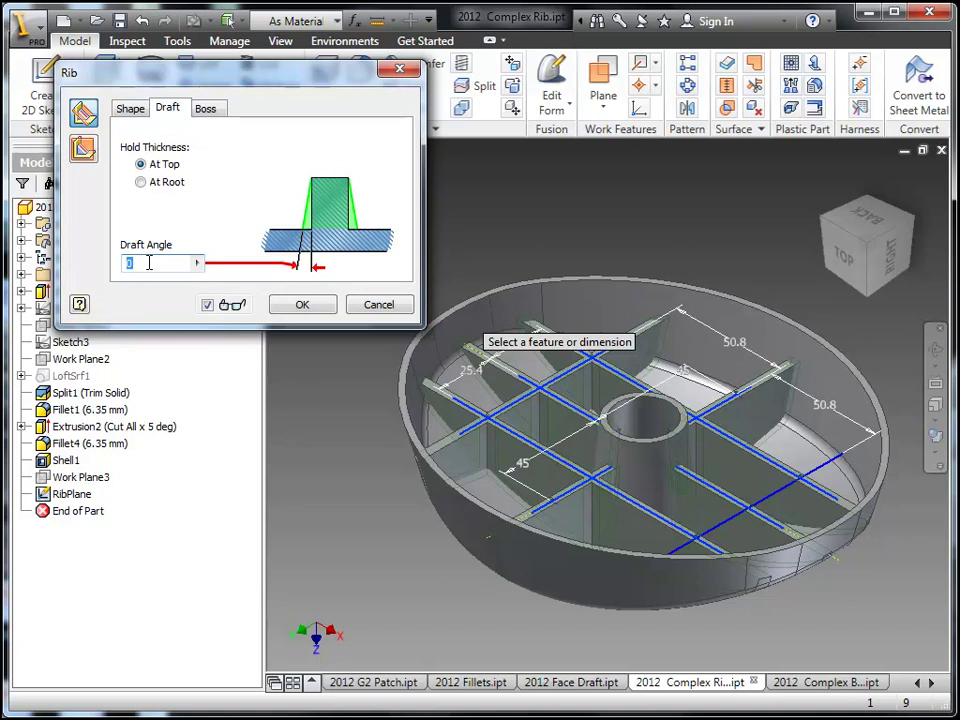
text(4)
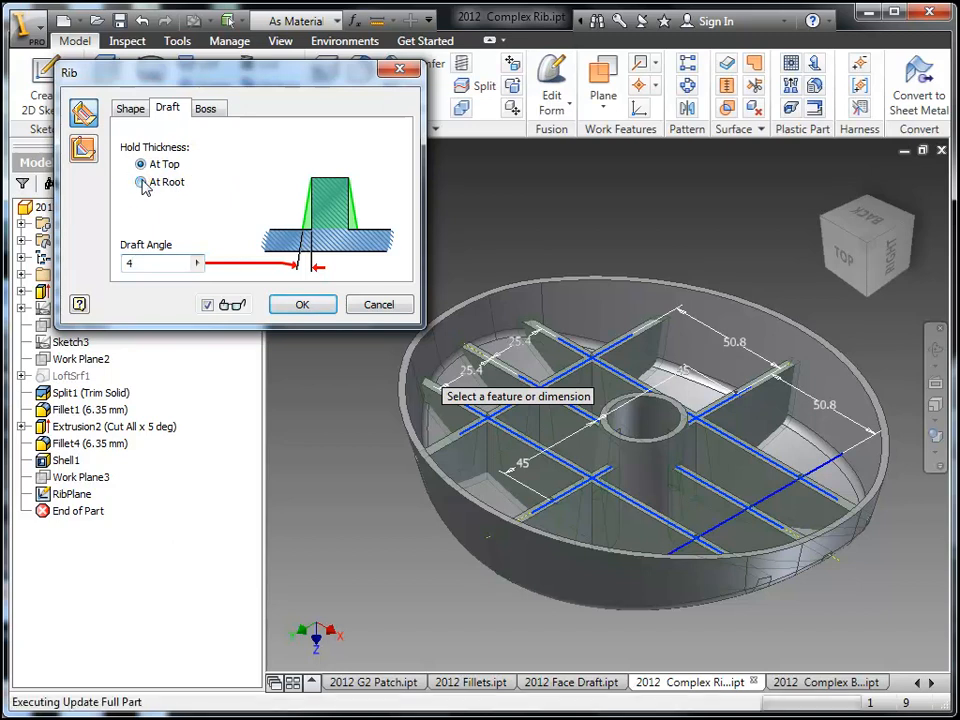
click(140, 182)
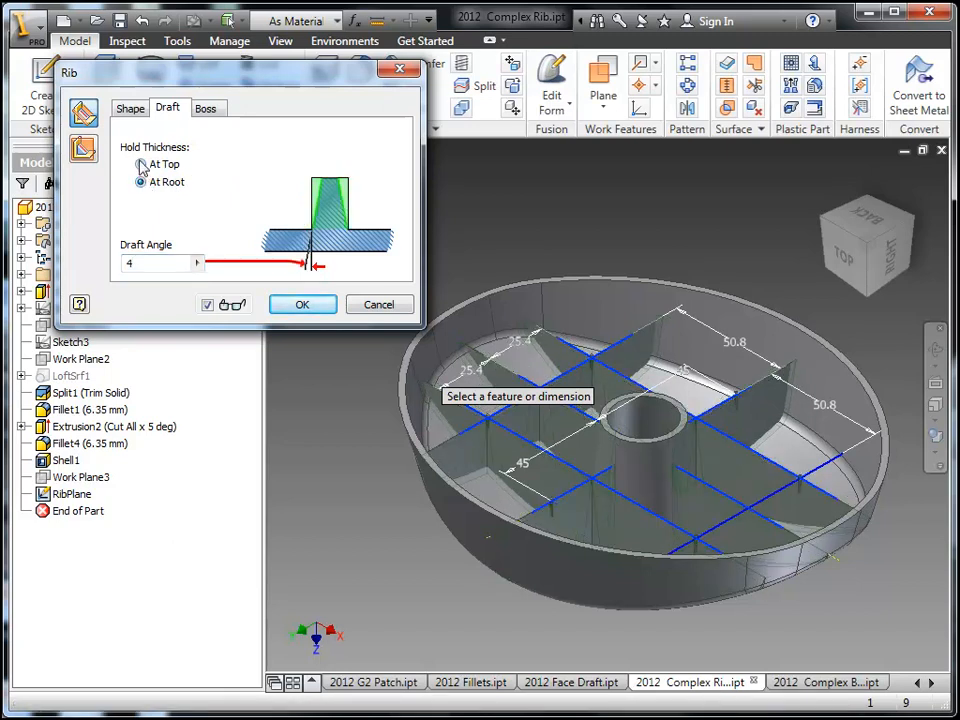
click(140, 164)
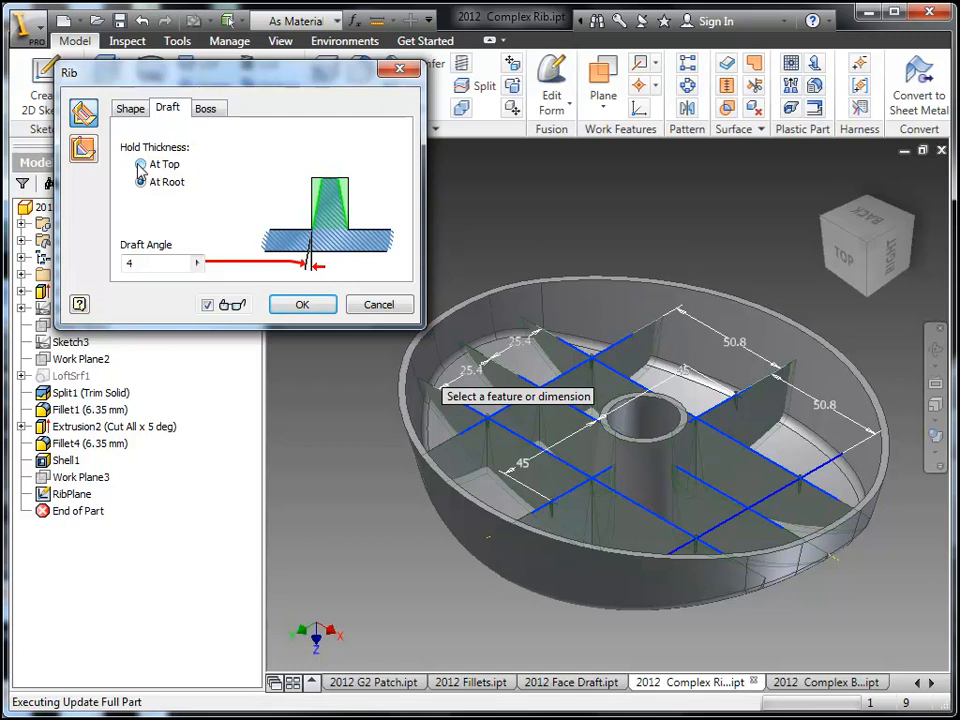
click(140, 164)
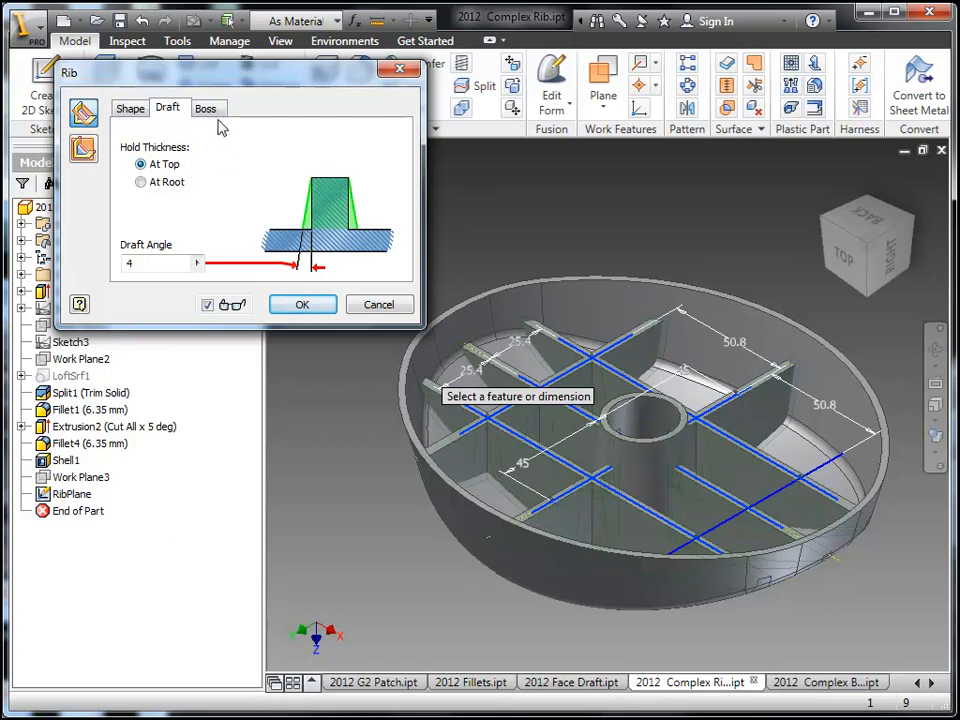
Add 10 mm bosses at all rib intersections, accept the rib network and inspect the pan
click(208, 108)
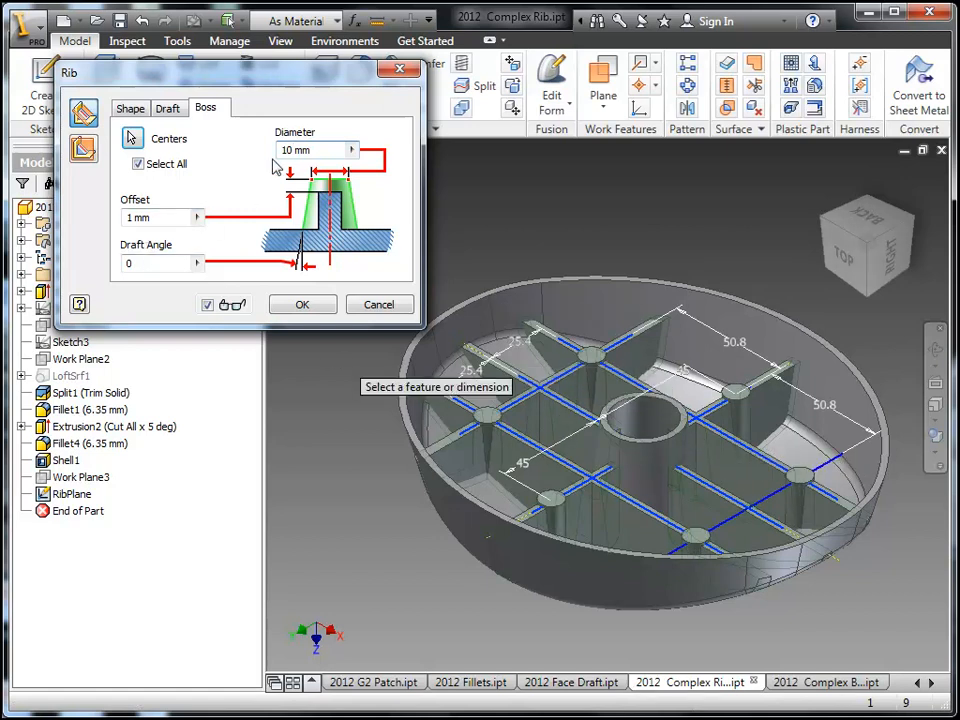
mouse_move(568, 508)
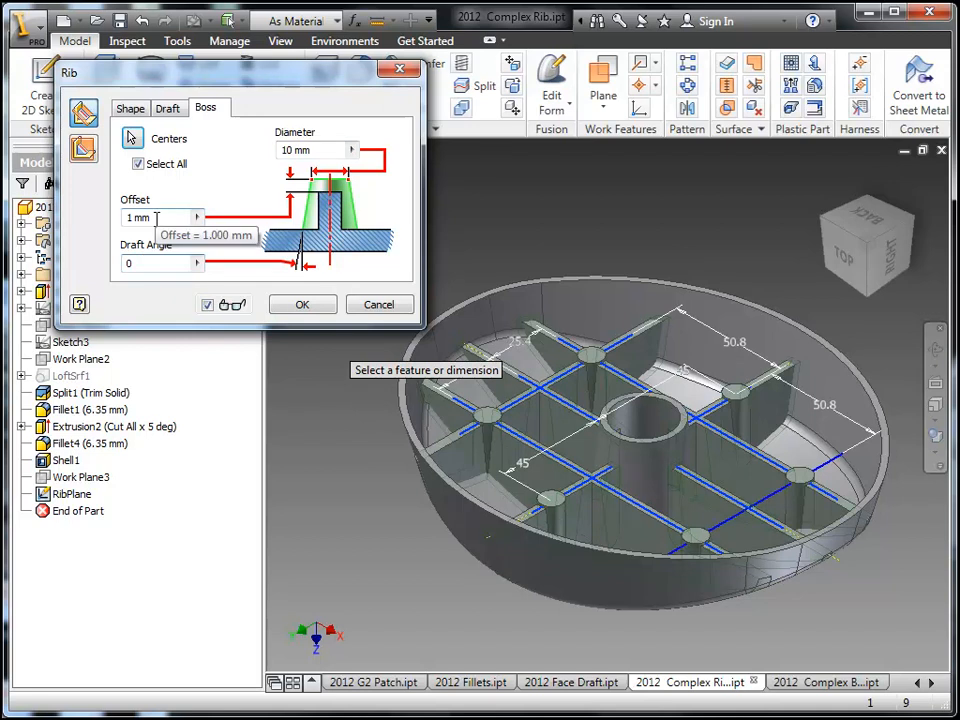
mouse_move(588, 356)
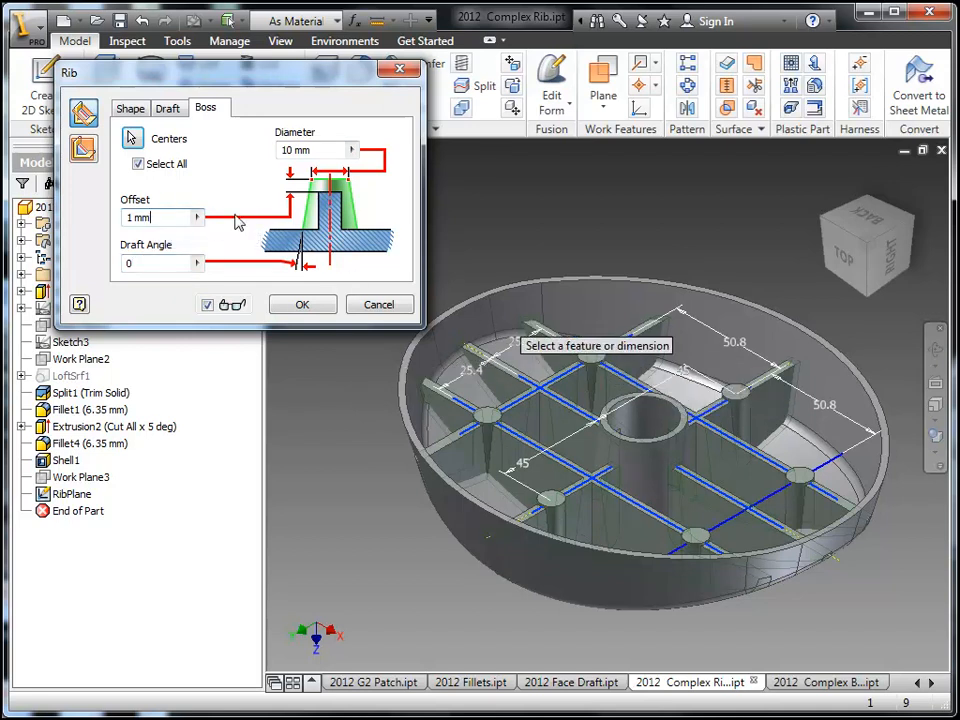
click(302, 304)
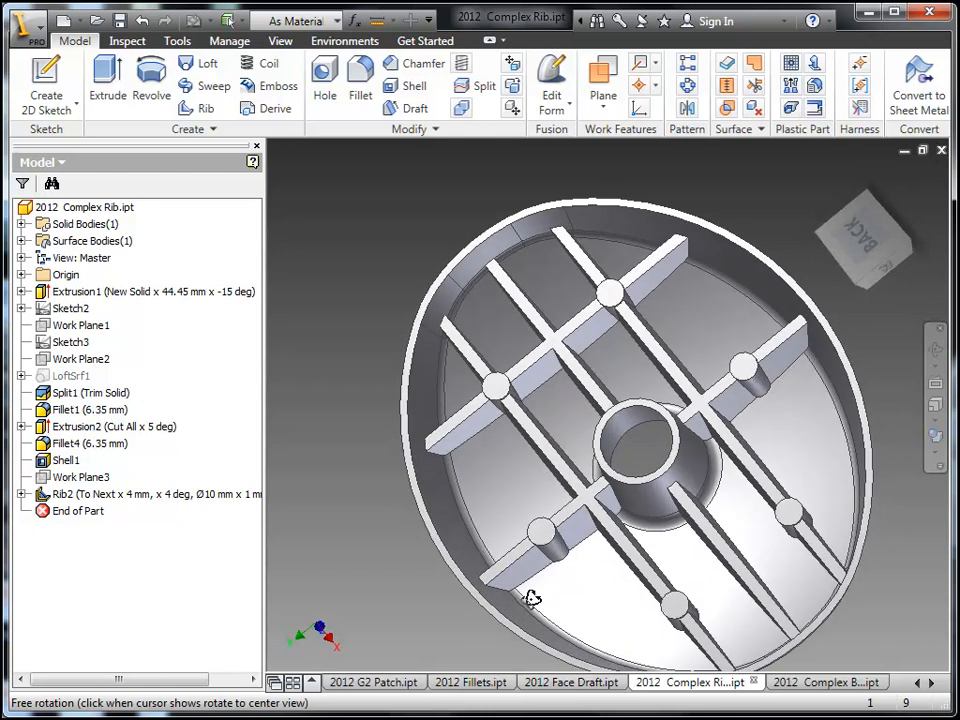
drag(532, 596, 584, 442)
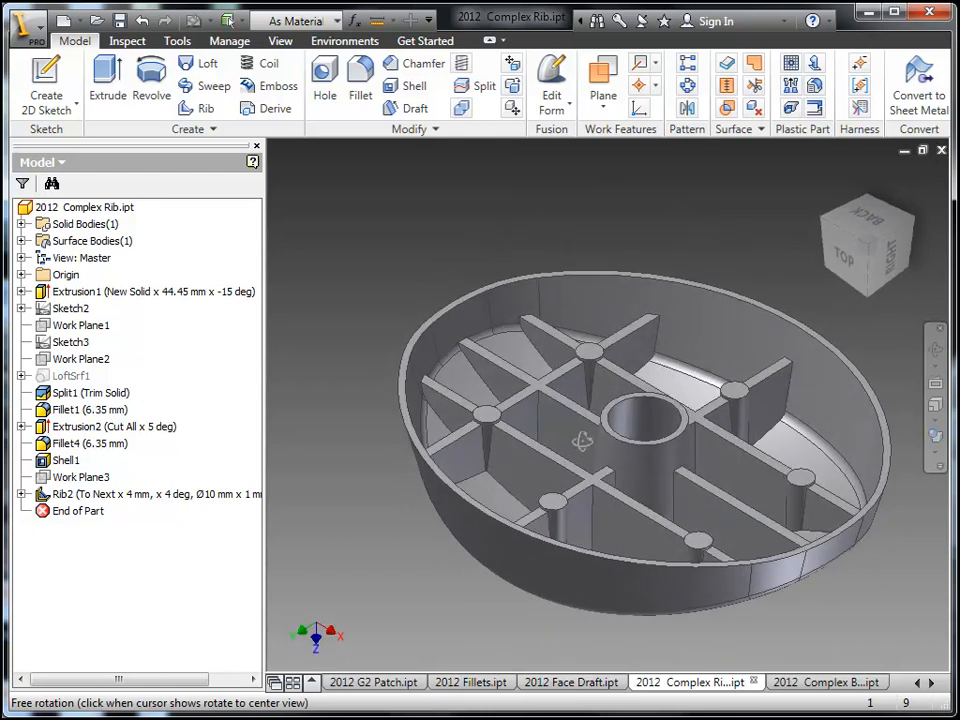
click(826, 680)
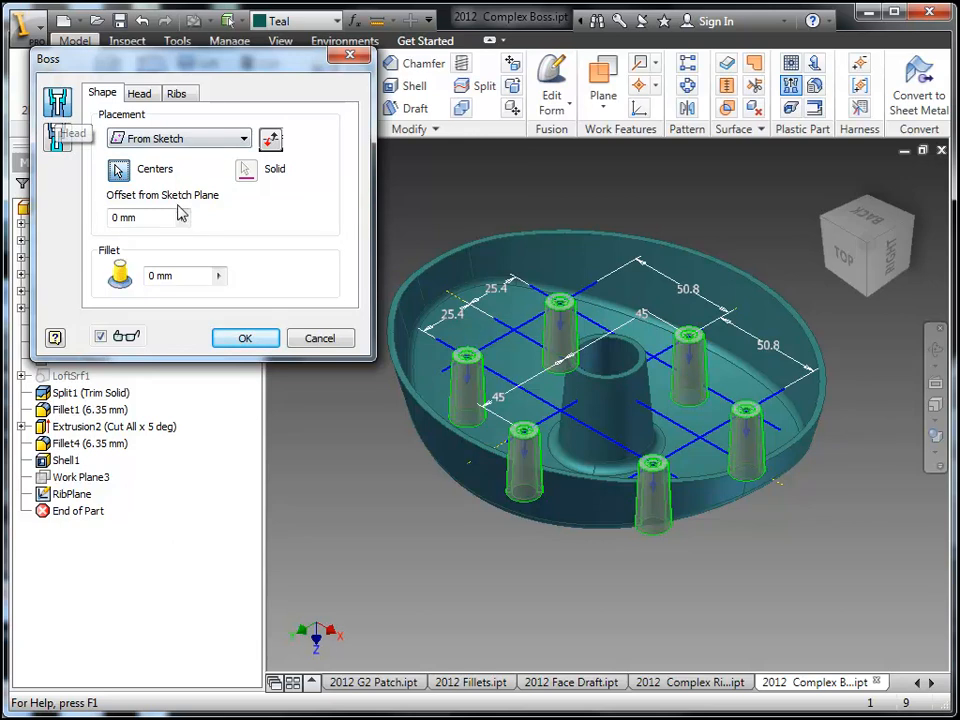
Switch the boss to thread style with a 1 mm fillet and a set-depth blind hole
click(180, 276)
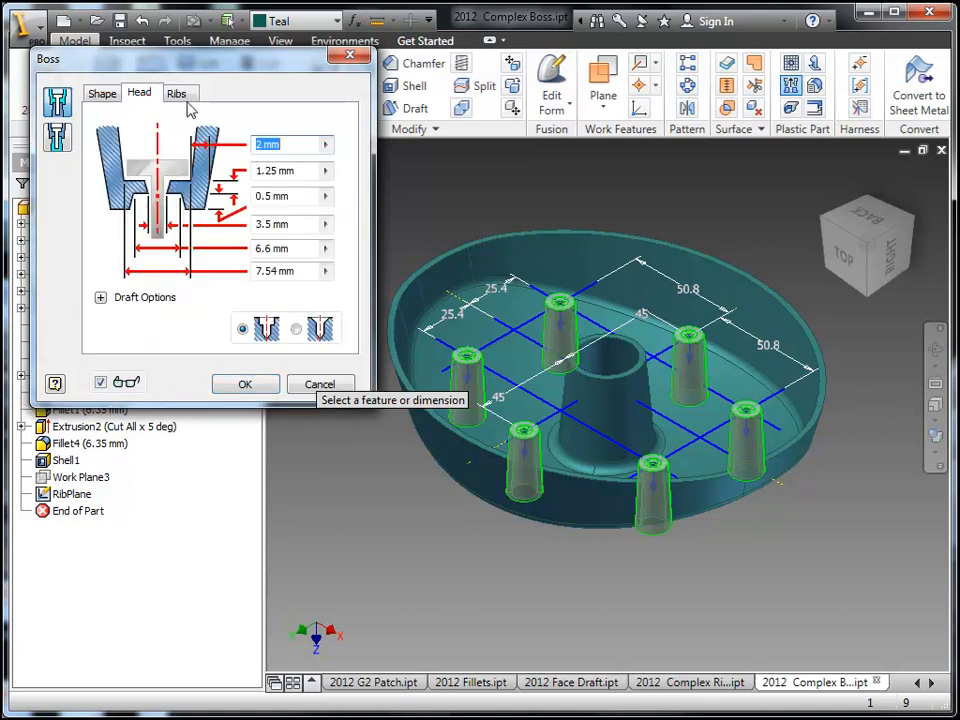
mouse_move(116, 128)
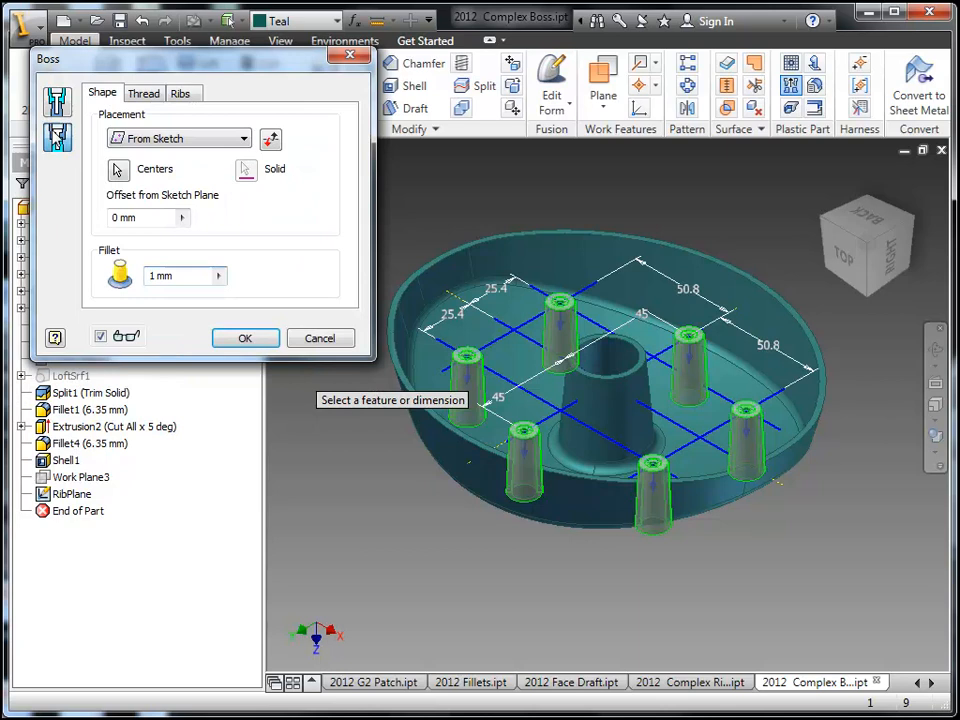
click(144, 94)
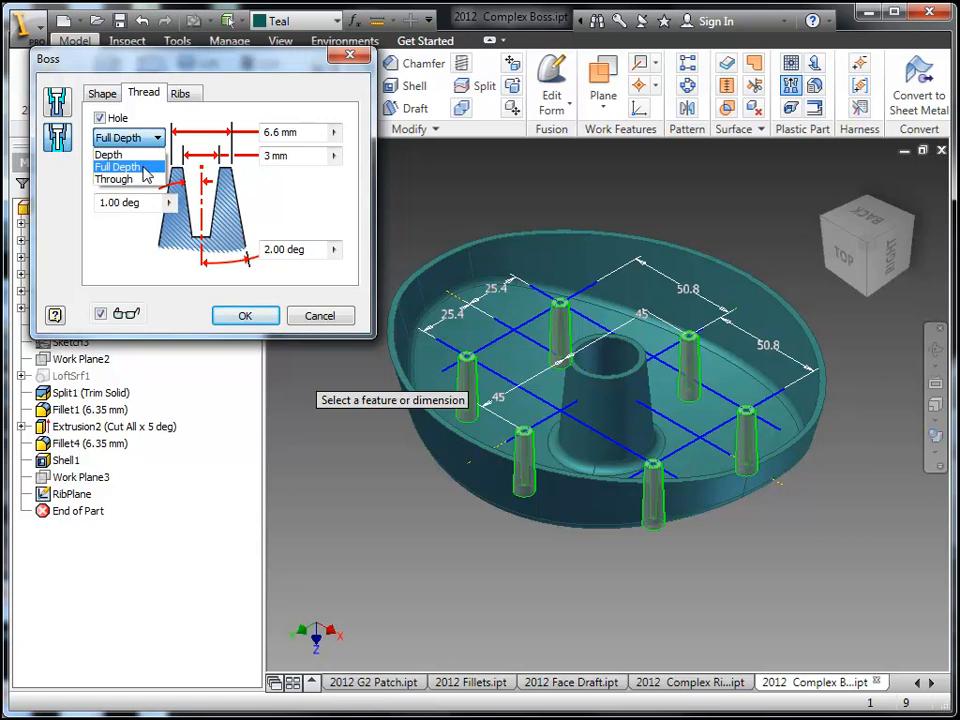
click(104, 154)
text(6.5)
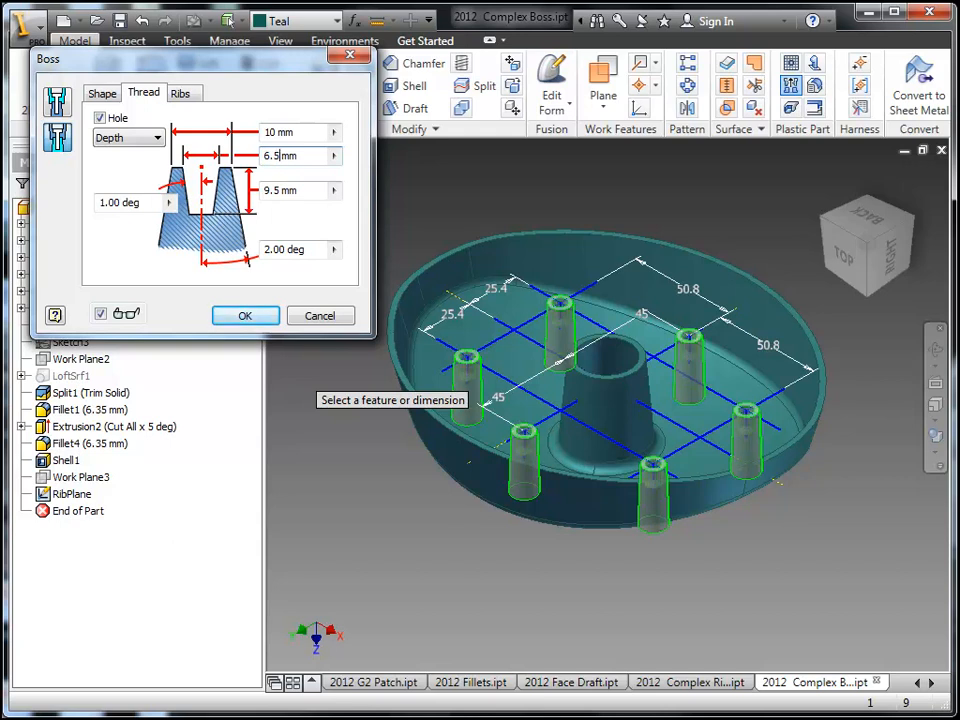
mouse_move(284, 190)
text(4)
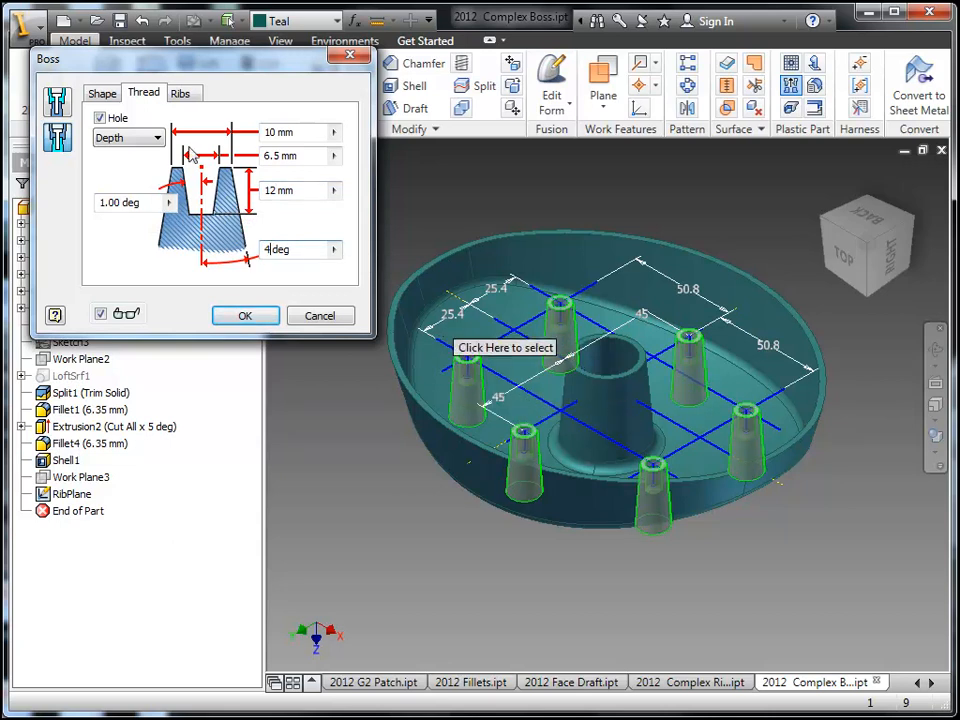
Turn on three stiffening ribs per boss, set fillet options and 15° start angle, and create the feature
click(180, 92)
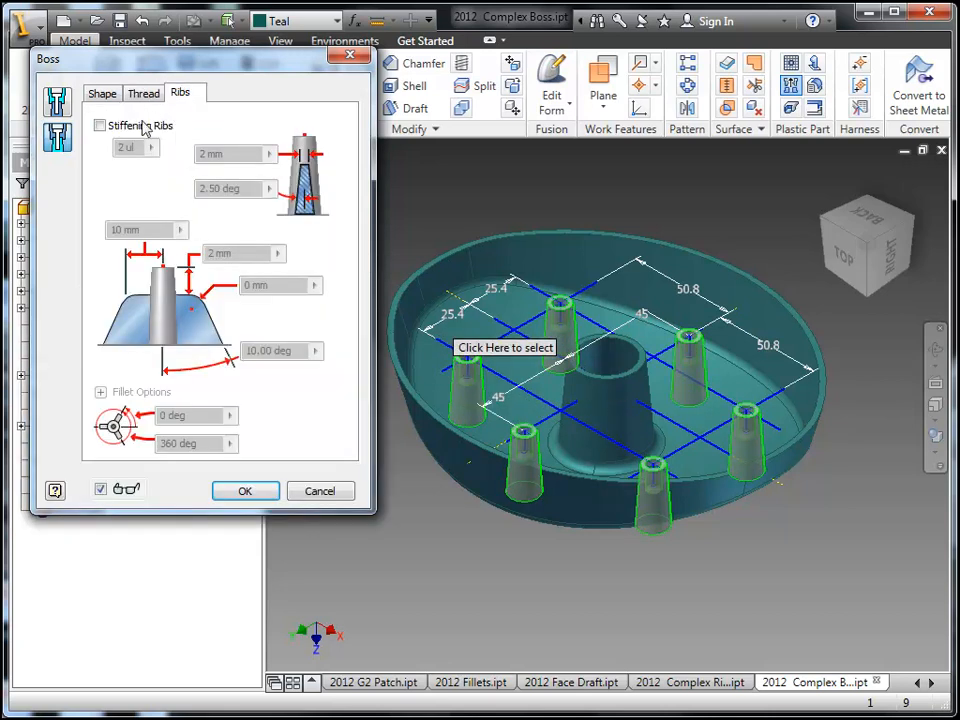
click(96, 124)
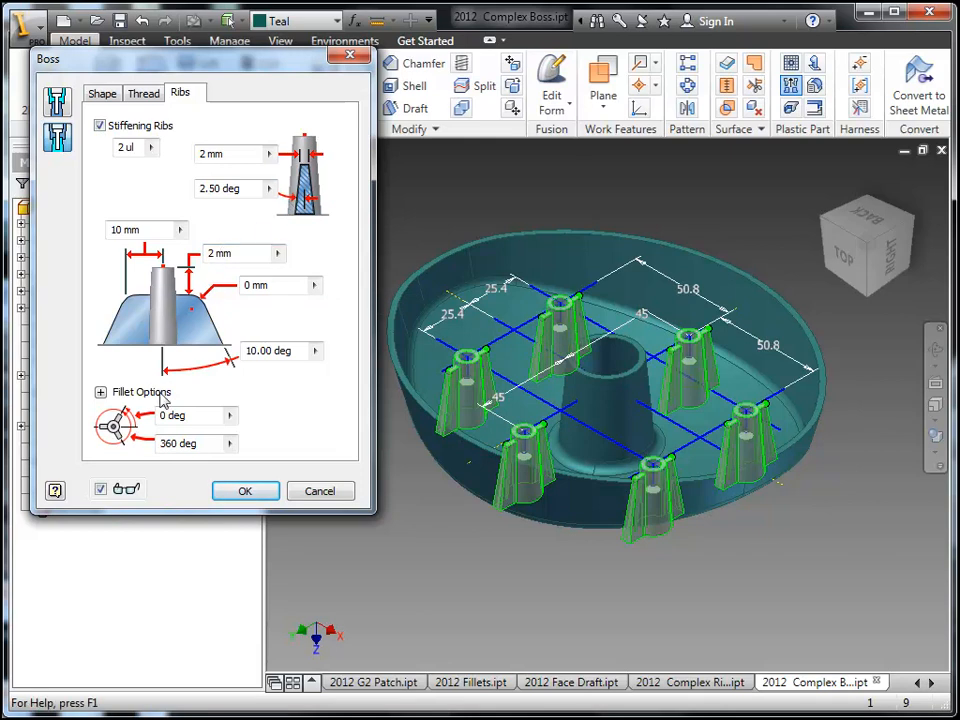
click(100, 392)
text(3)
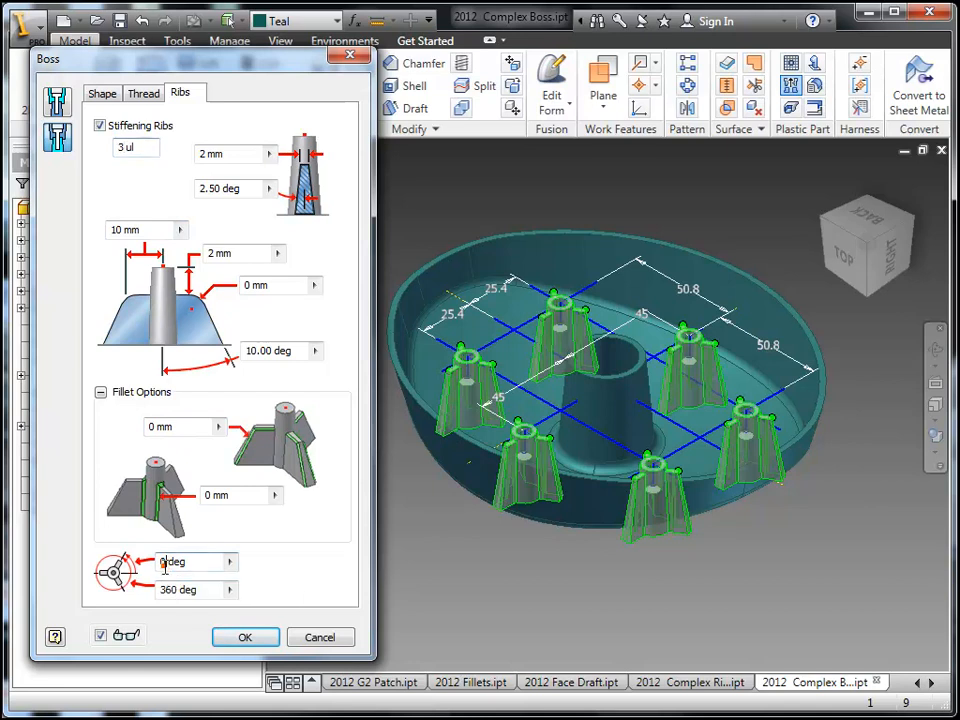
text(45 deg)
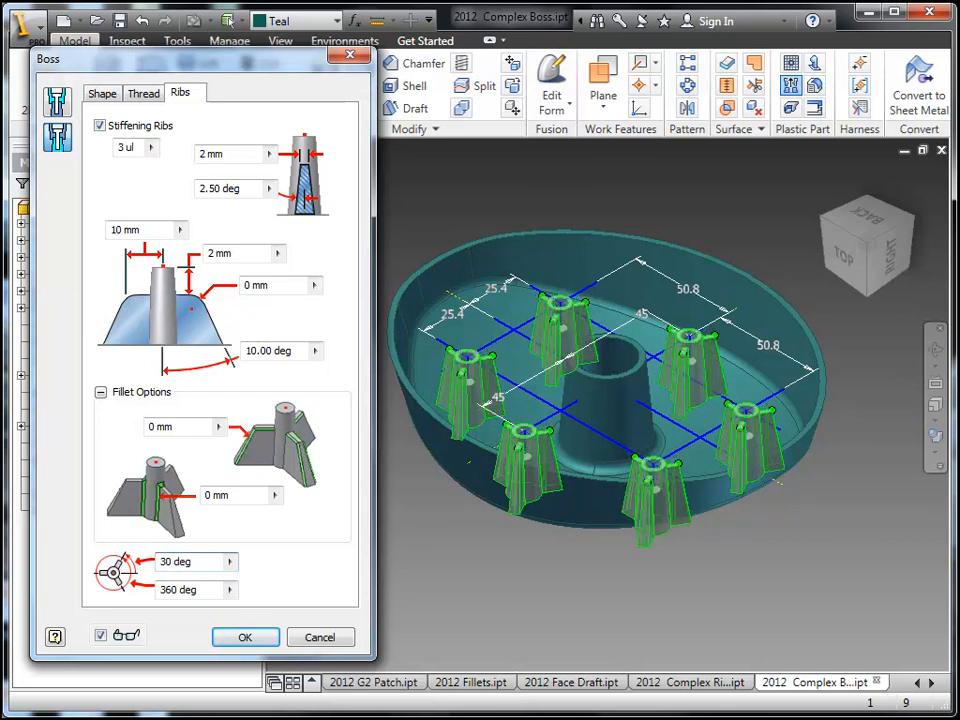
click(184, 562)
text(15)
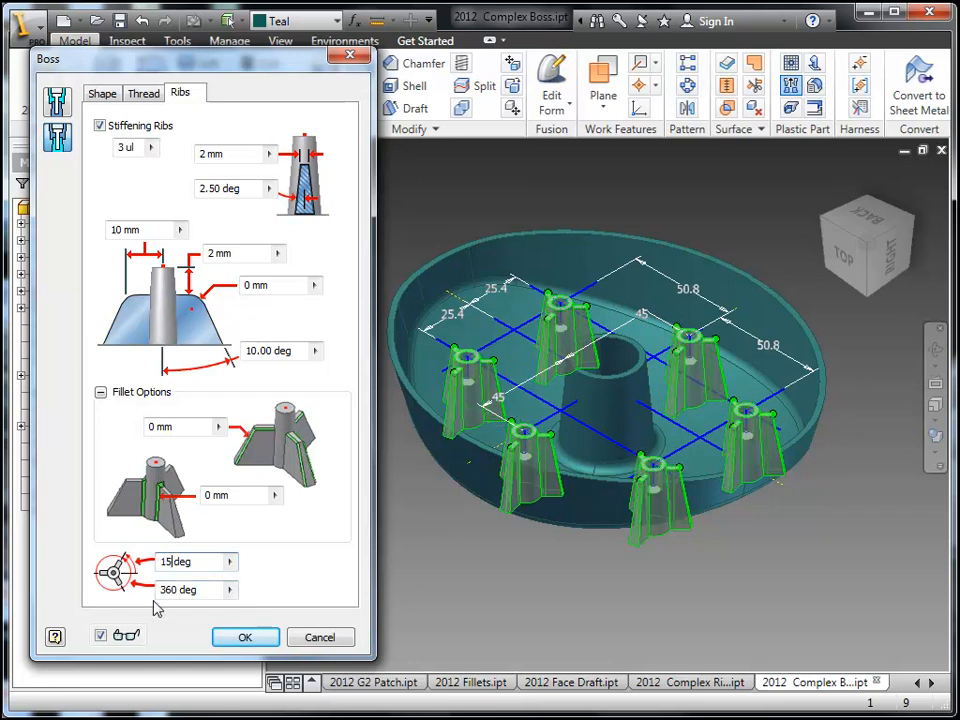
mouse_move(202, 468)
text(1)
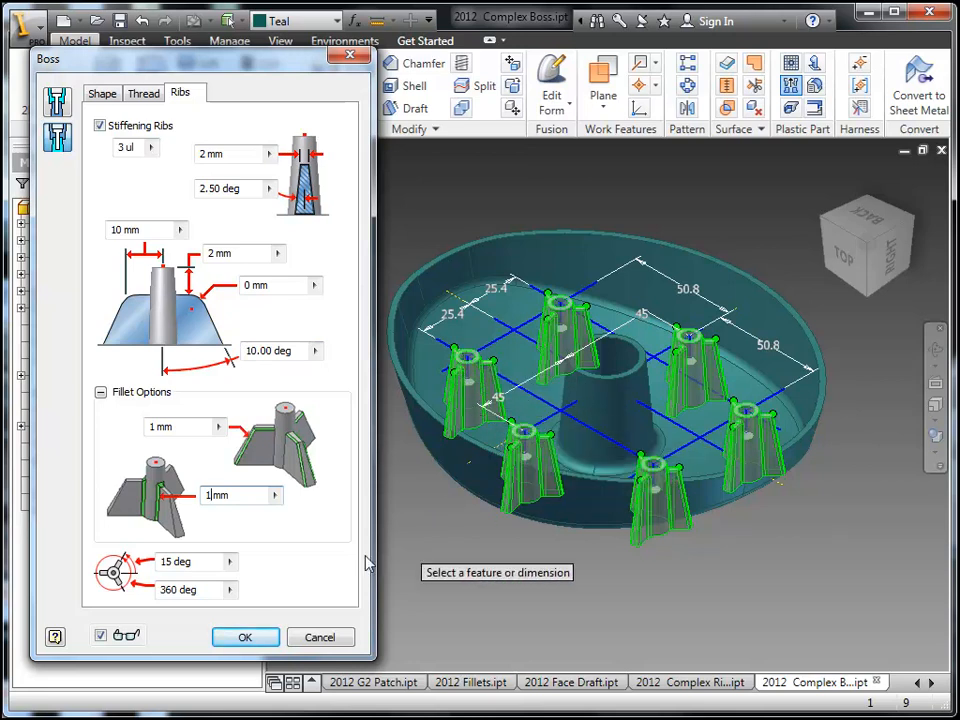
click(244, 636)
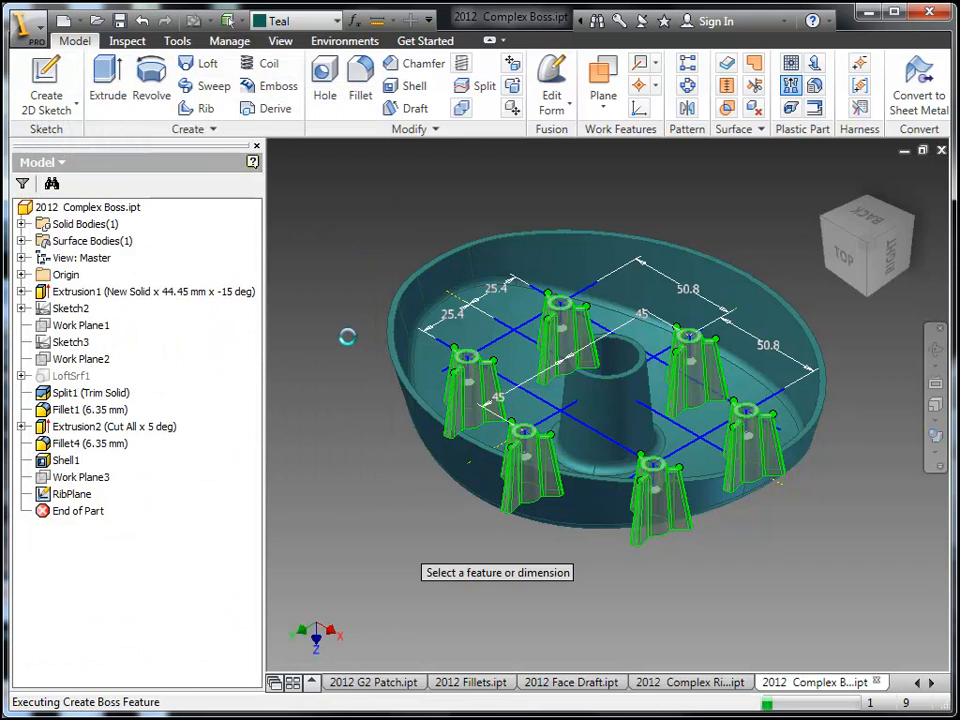